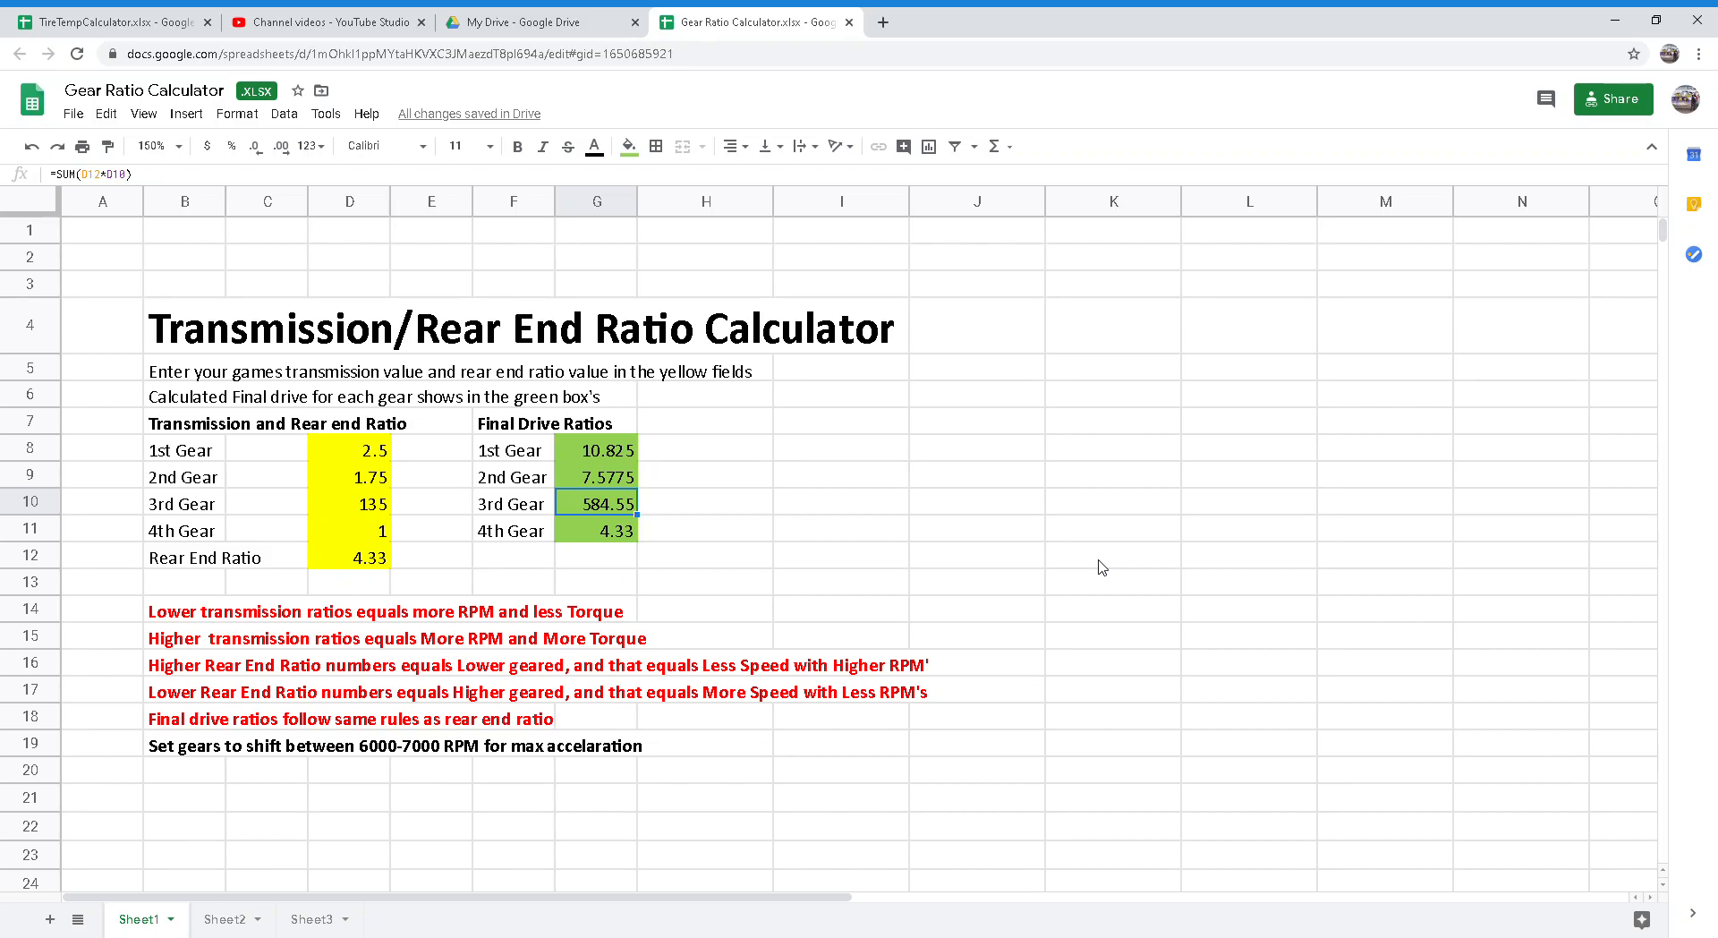
pyautogui.moveTo(1084, 560)
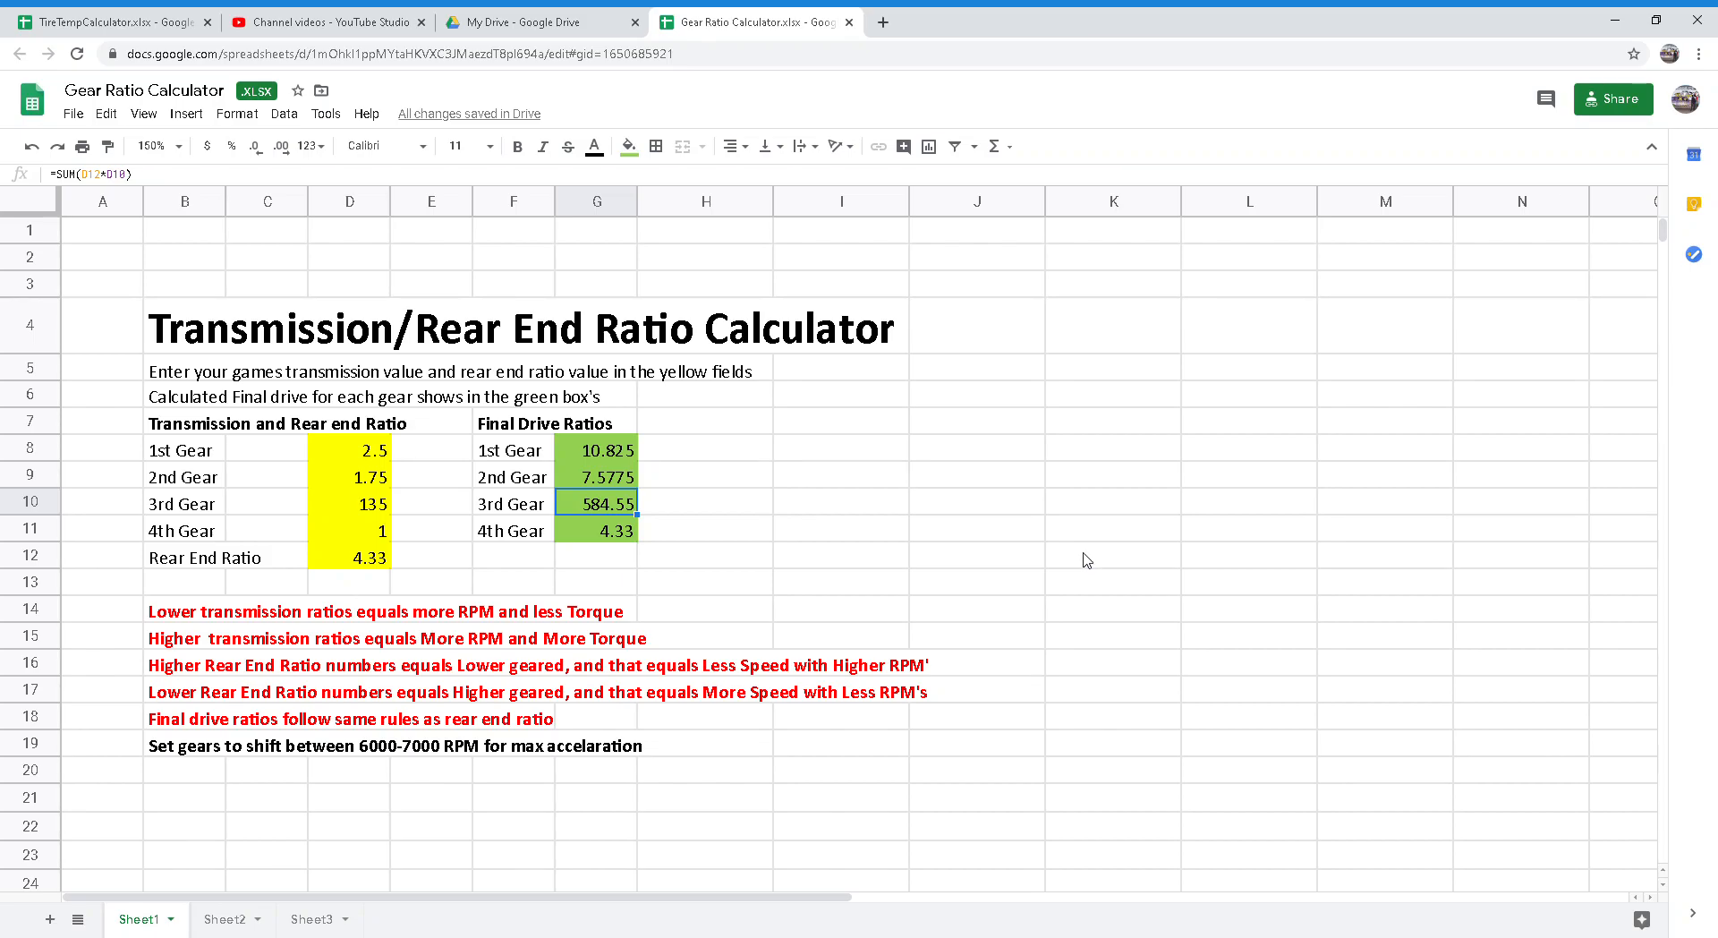
pyautogui.moveTo(949, 472)
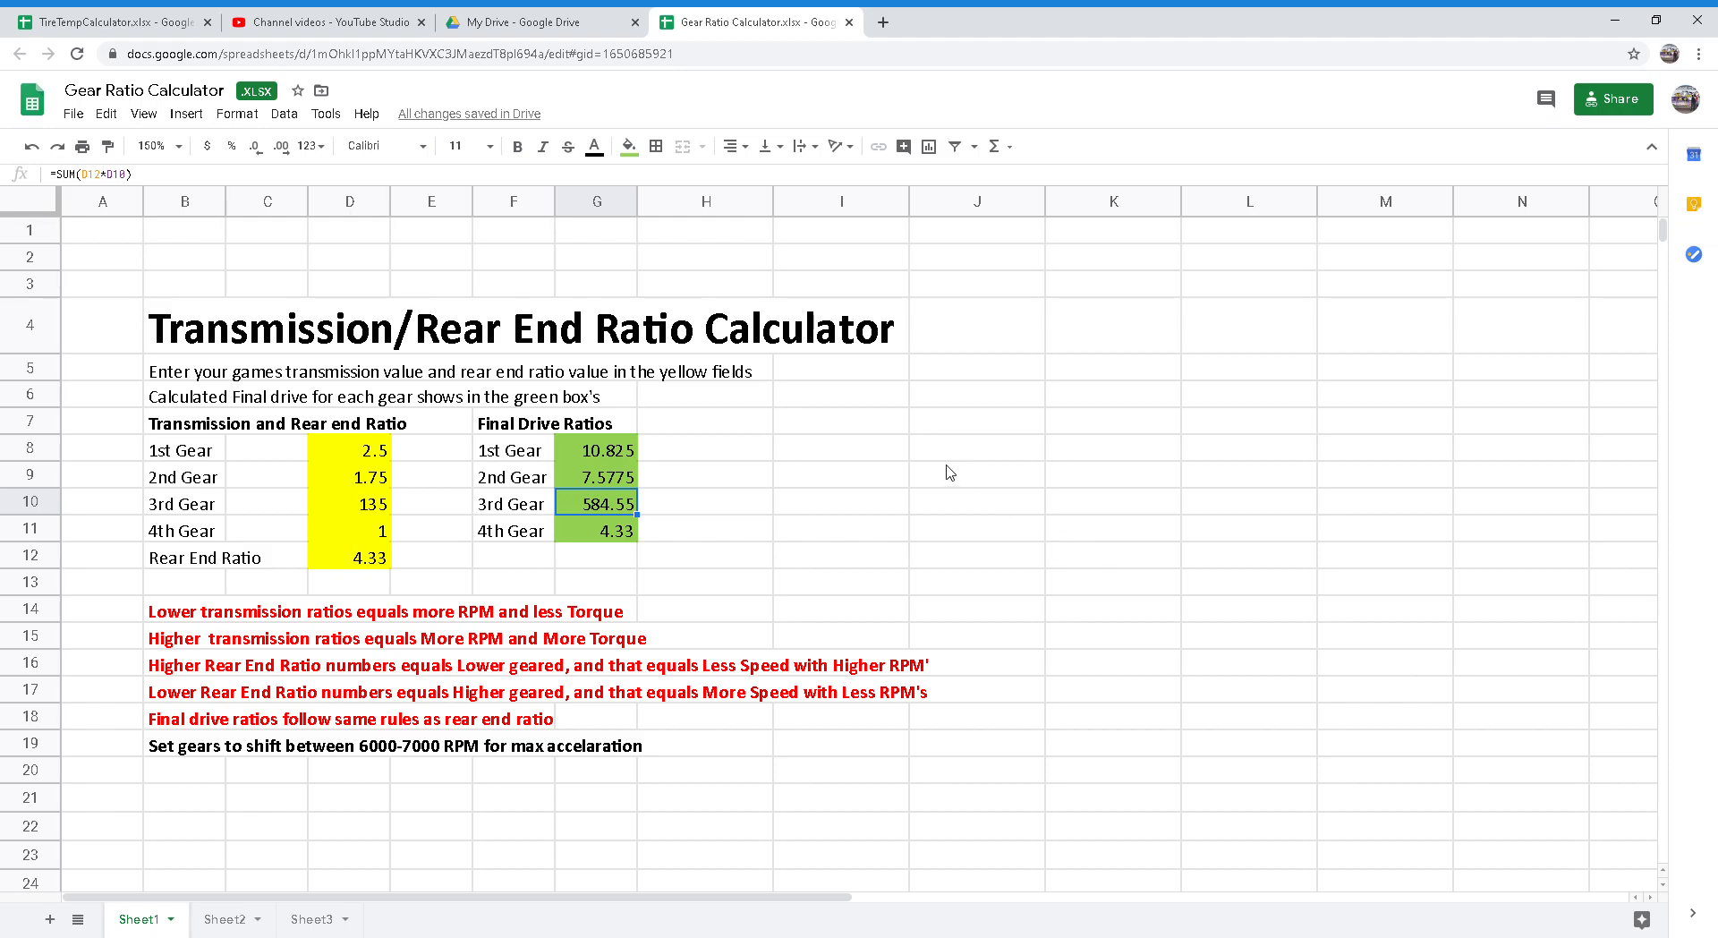
pyautogui.moveTo(866, 451)
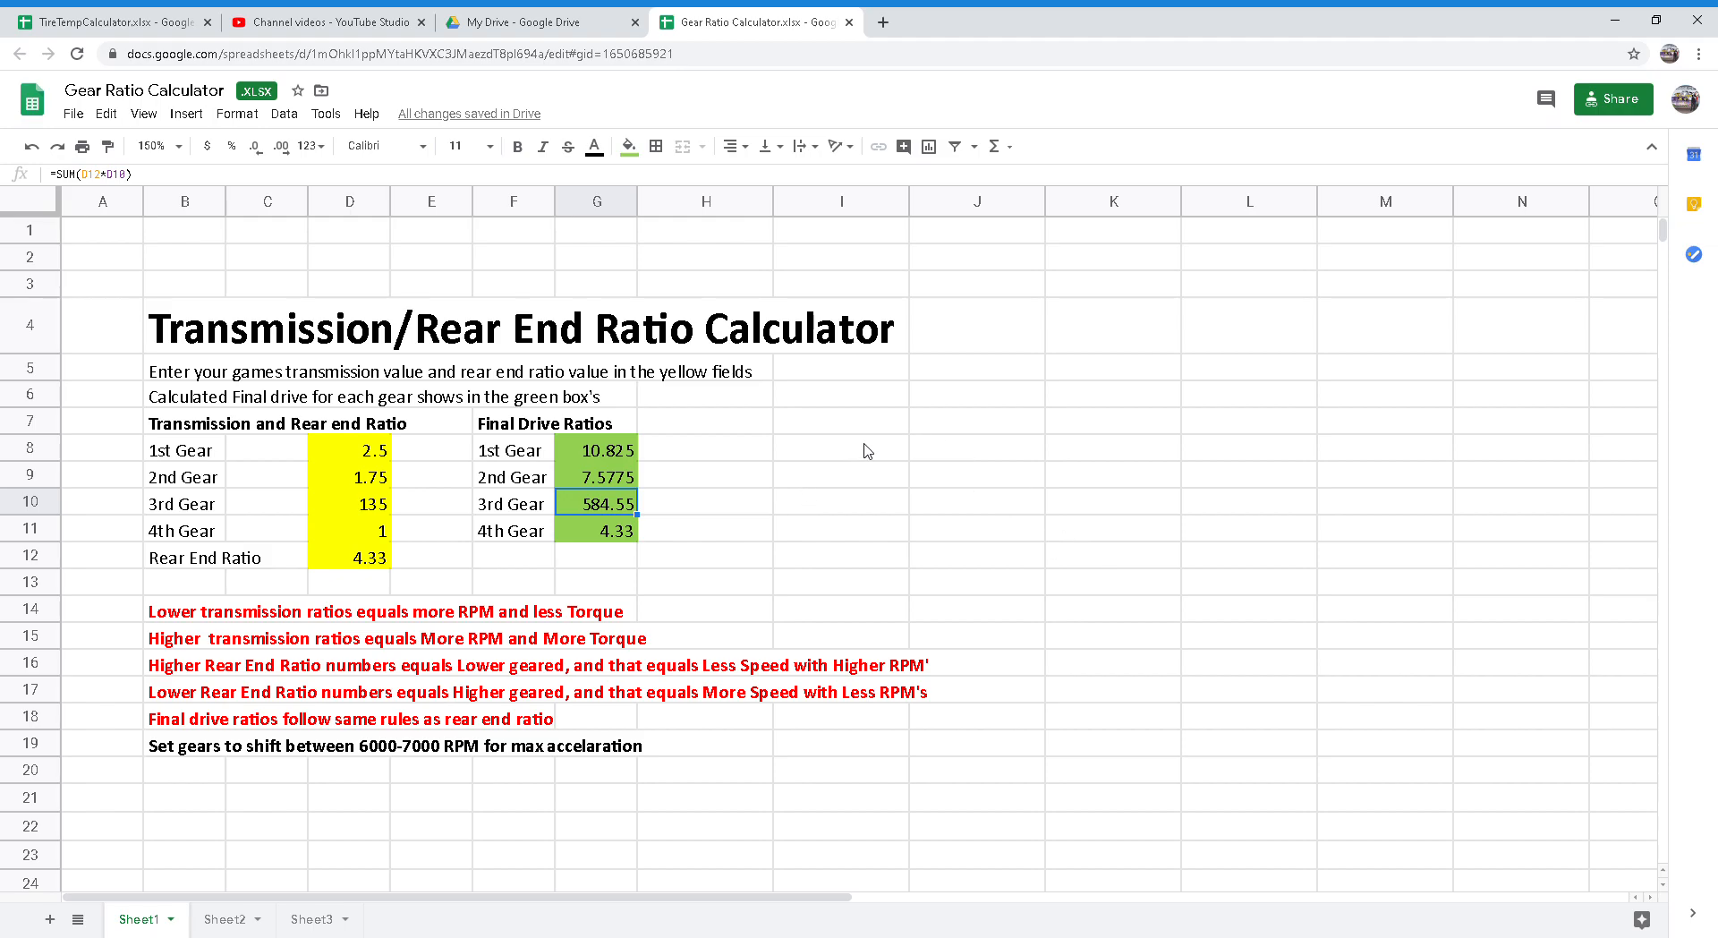
pyautogui.moveTo(803, 442)
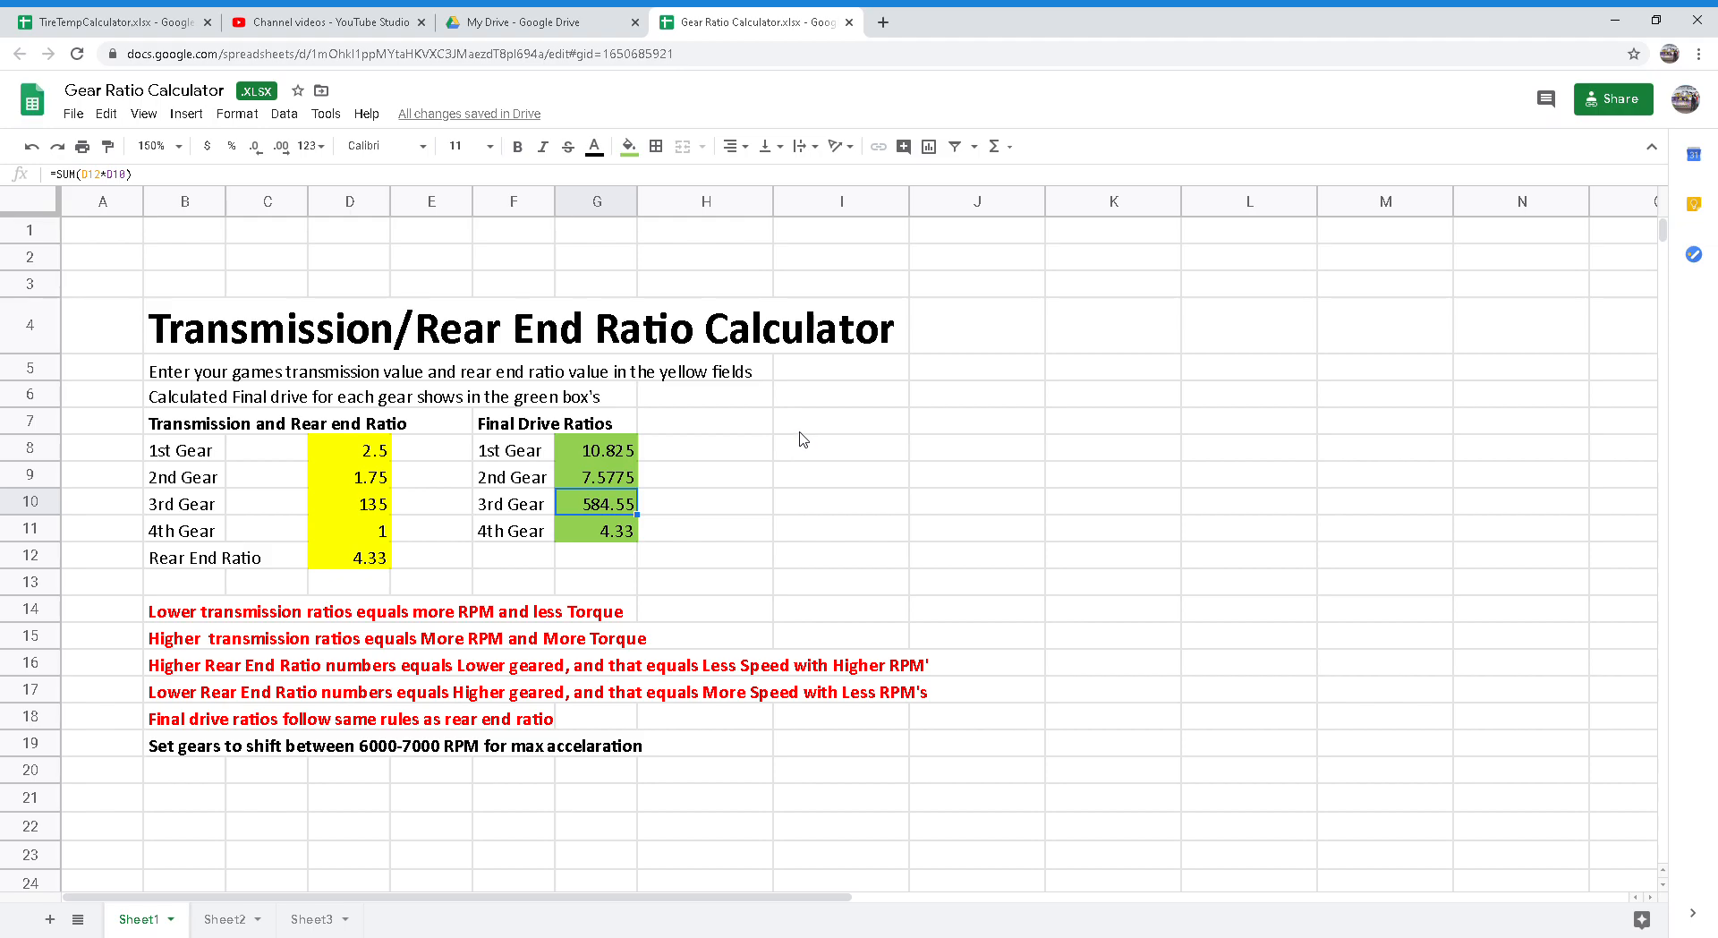
pyautogui.moveTo(768, 465)
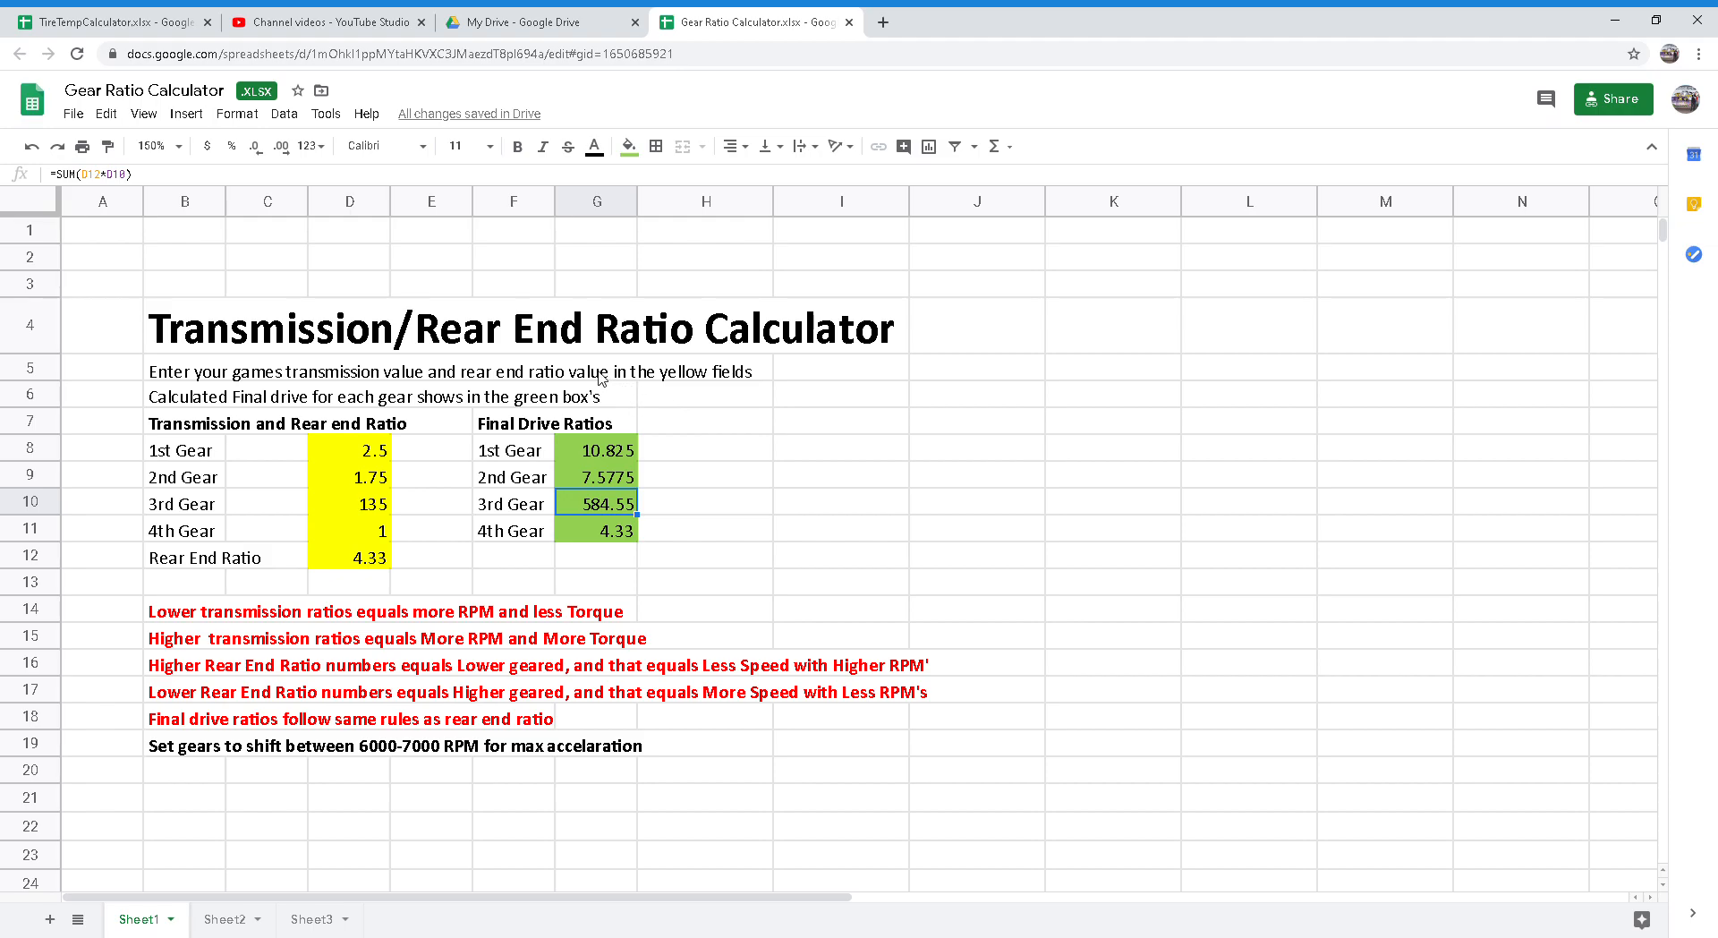
pyautogui.moveTo(500, 358)
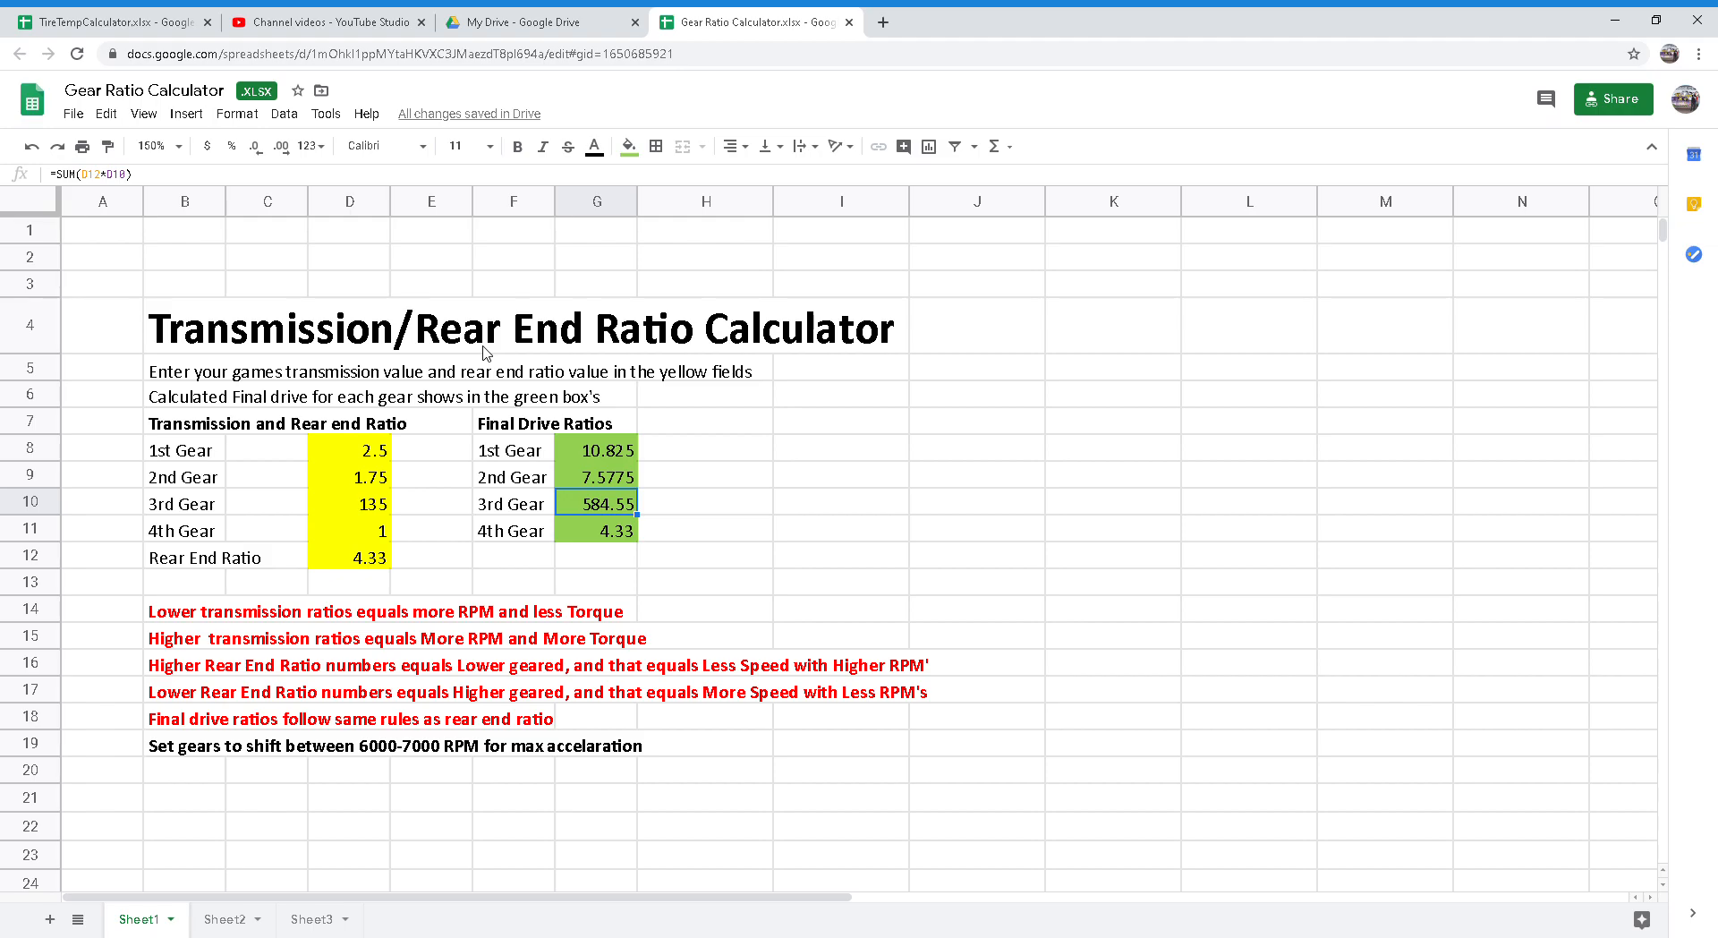
pyautogui.moveTo(587, 370)
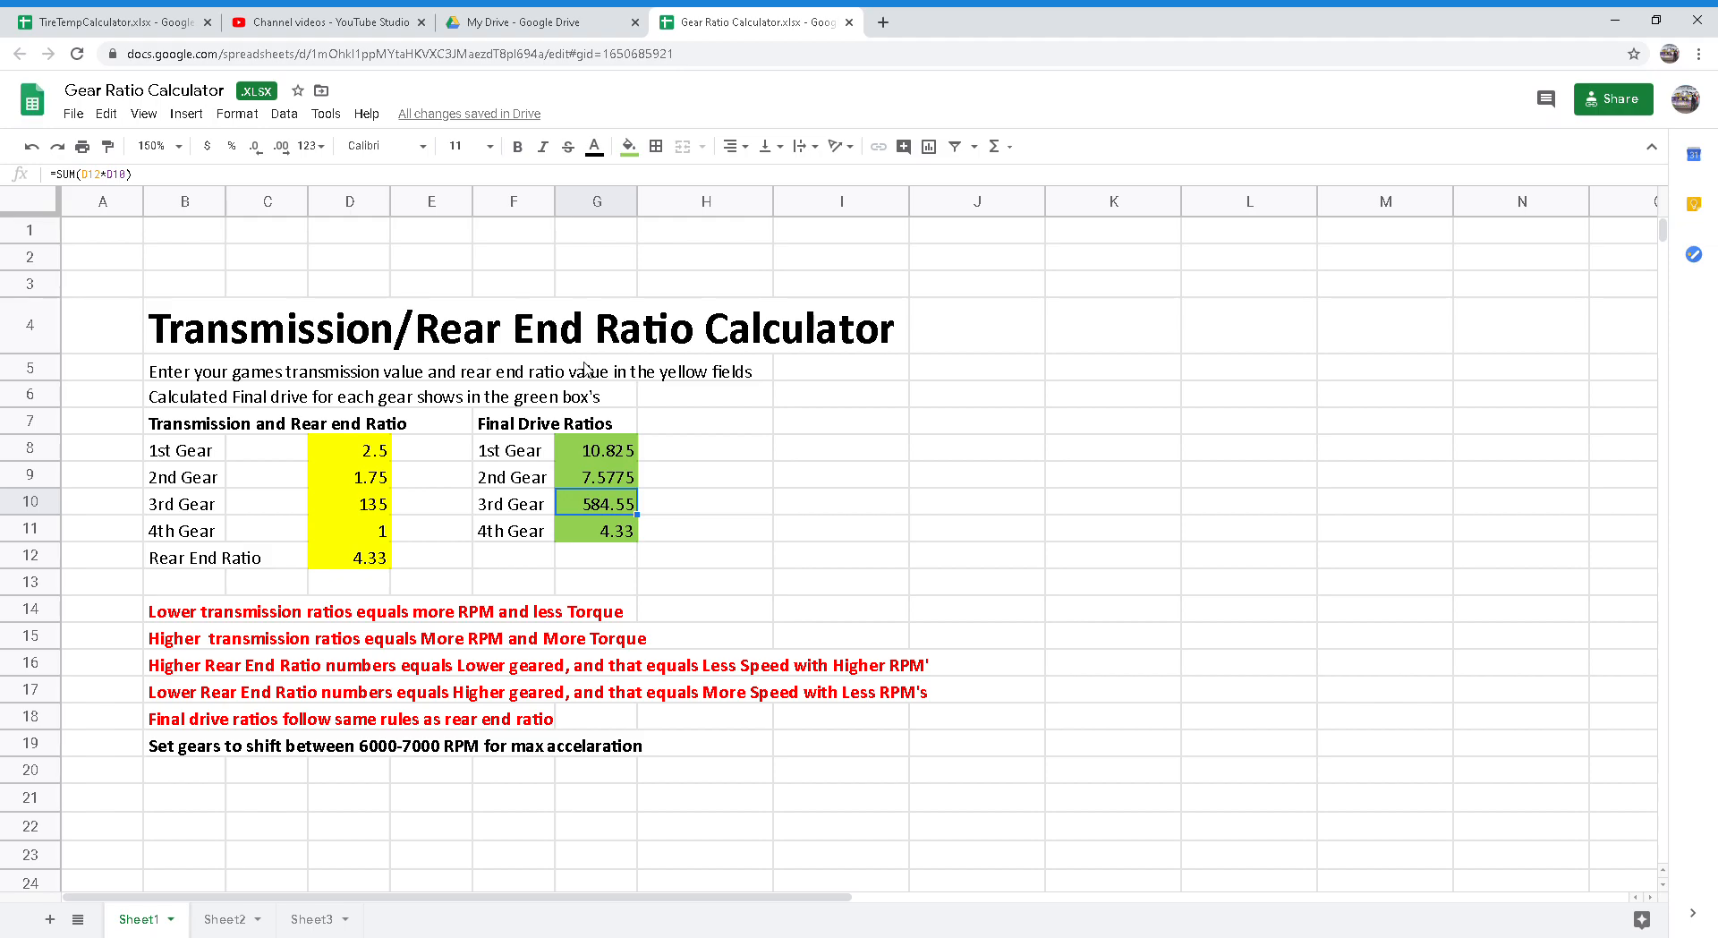
pyautogui.moveTo(639, 290)
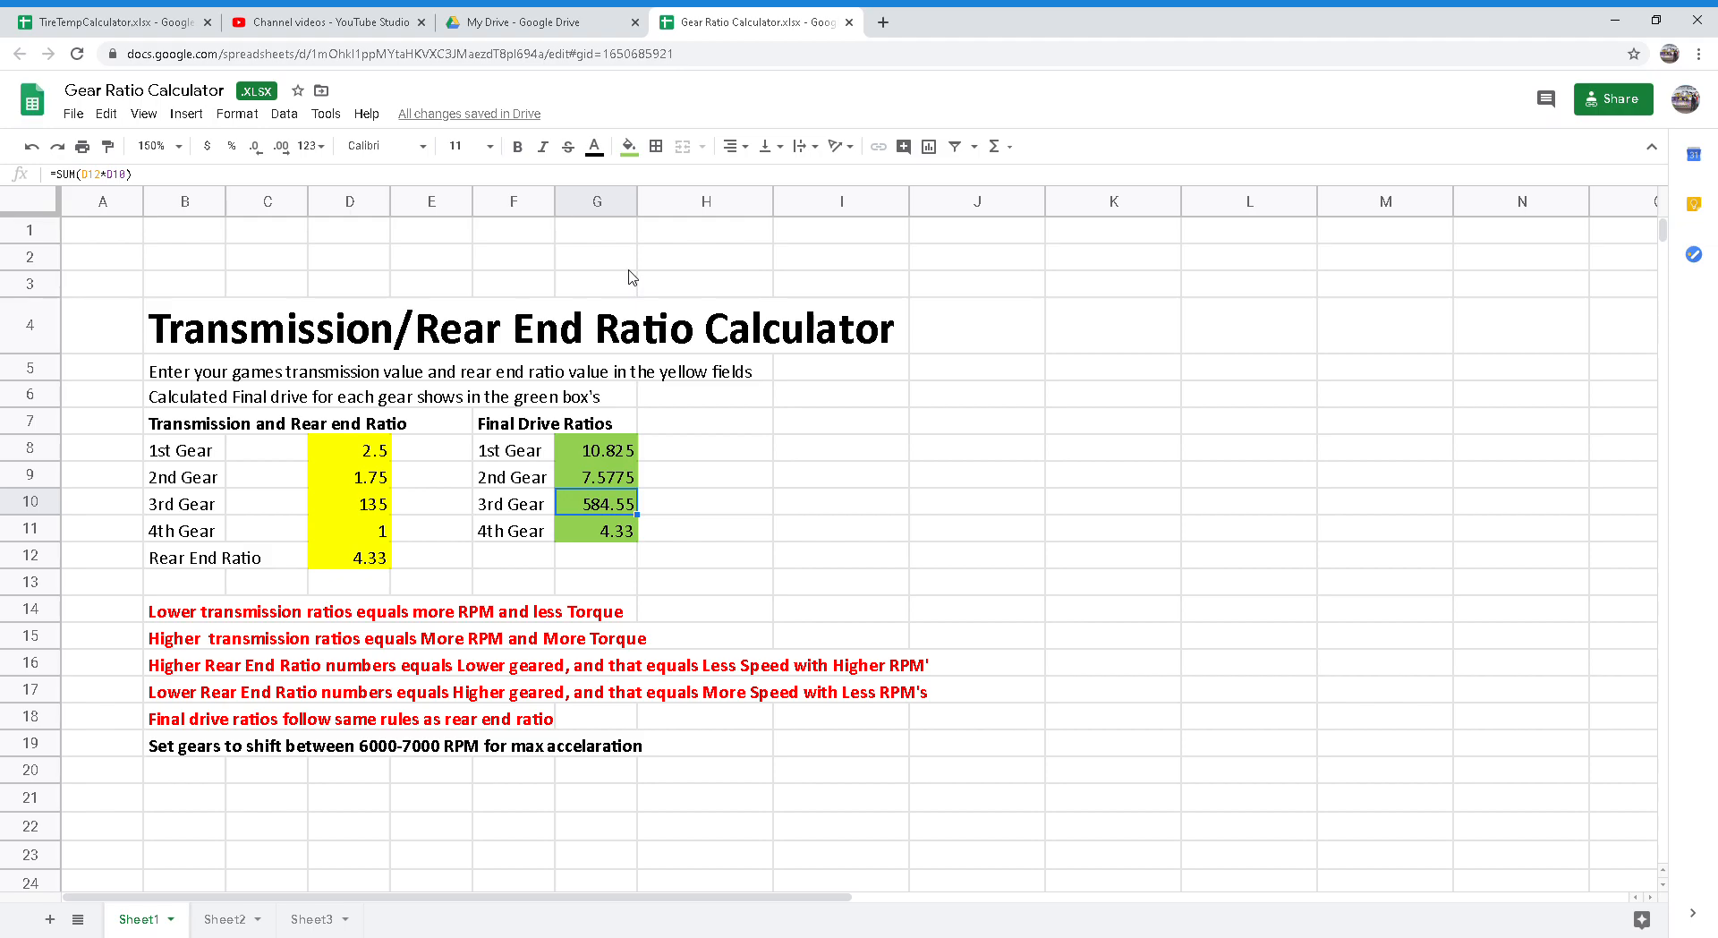
# - Reveal the 4th Gear final drive formula =SUM(D12*D11), showing 4.33 from the rear end ratio
pyautogui.click(594, 530)
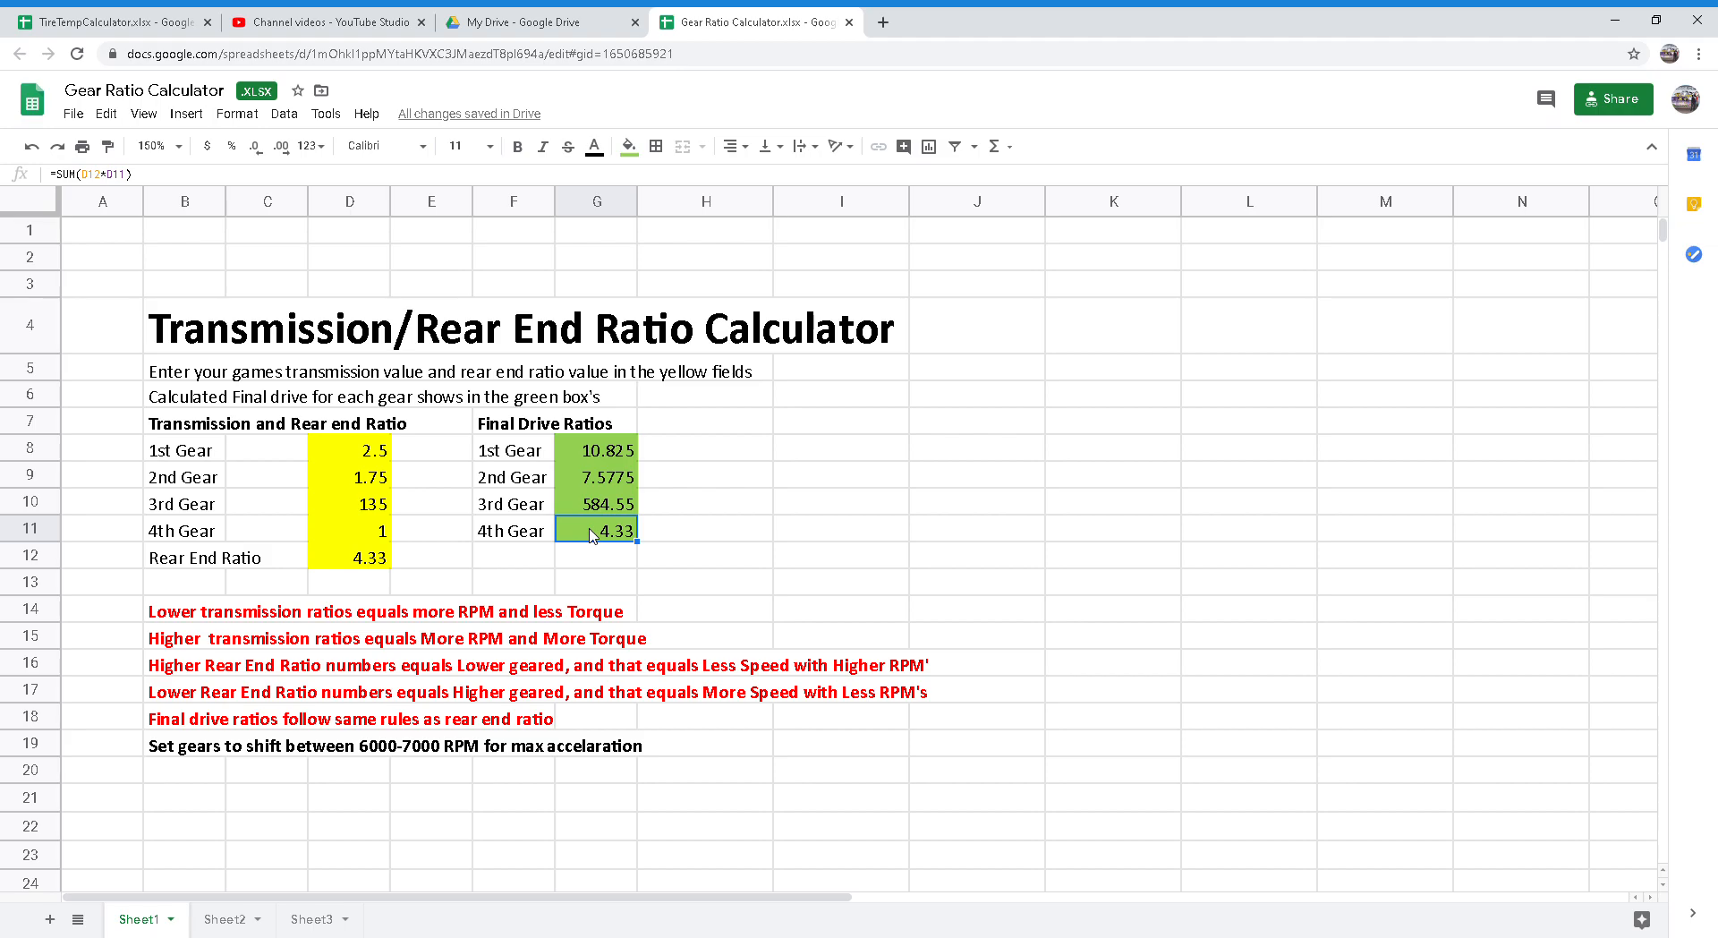
pyautogui.click(594, 503)
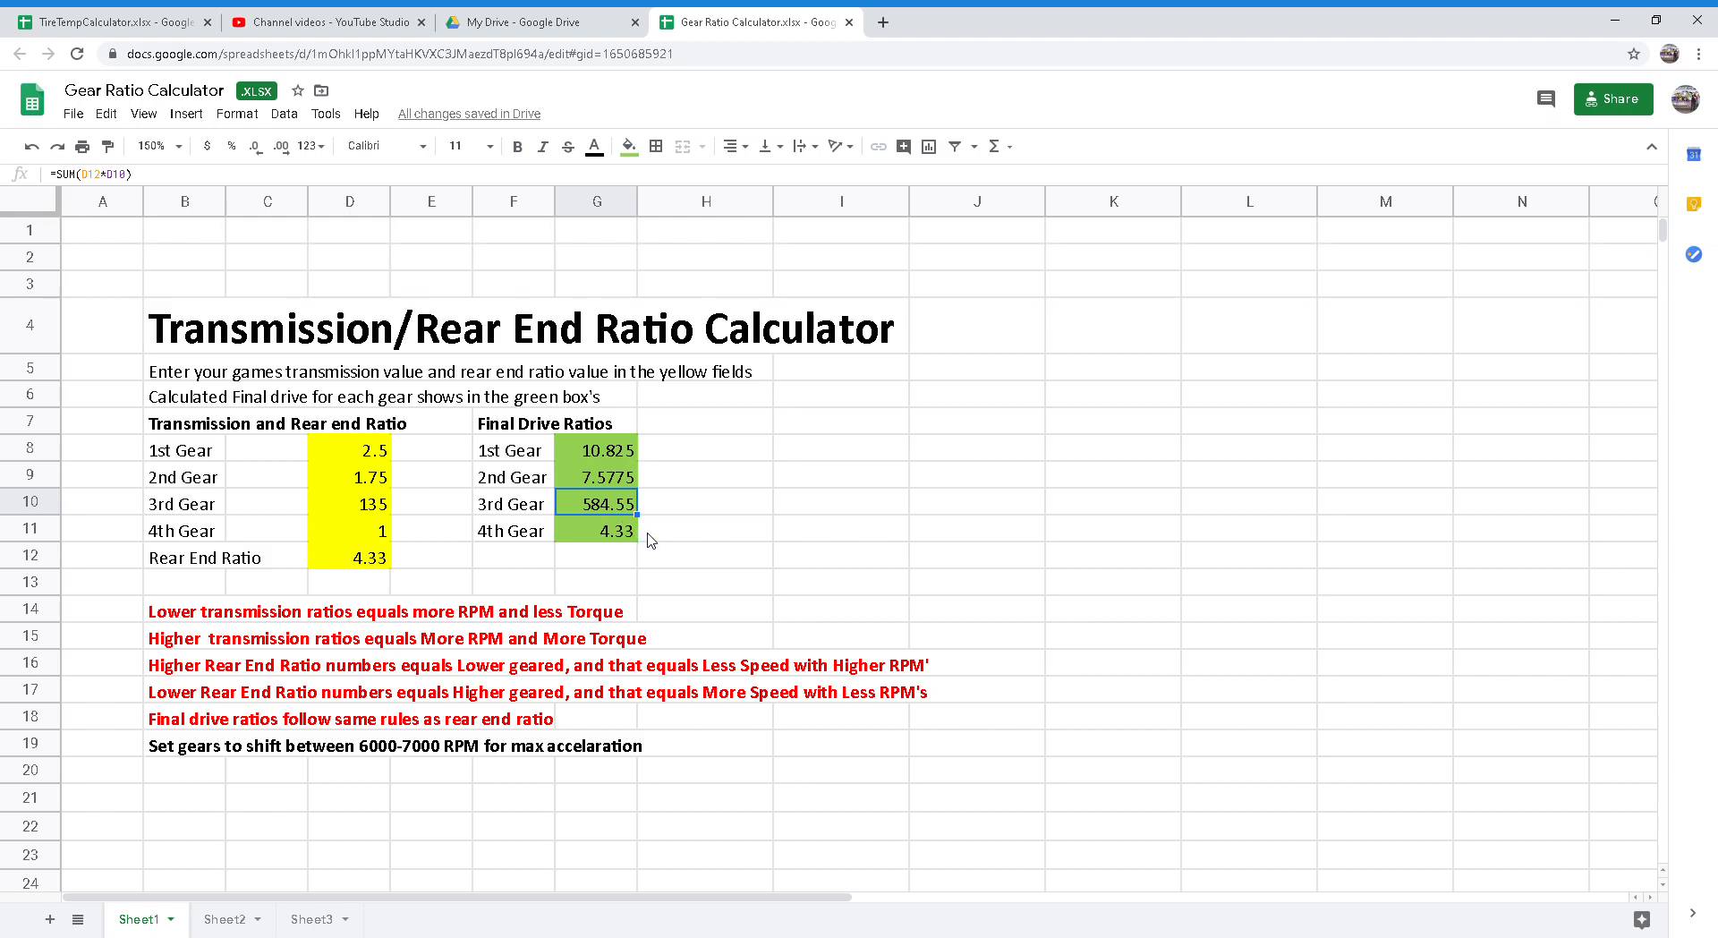
pyautogui.moveTo(766, 541)
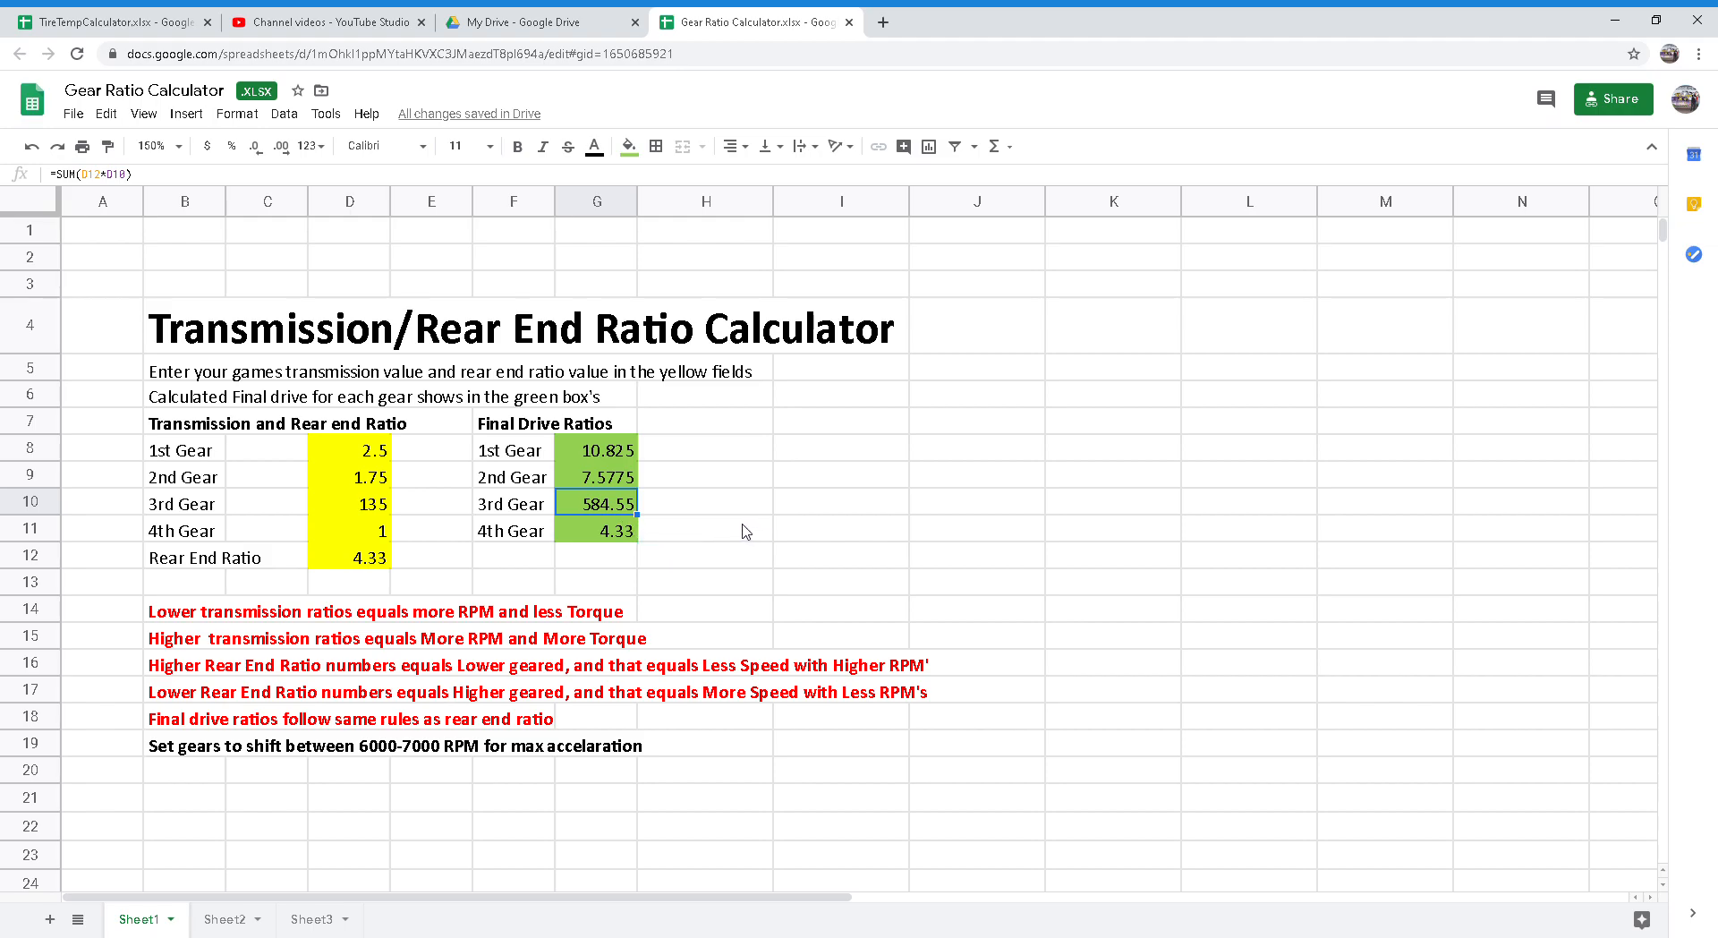
pyautogui.moveTo(741, 531)
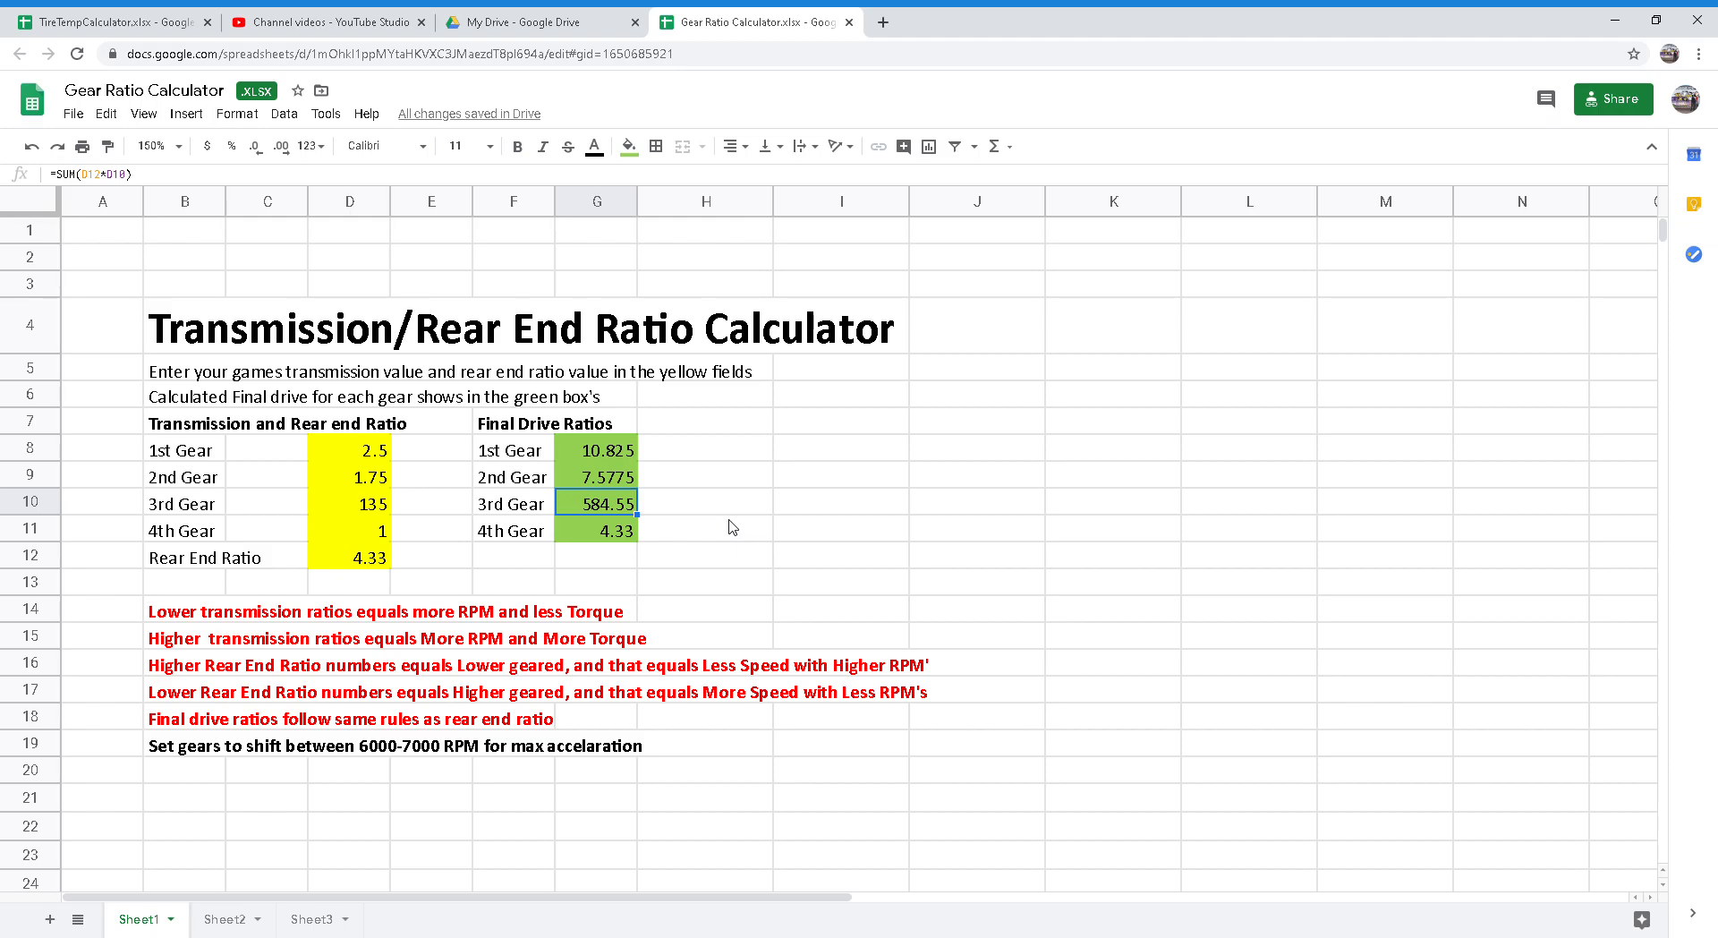
pyautogui.moveTo(701, 519)
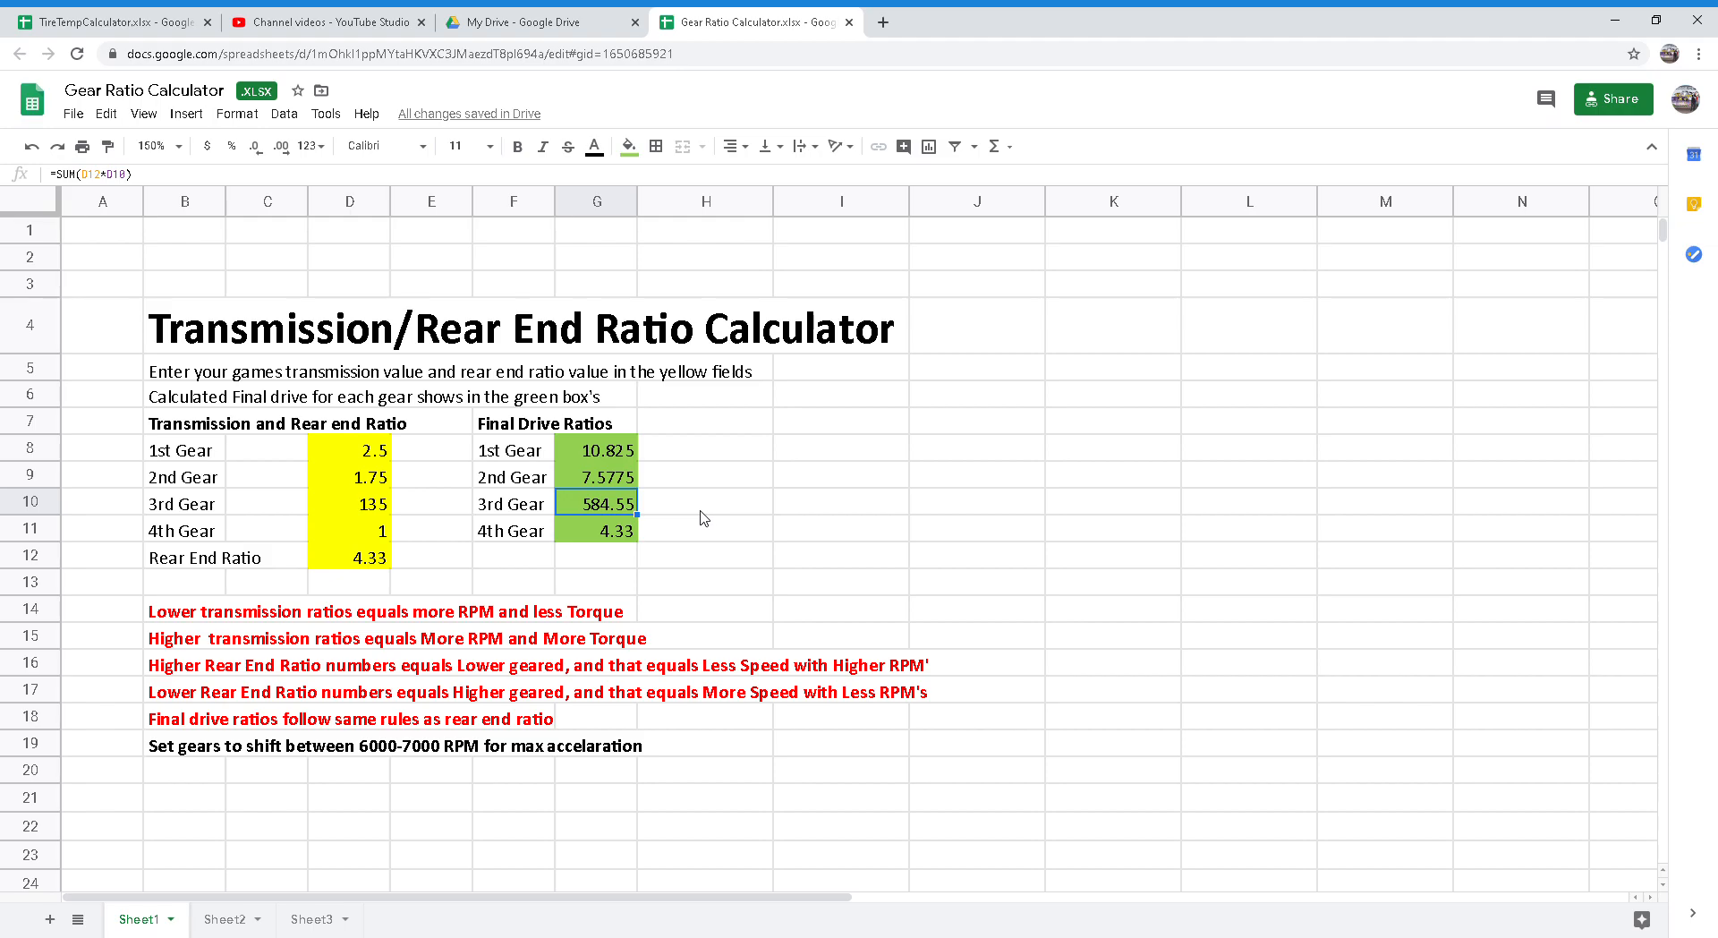
pyautogui.moveTo(700, 520)
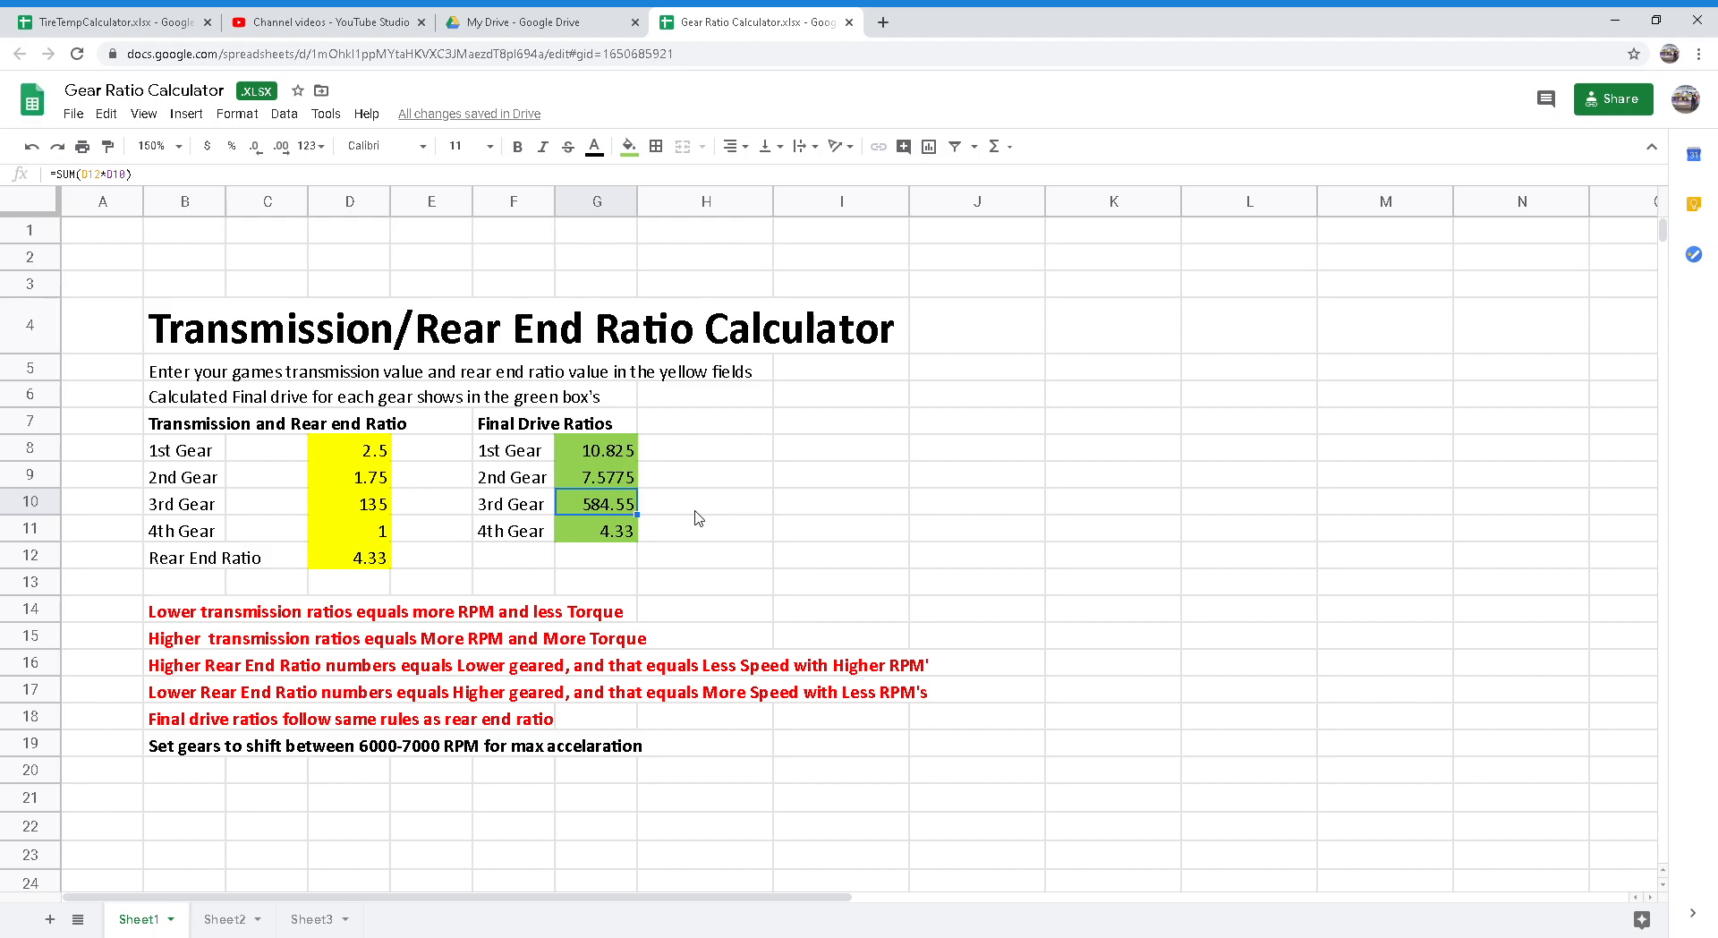
pyautogui.moveTo(669, 515)
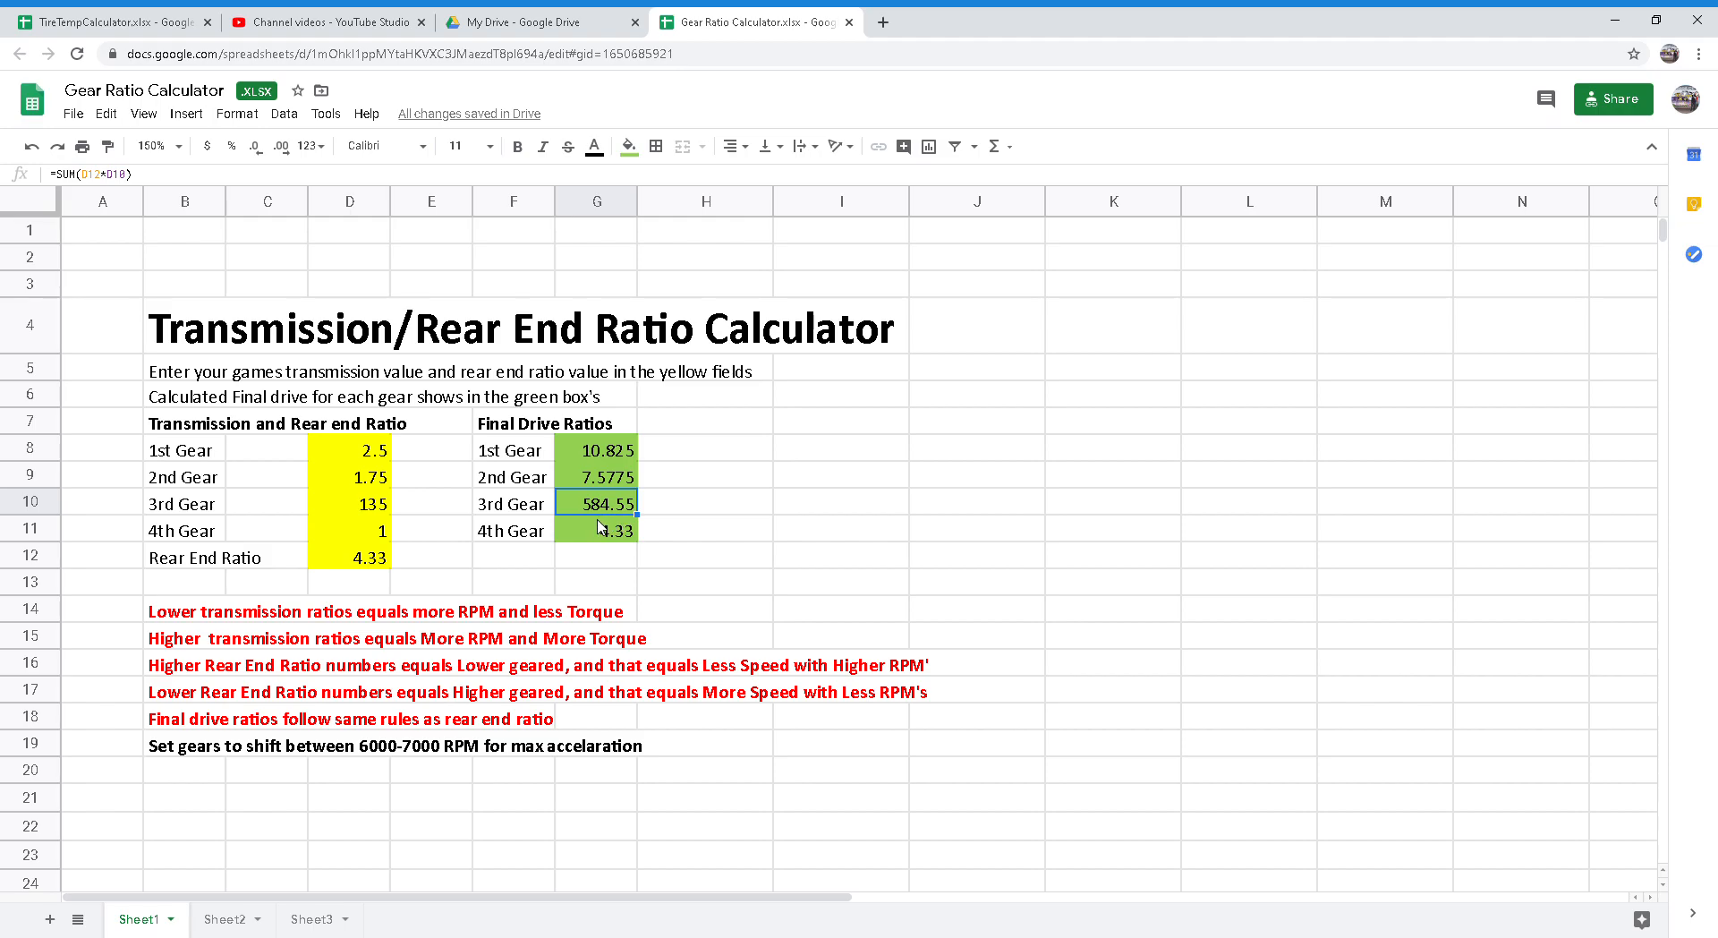
pyautogui.moveTo(680, 606)
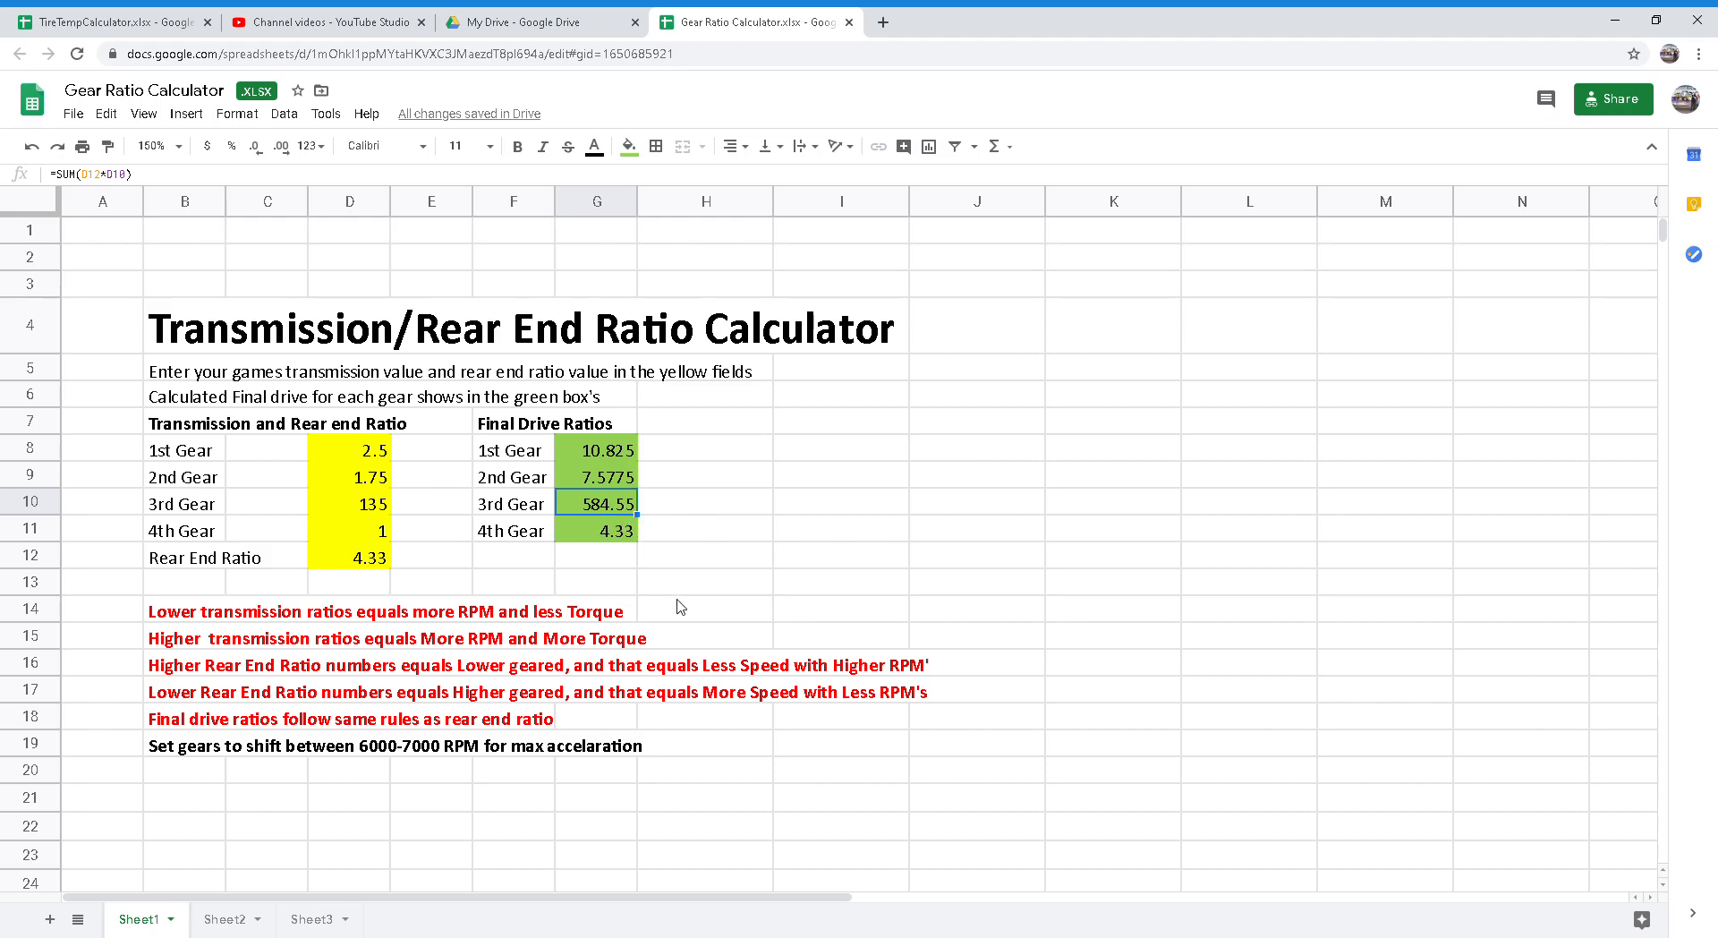
pyautogui.moveTo(635, 619)
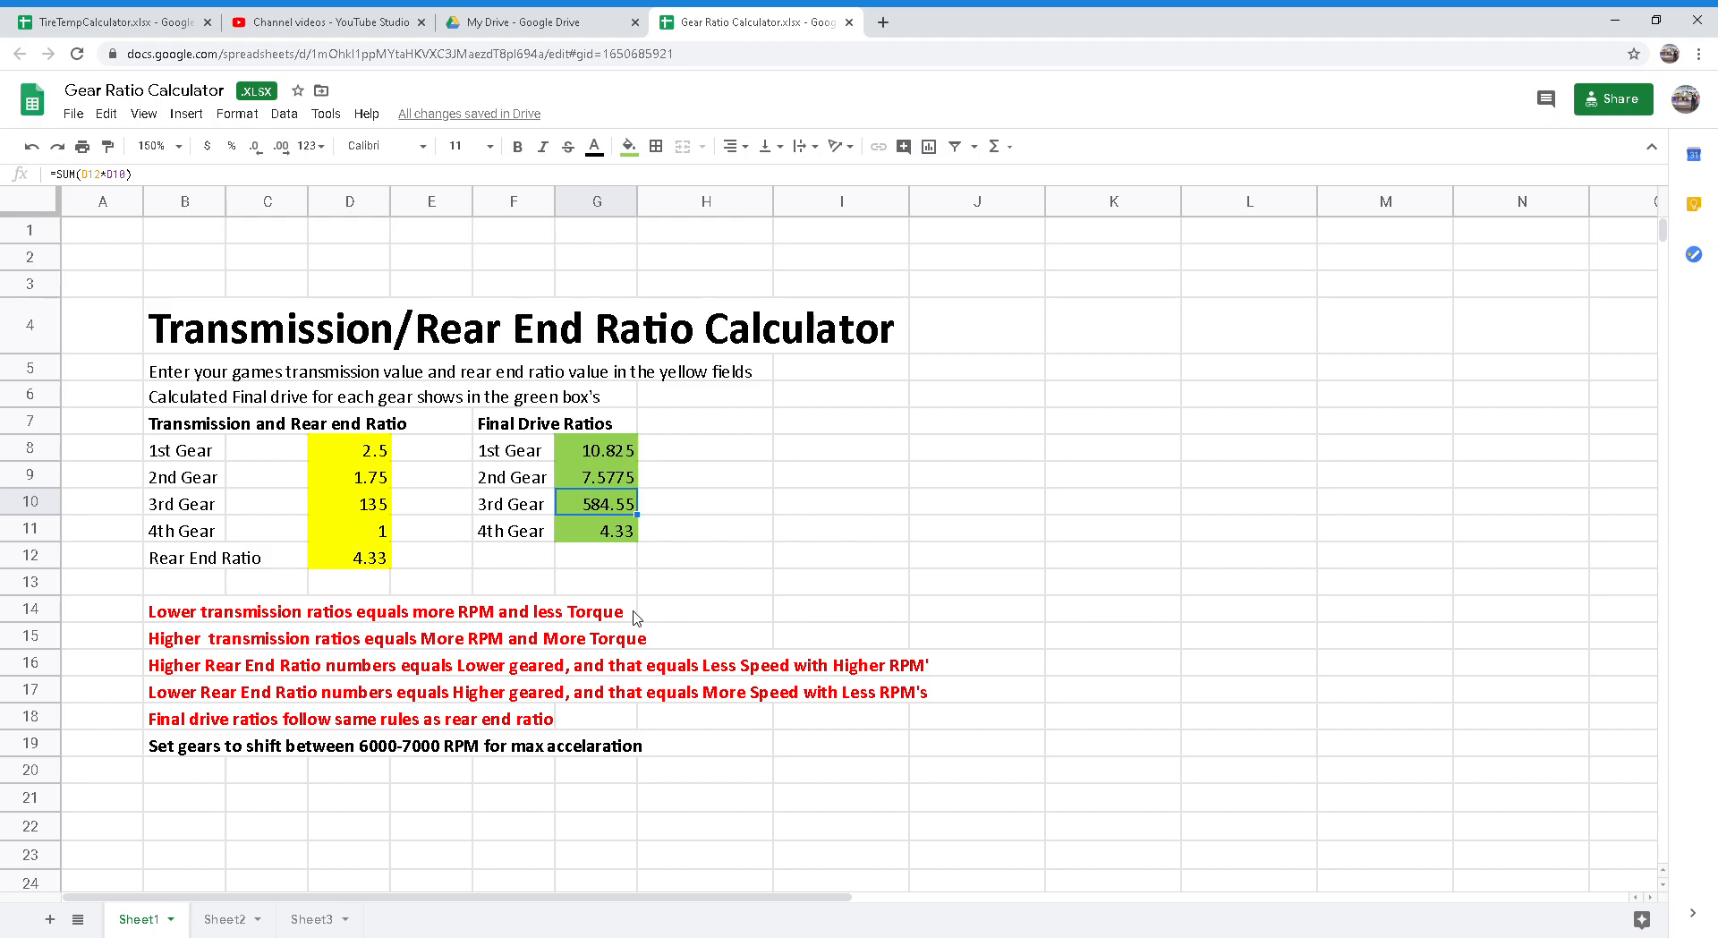
pyautogui.moveTo(671, 632)
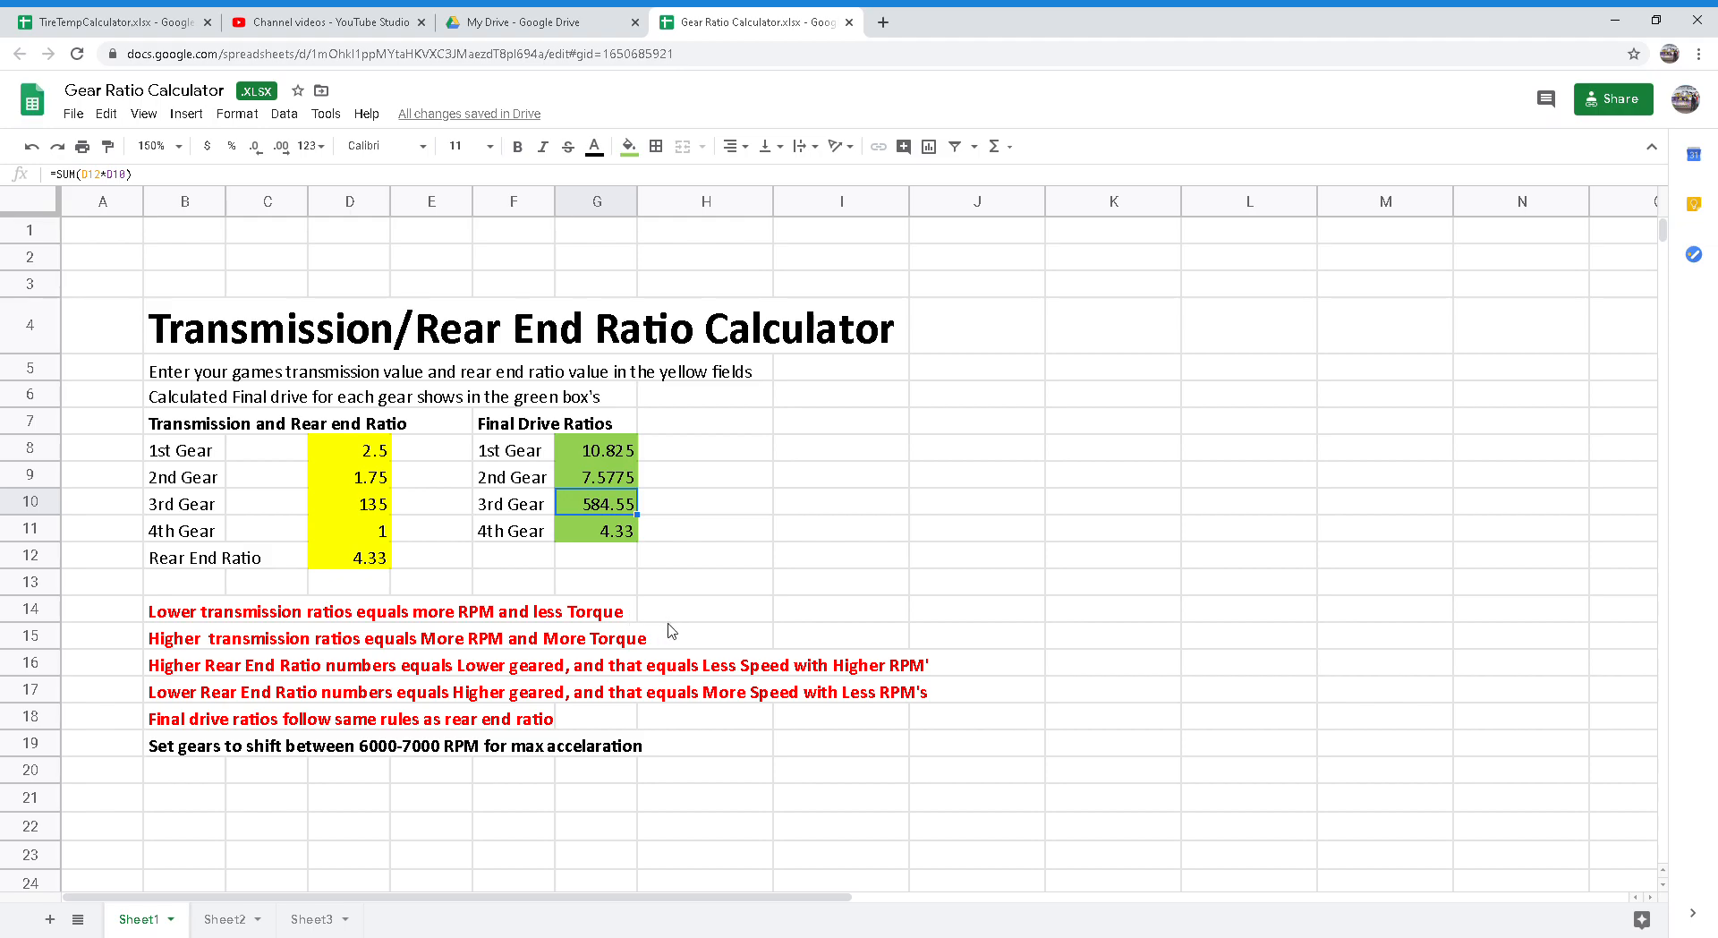
pyautogui.moveTo(664, 623)
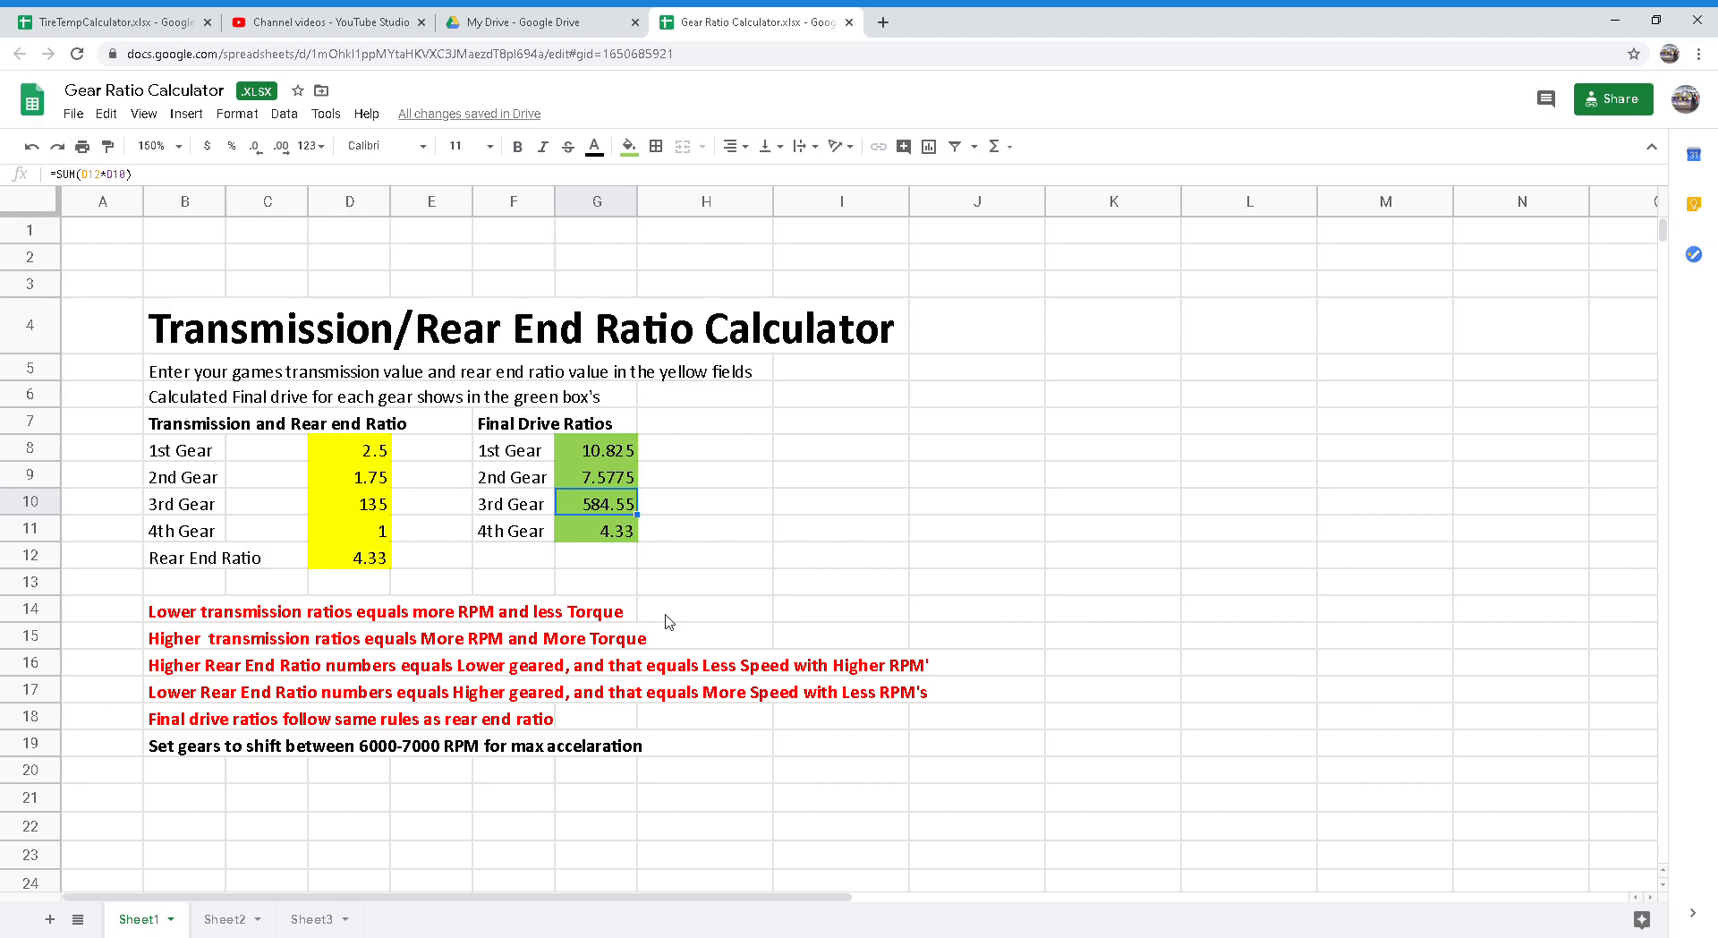
pyautogui.moveTo(659, 608)
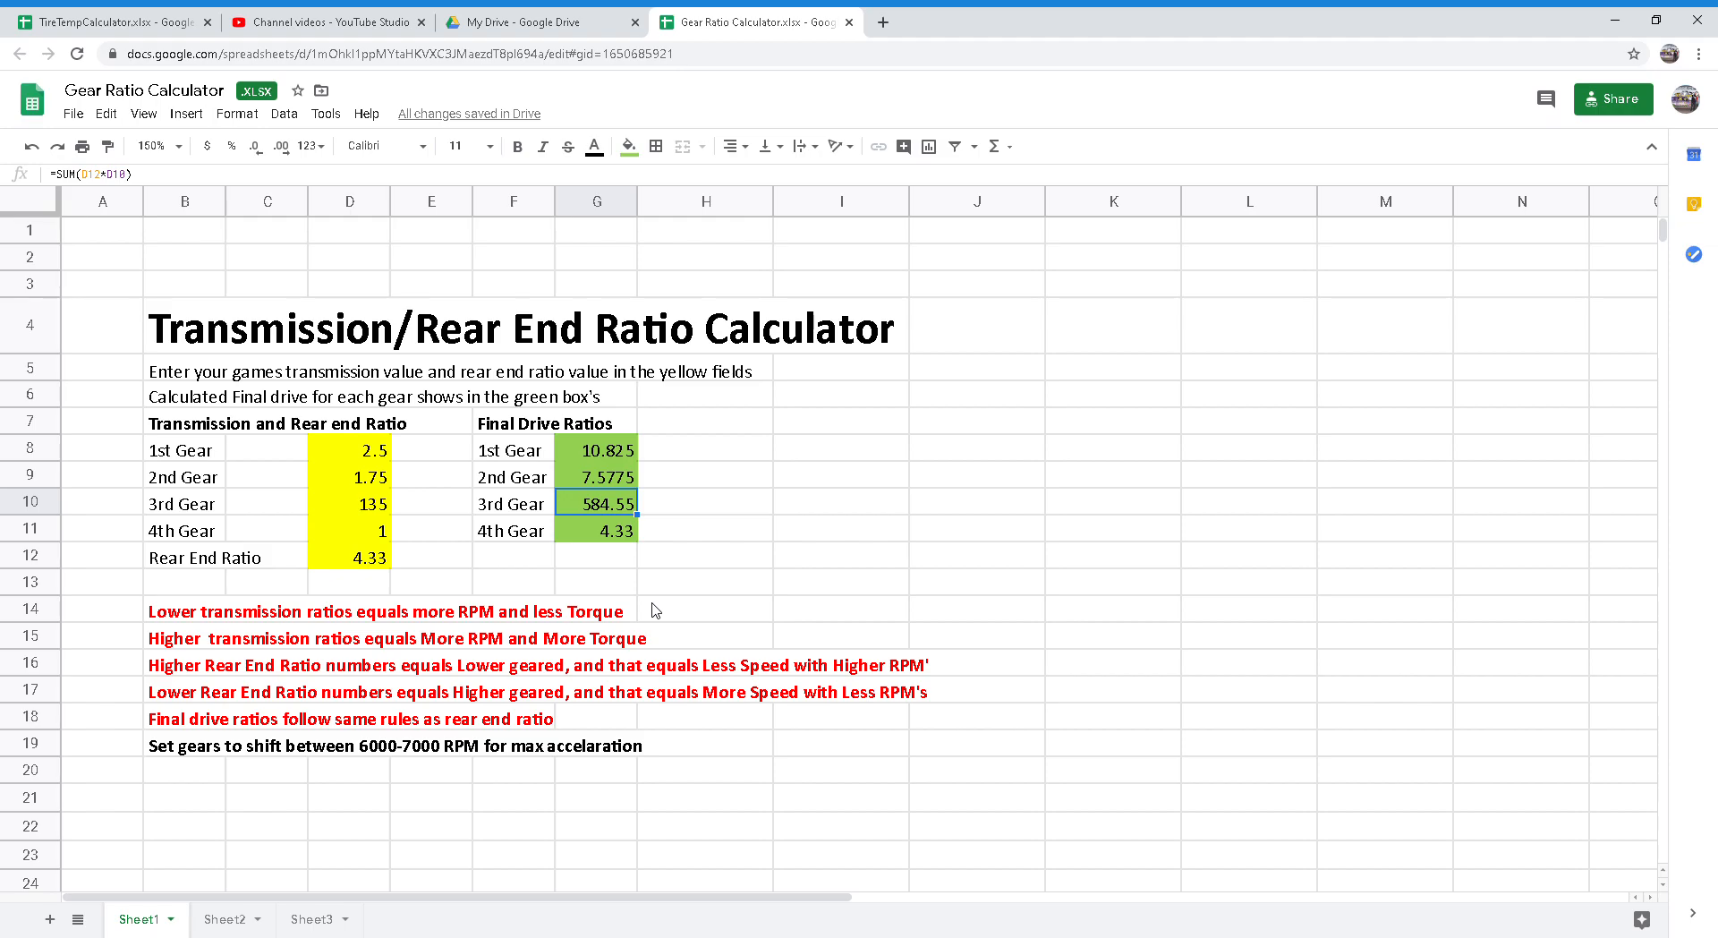
pyautogui.moveTo(671, 610)
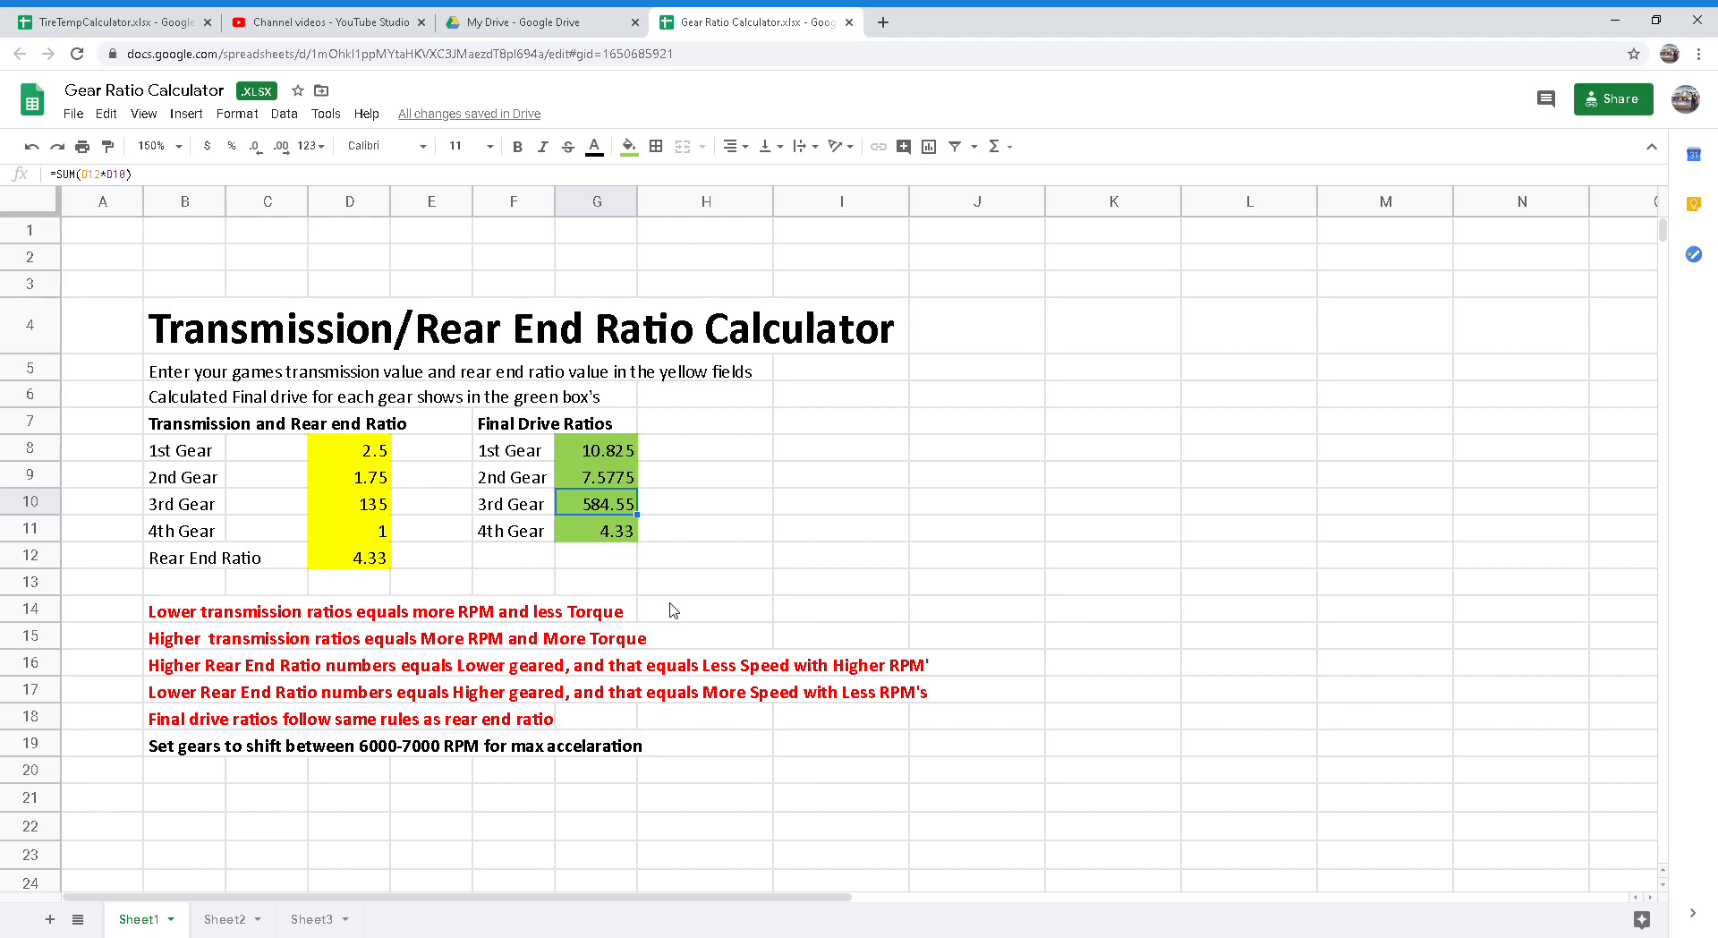
pyautogui.moveTo(668, 603)
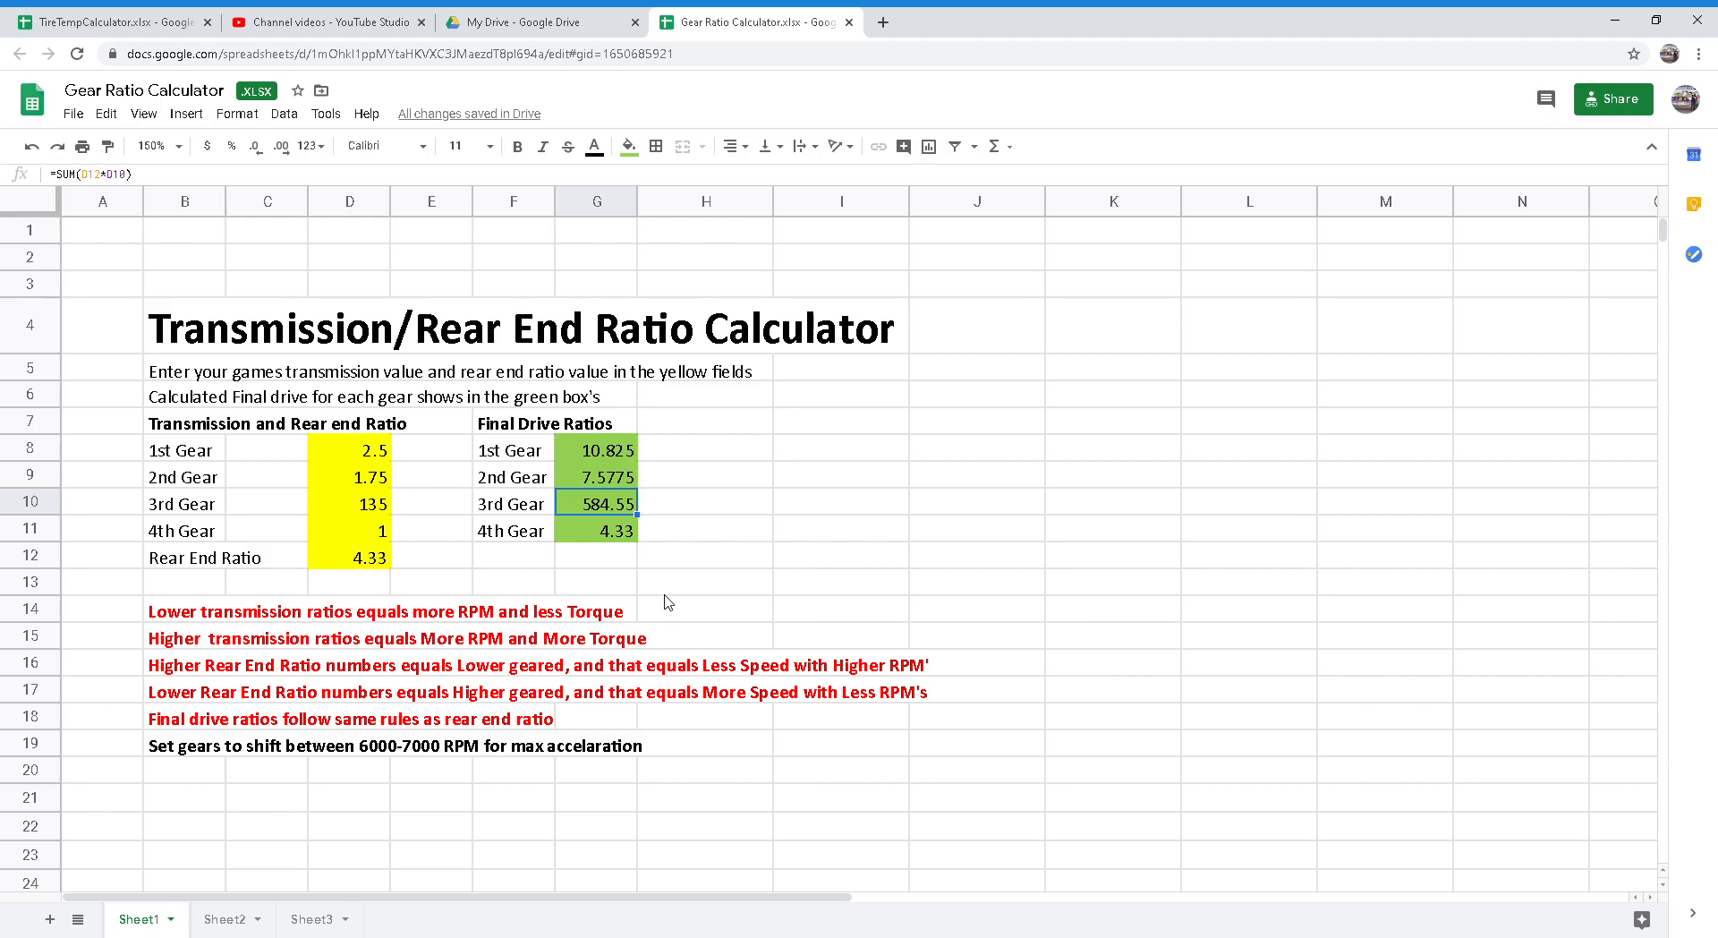
pyautogui.moveTo(646, 567)
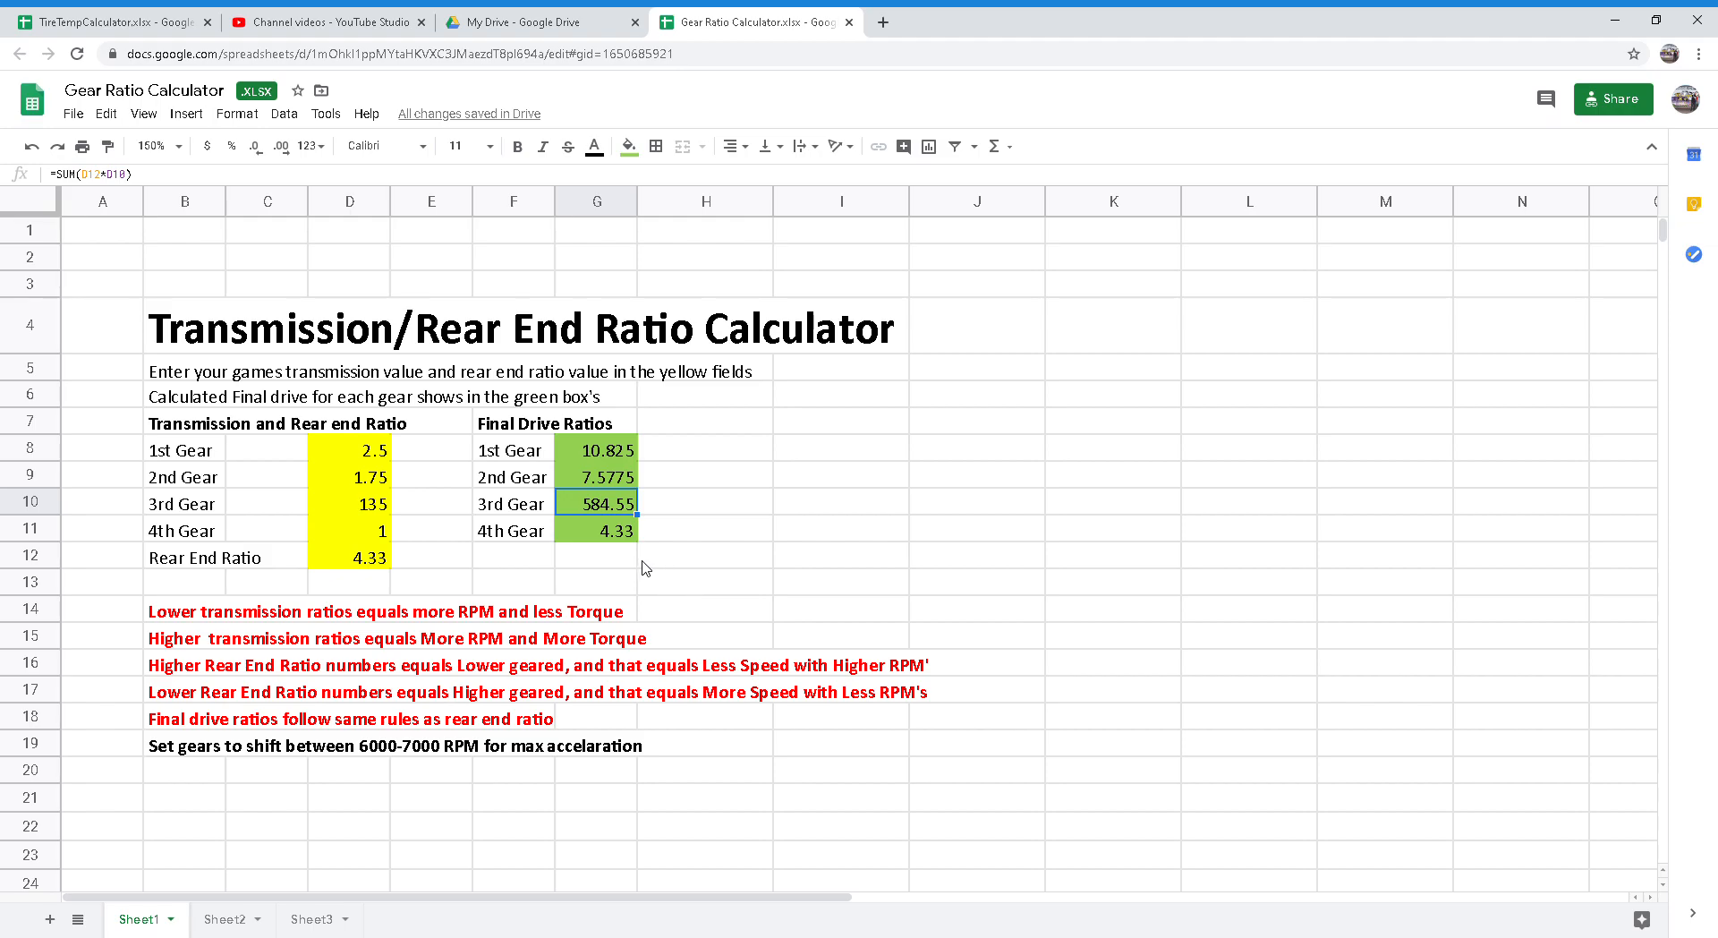
pyautogui.moveTo(676, 580)
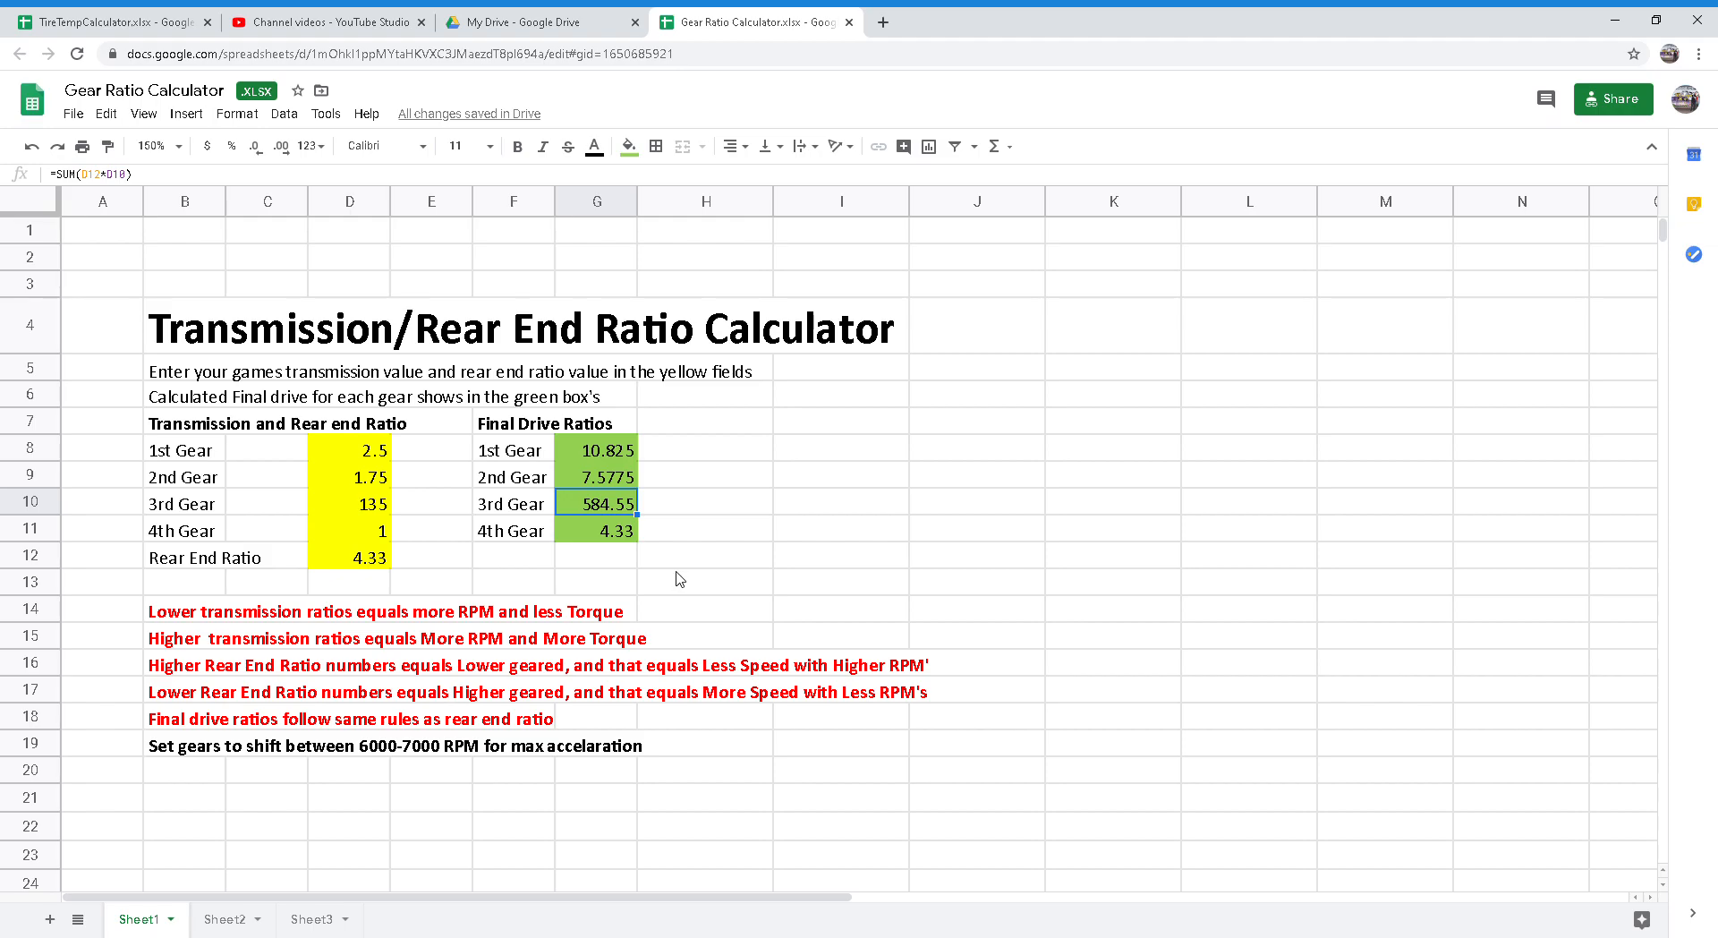
pyautogui.moveTo(655, 578)
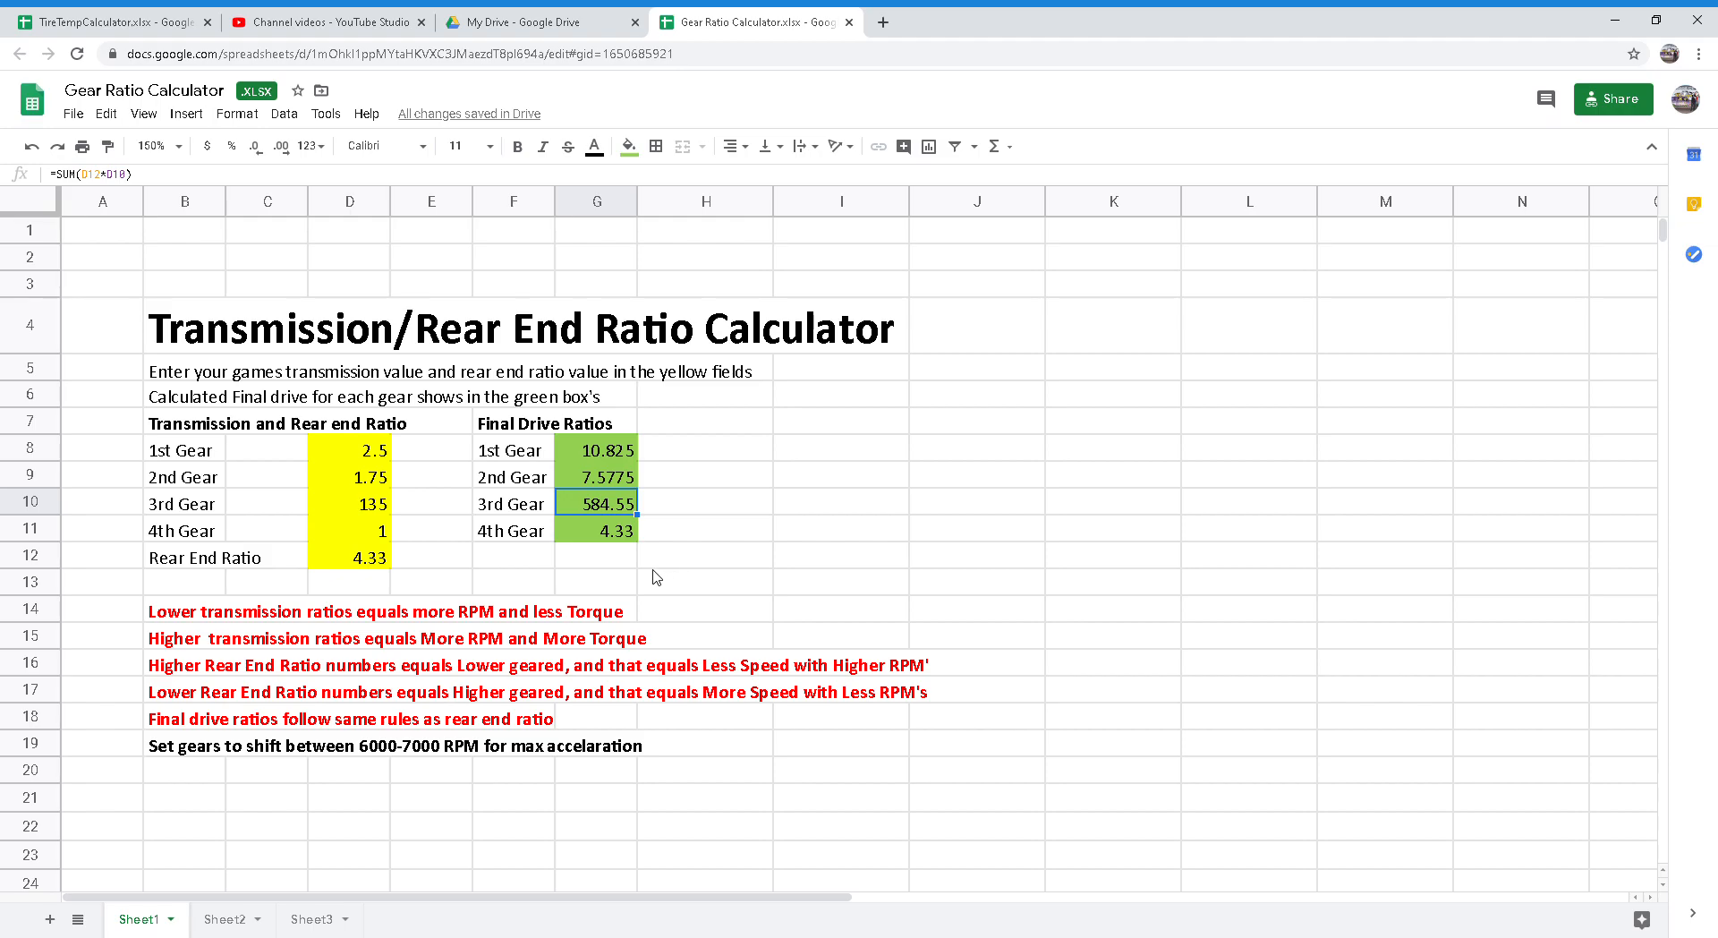
pyautogui.moveTo(660, 572)
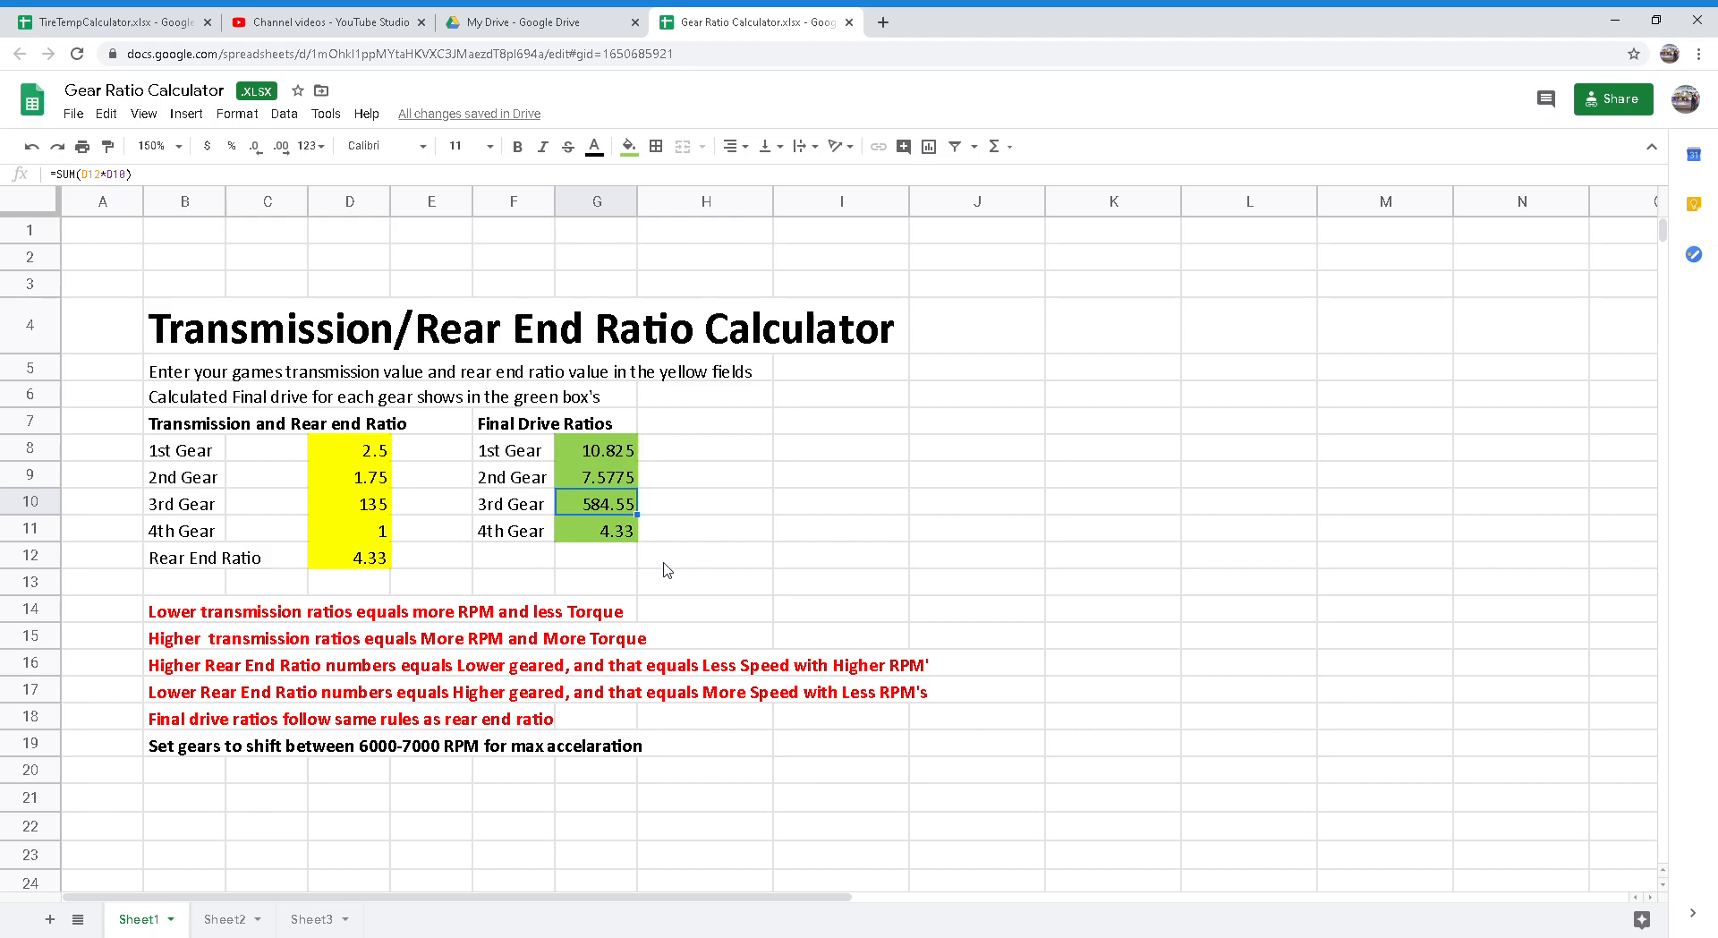
pyautogui.moveTo(671, 578)
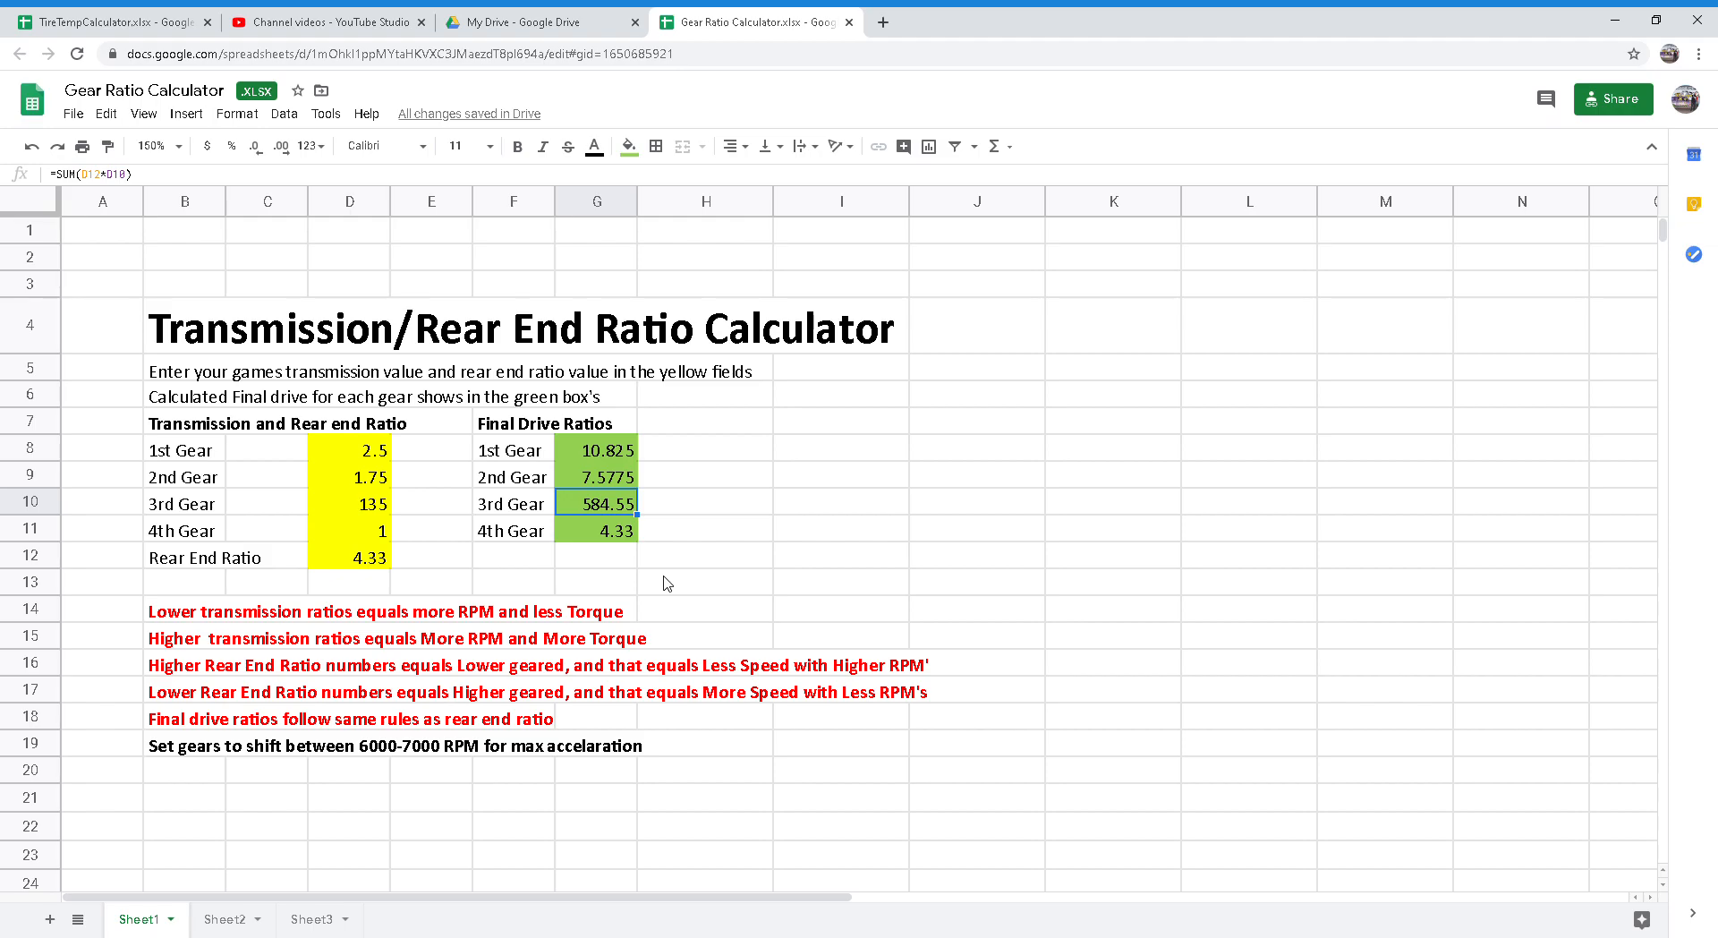
pyautogui.moveTo(640, 574)
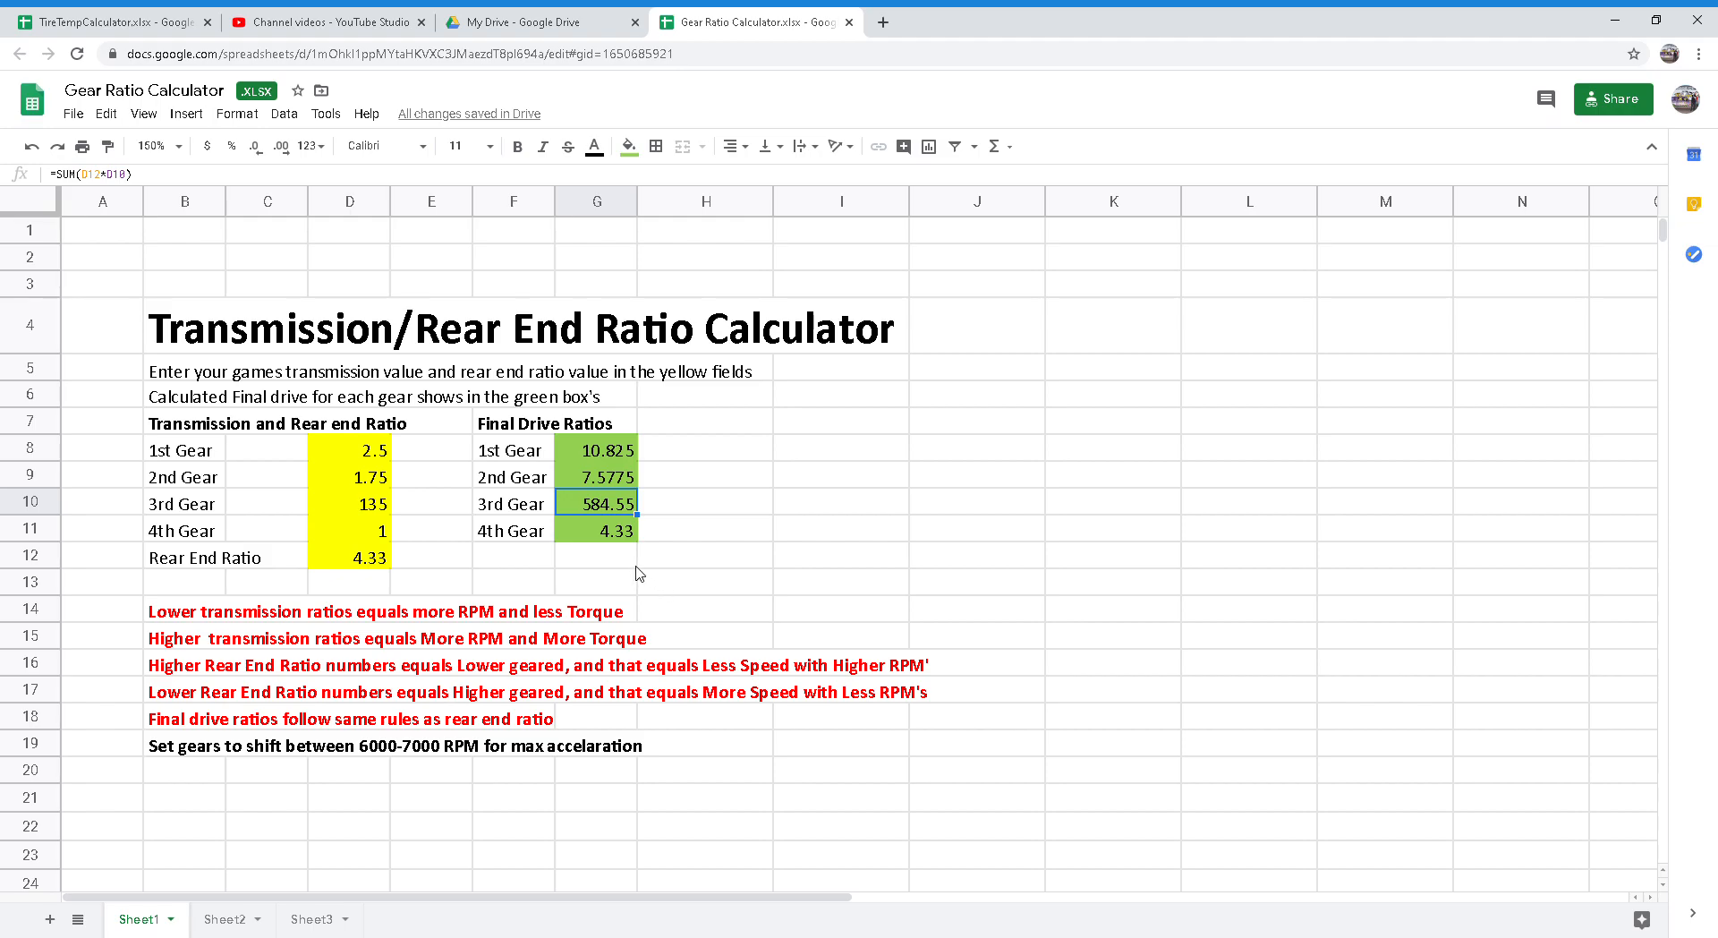
pyautogui.moveTo(637, 562)
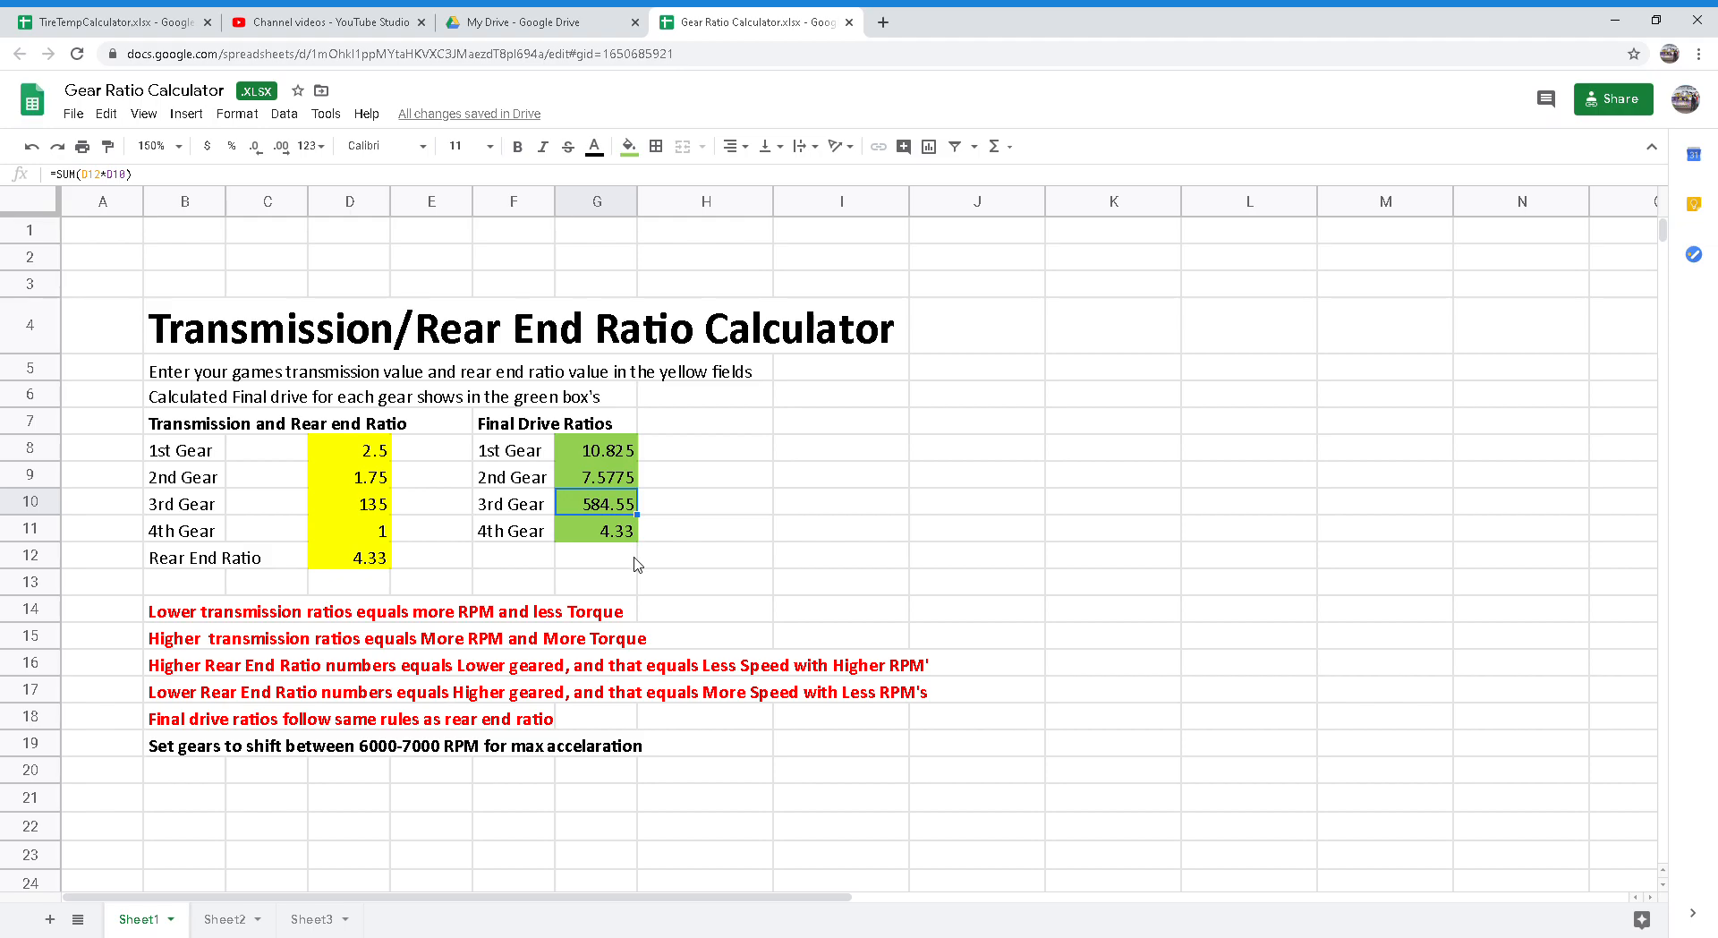
pyautogui.moveTo(644, 560)
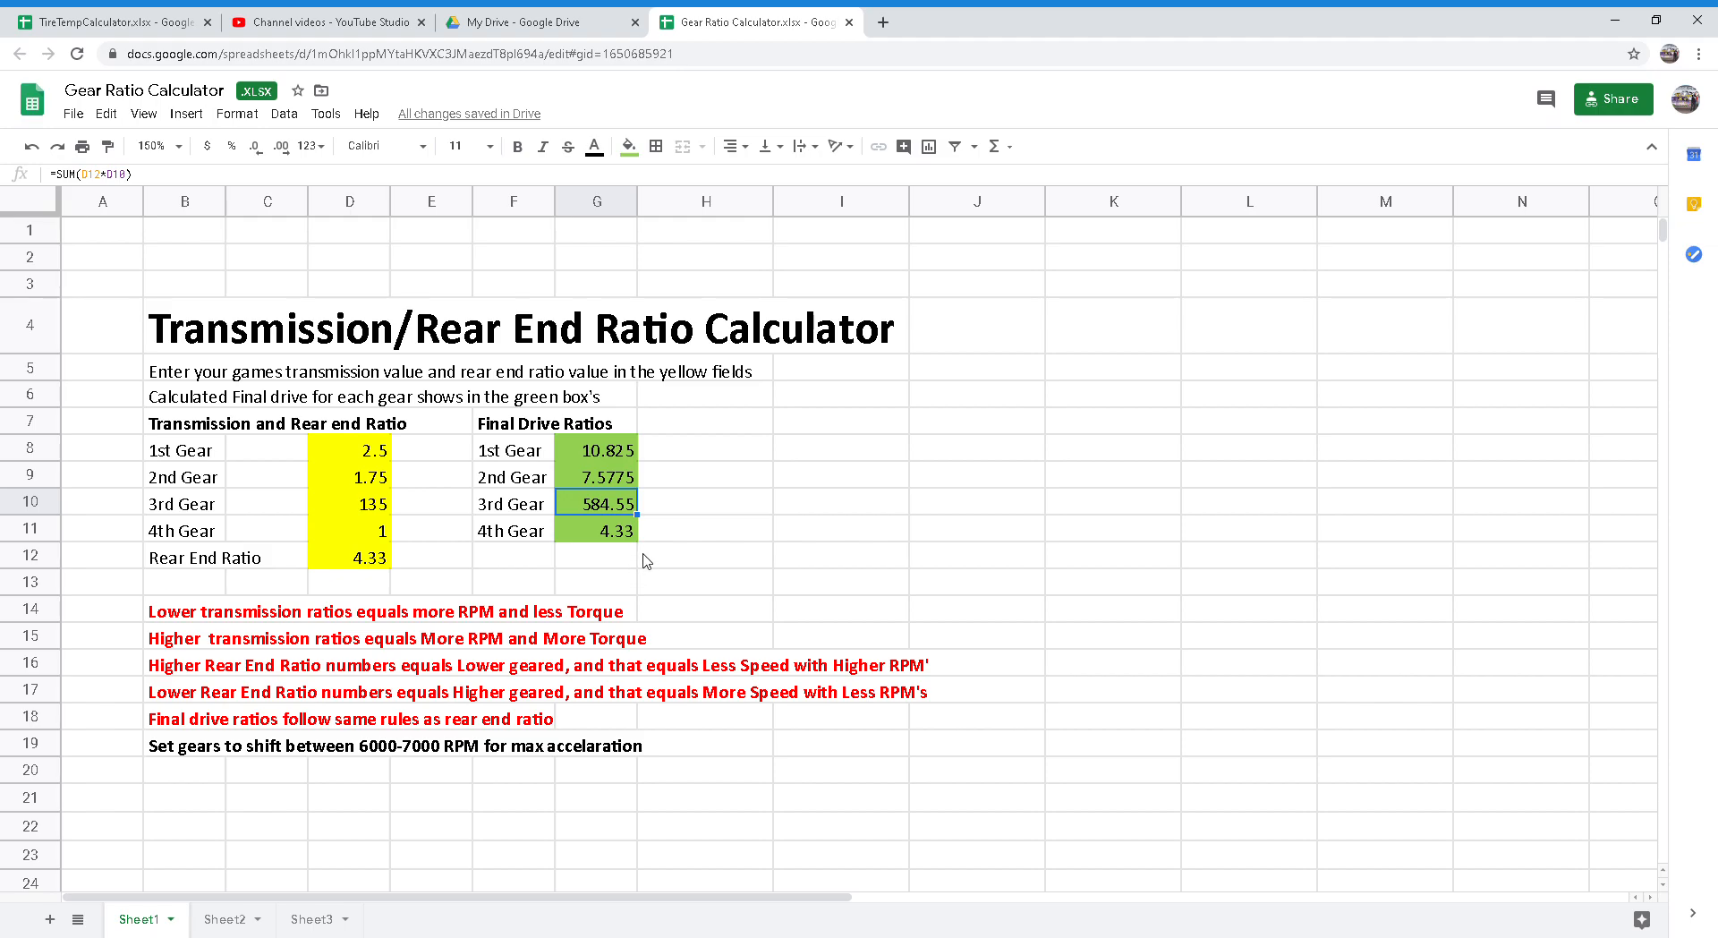
pyautogui.moveTo(626, 571)
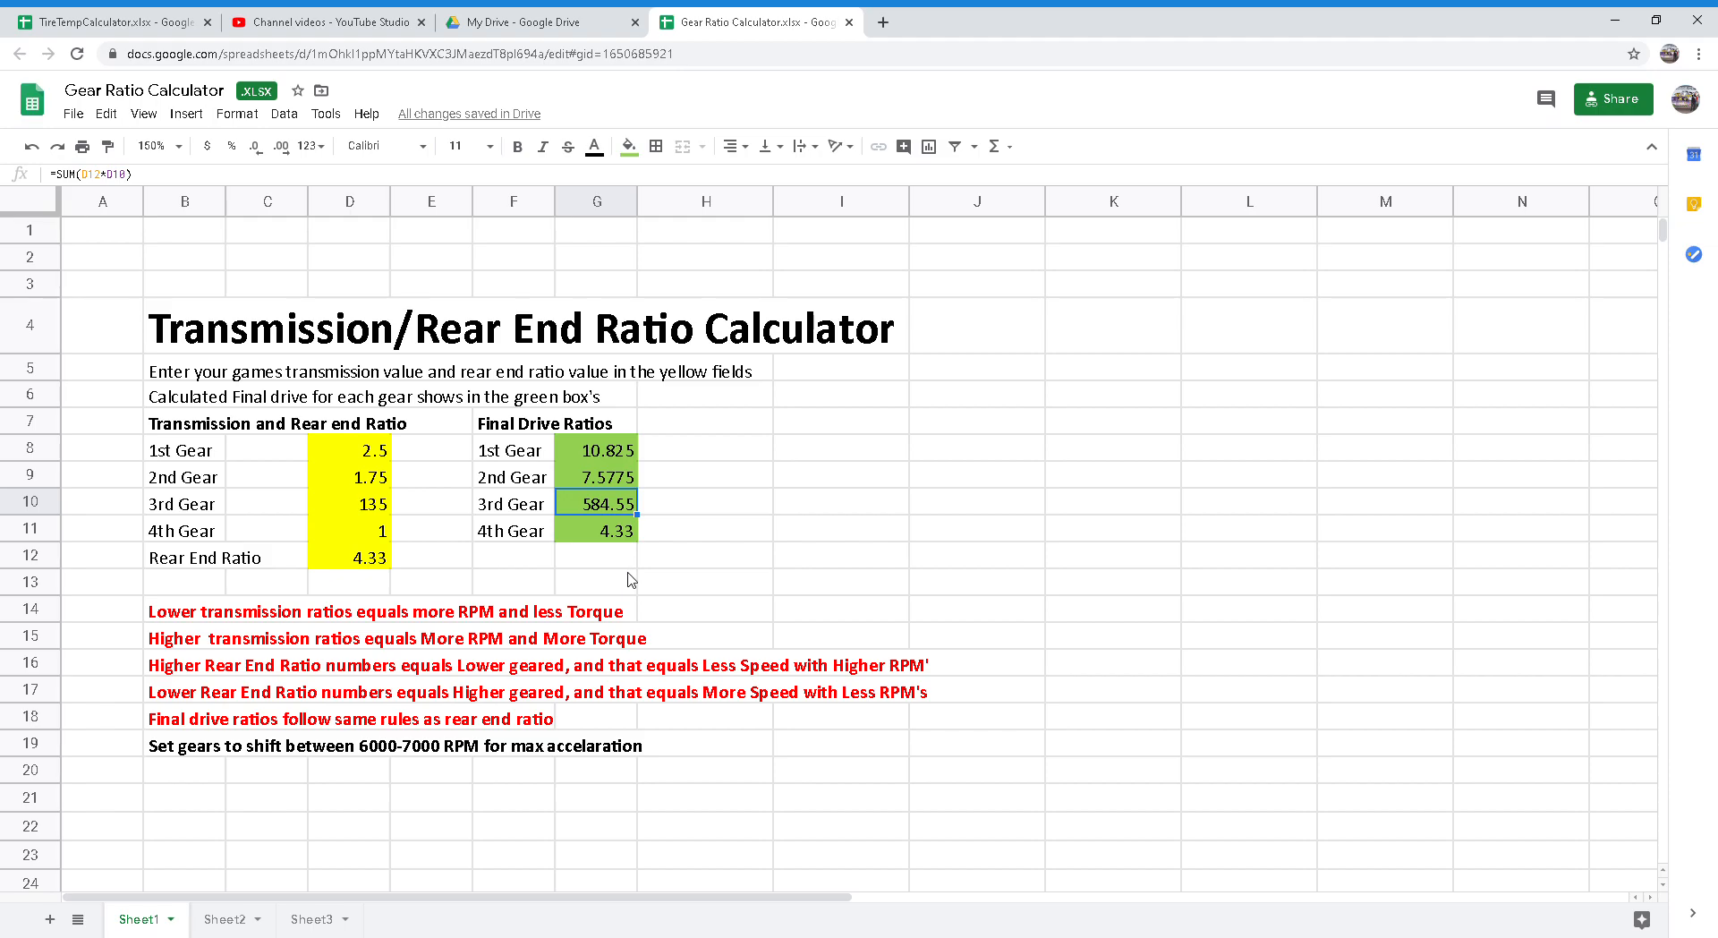
pyautogui.moveTo(621, 572)
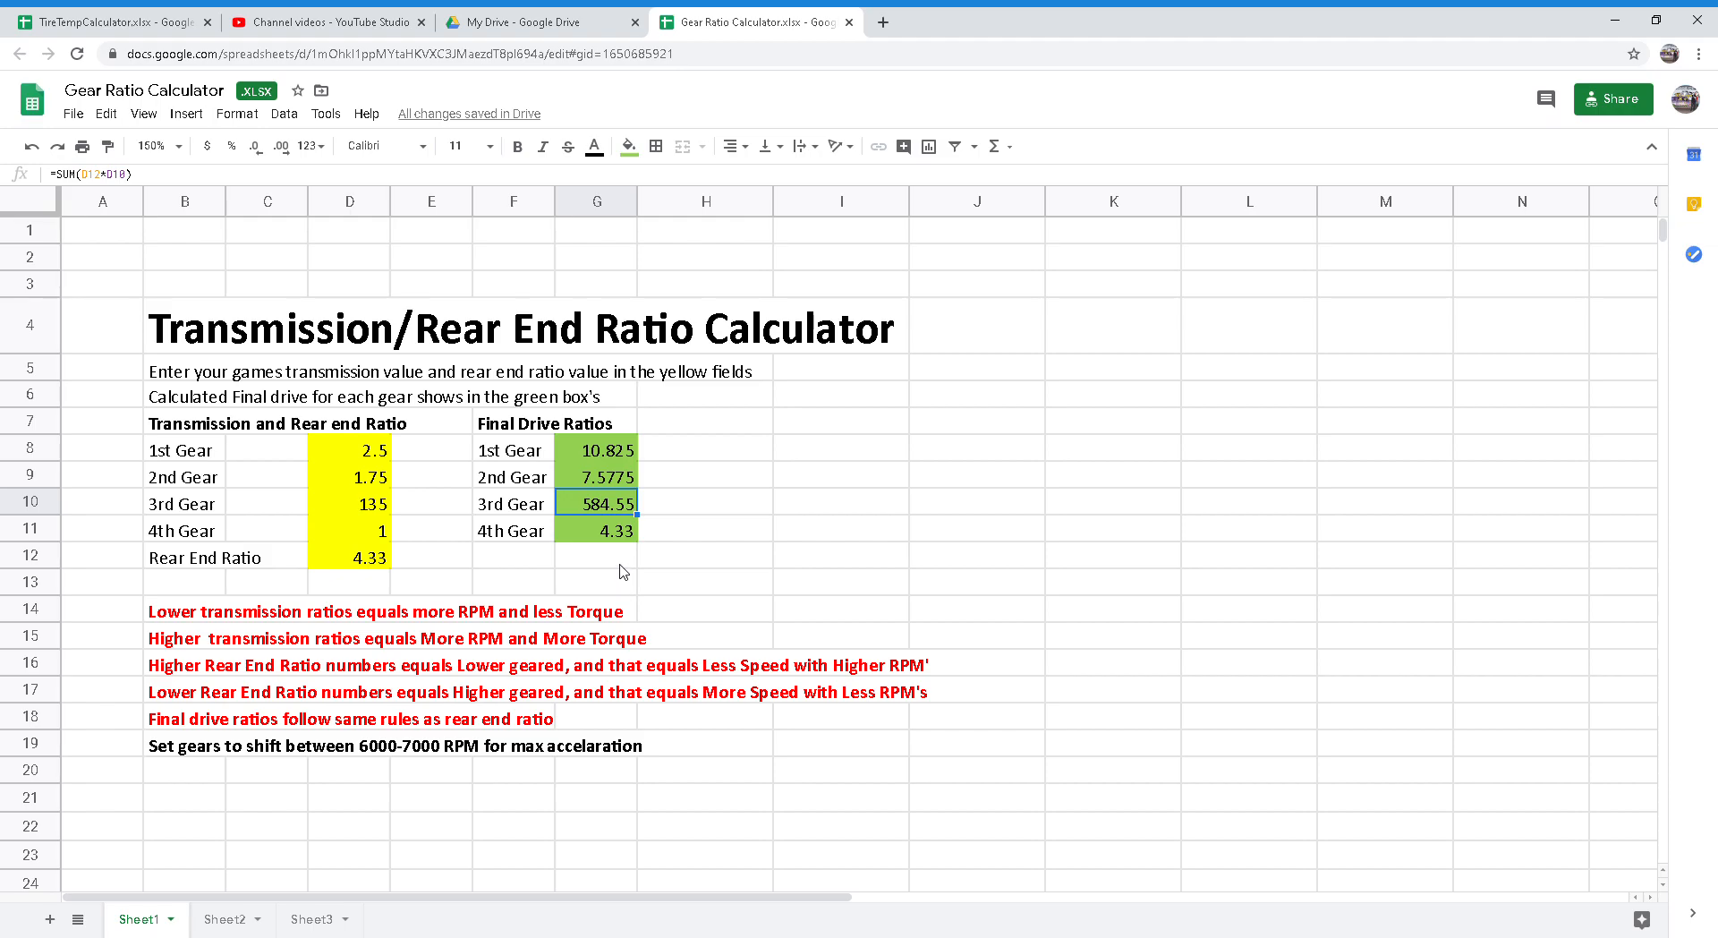
pyautogui.moveTo(621, 551)
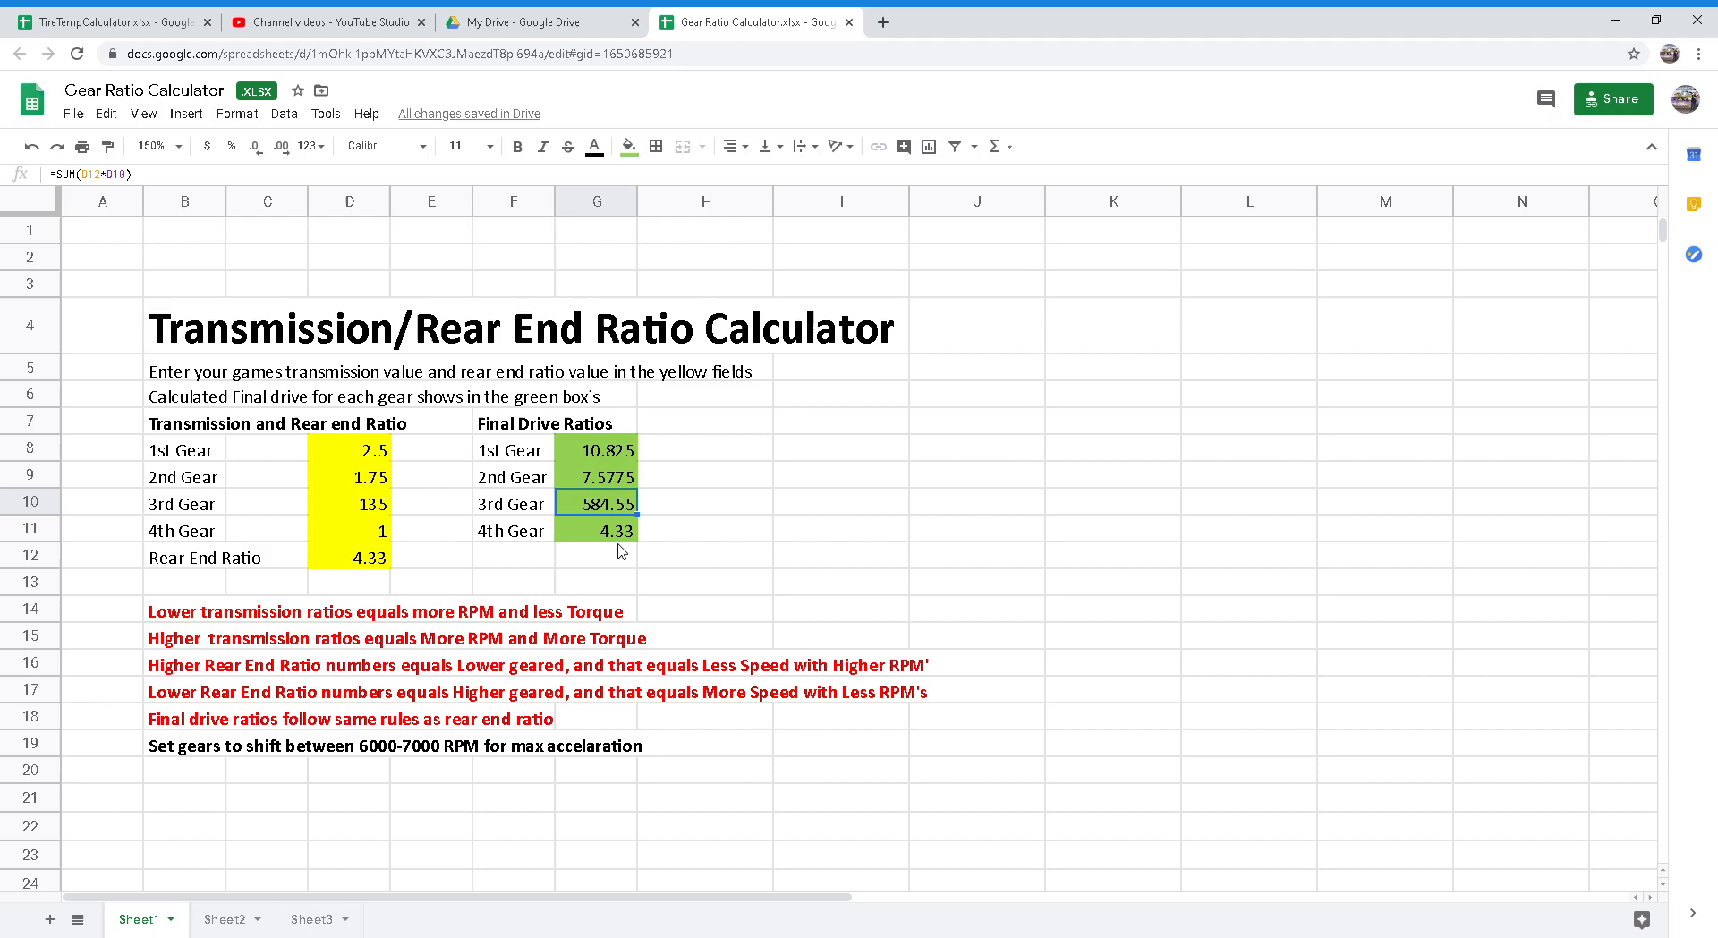
pyautogui.moveTo(621, 558)
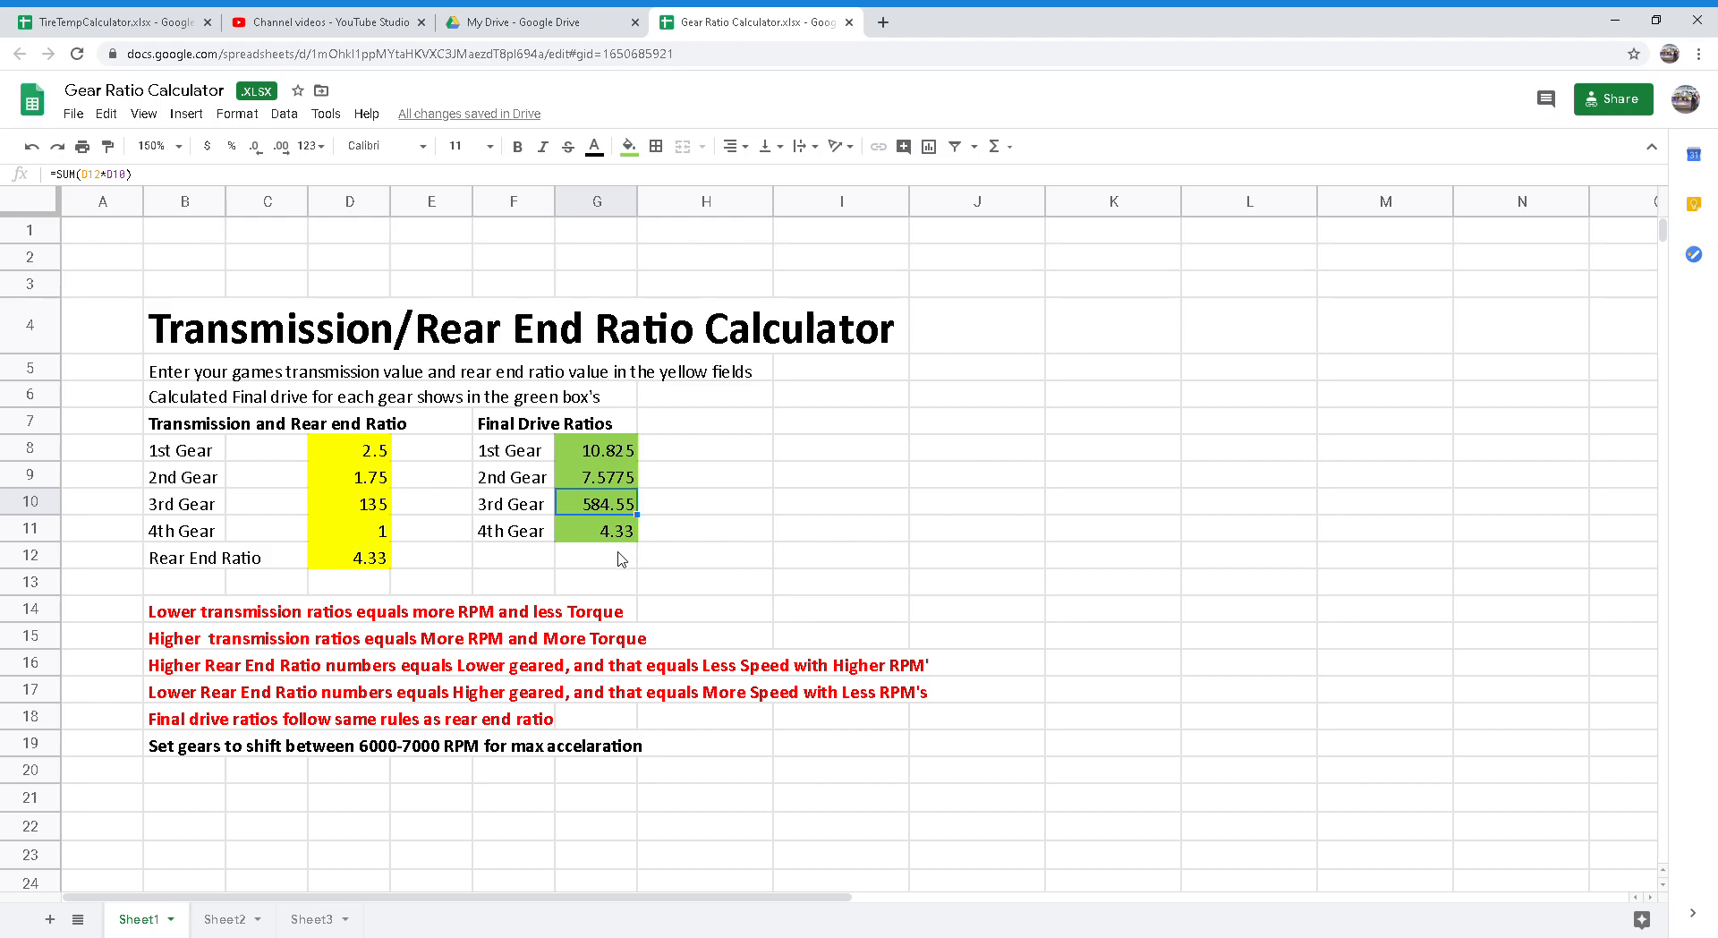
pyautogui.moveTo(621, 555)
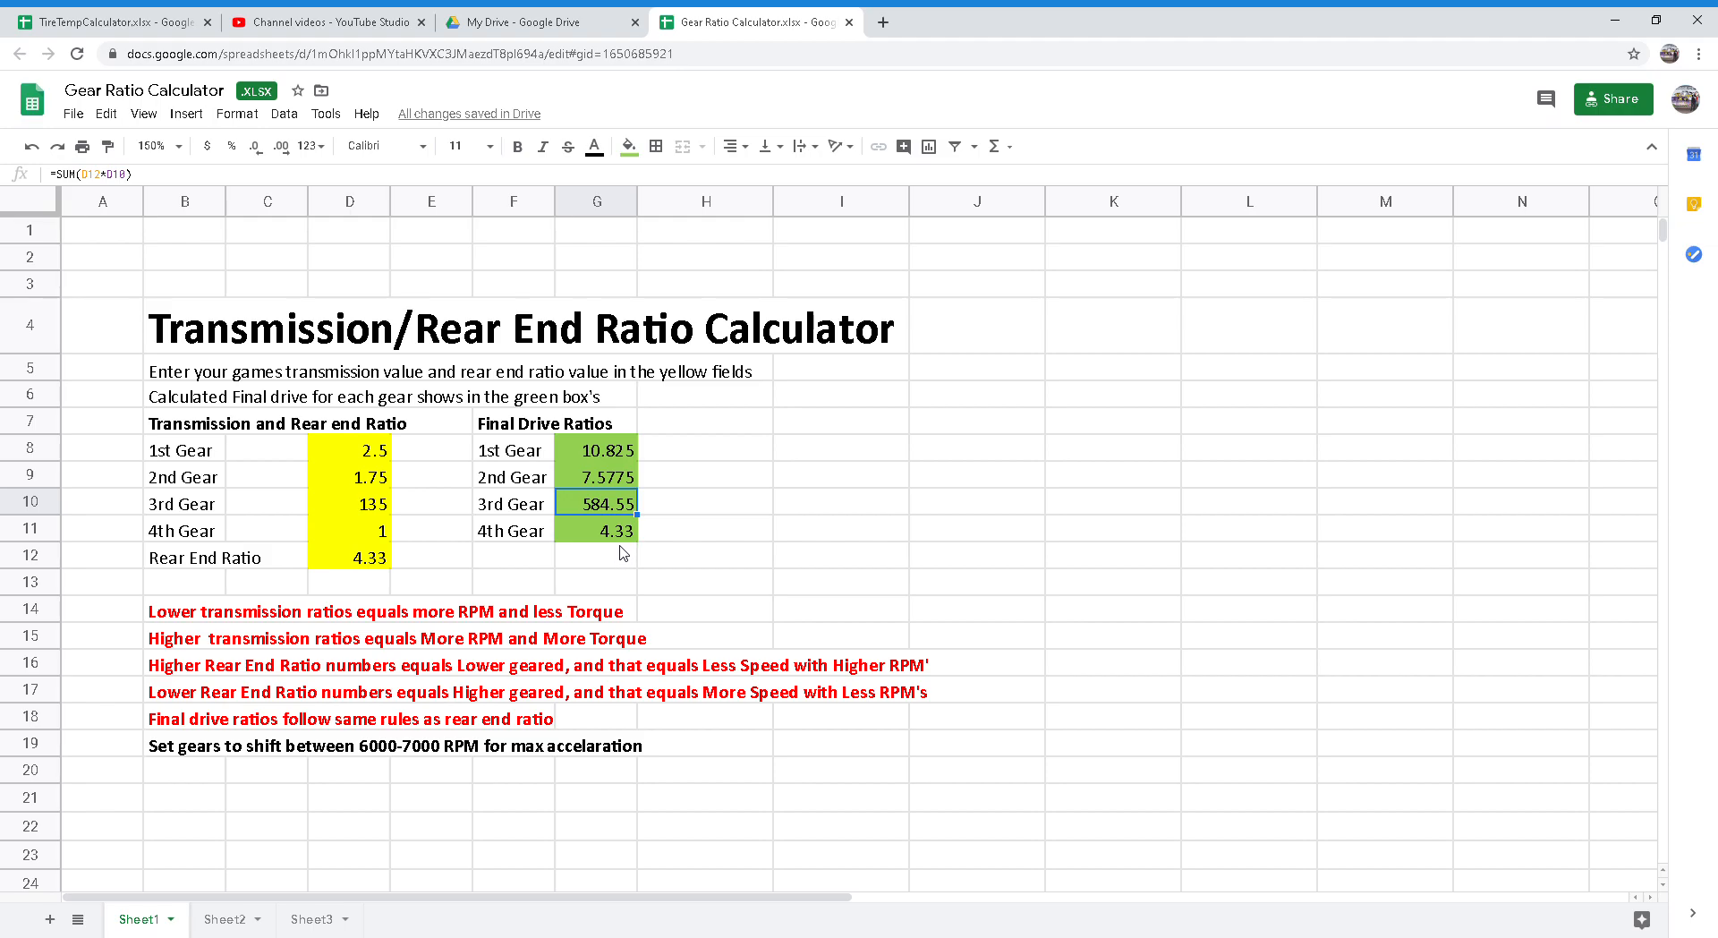
pyautogui.moveTo(622, 560)
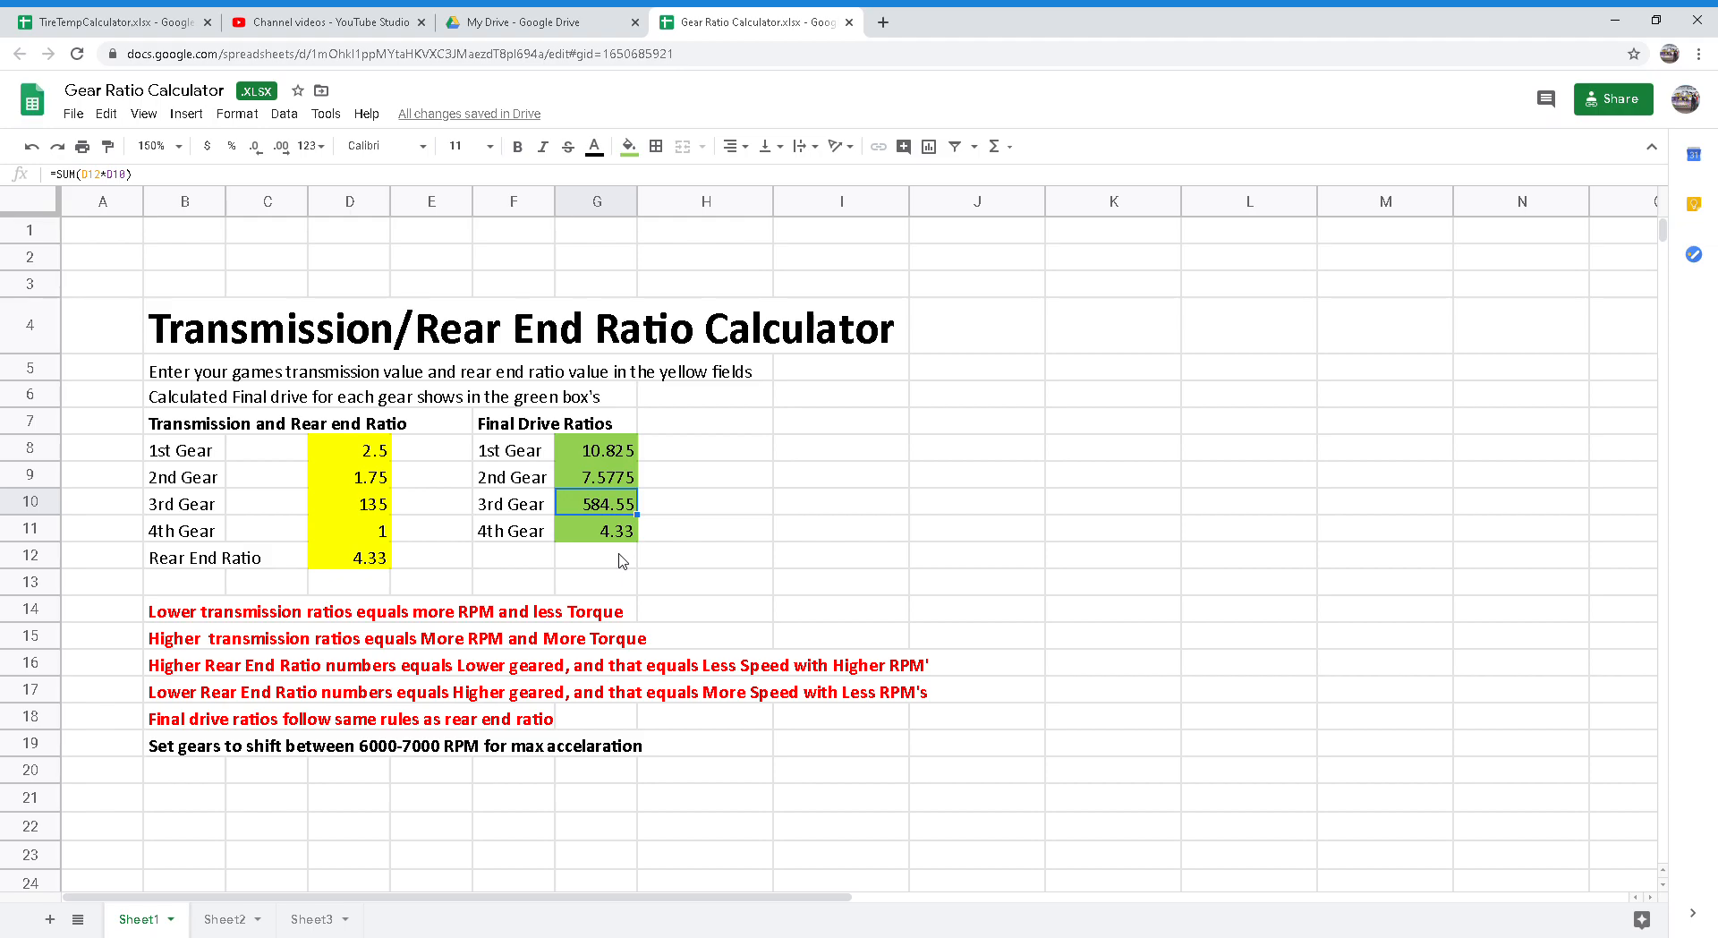
pyautogui.moveTo(614, 562)
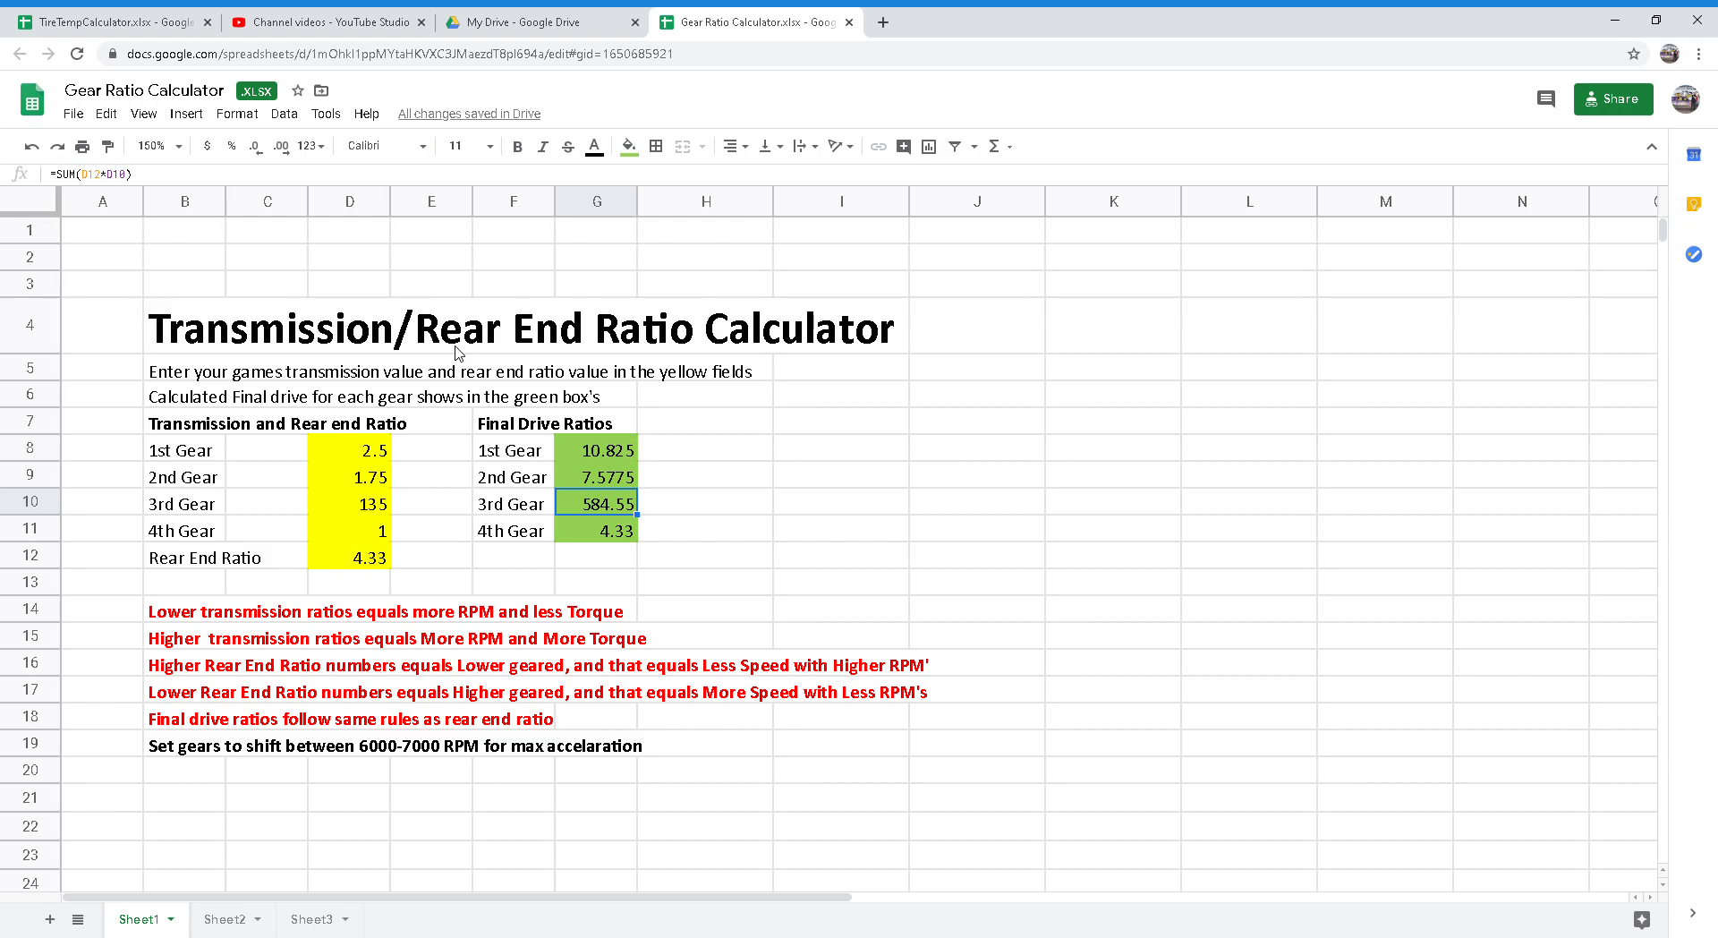
pyautogui.moveTo(444, 329)
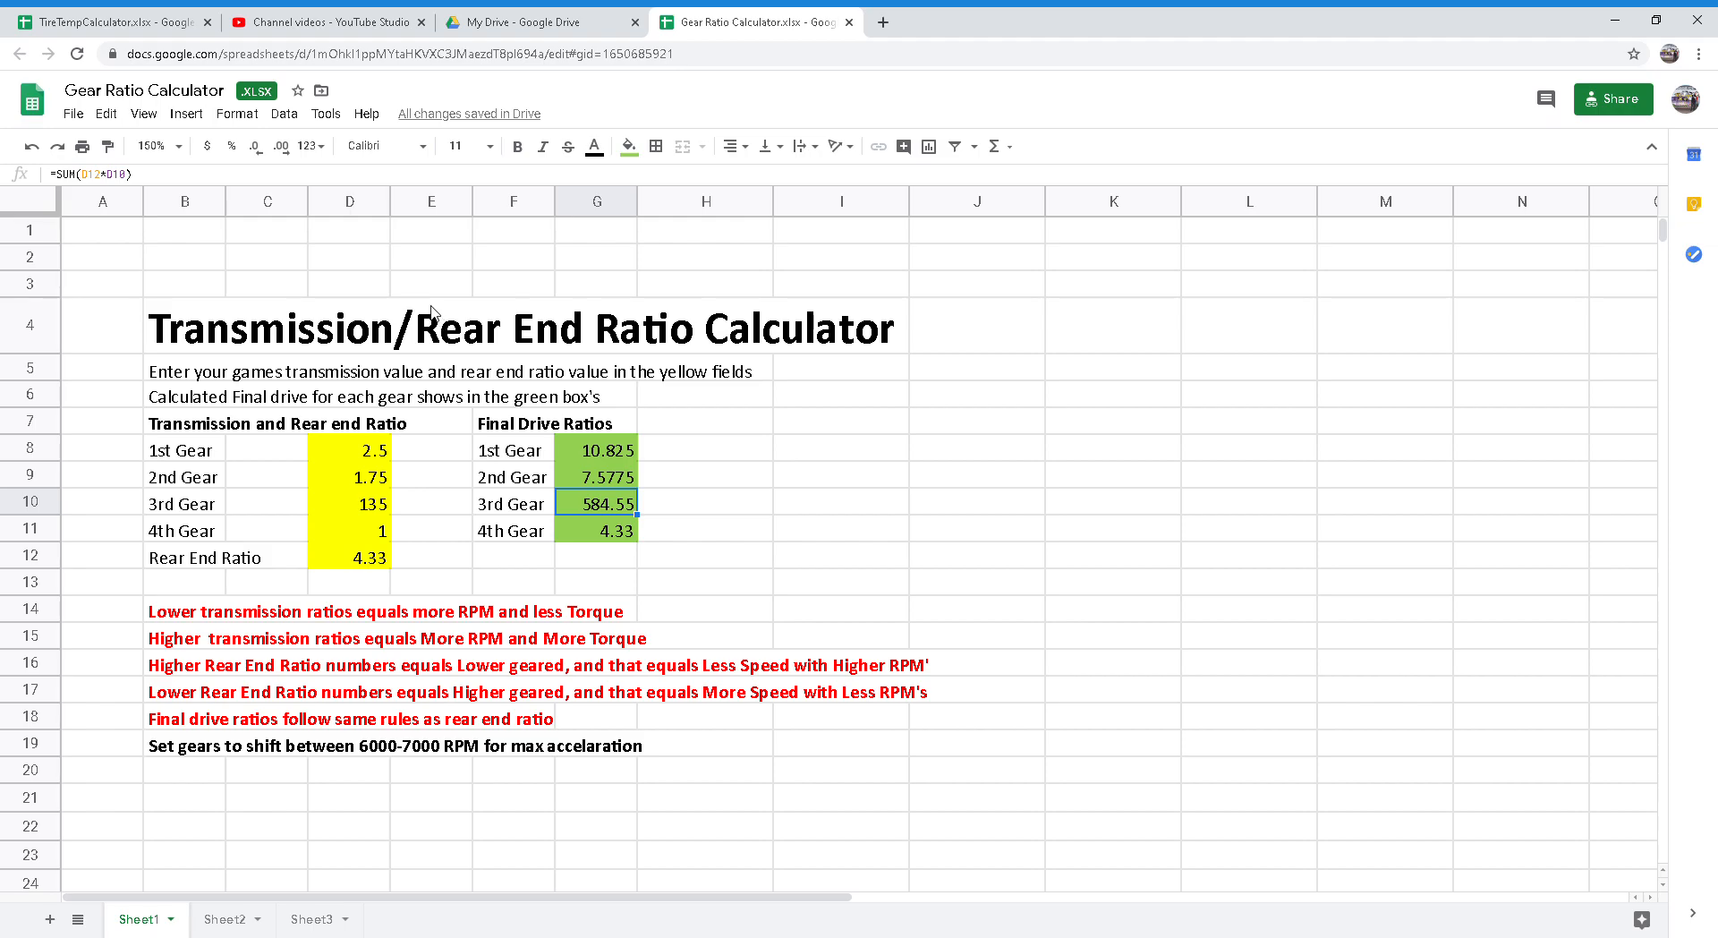
pyautogui.moveTo(366, 449)
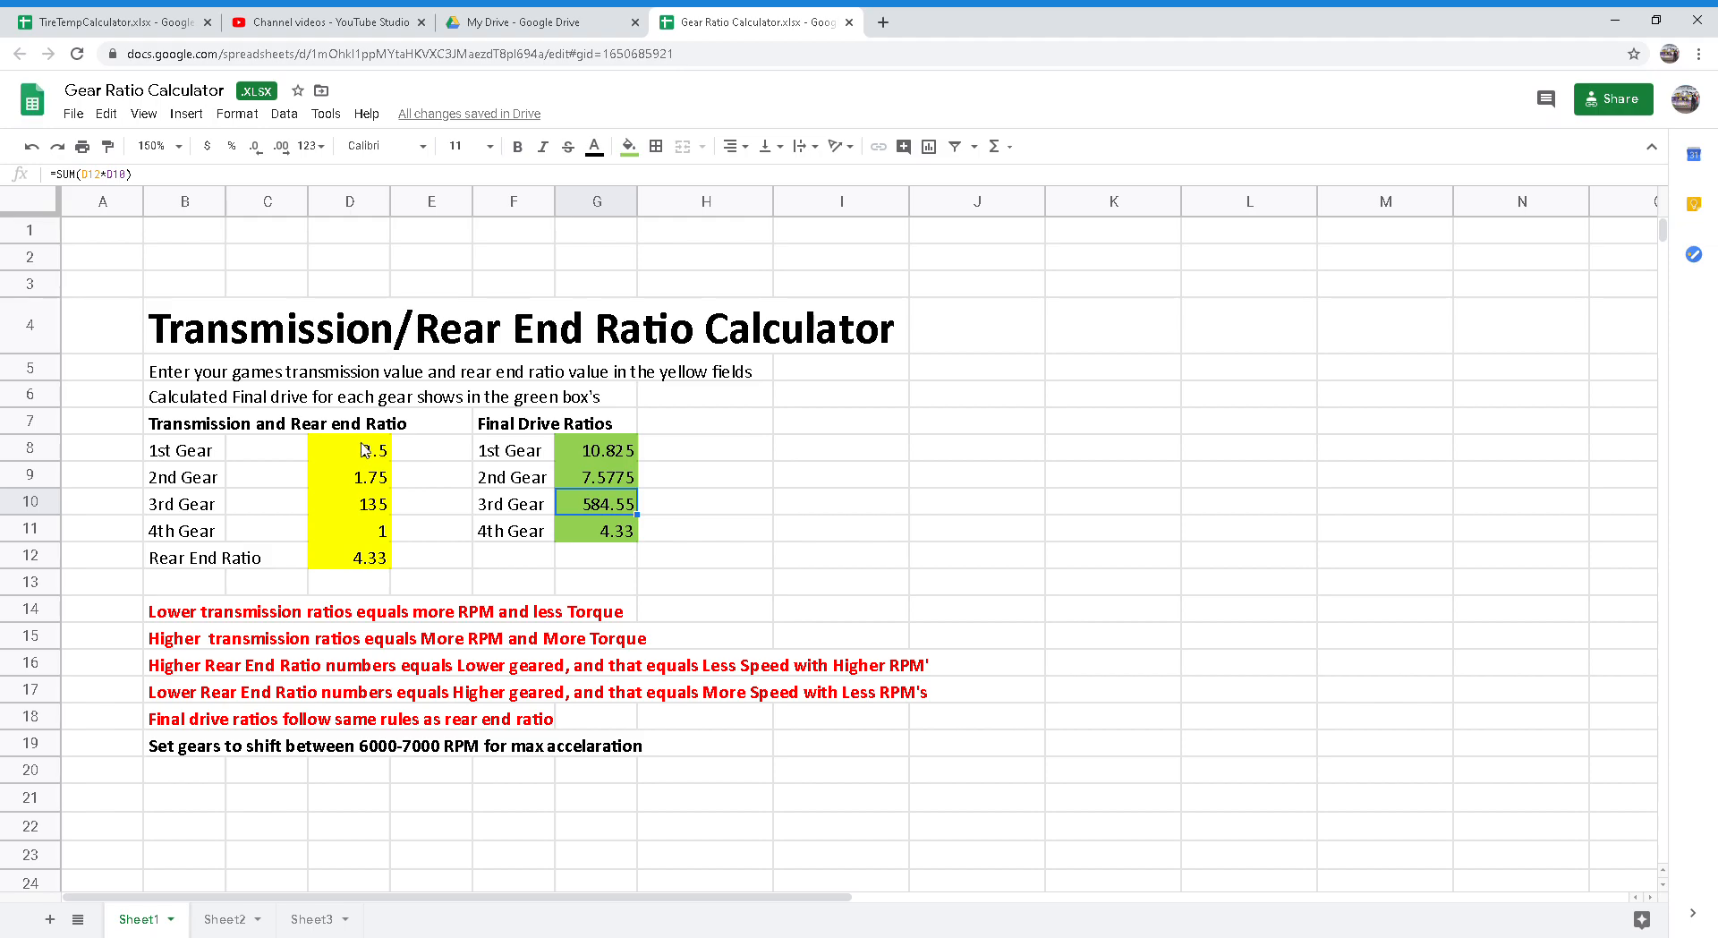
pyautogui.moveTo(379, 479)
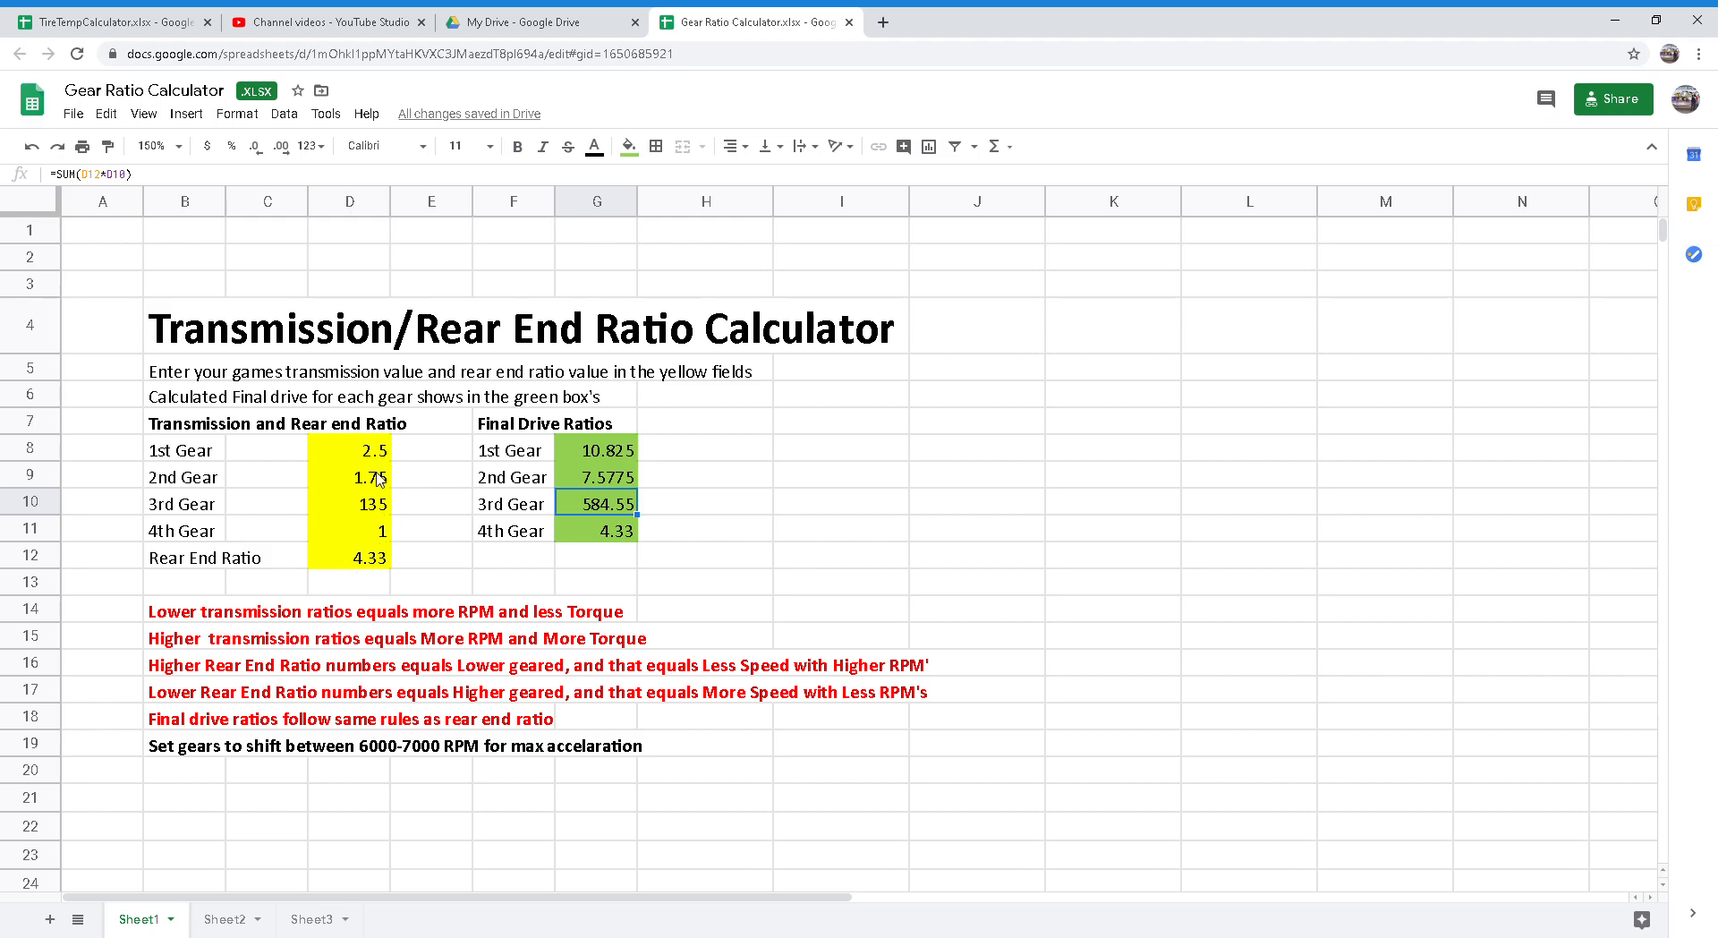
pyautogui.click(349, 449)
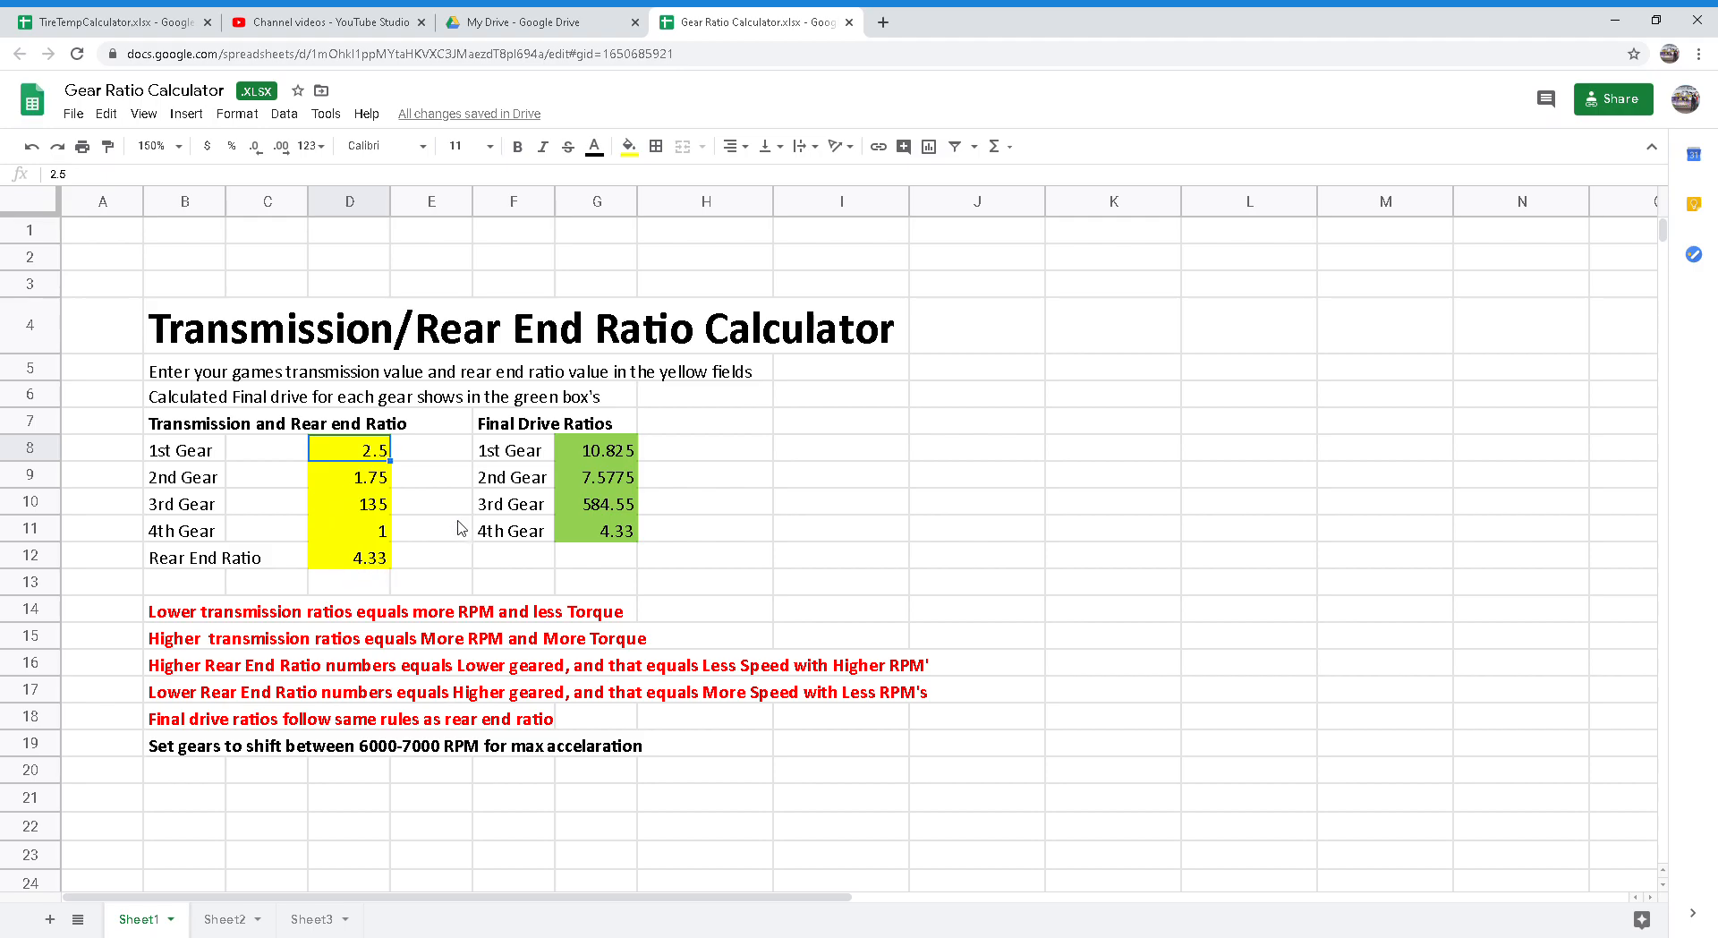
pyautogui.moveTo(601, 464)
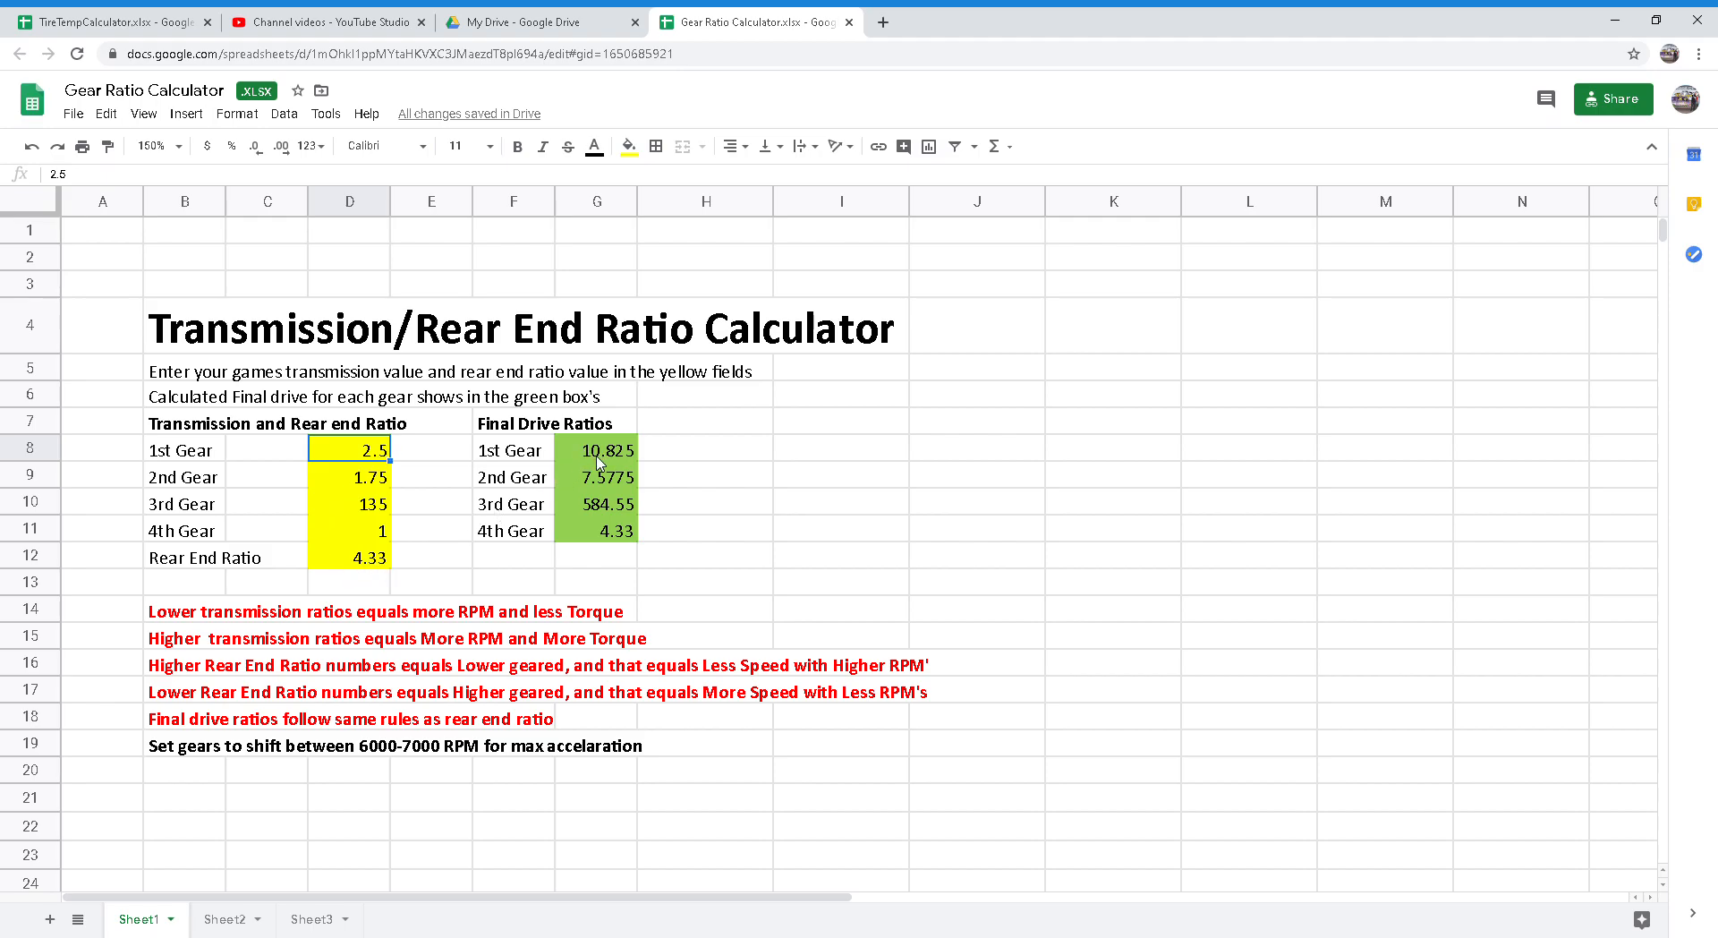
pyautogui.moveTo(589, 455)
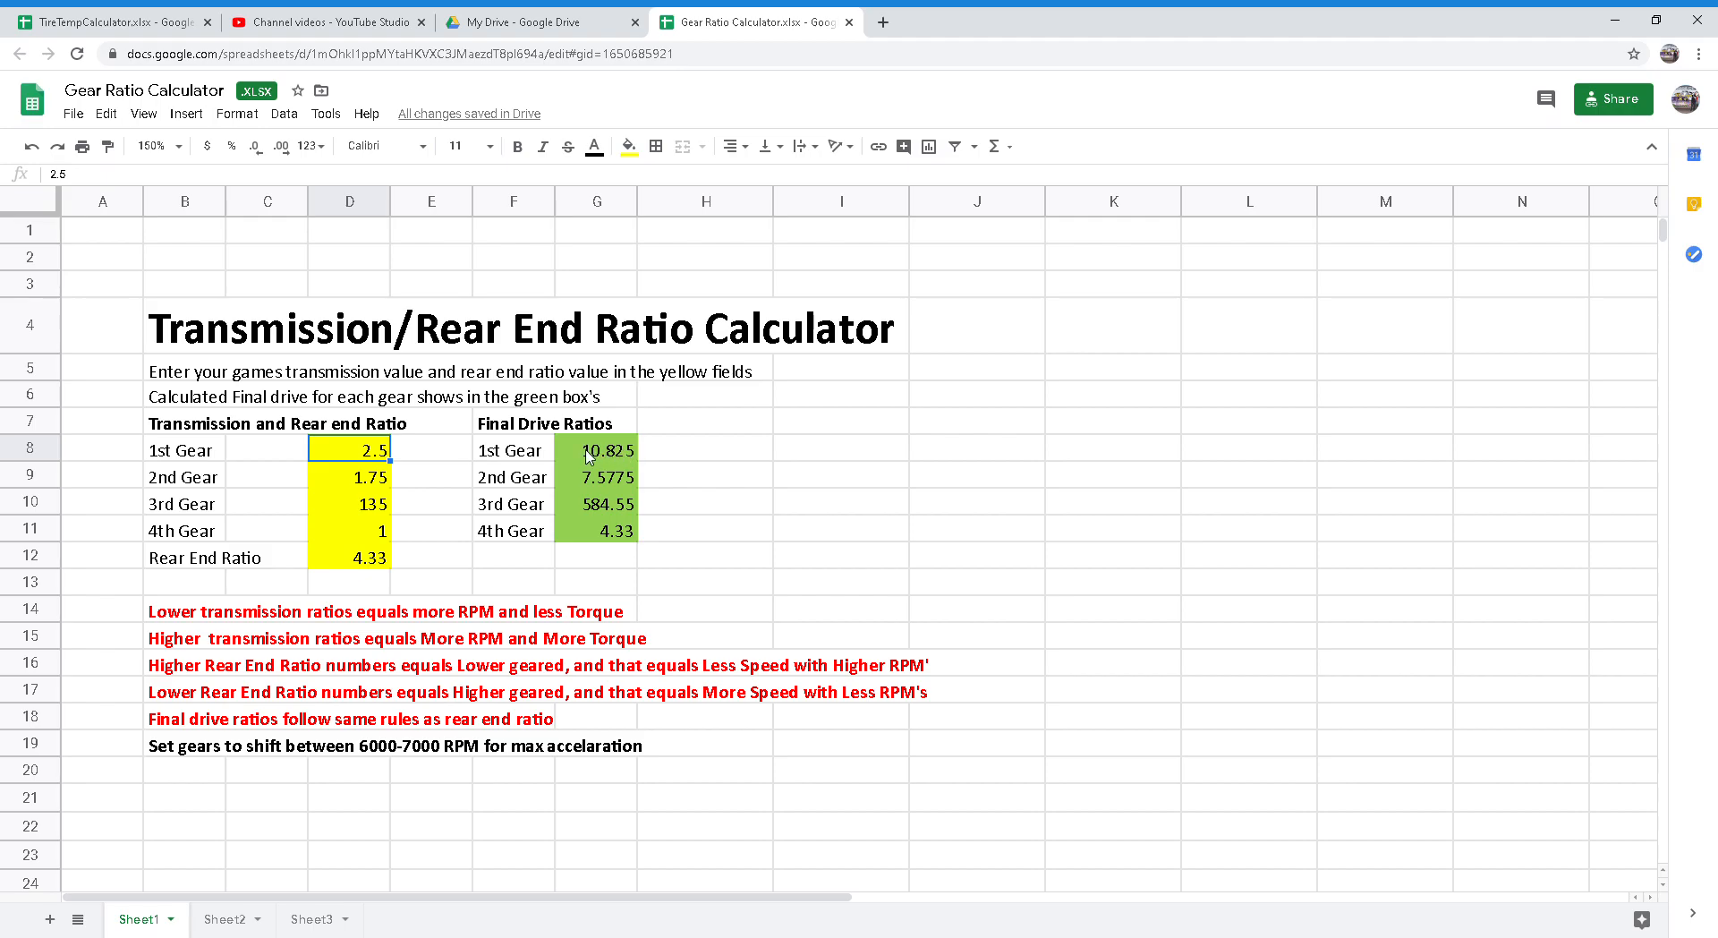
pyautogui.moveTo(608, 452)
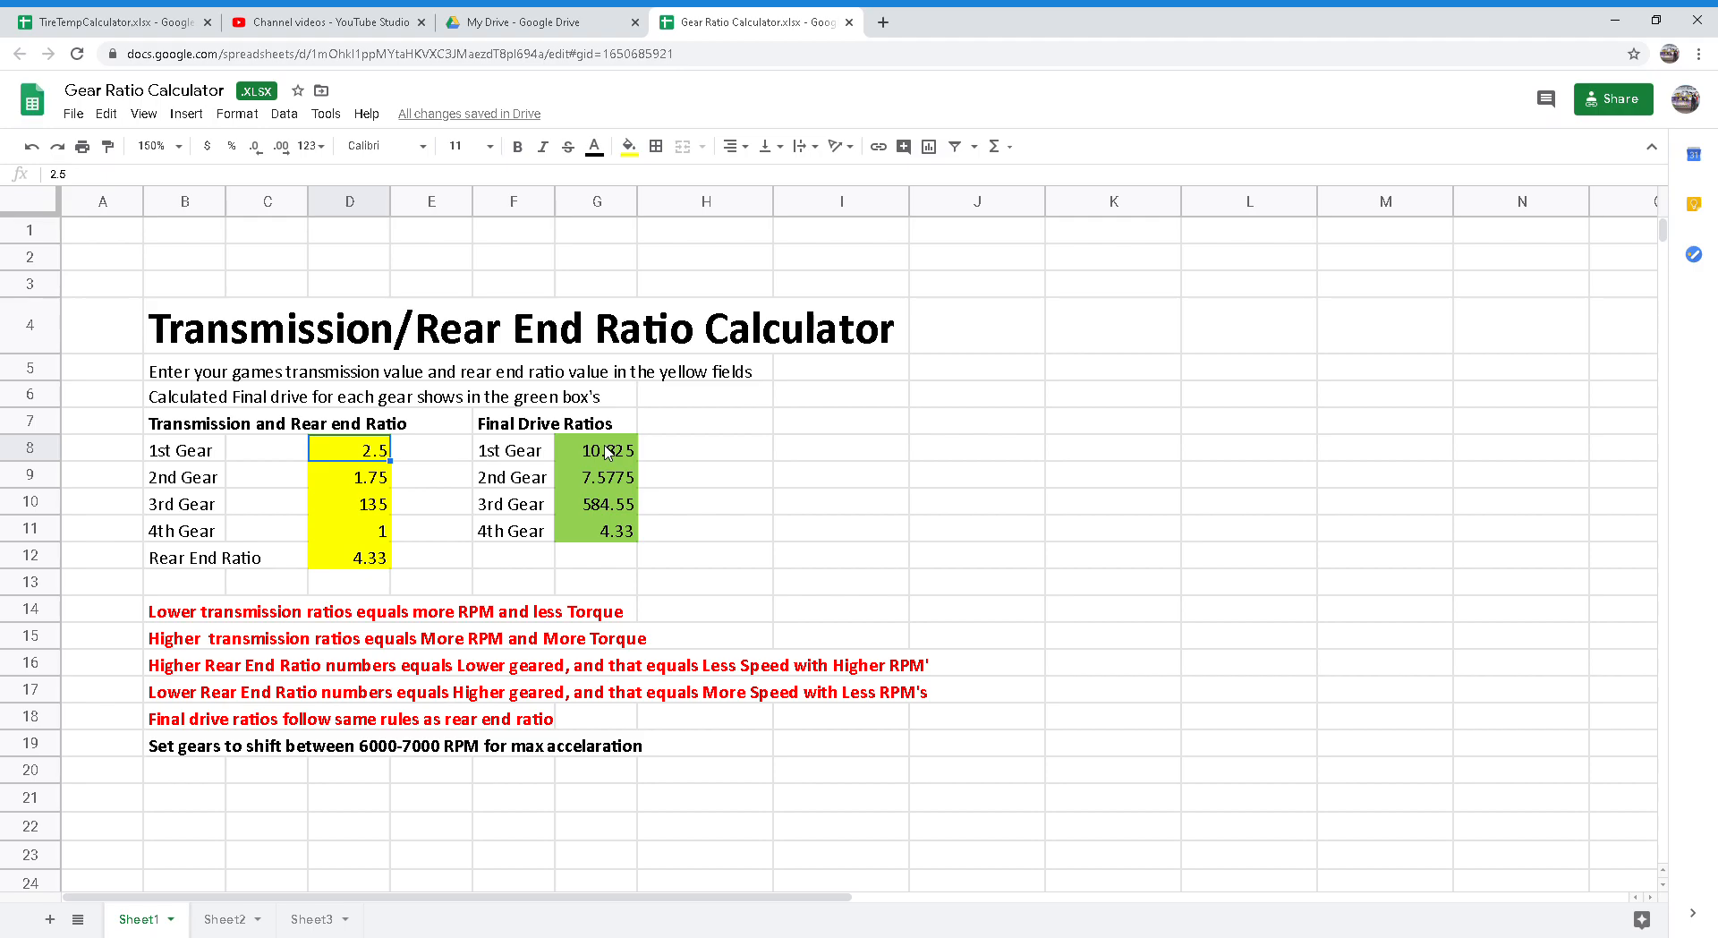
pyautogui.moveTo(634, 452)
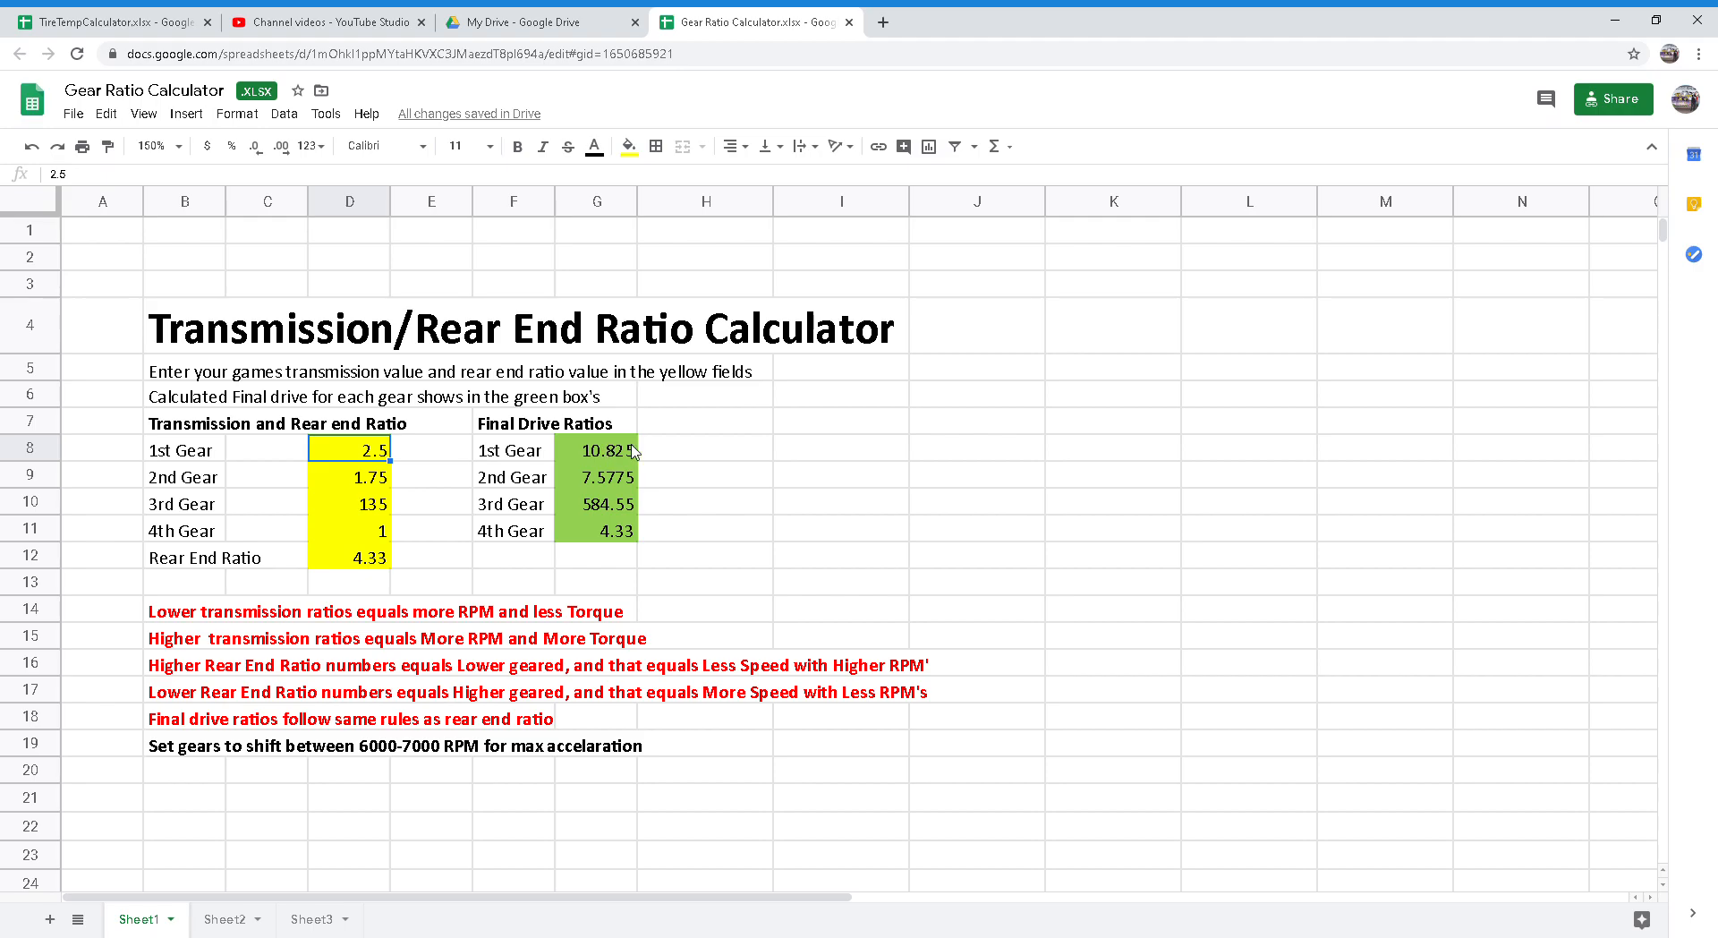
pyautogui.moveTo(362, 526)
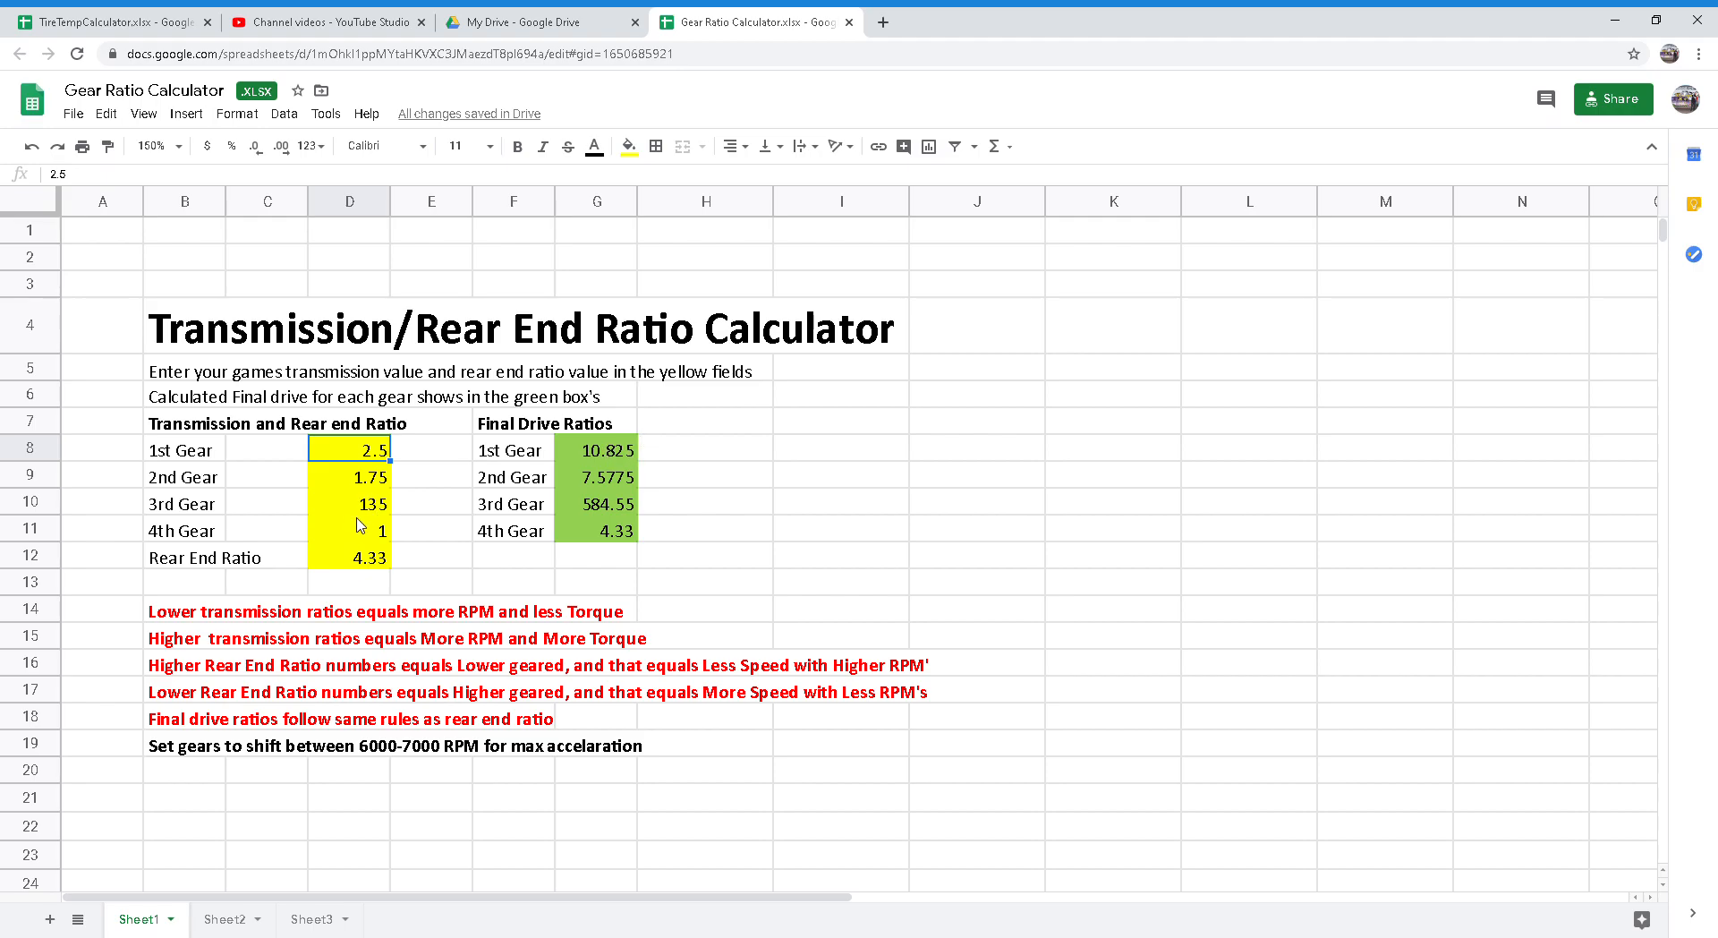
pyautogui.click(349, 529)
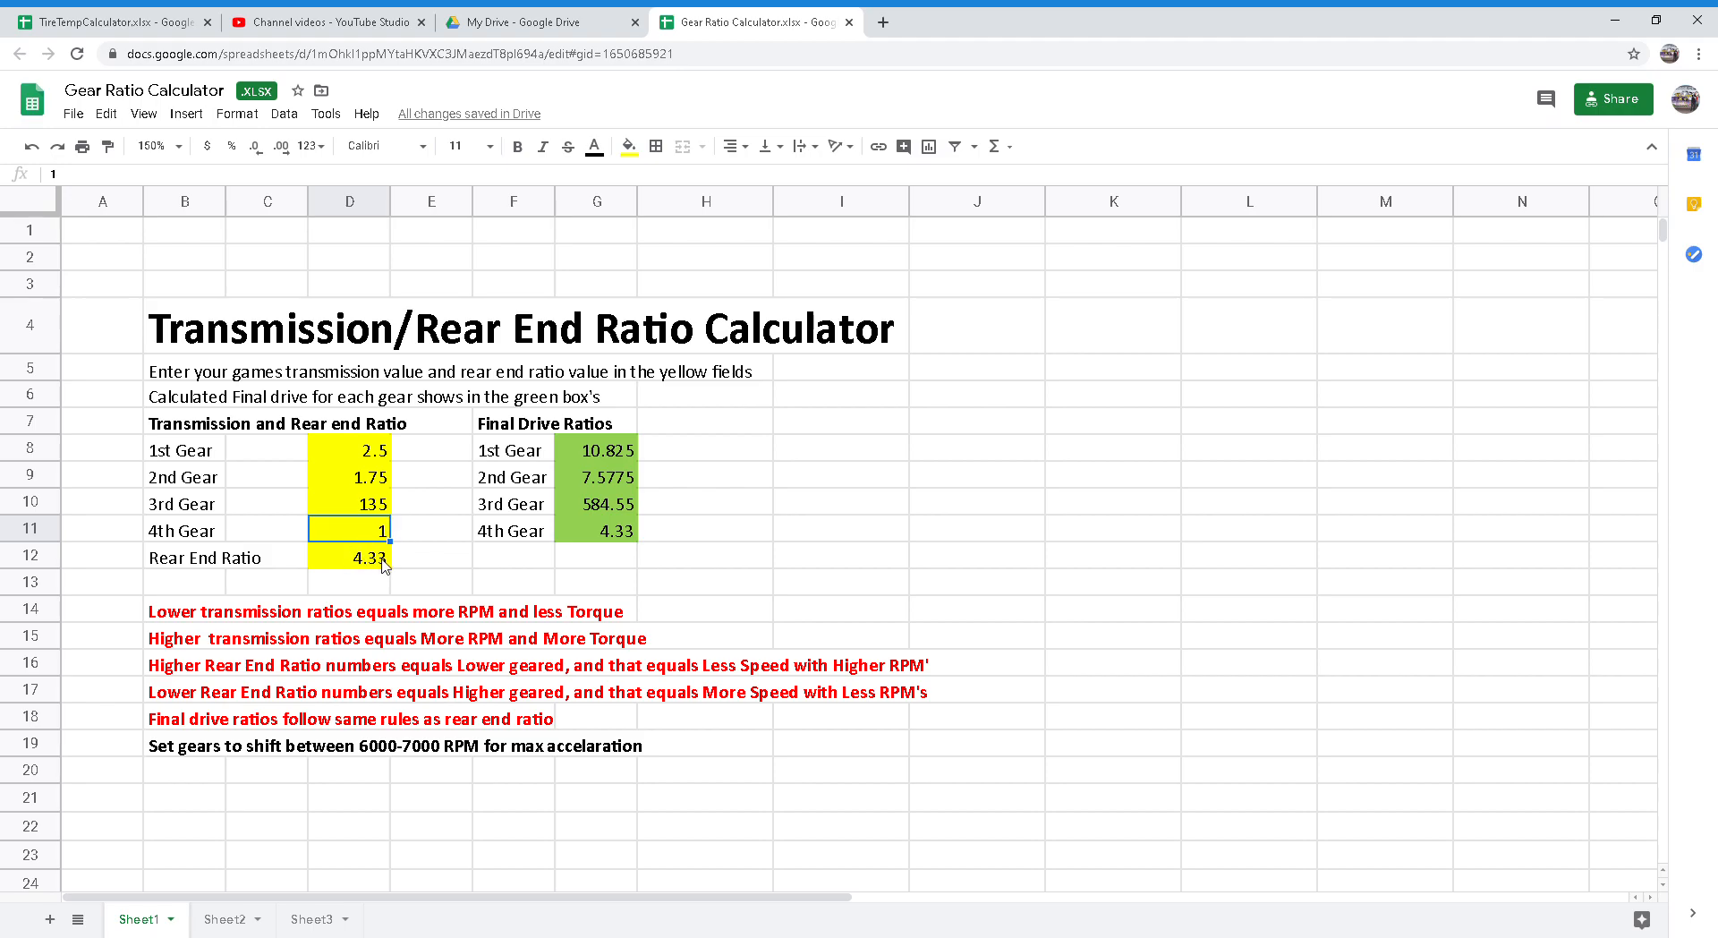
pyautogui.moveTo(608, 539)
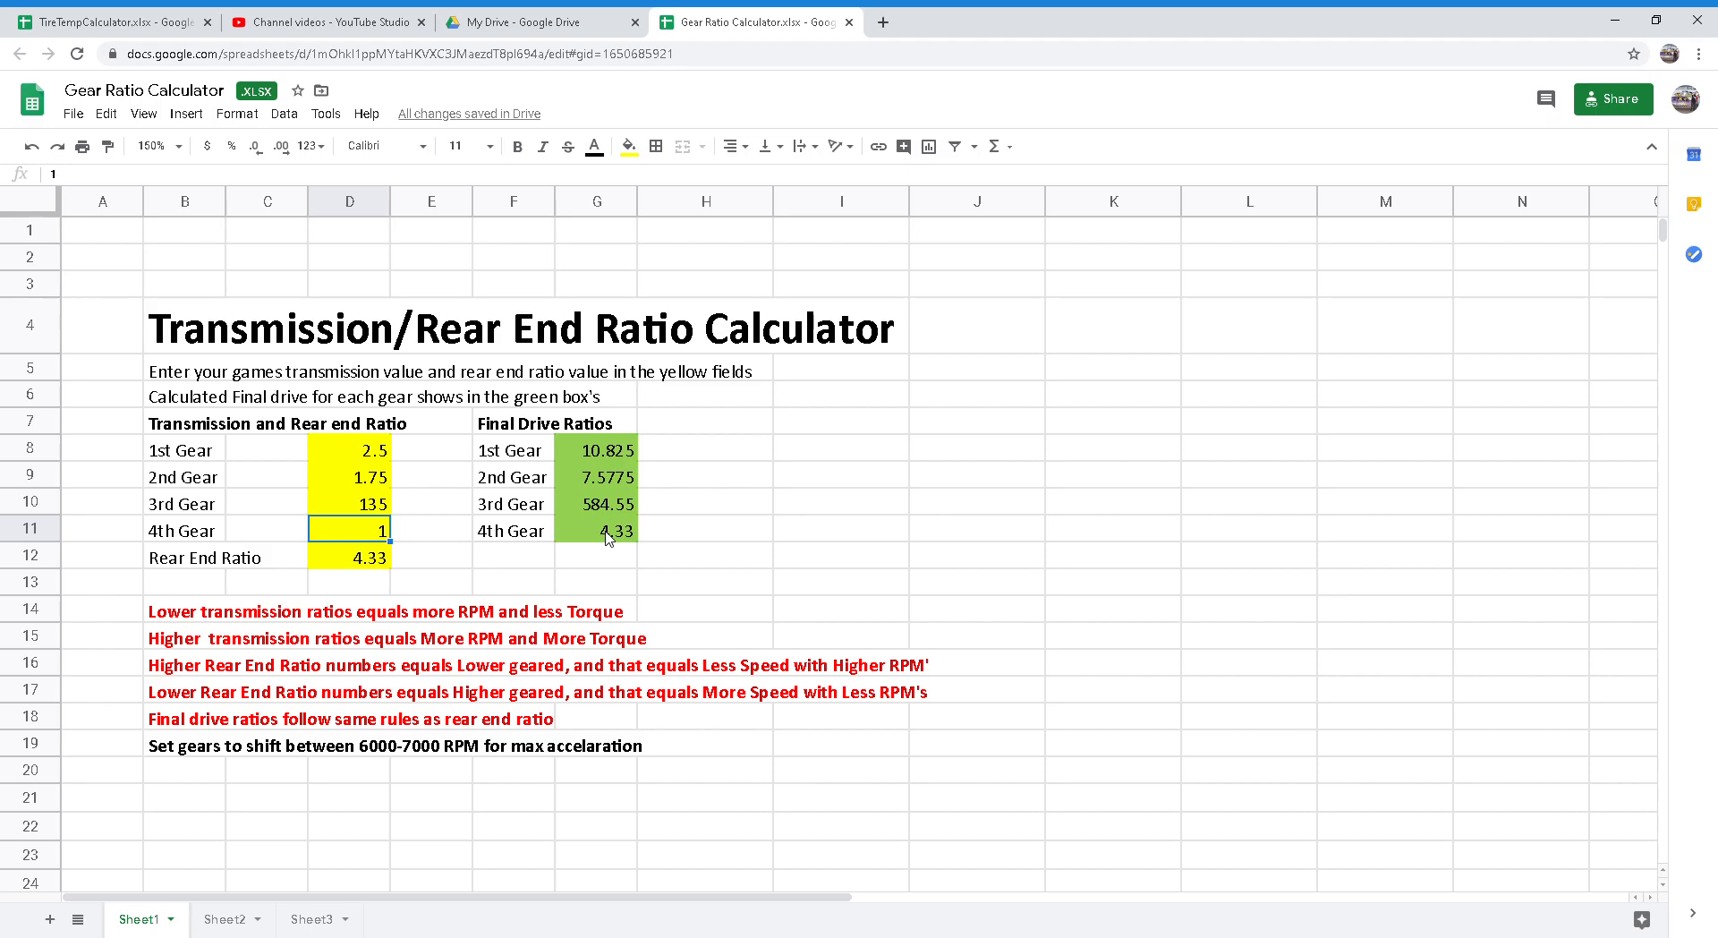
pyautogui.moveTo(646, 540)
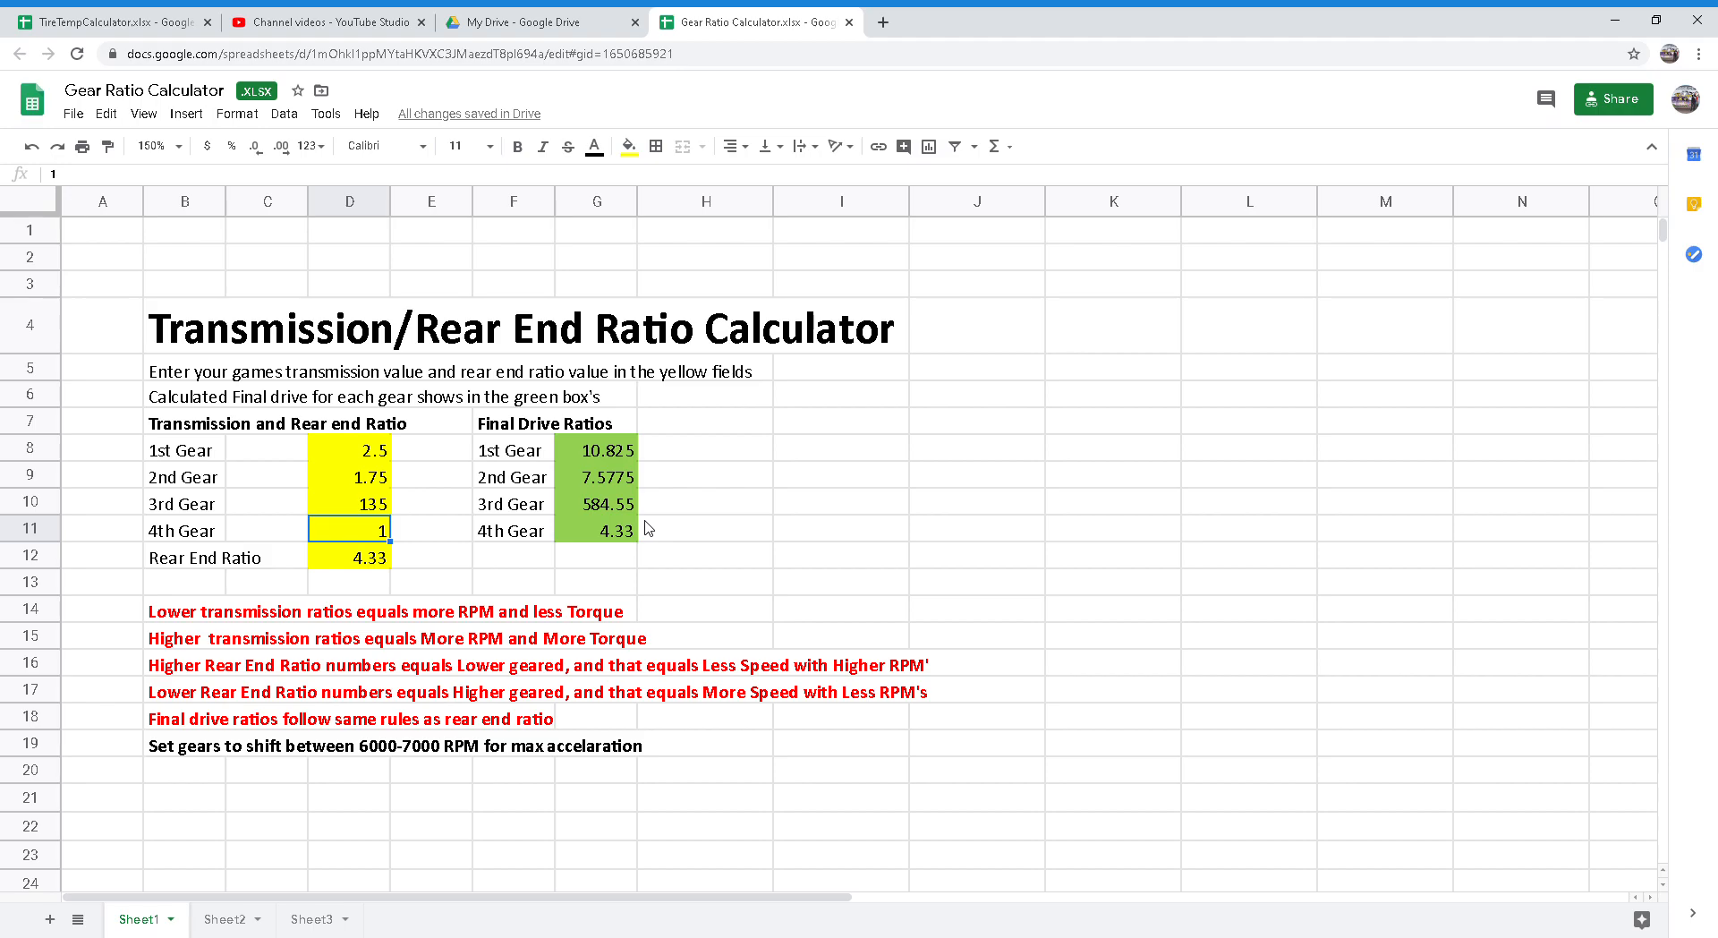
pyautogui.moveTo(630, 449)
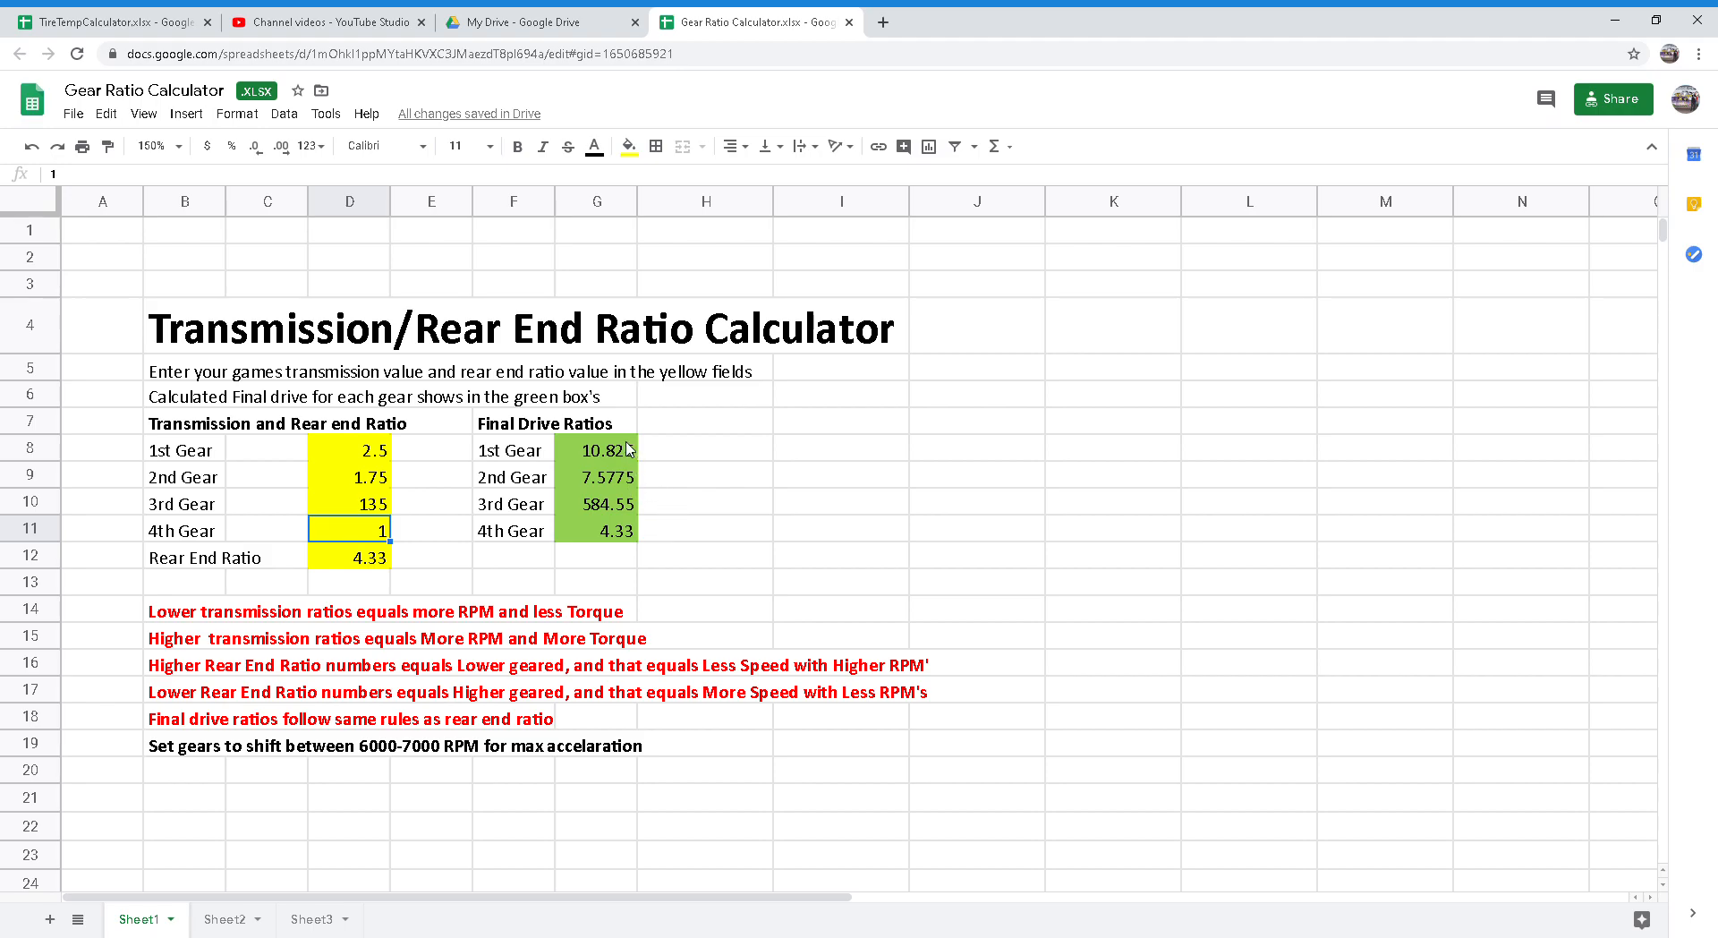
pyautogui.moveTo(637, 491)
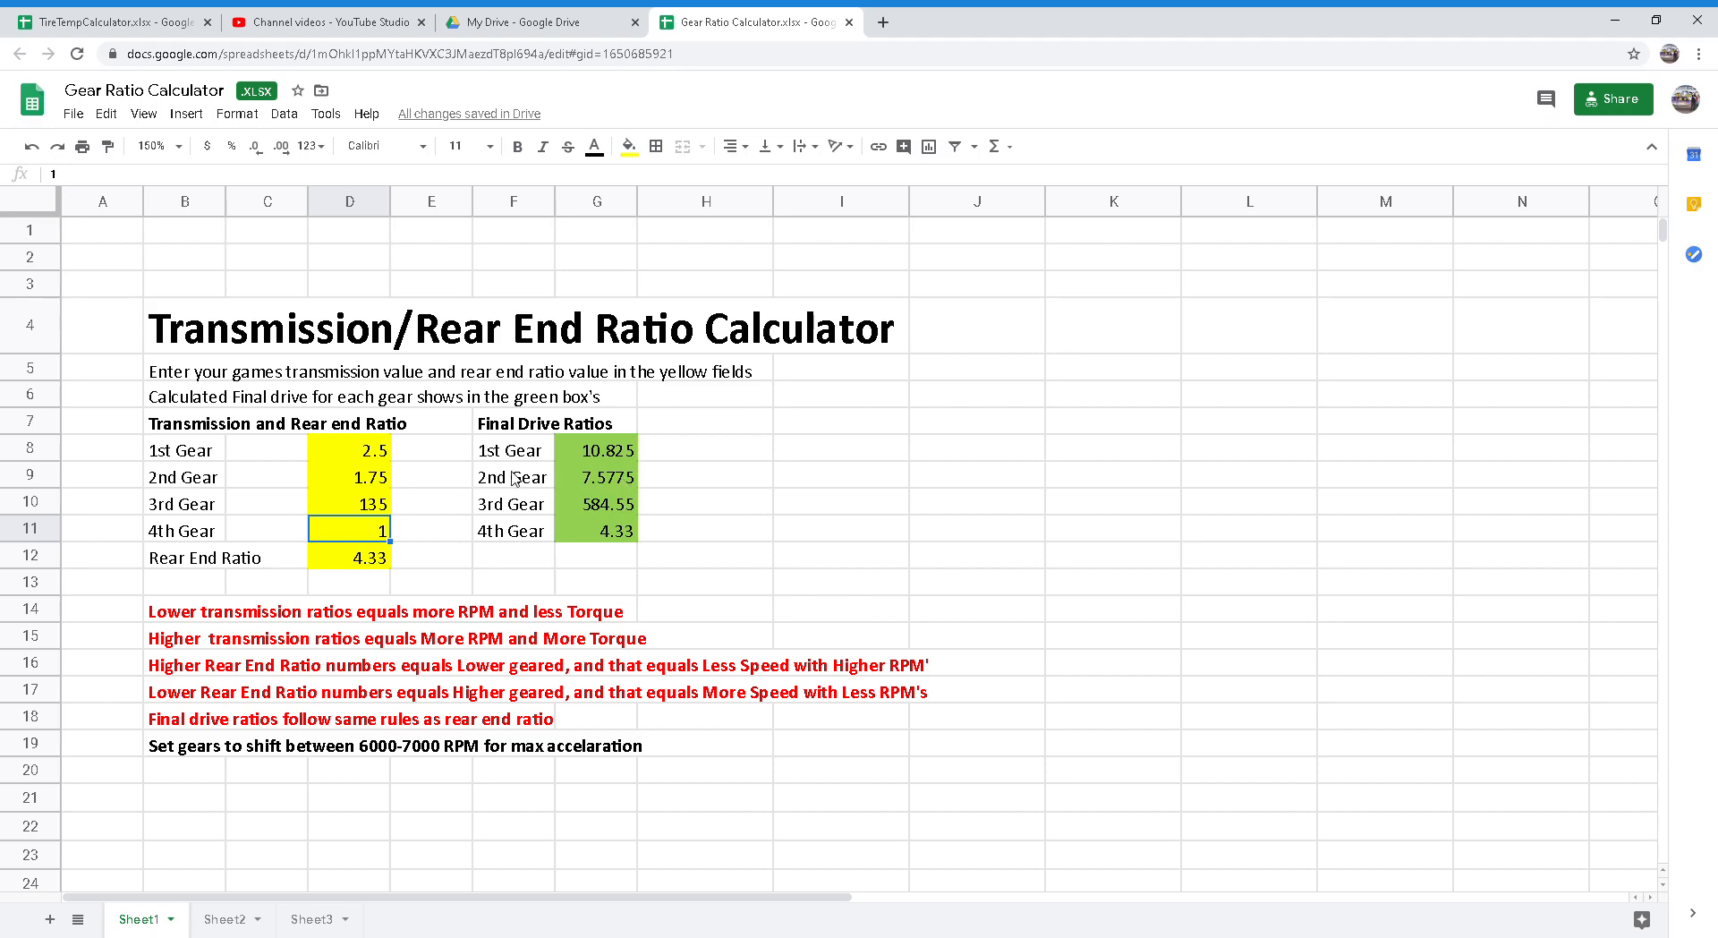
pyautogui.moveTo(551, 521)
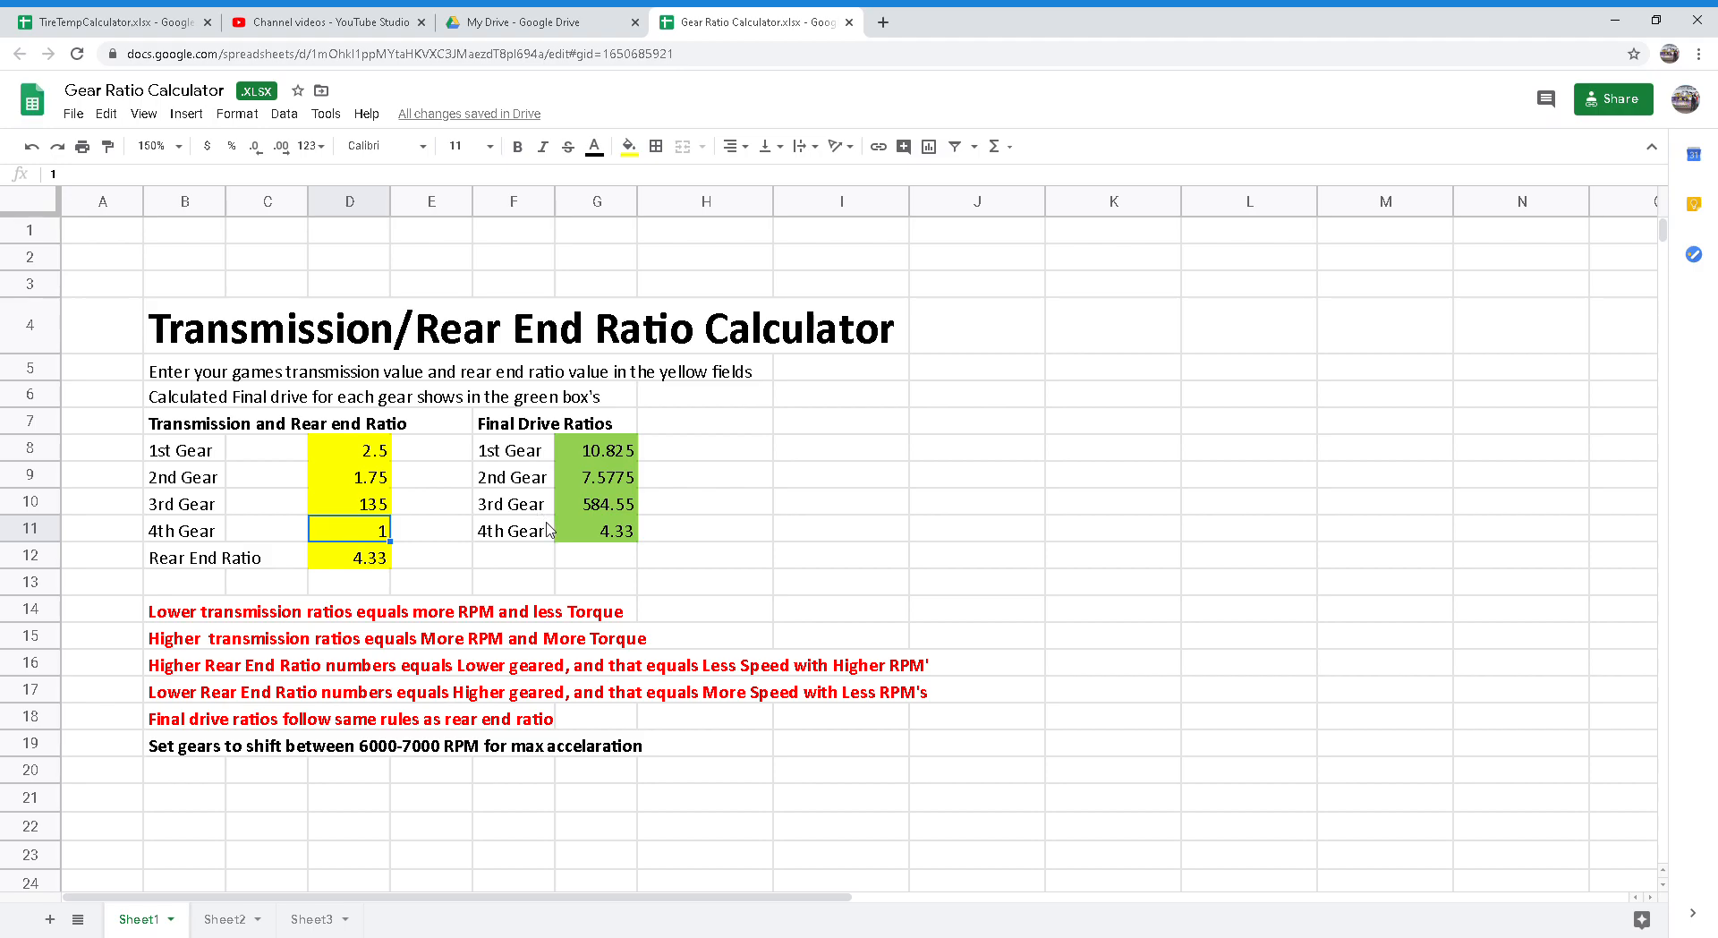
pyautogui.moveTo(555, 535)
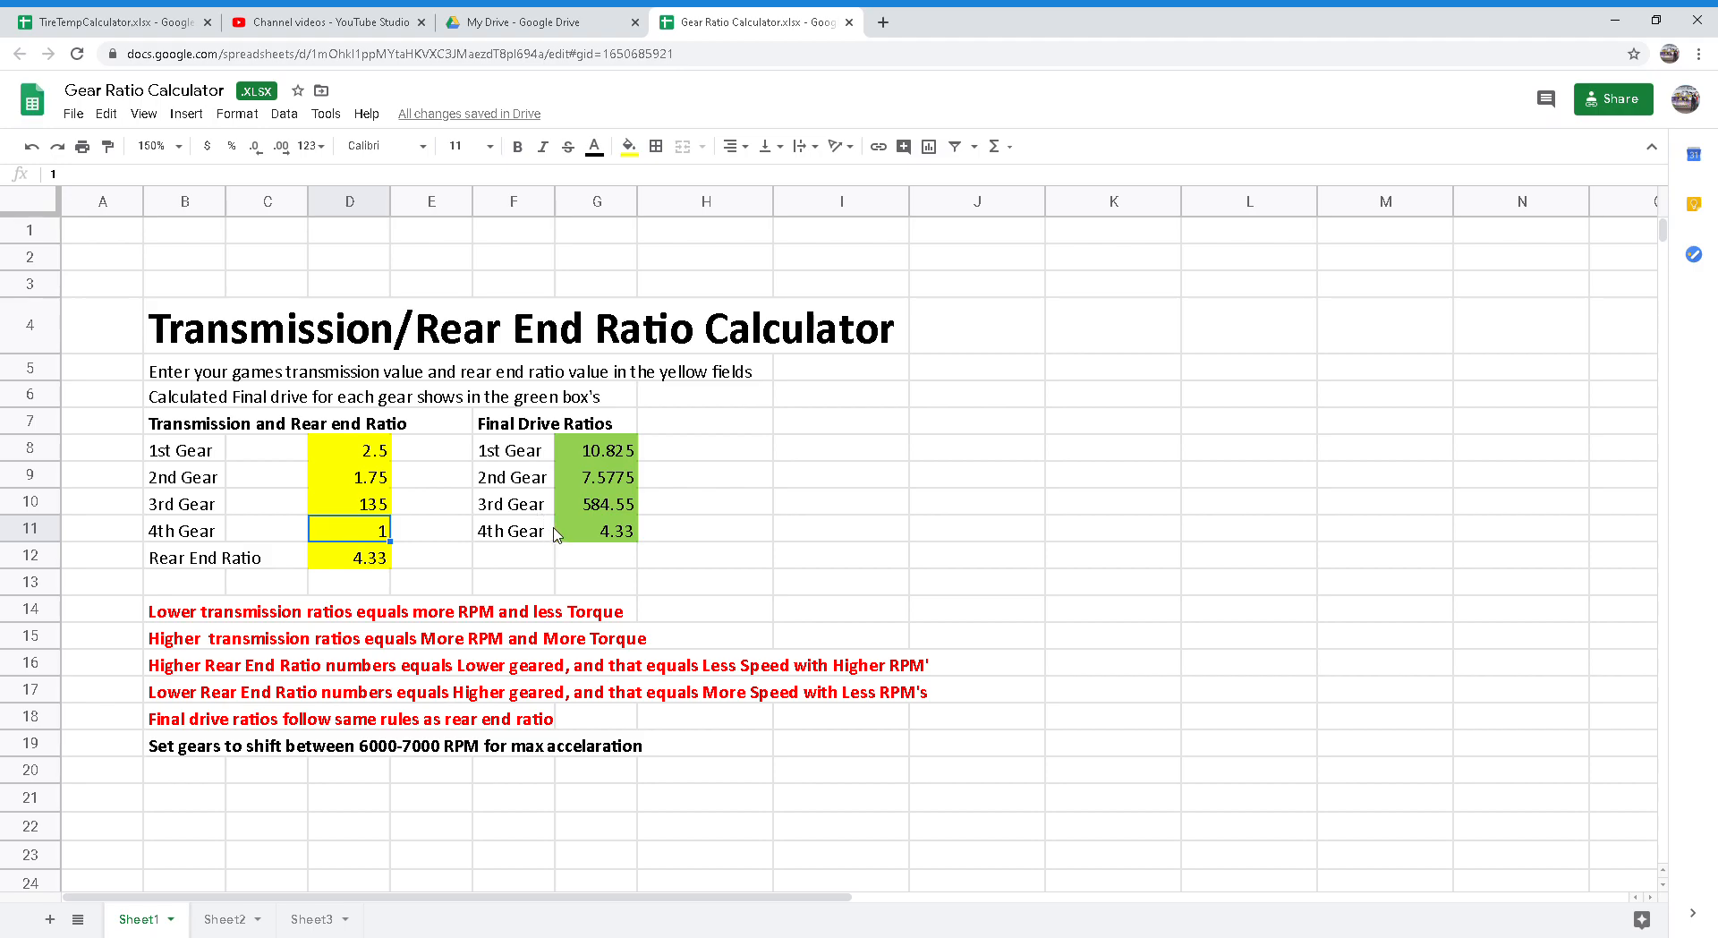
pyautogui.moveTo(559, 546)
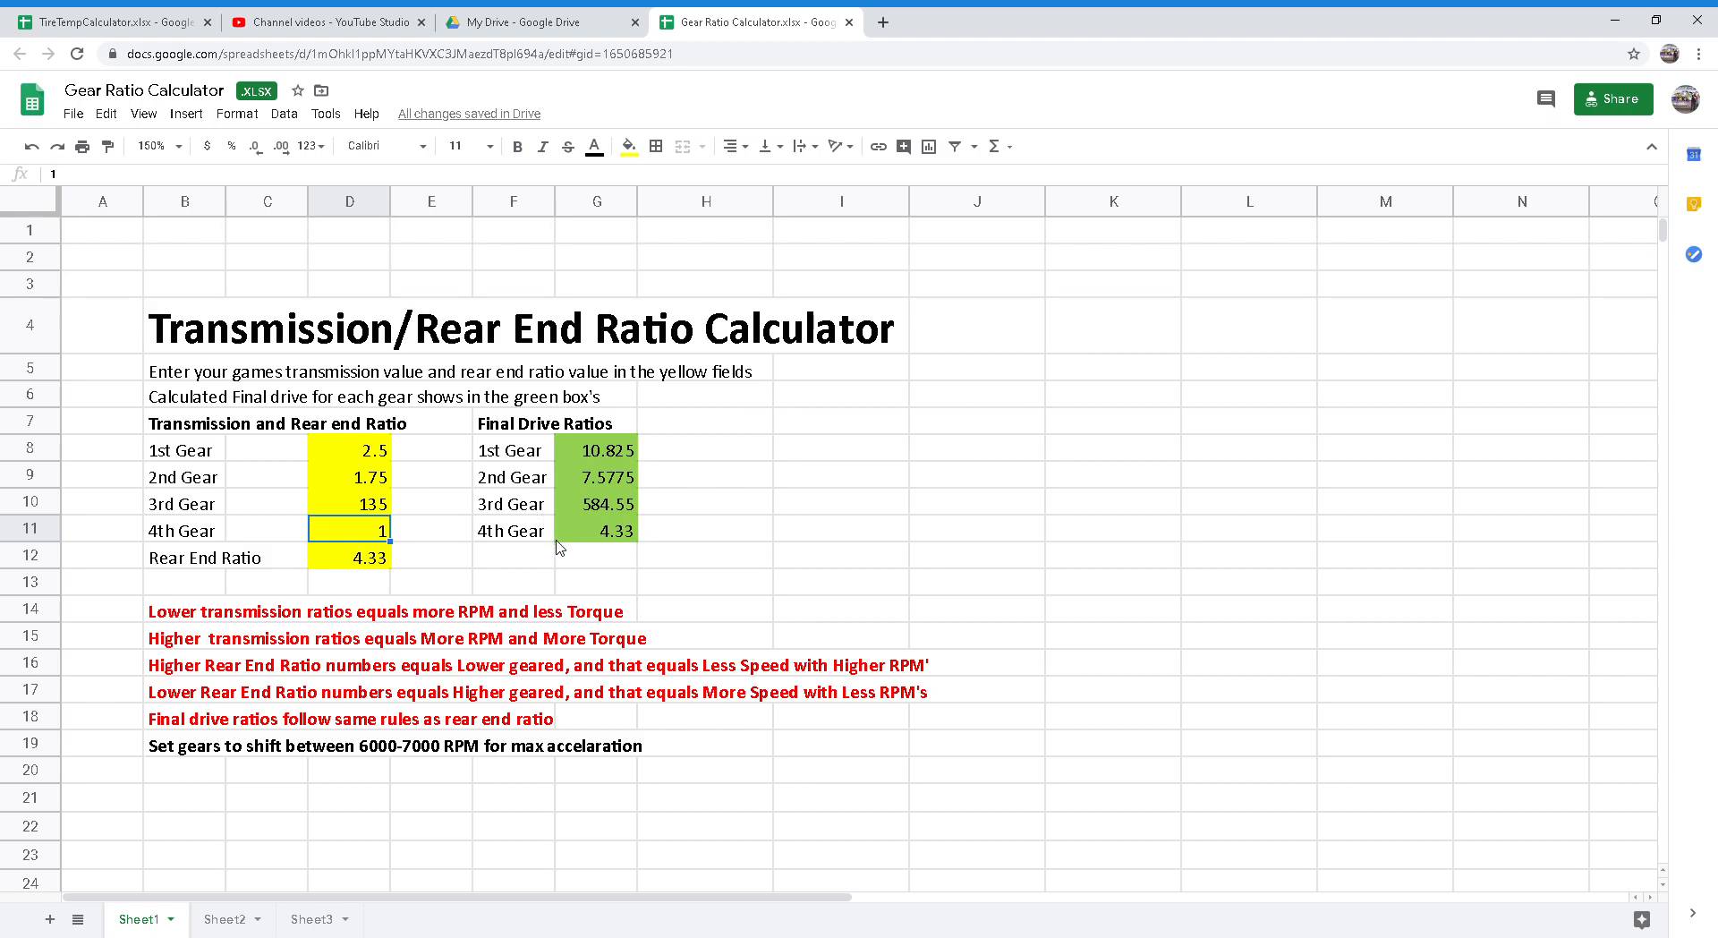
pyautogui.moveTo(640, 554)
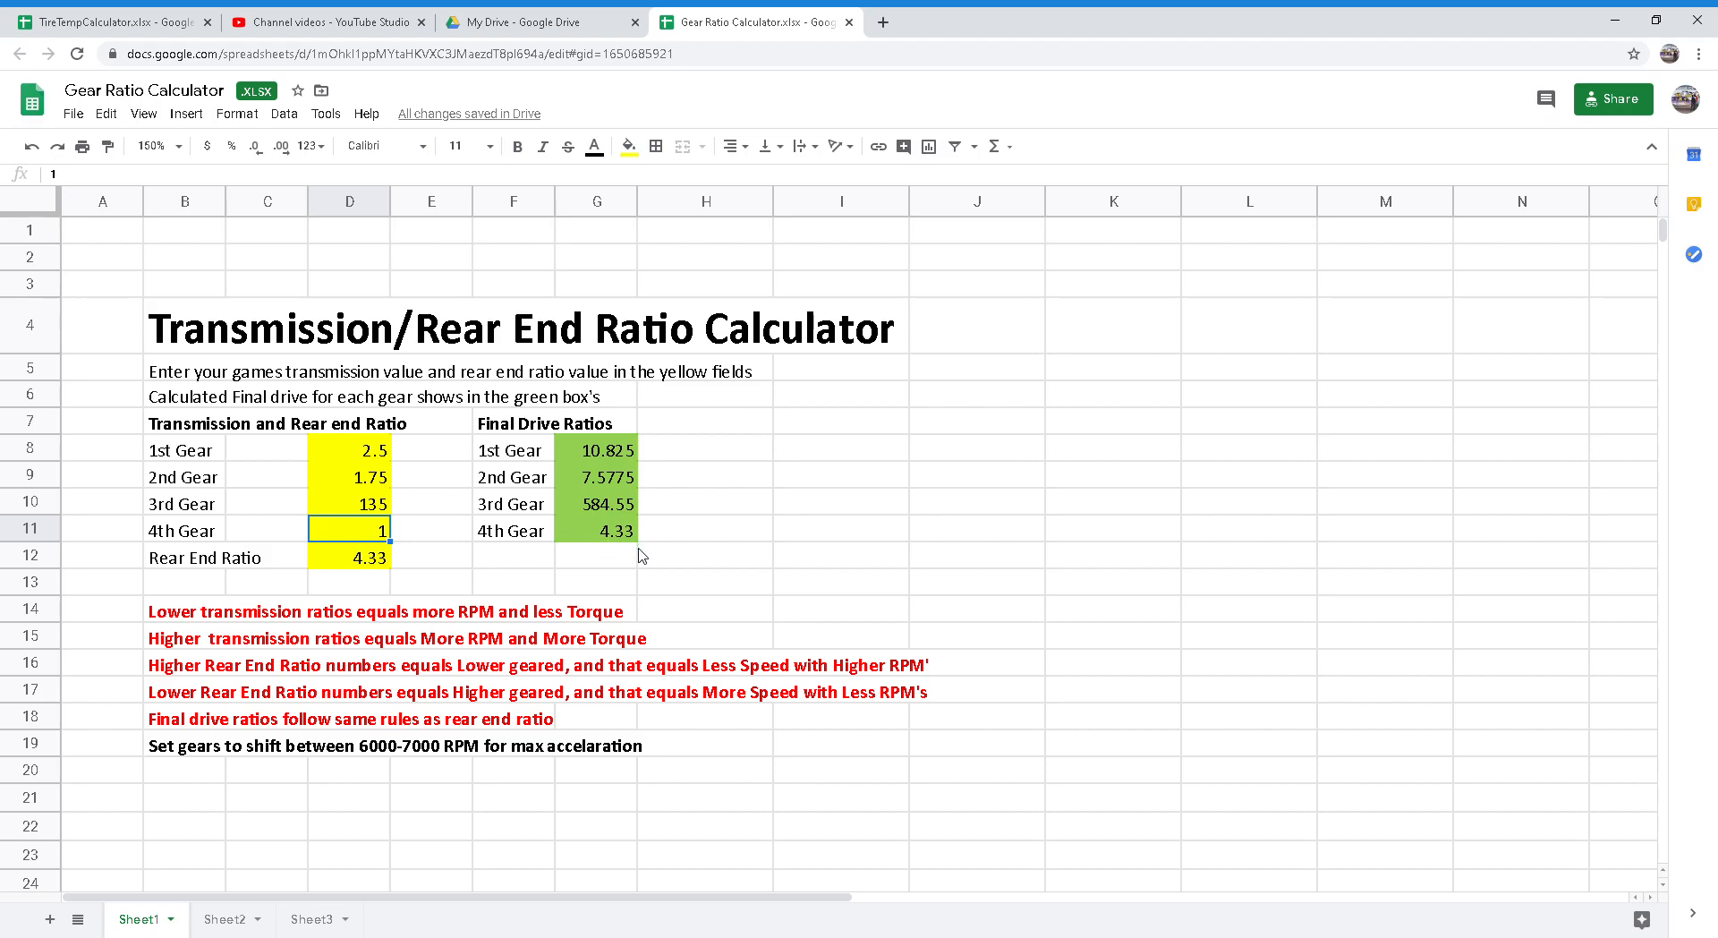
pyautogui.moveTo(637, 558)
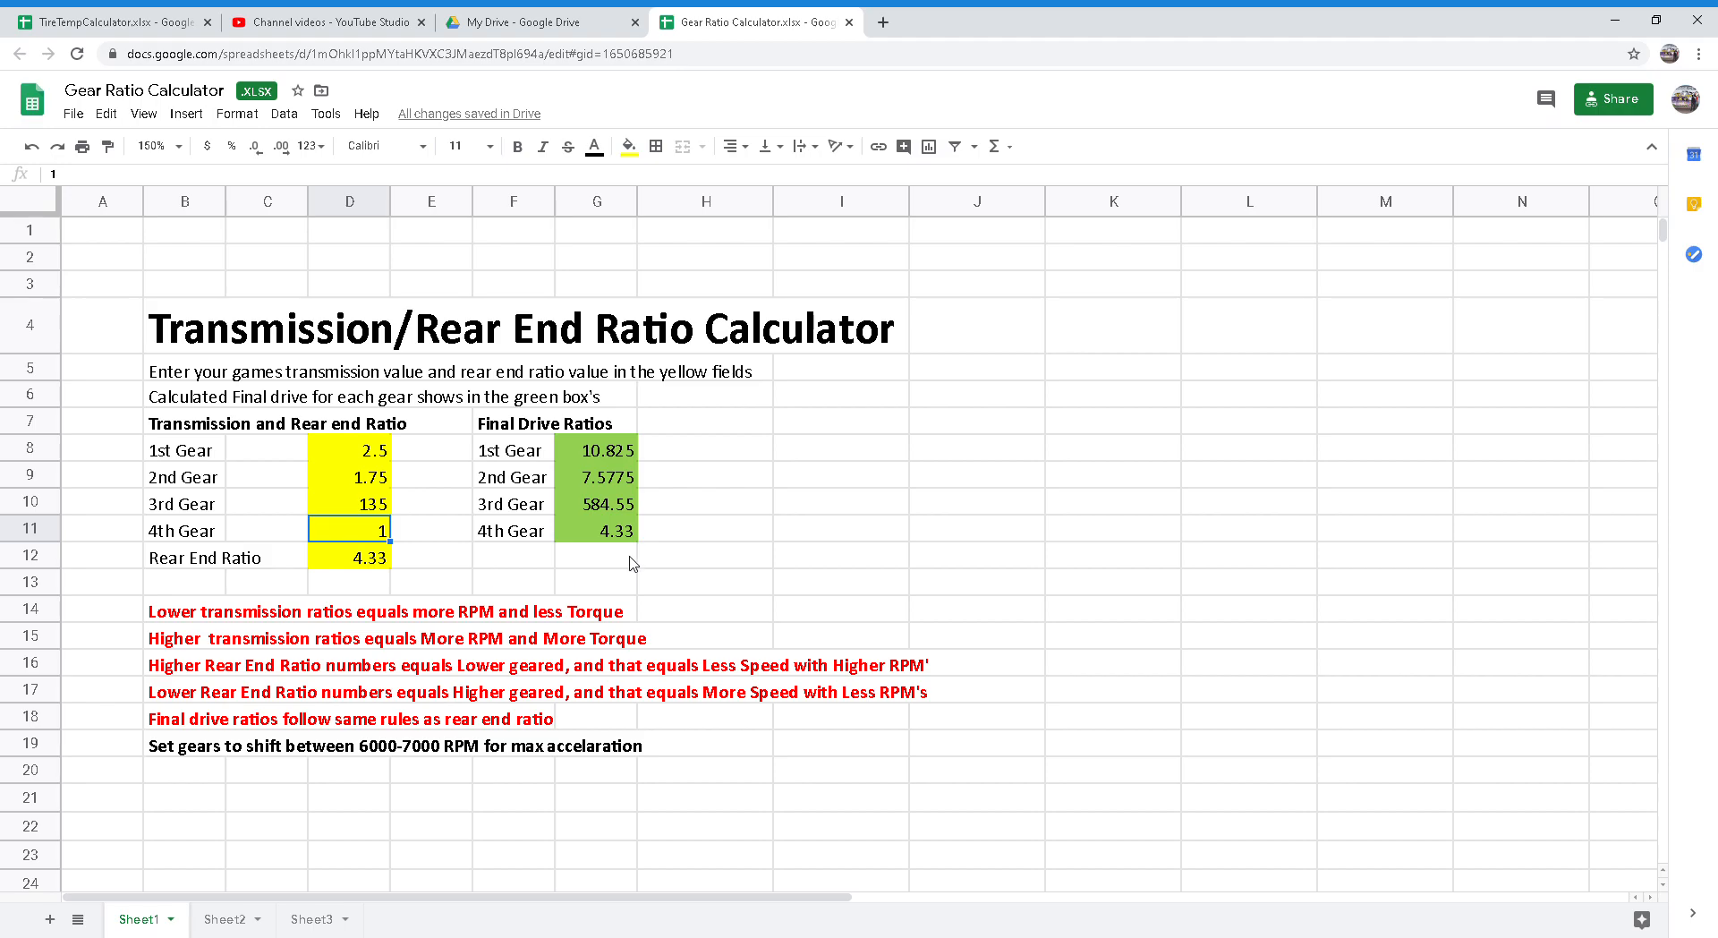
pyautogui.moveTo(662, 607)
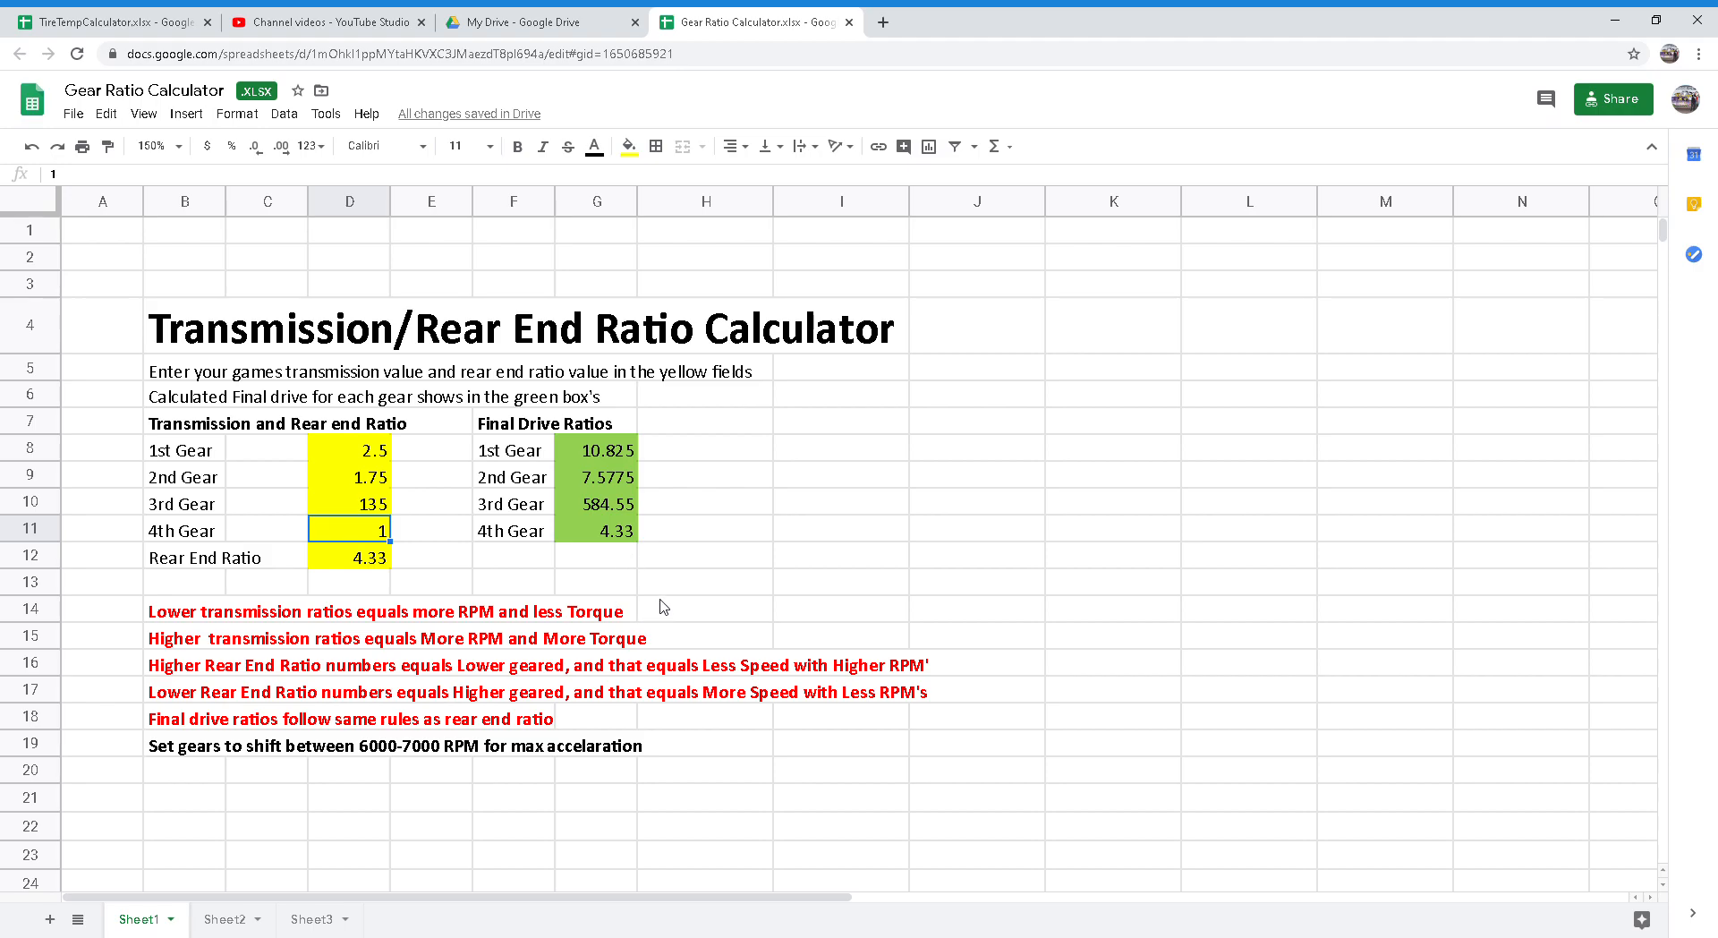
pyautogui.moveTo(691, 603)
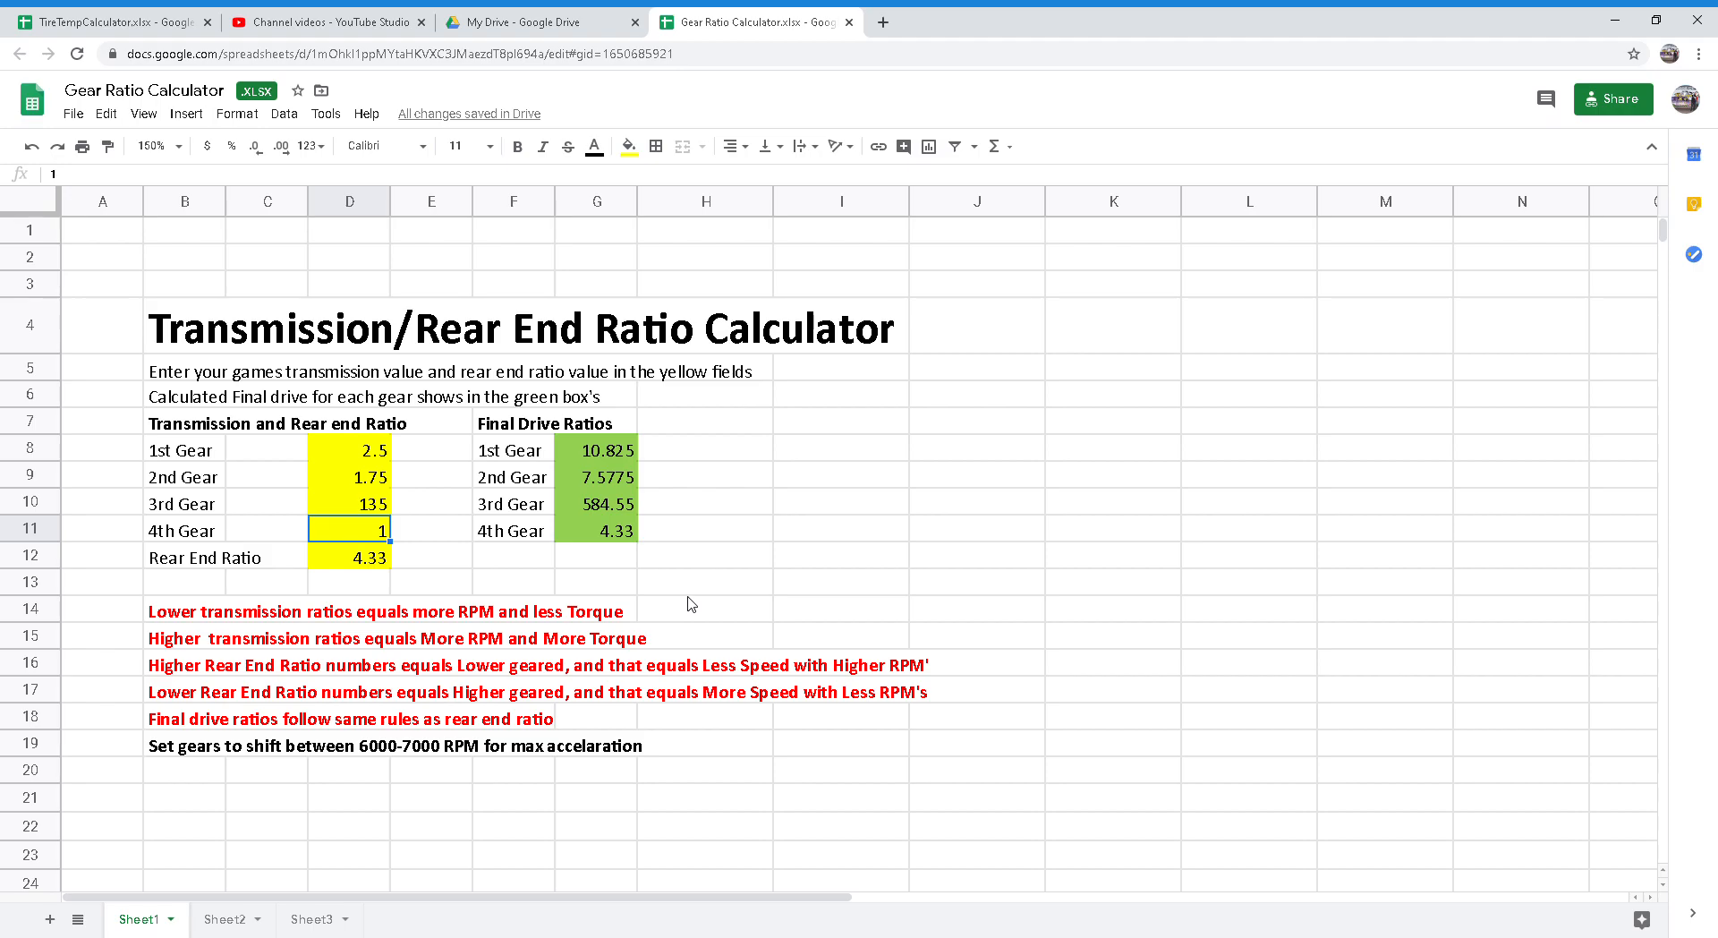
pyautogui.moveTo(655, 598)
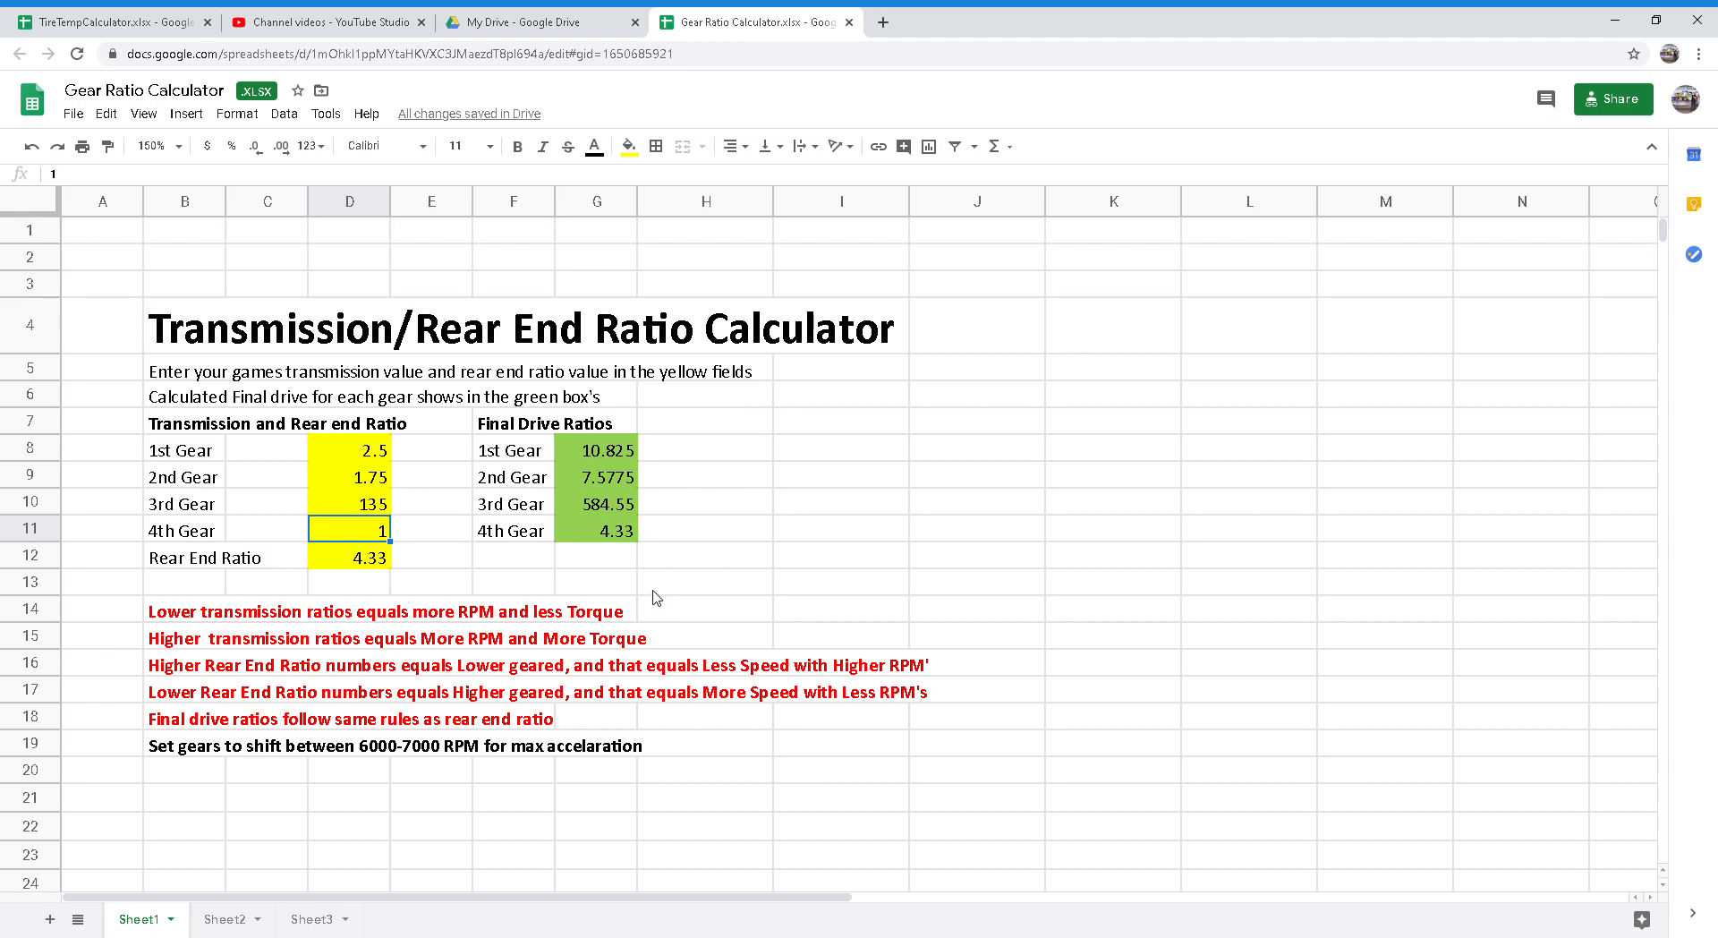
pyautogui.moveTo(655, 594)
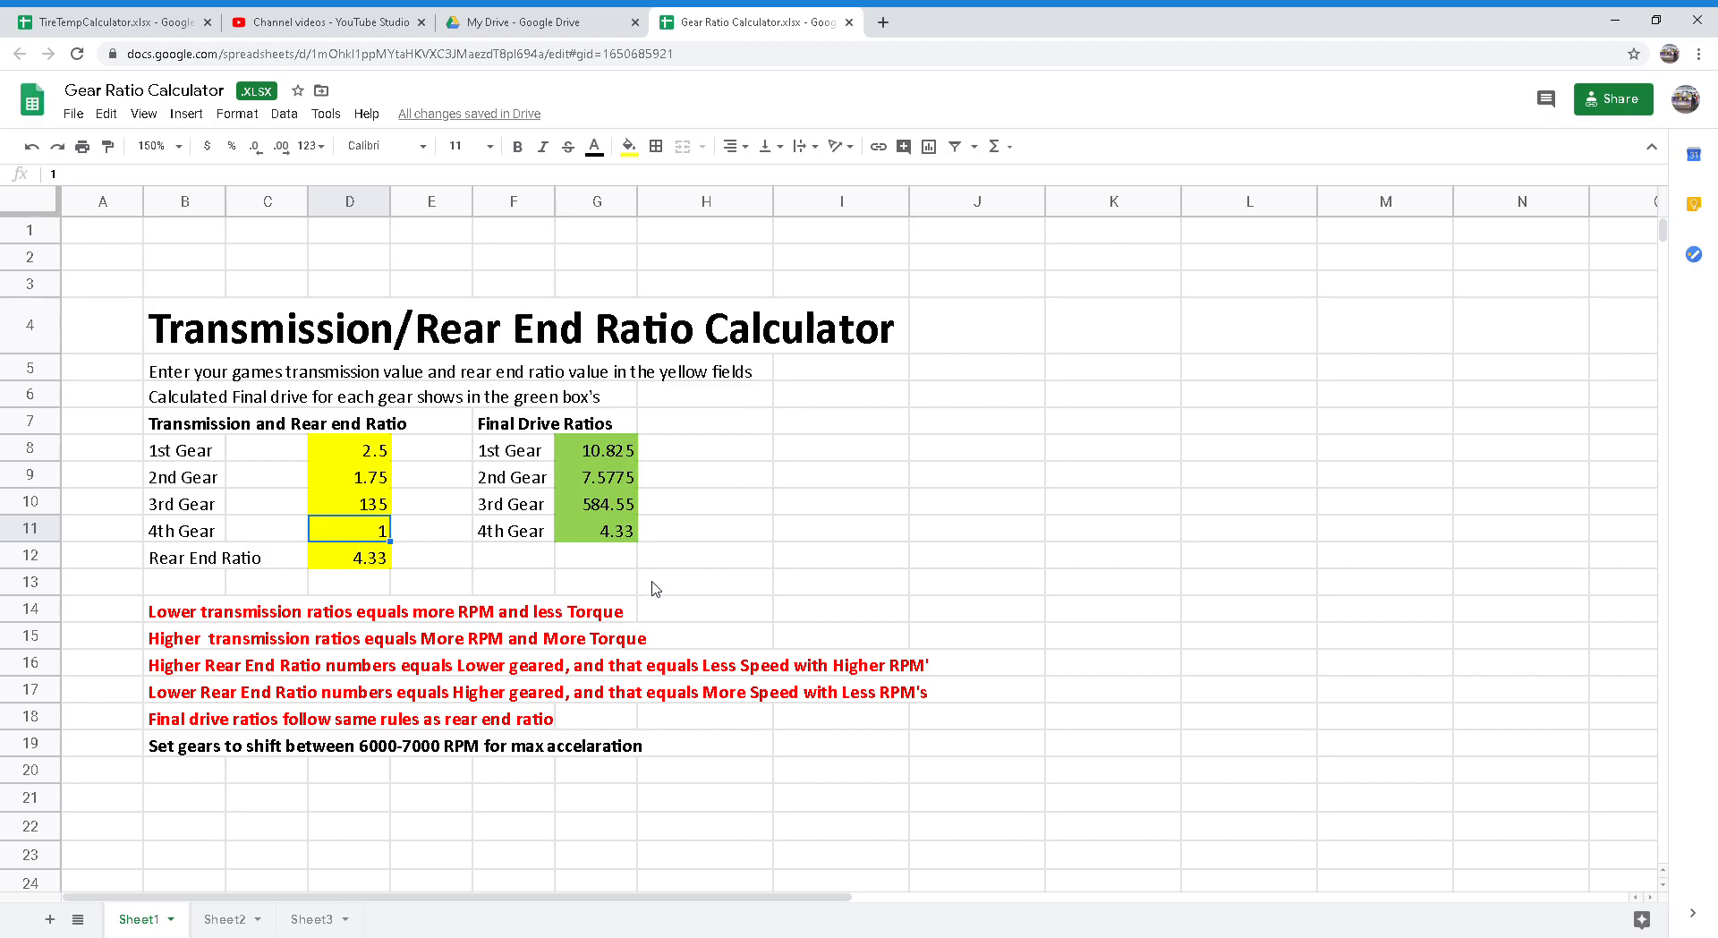
pyautogui.moveTo(637, 594)
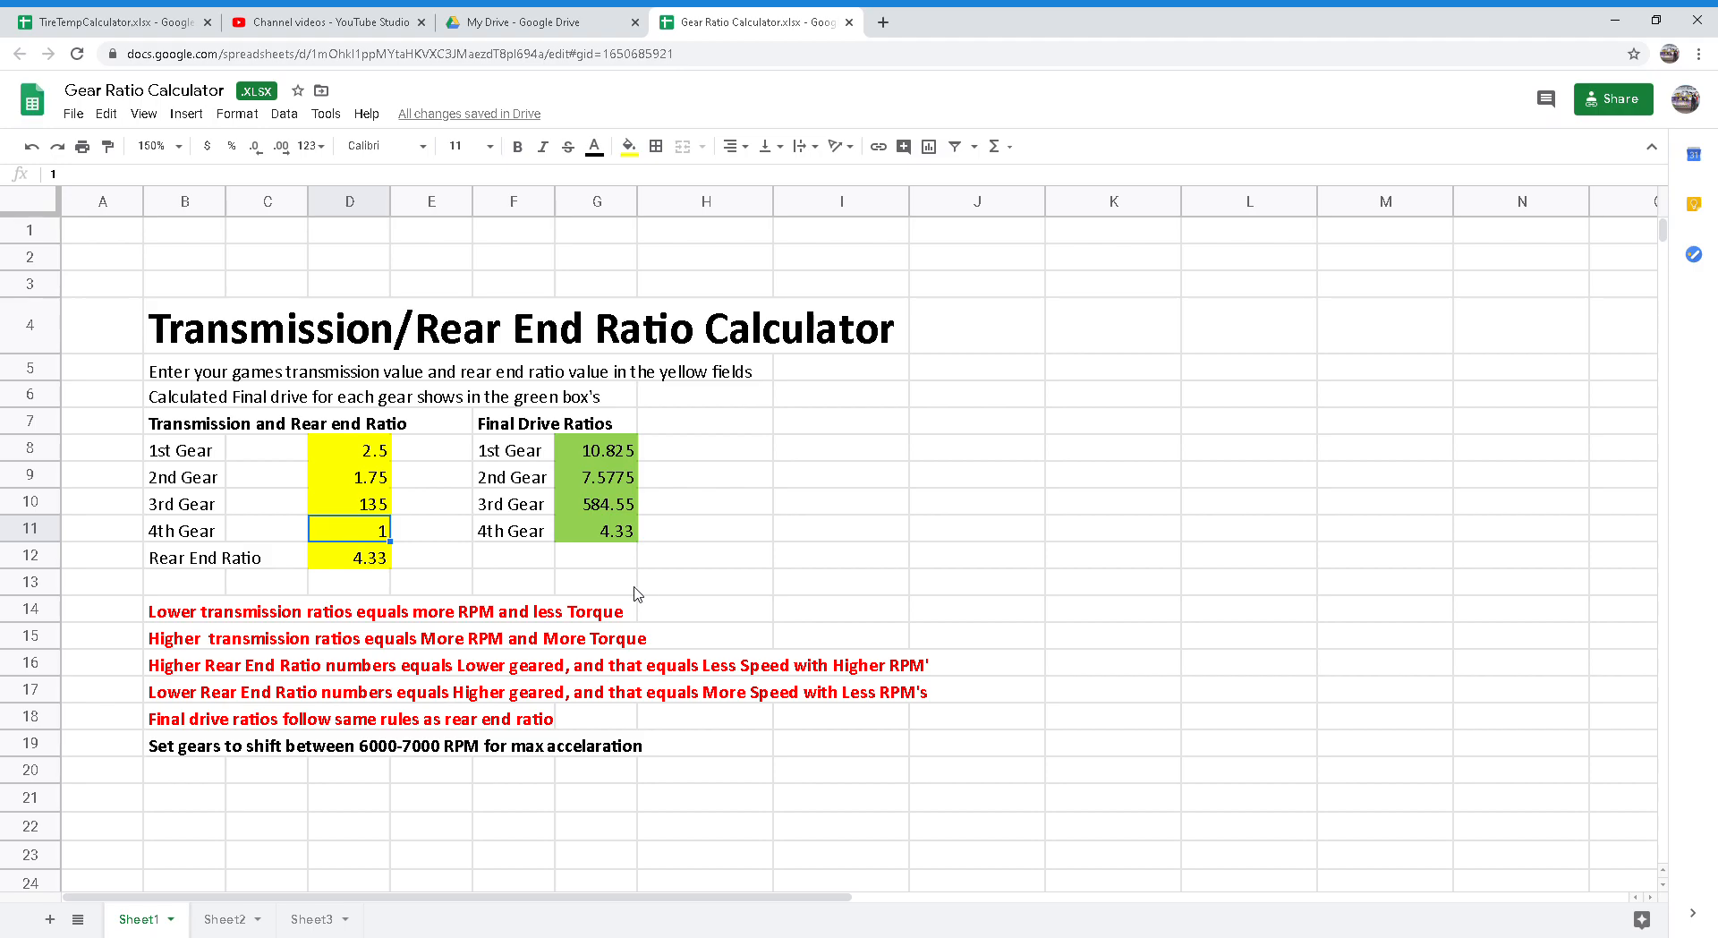
pyautogui.moveTo(542, 623)
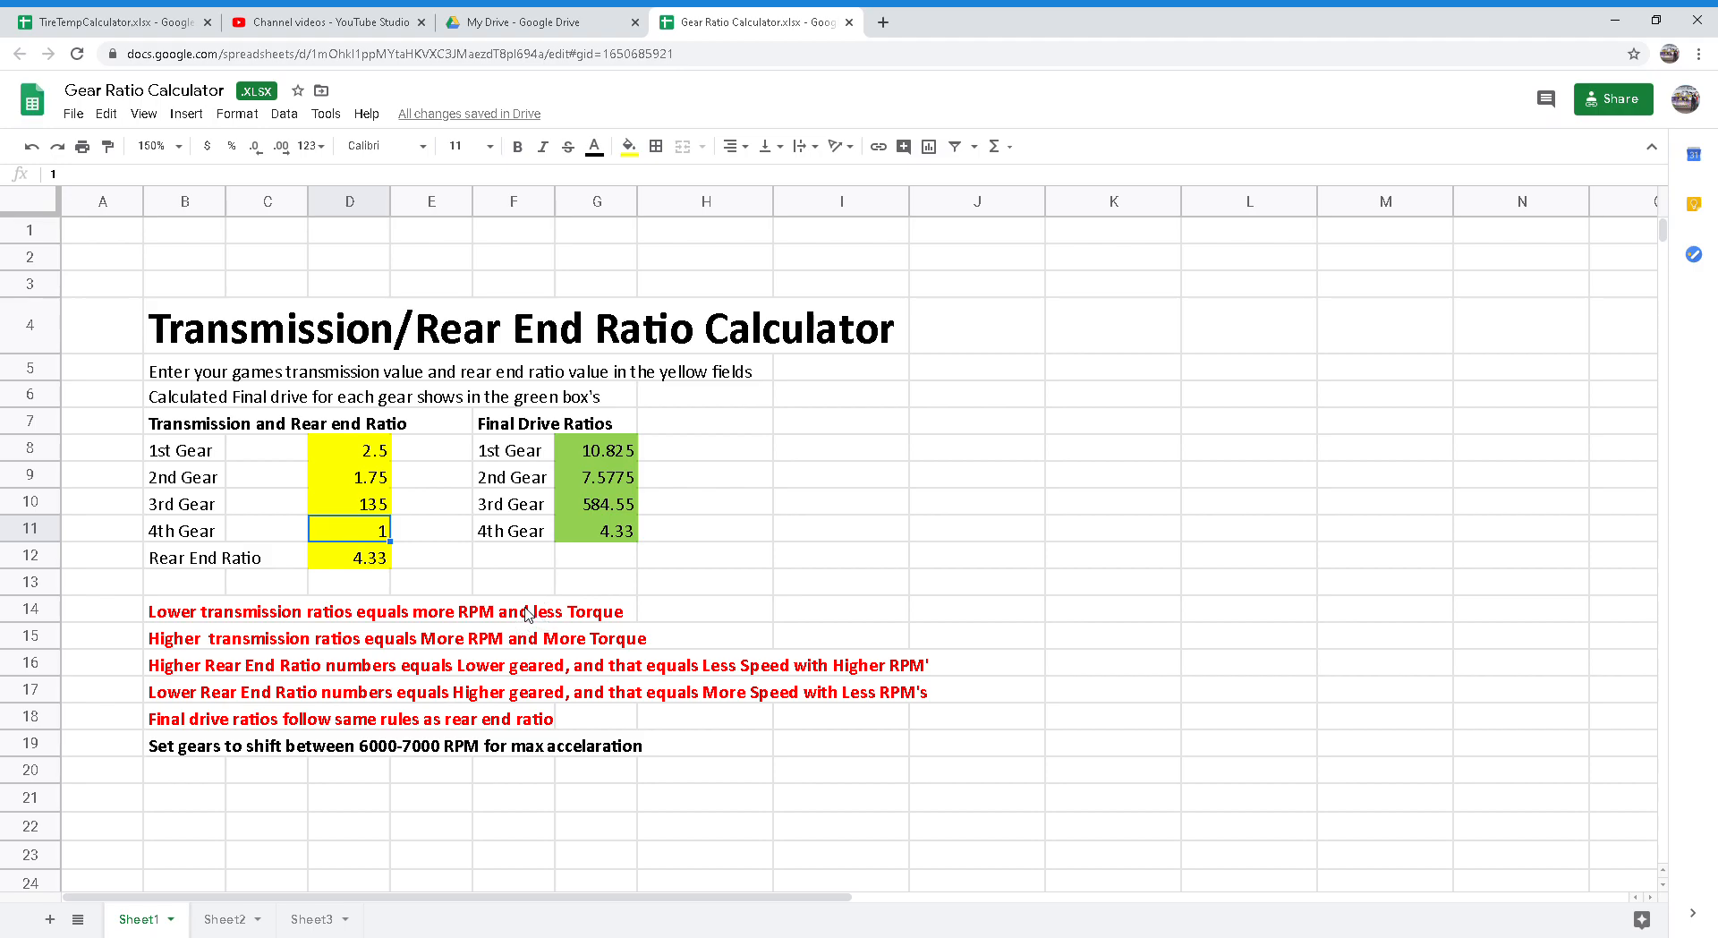
pyautogui.moveTo(263, 755)
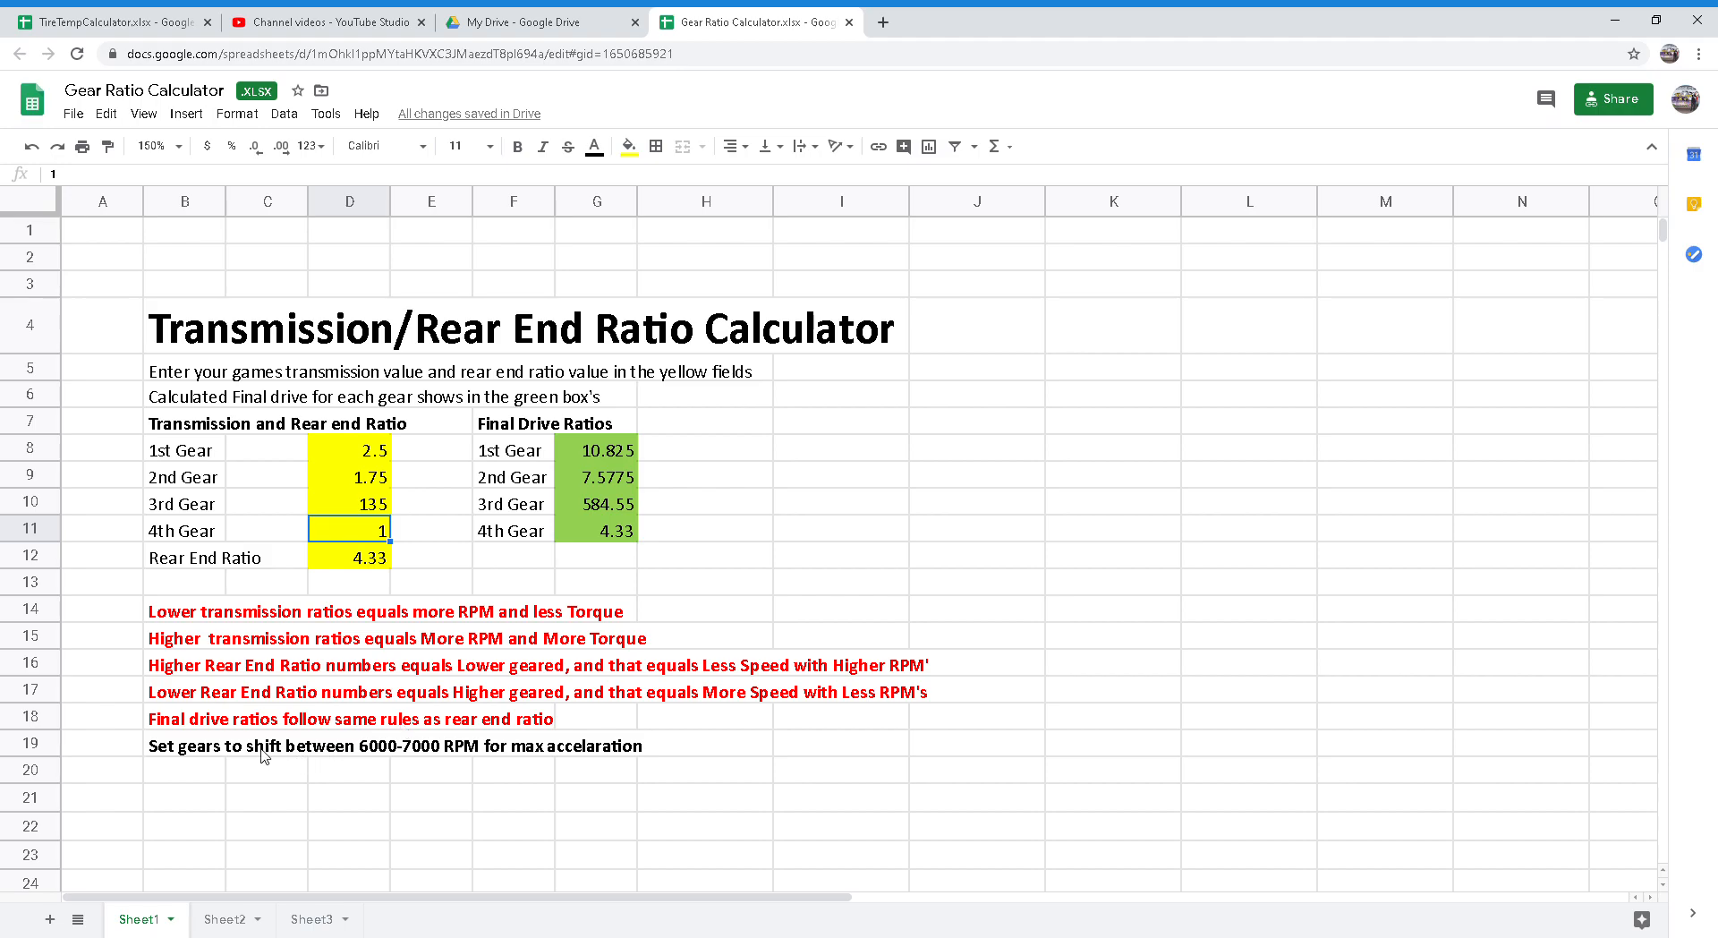
pyautogui.moveTo(359, 765)
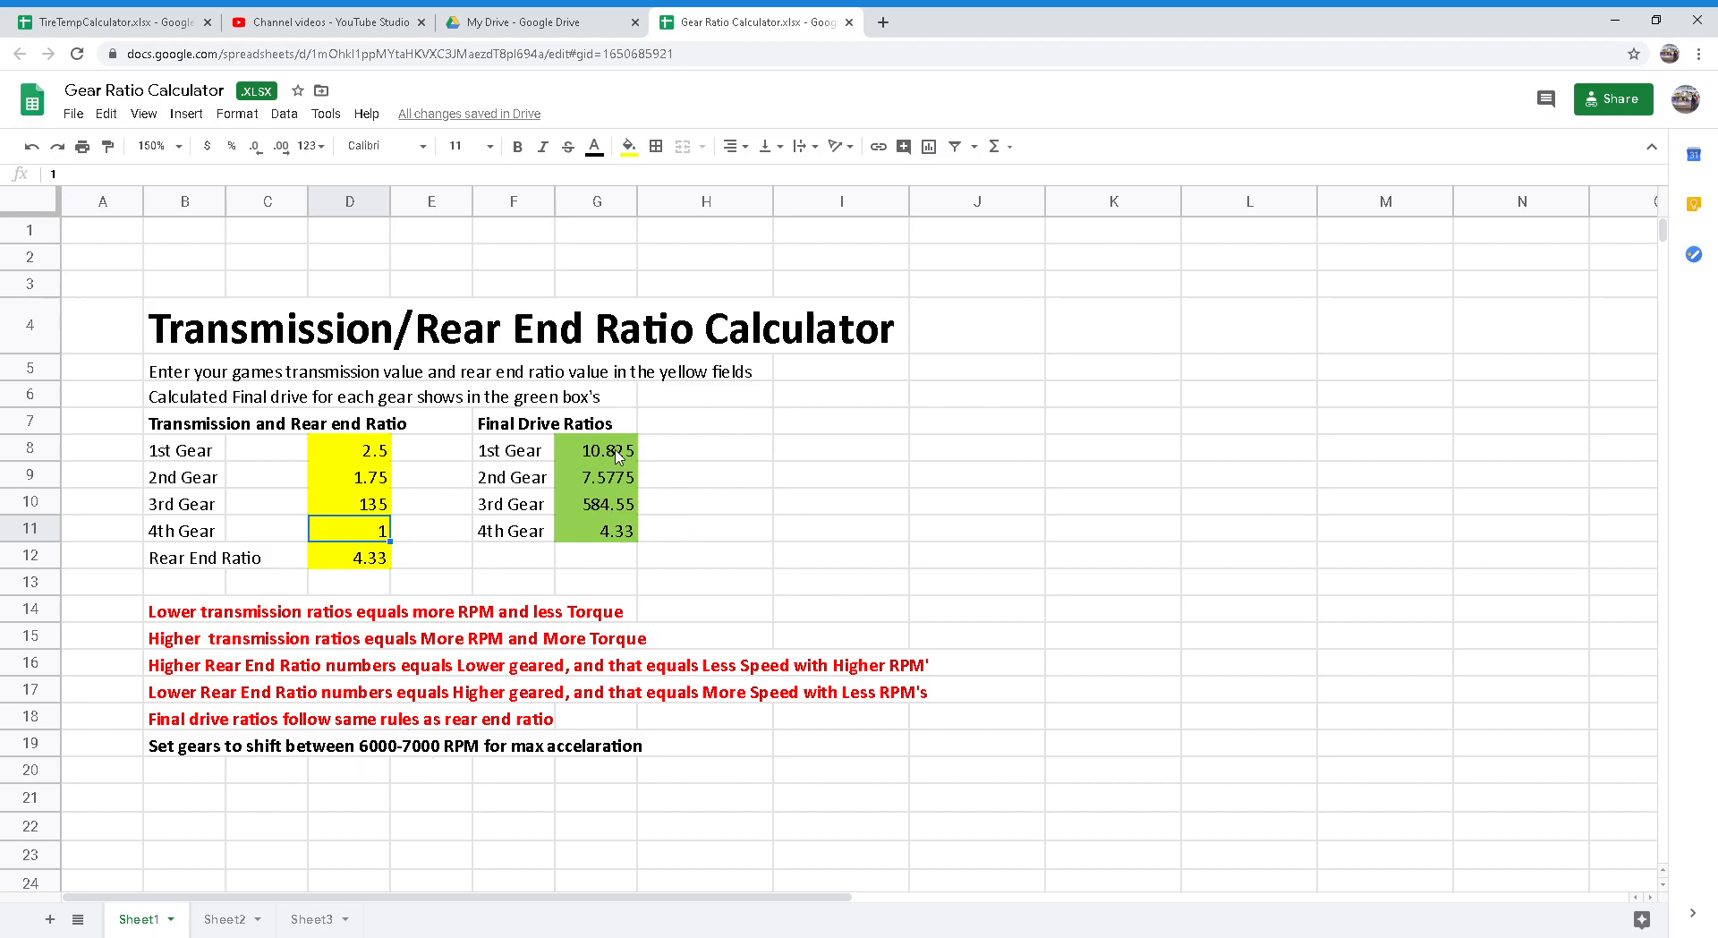
pyautogui.moveTo(301, 756)
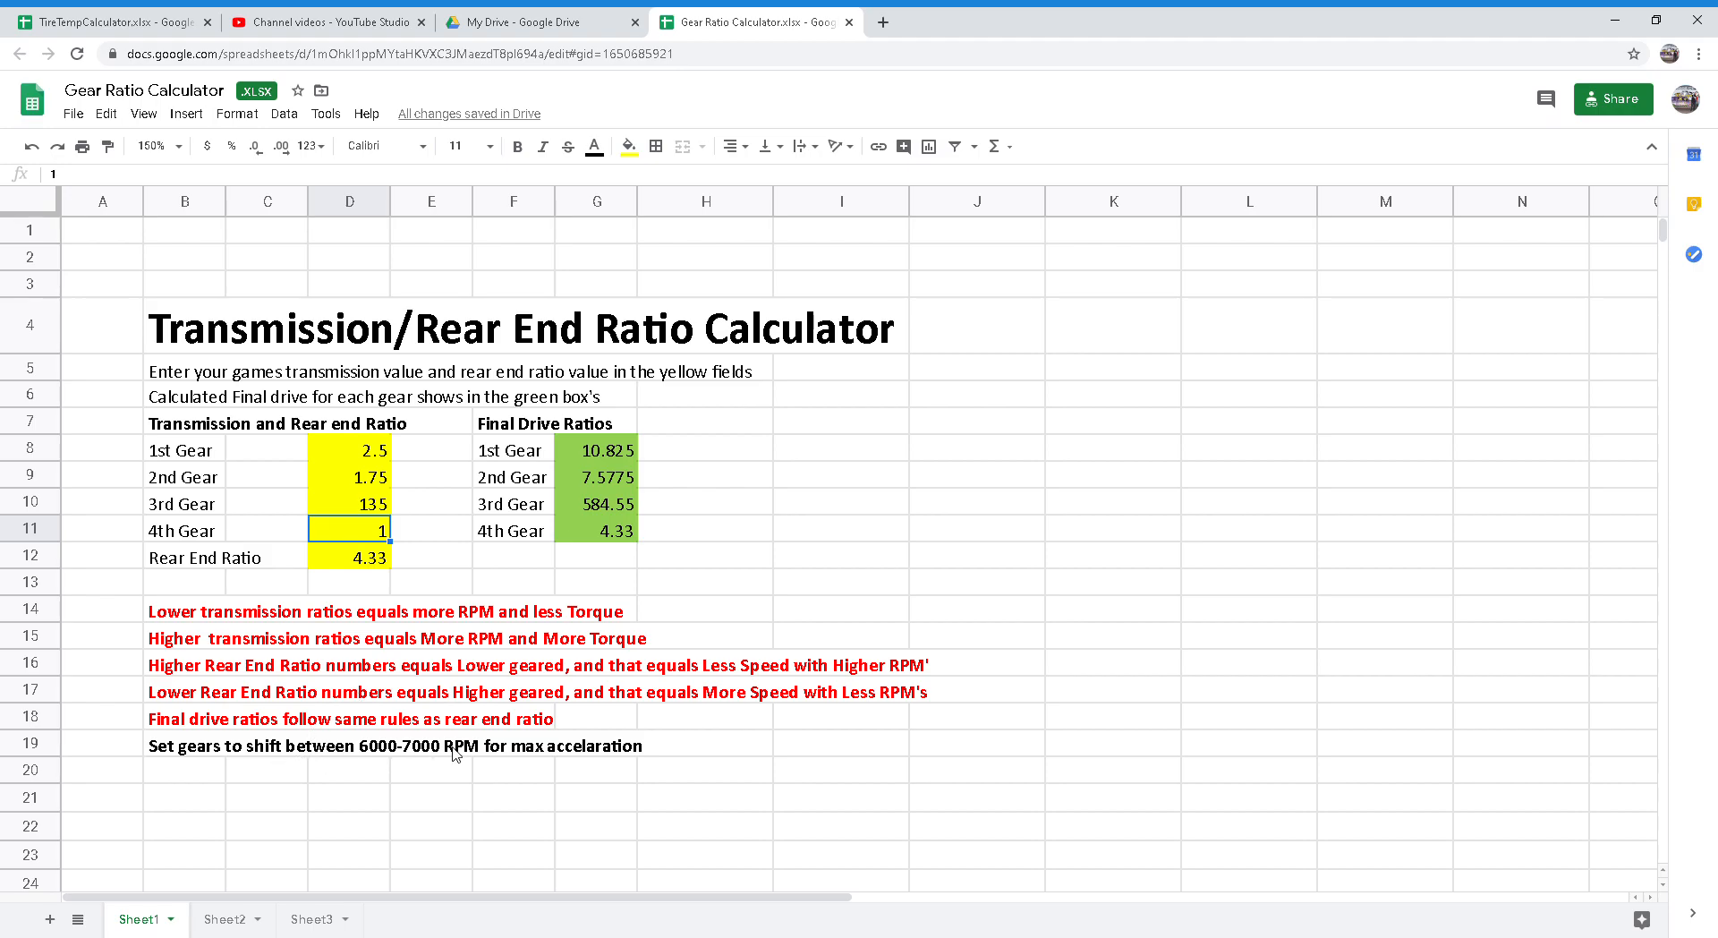
pyautogui.moveTo(675, 541)
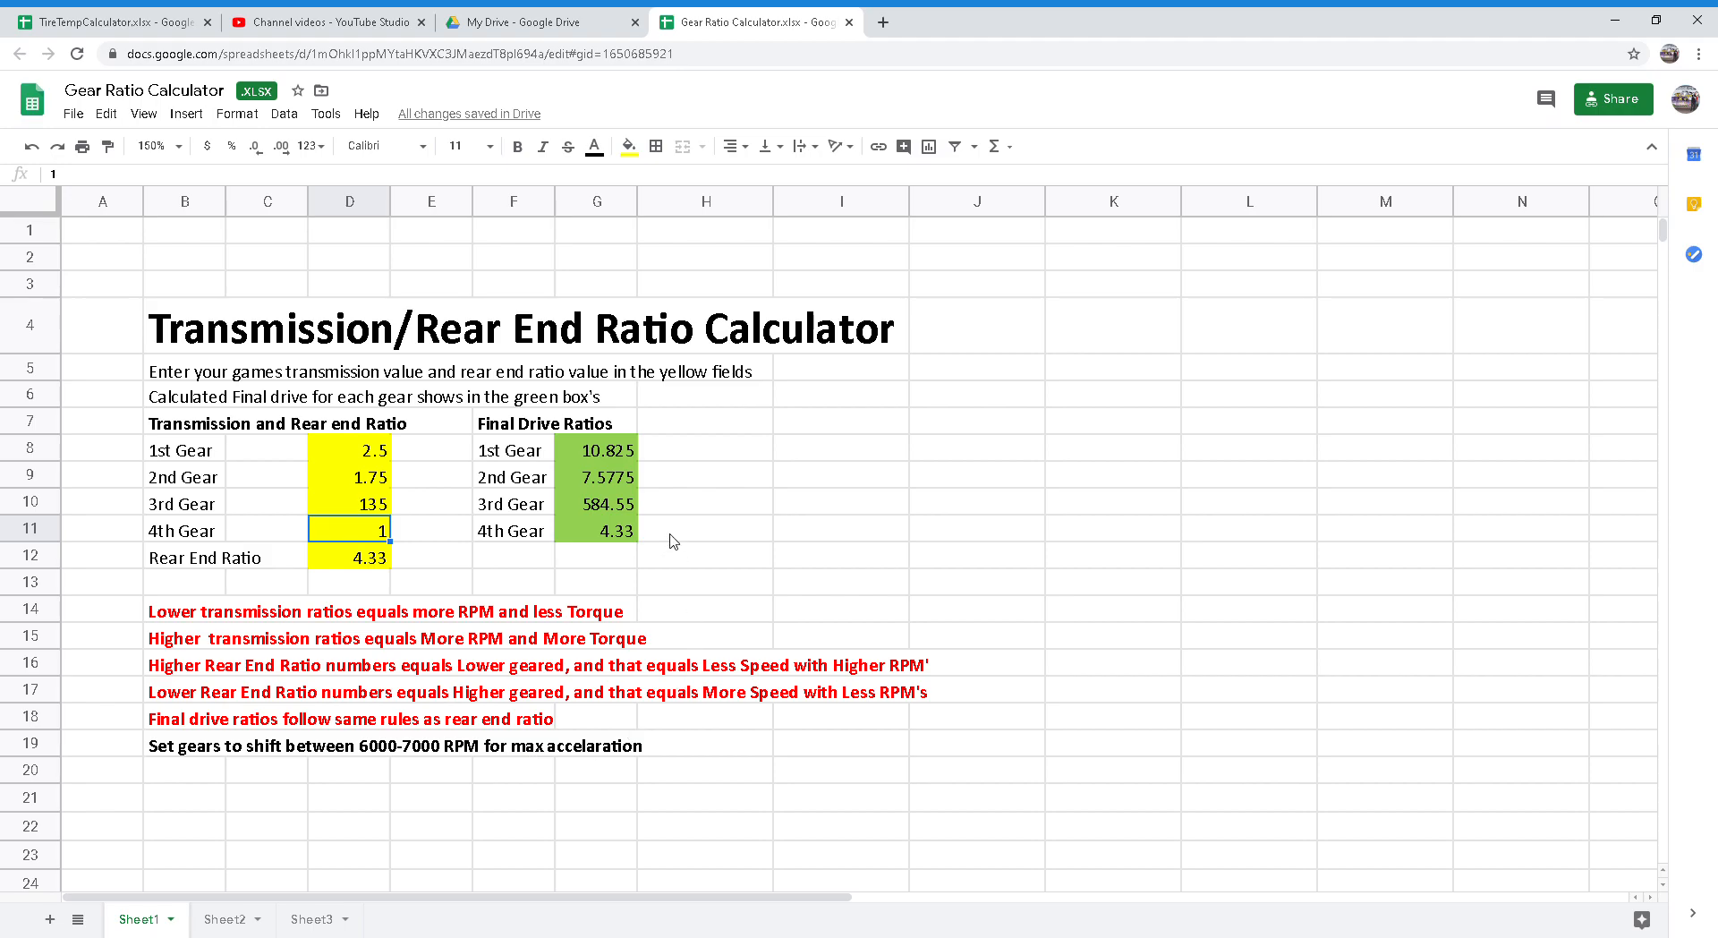
pyautogui.moveTo(979, 719)
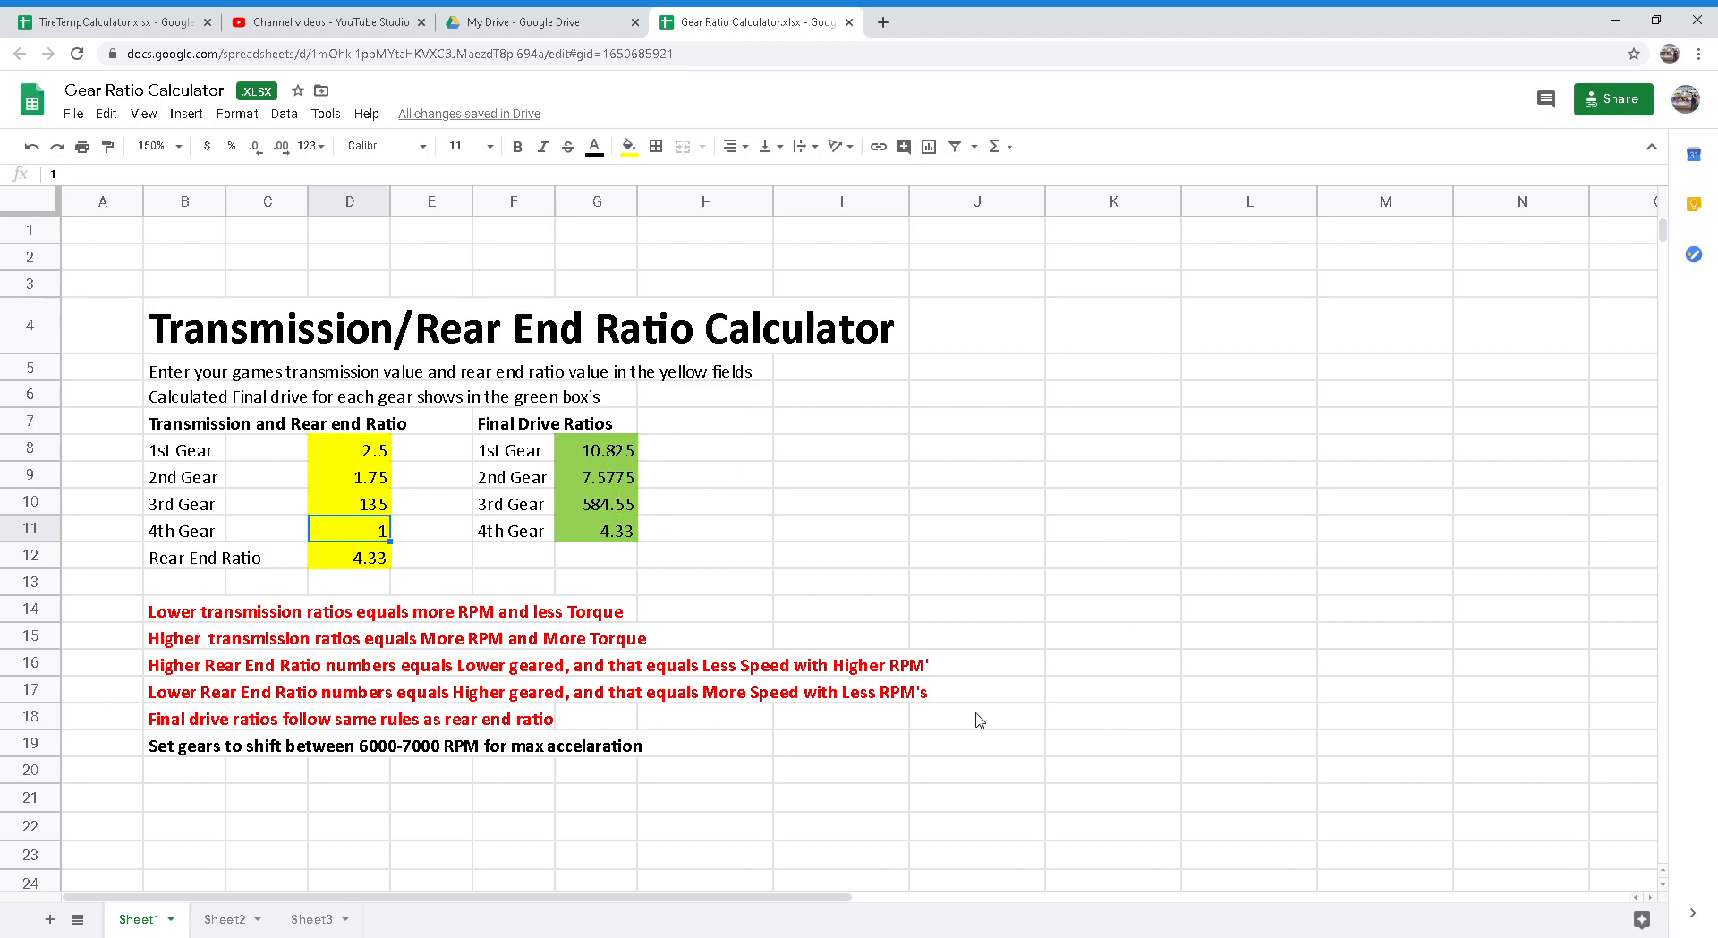
pyautogui.moveTo(346, 450)
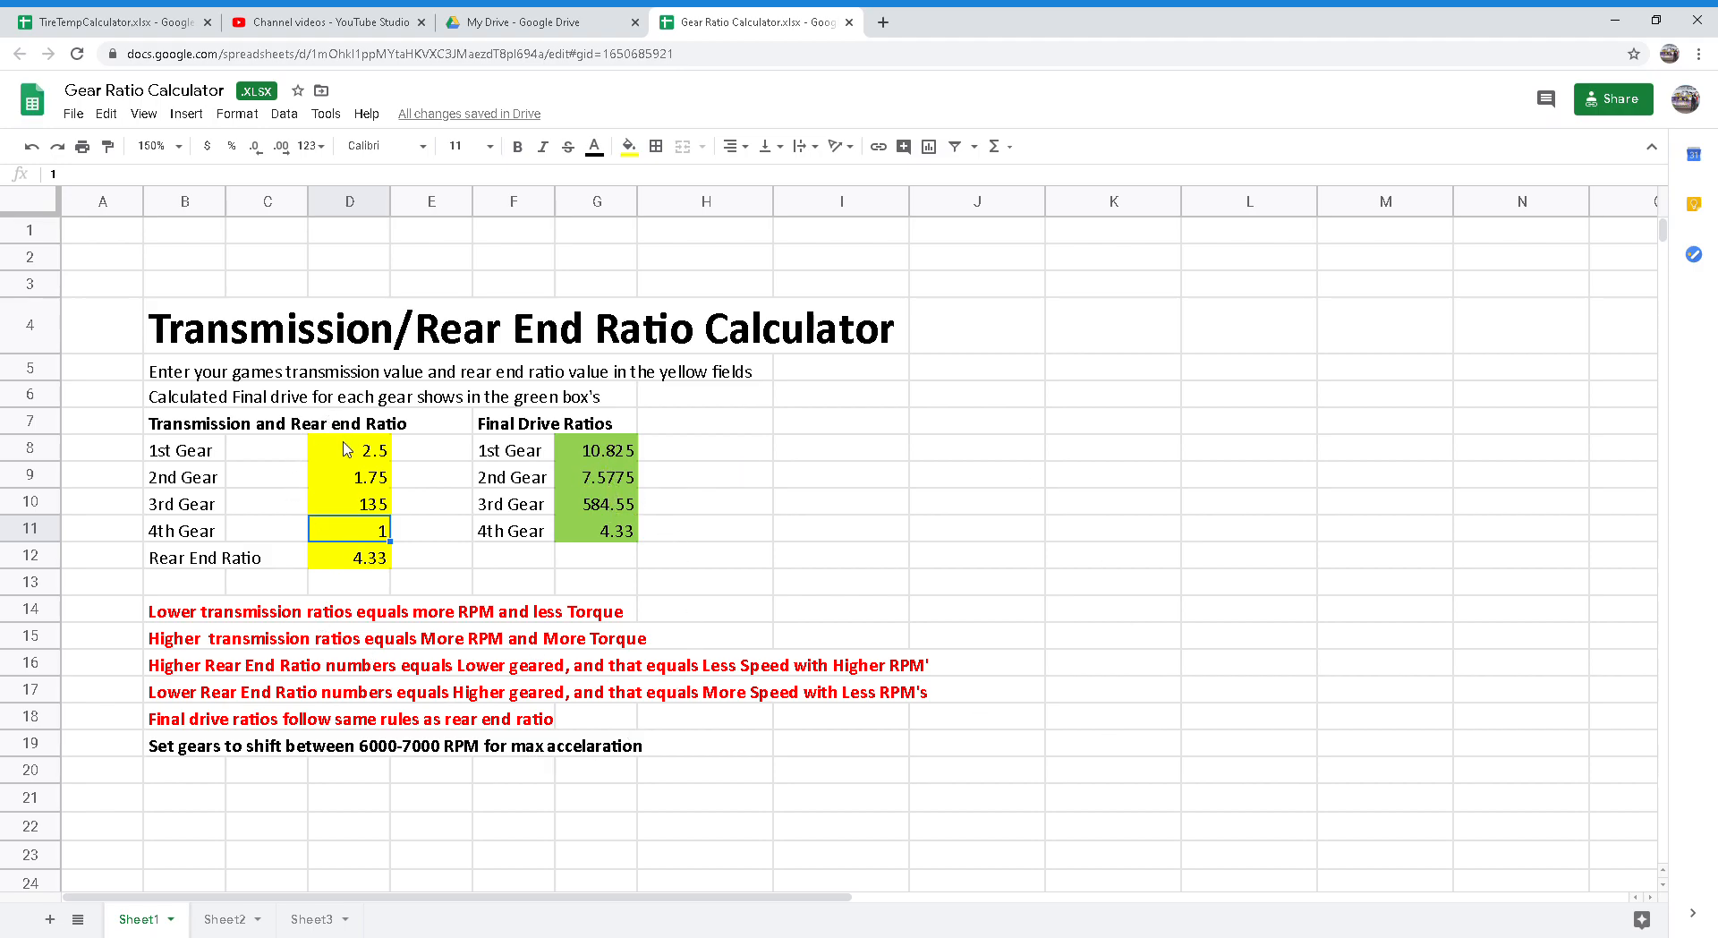
pyautogui.click(349, 476)
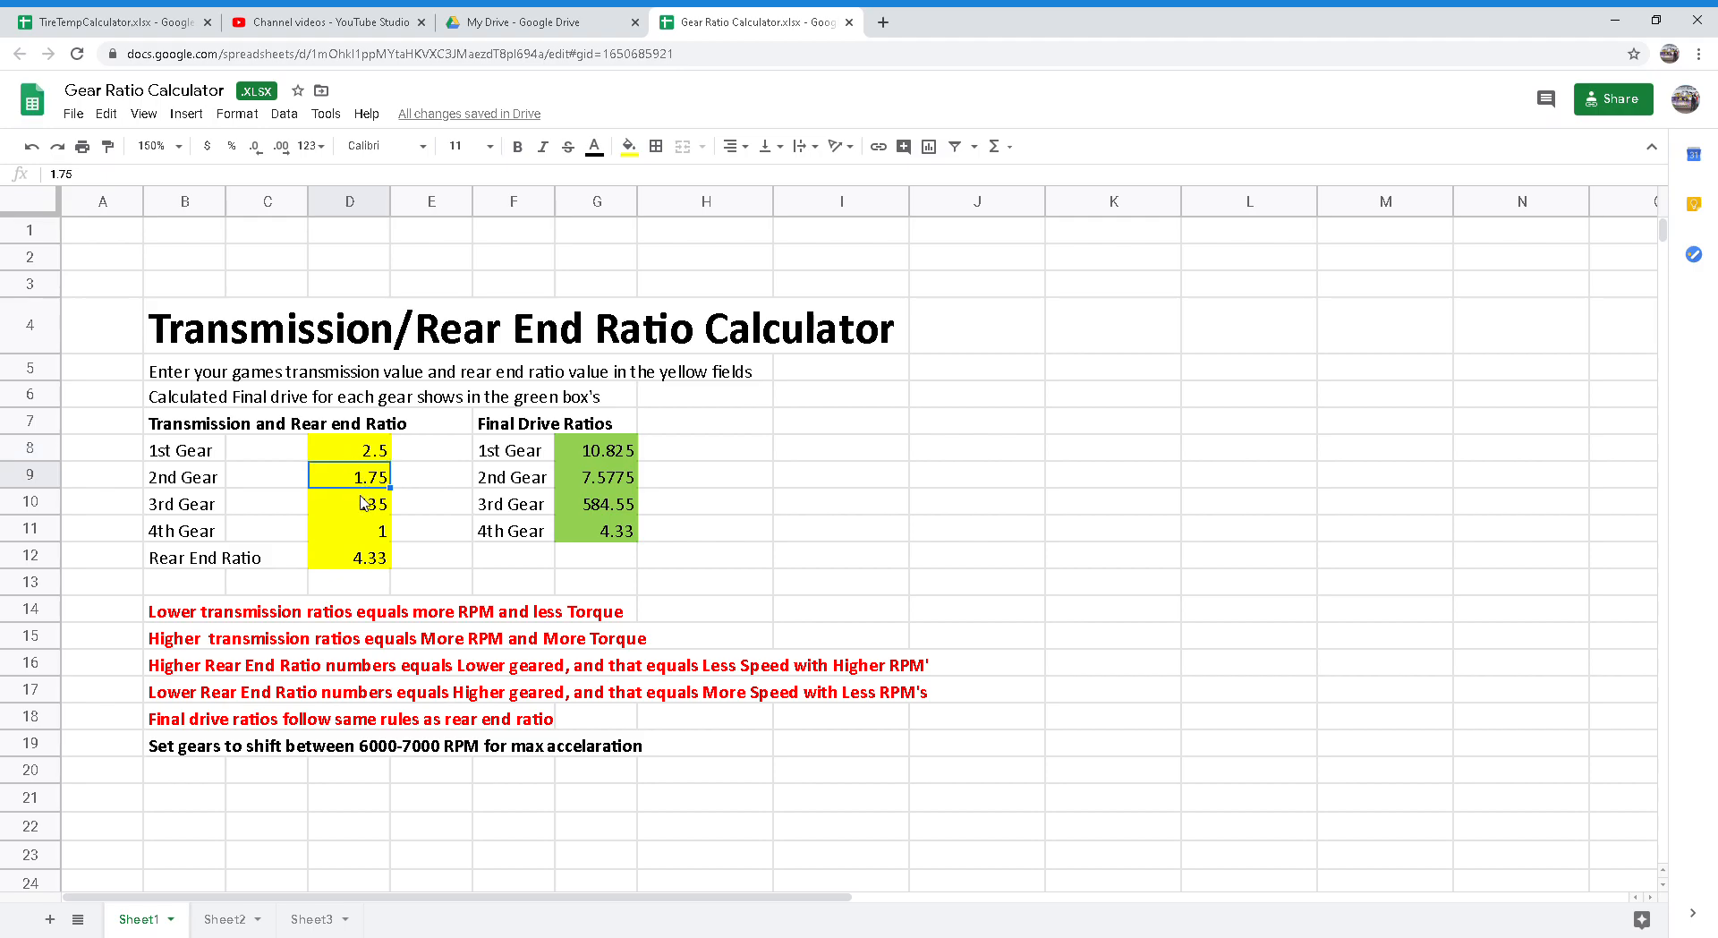
pyautogui.click(349, 556)
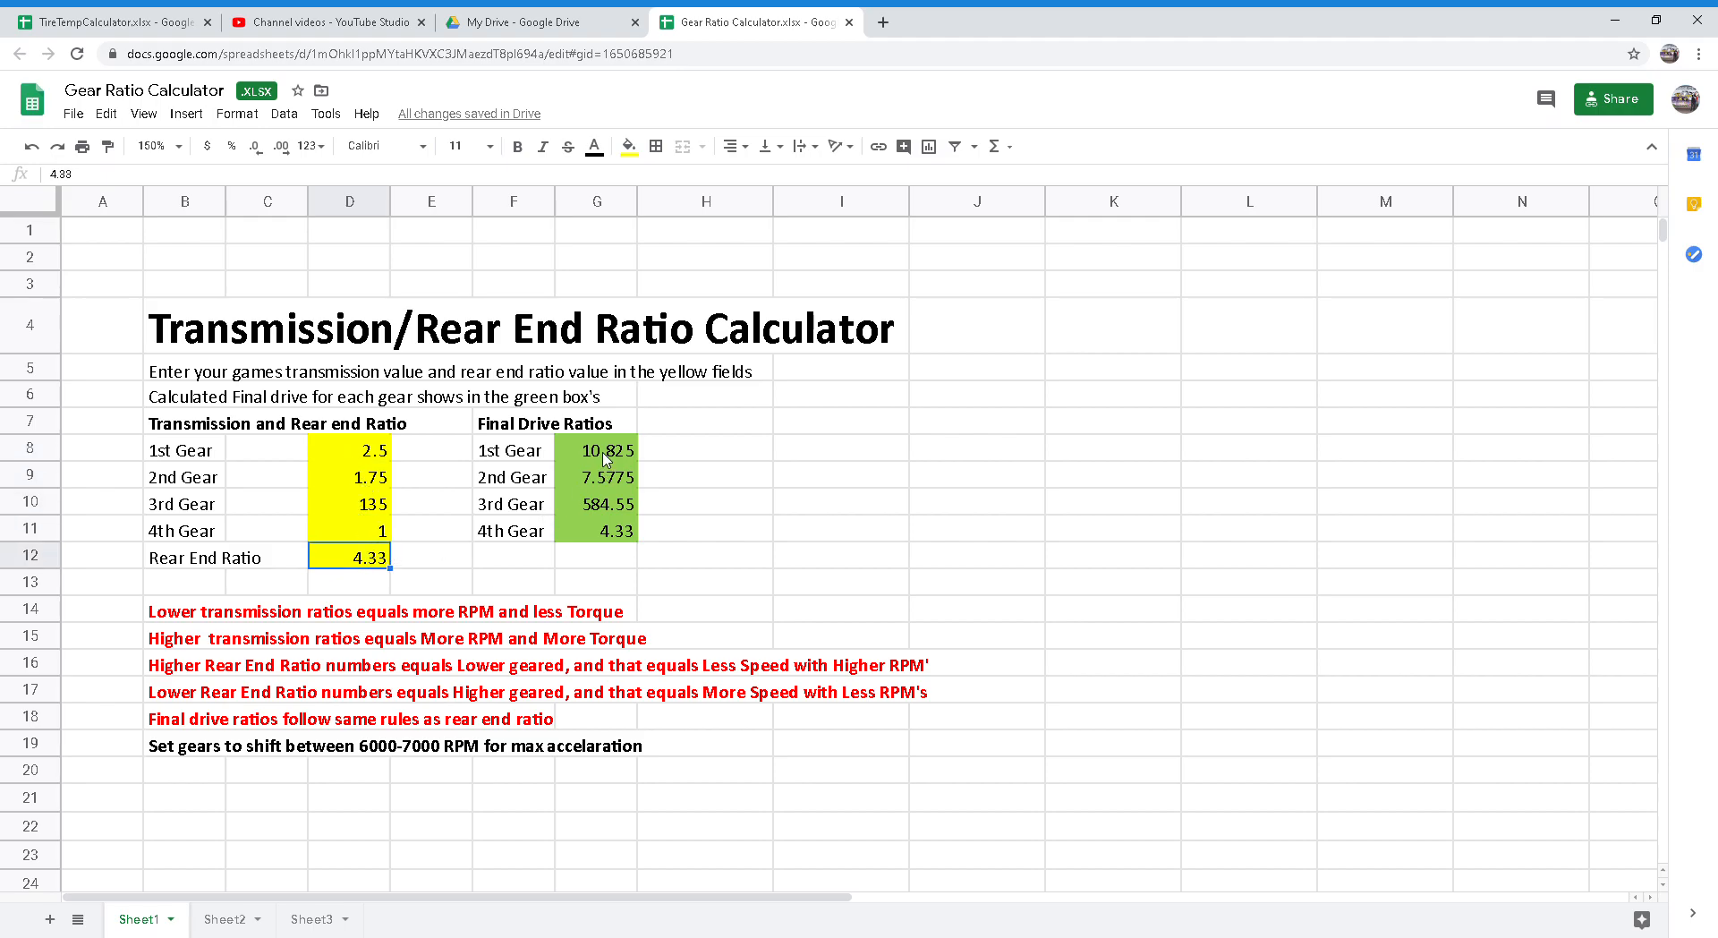
pyautogui.moveTo(534, 549)
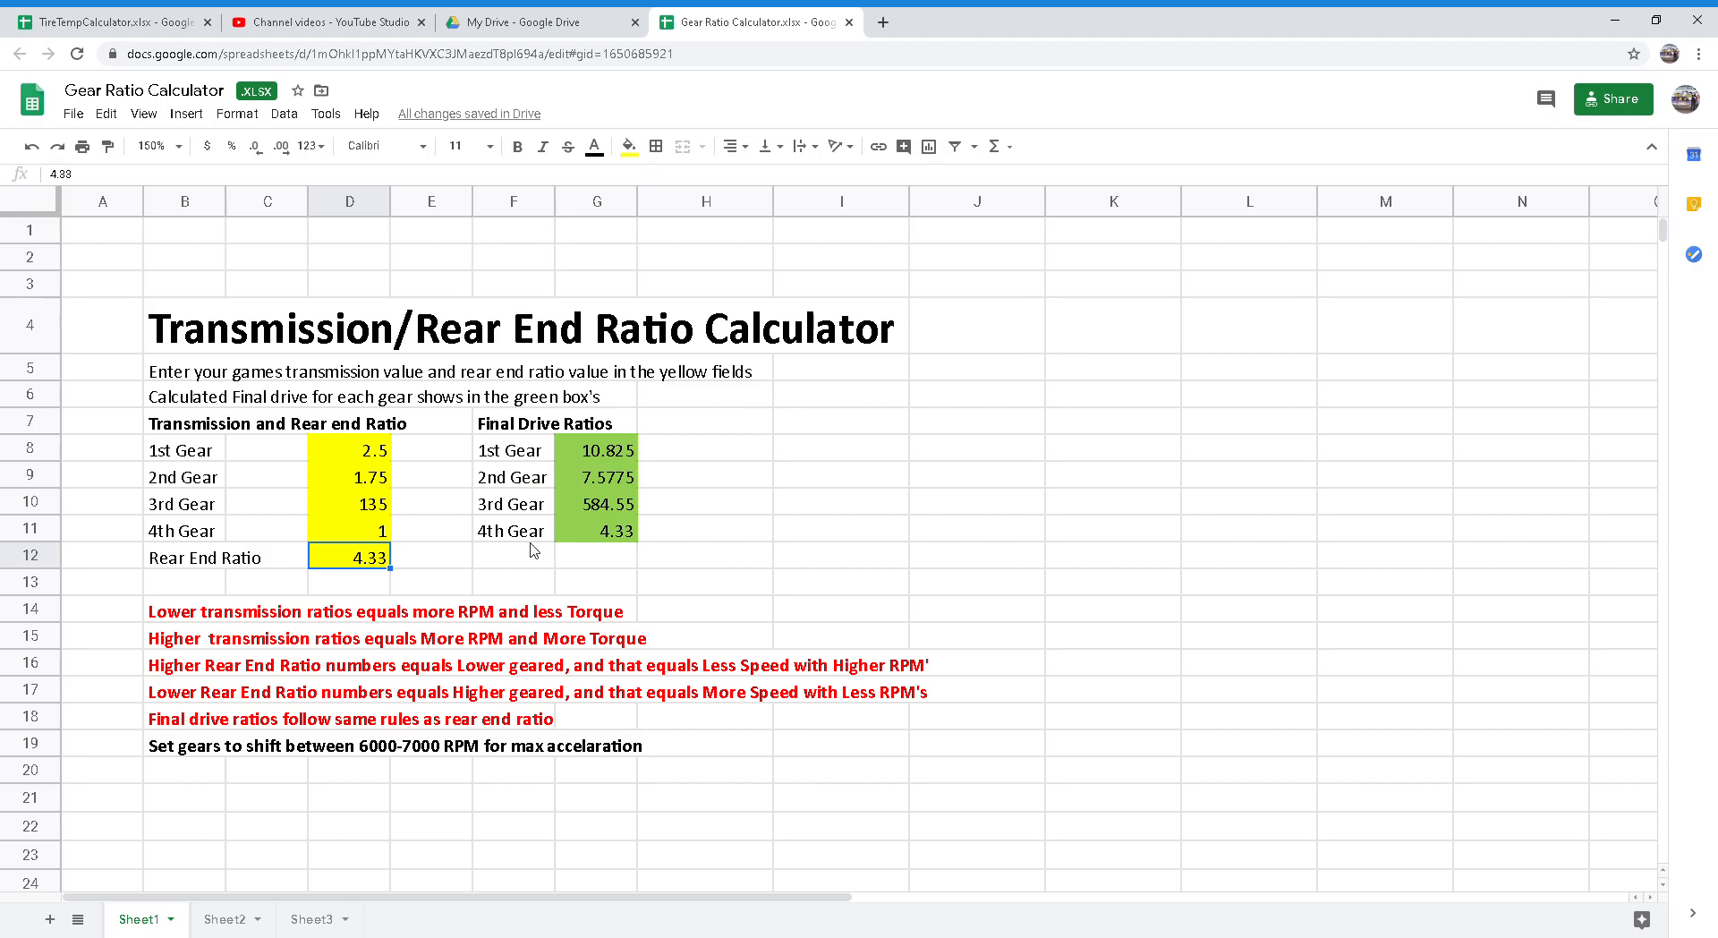
pyautogui.click(594, 503)
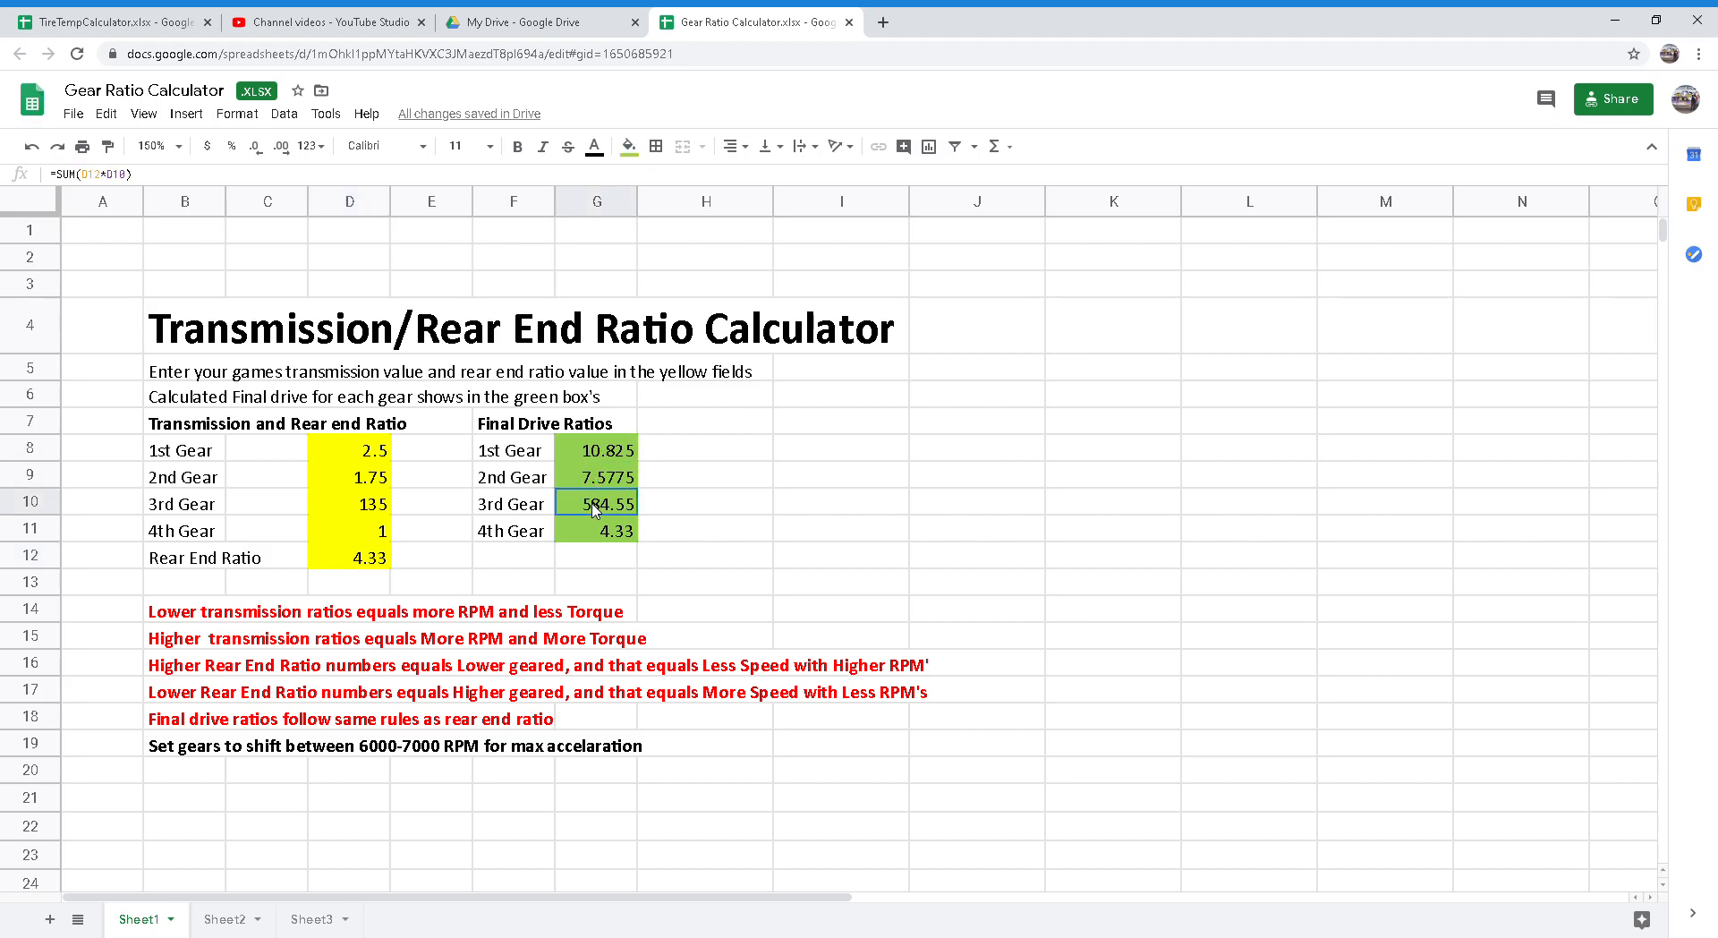
pyautogui.click(594, 530)
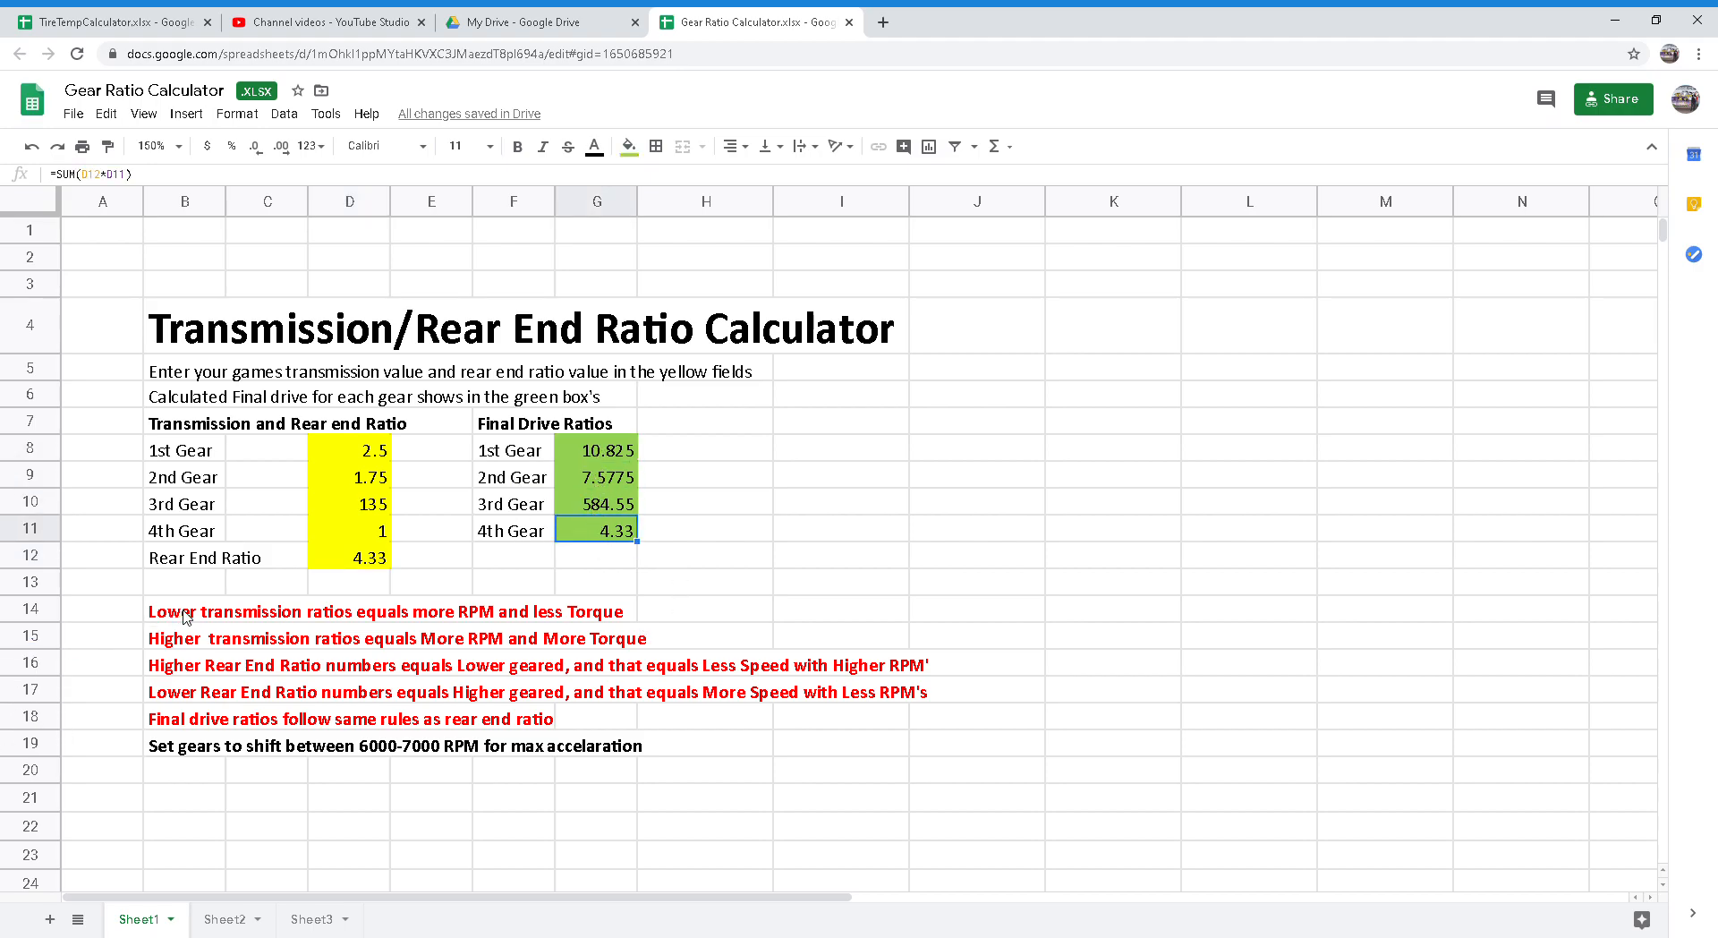
pyautogui.moveTo(392, 622)
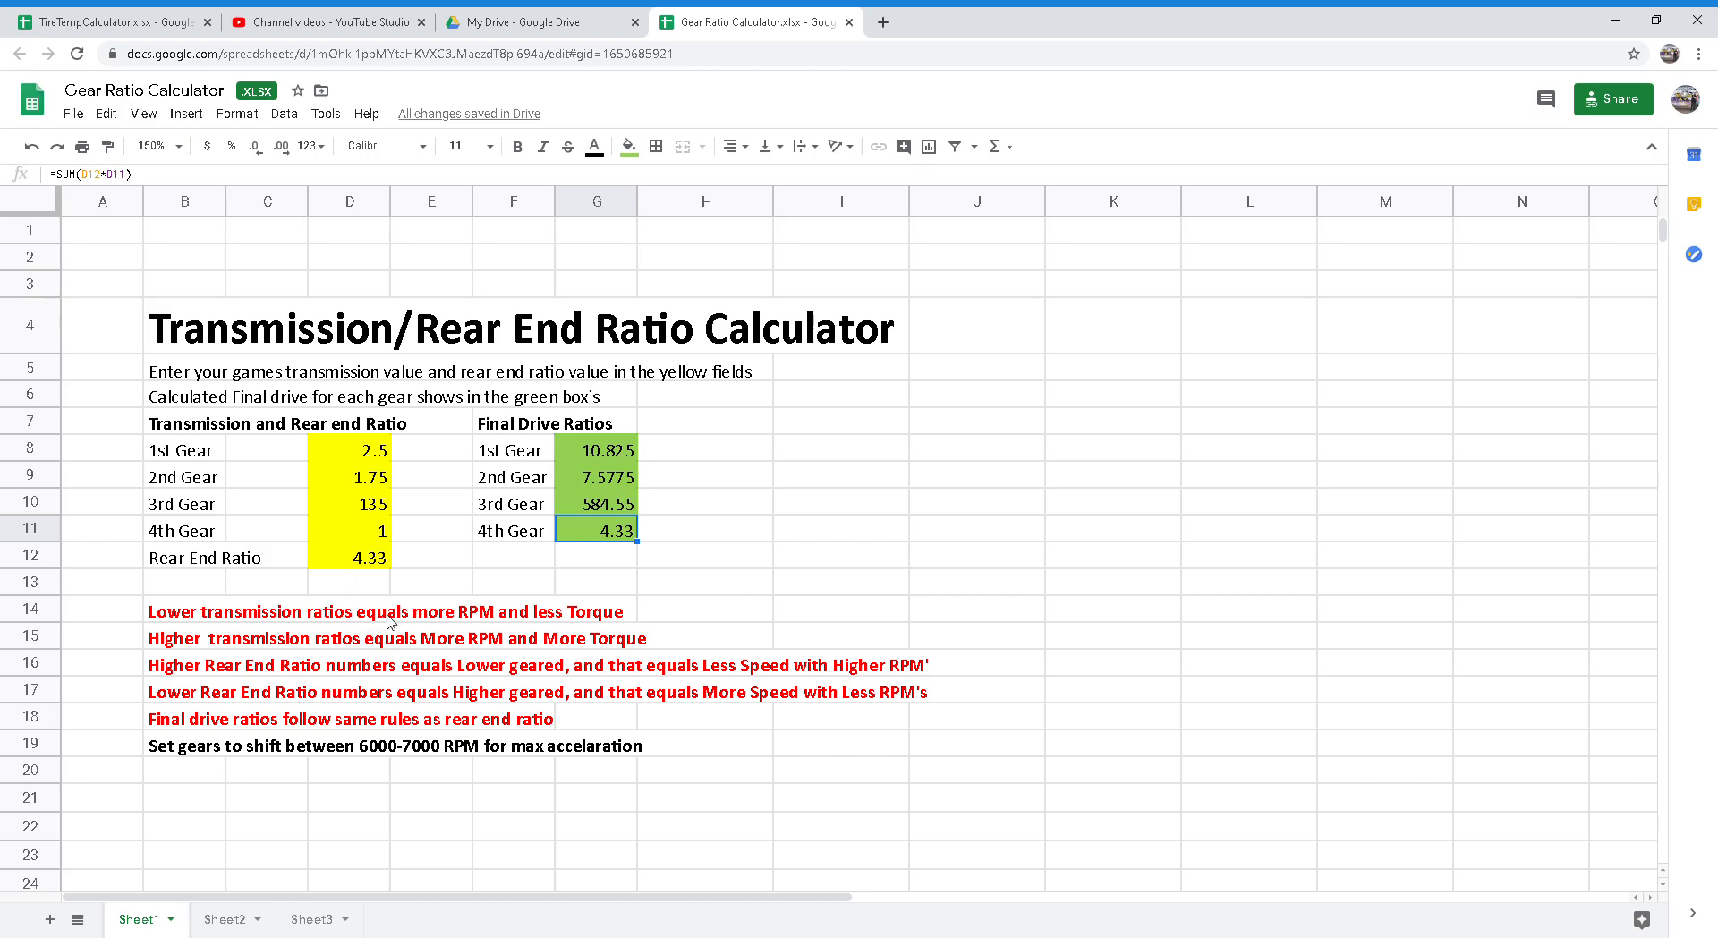
pyautogui.moveTo(165, 652)
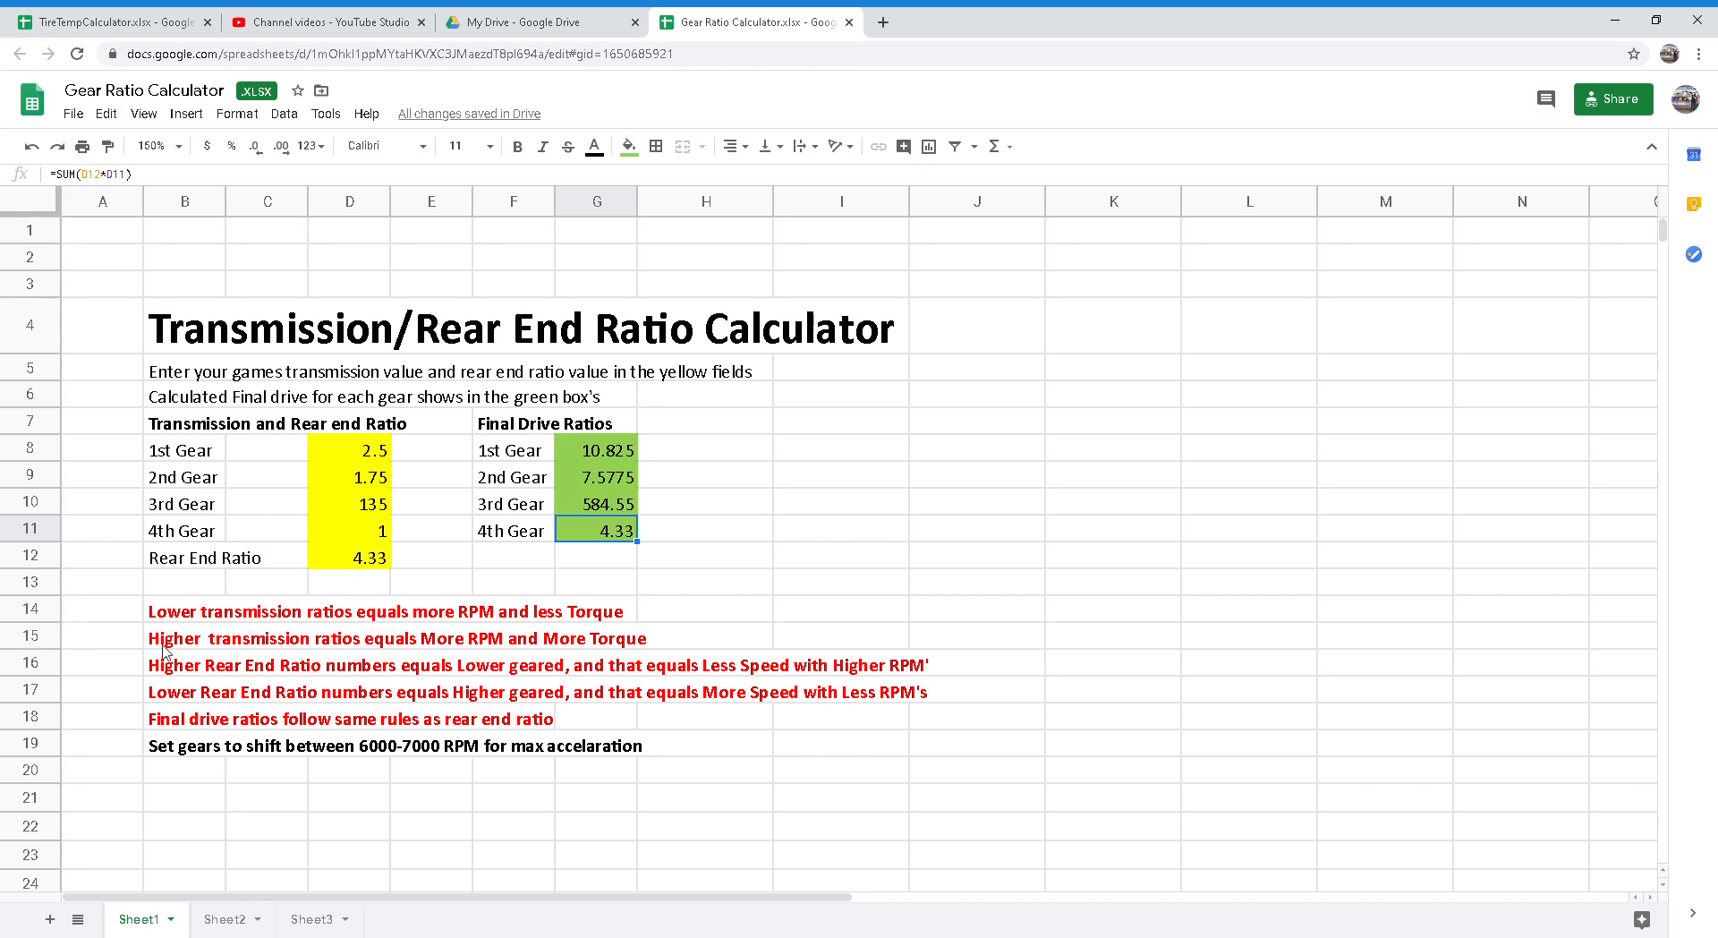
pyautogui.moveTo(471, 644)
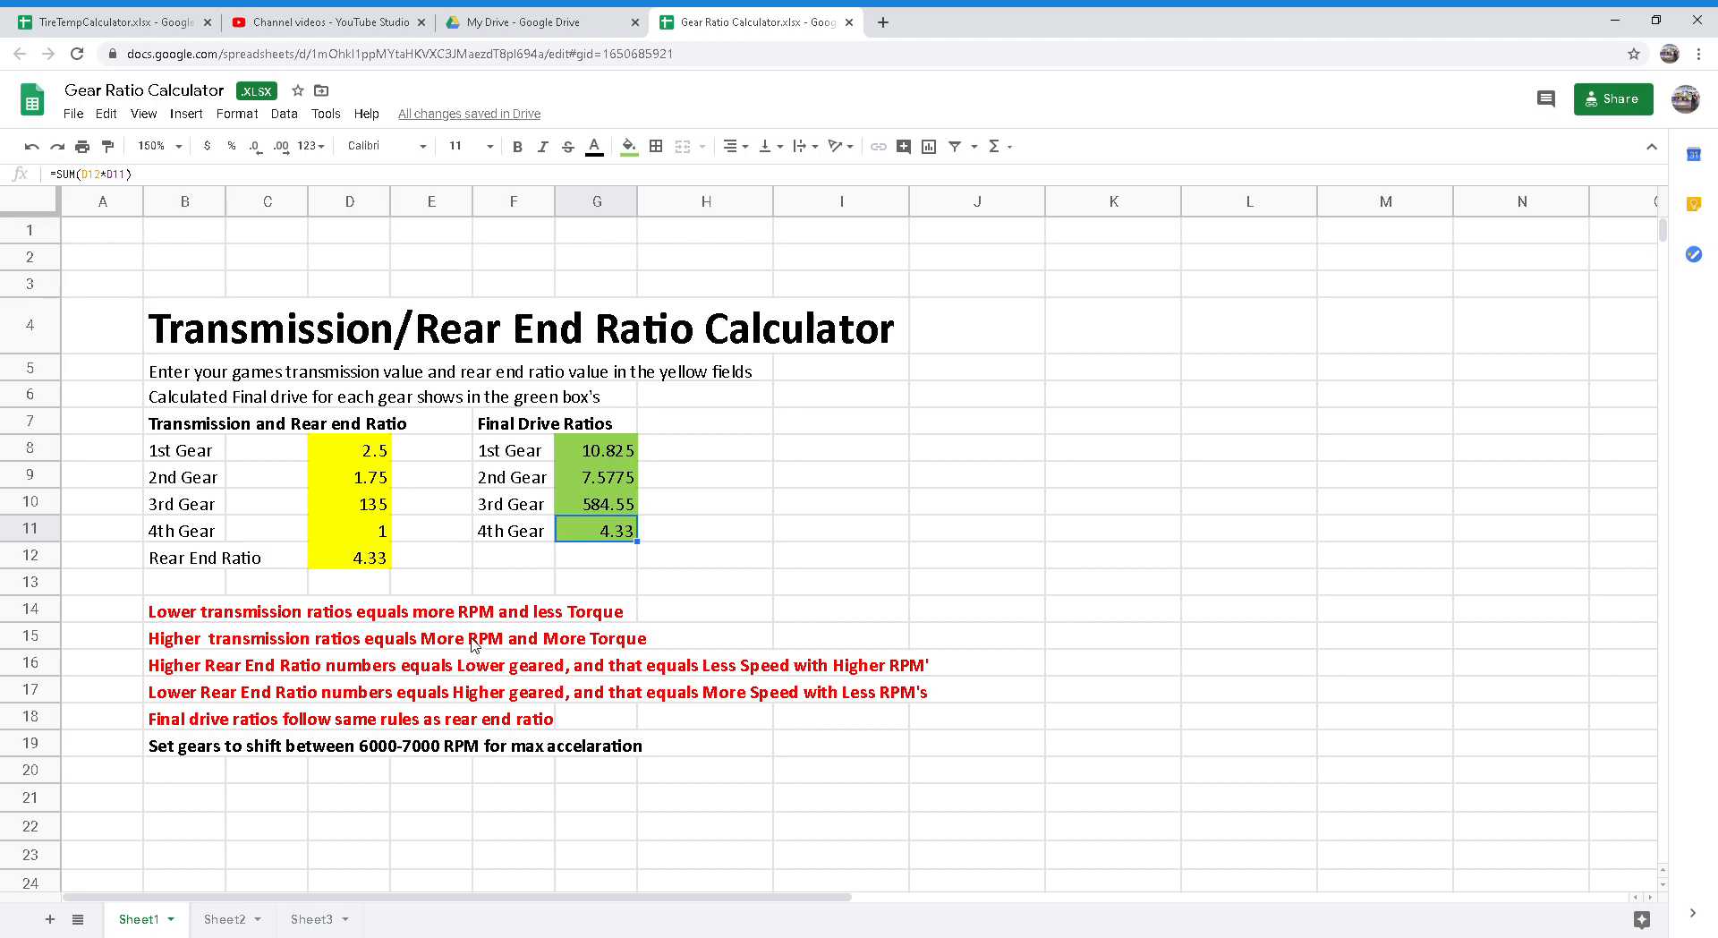
pyautogui.moveTo(107, 688)
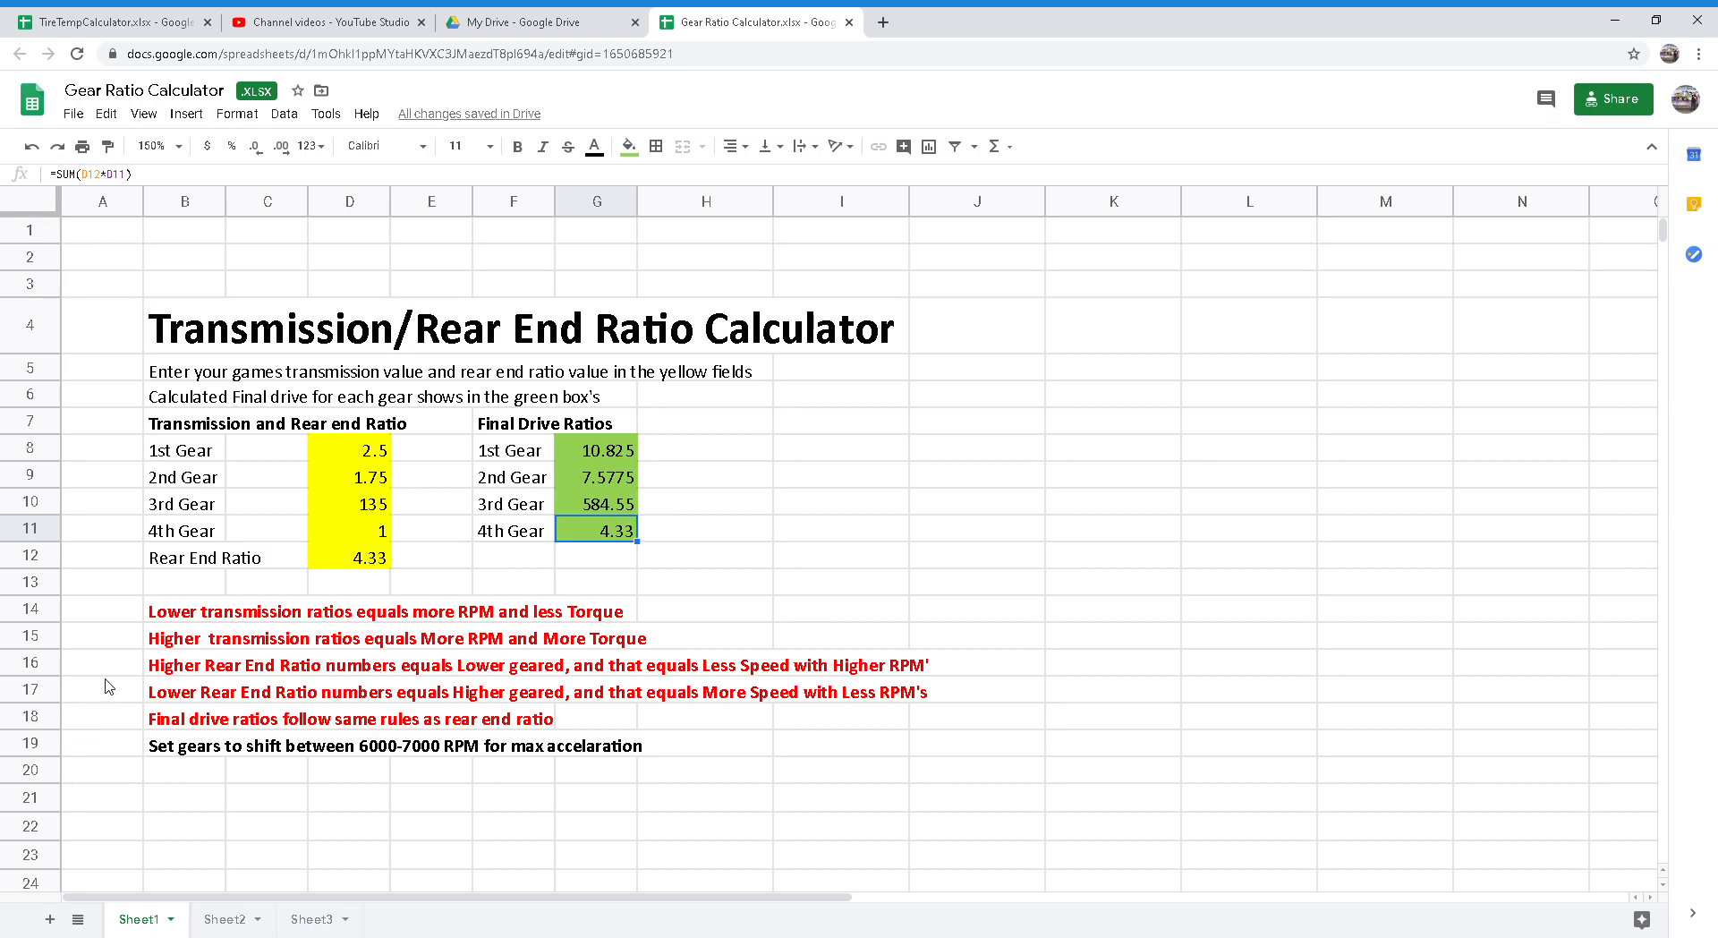
pyautogui.moveTo(578, 681)
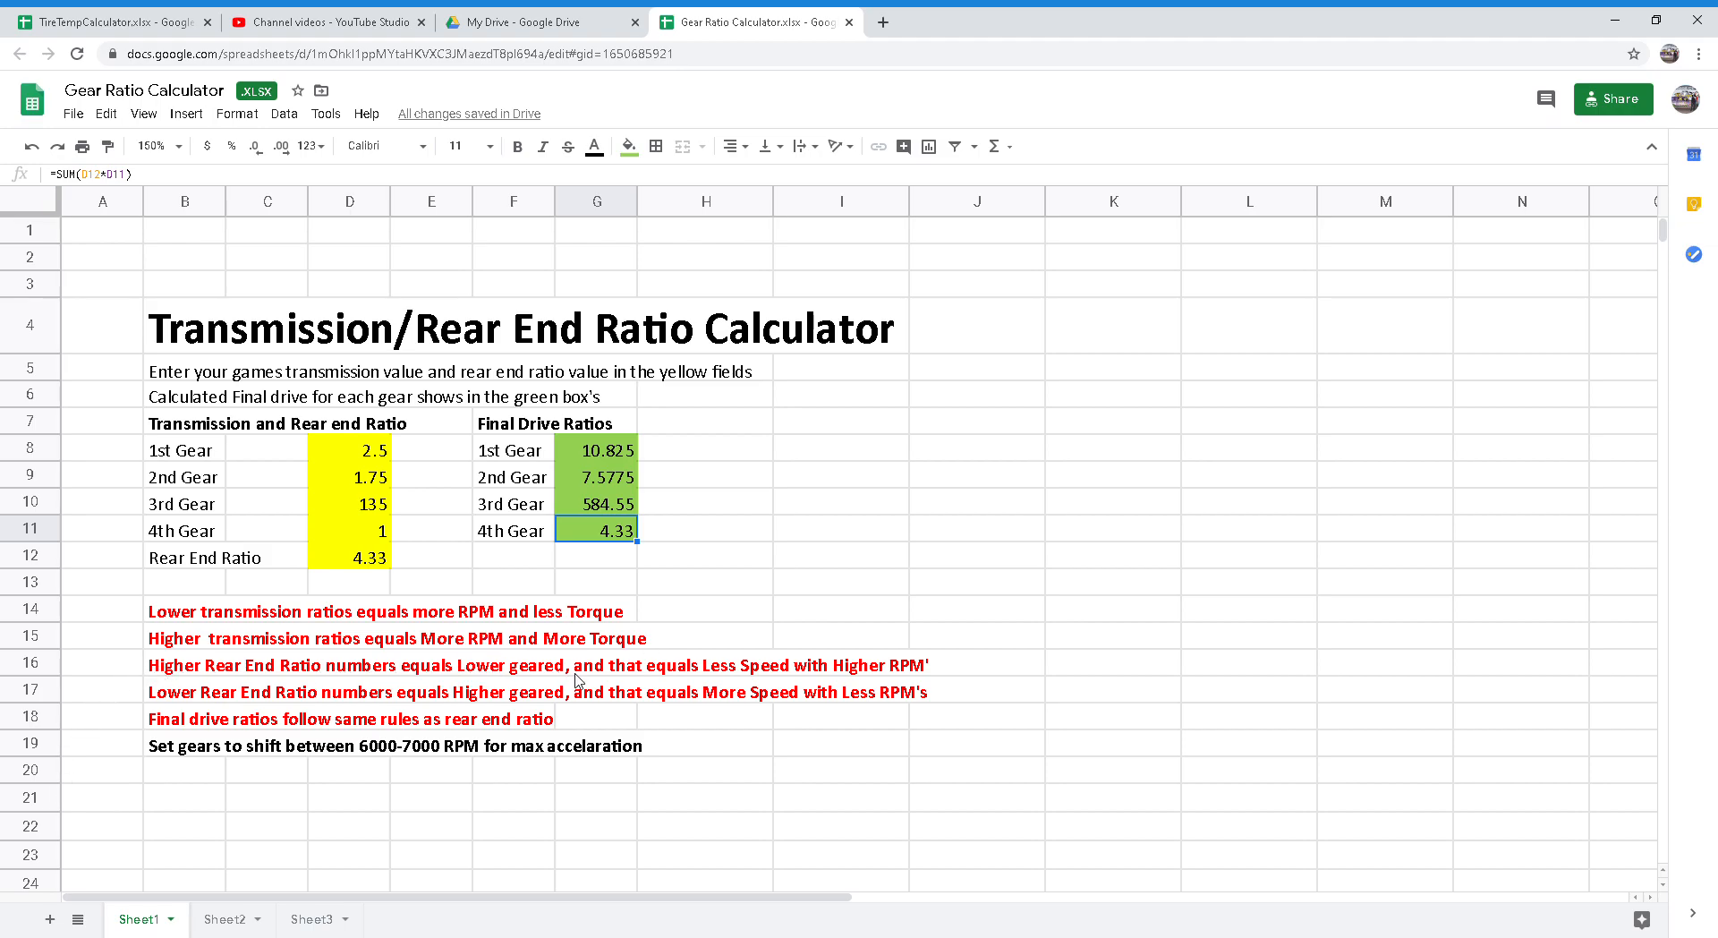
pyautogui.moveTo(588, 841)
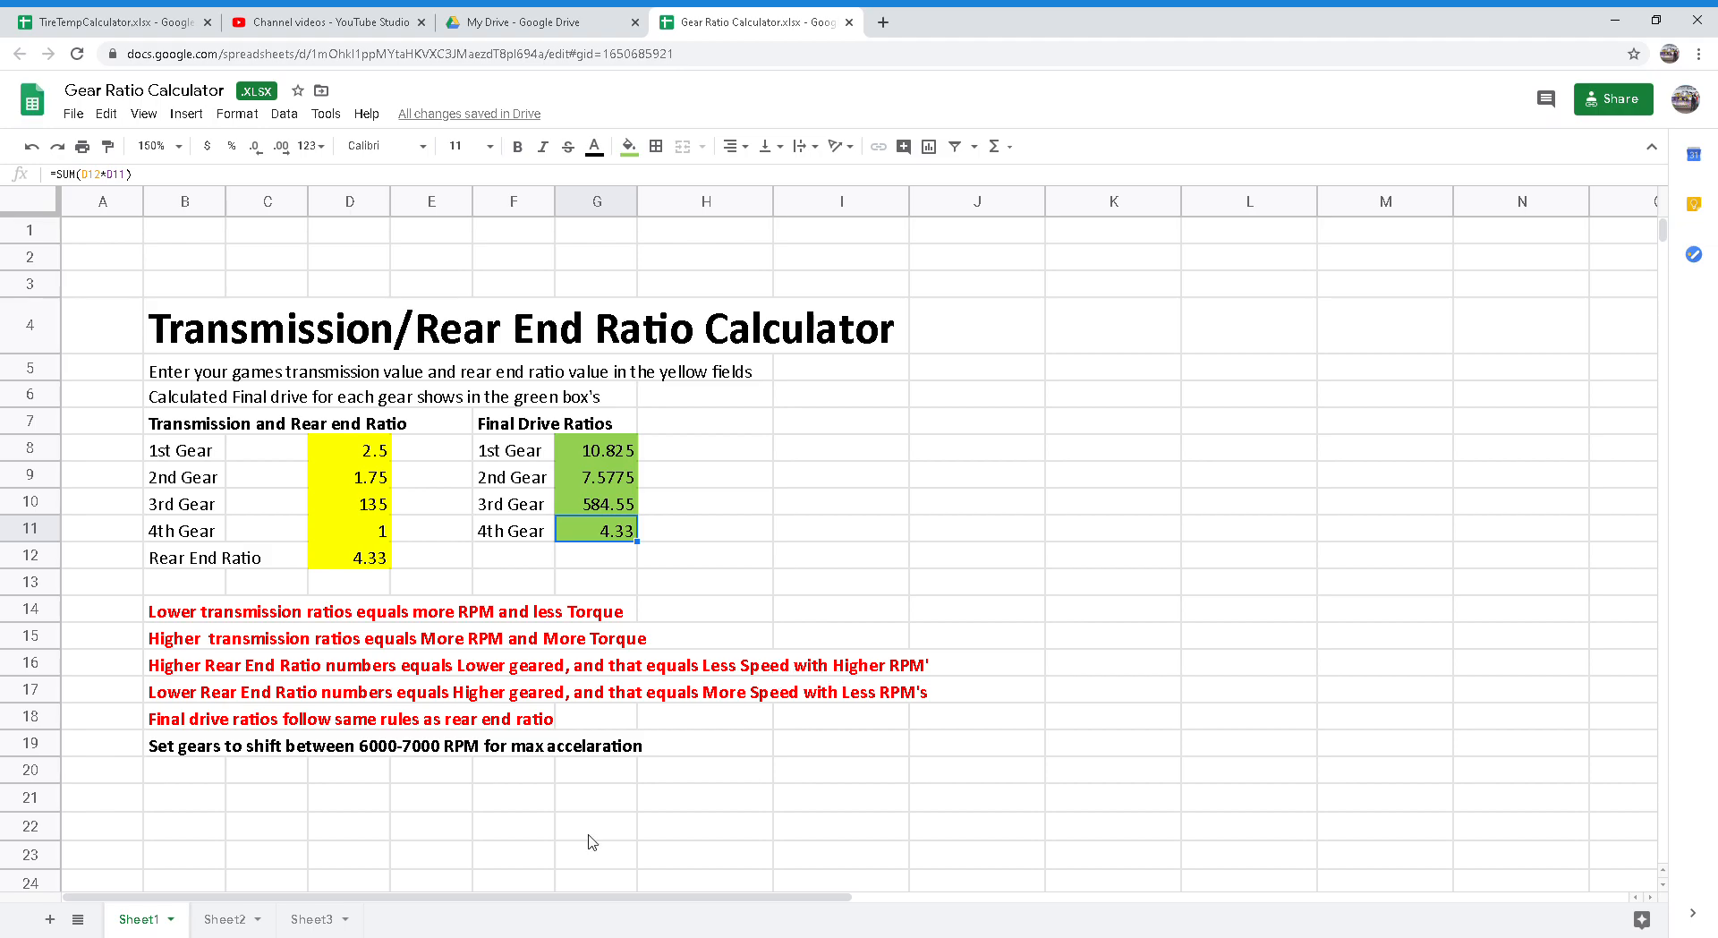
pyautogui.moveTo(166, 694)
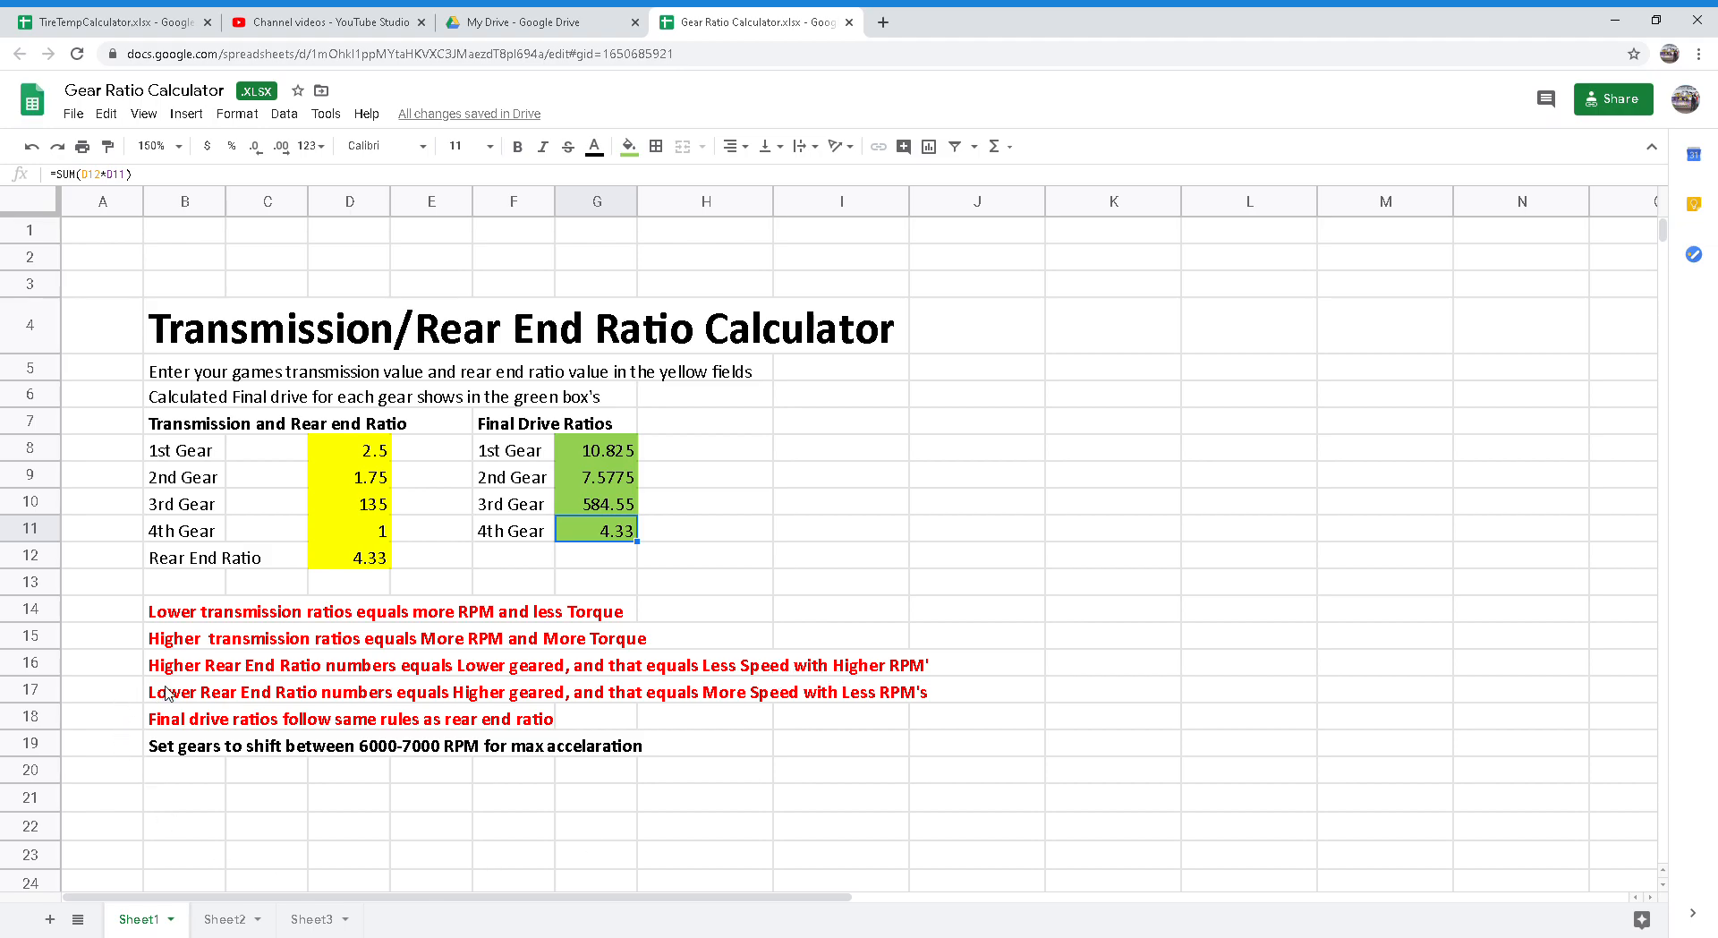
pyautogui.moveTo(578, 701)
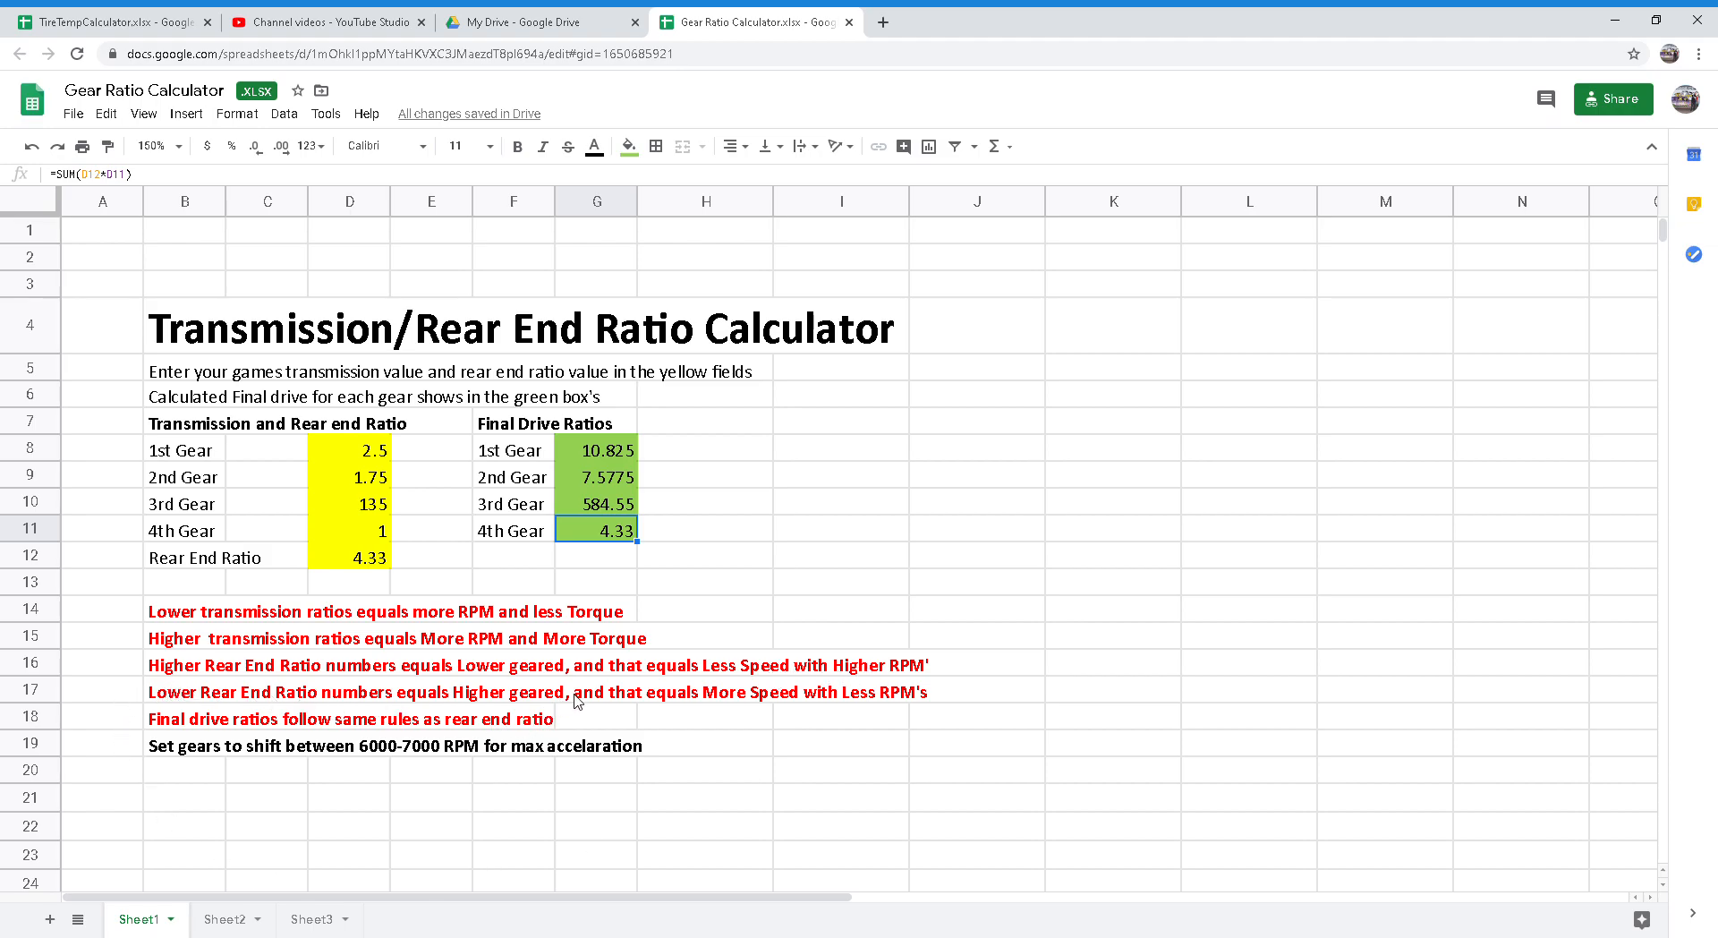
pyautogui.moveTo(870, 698)
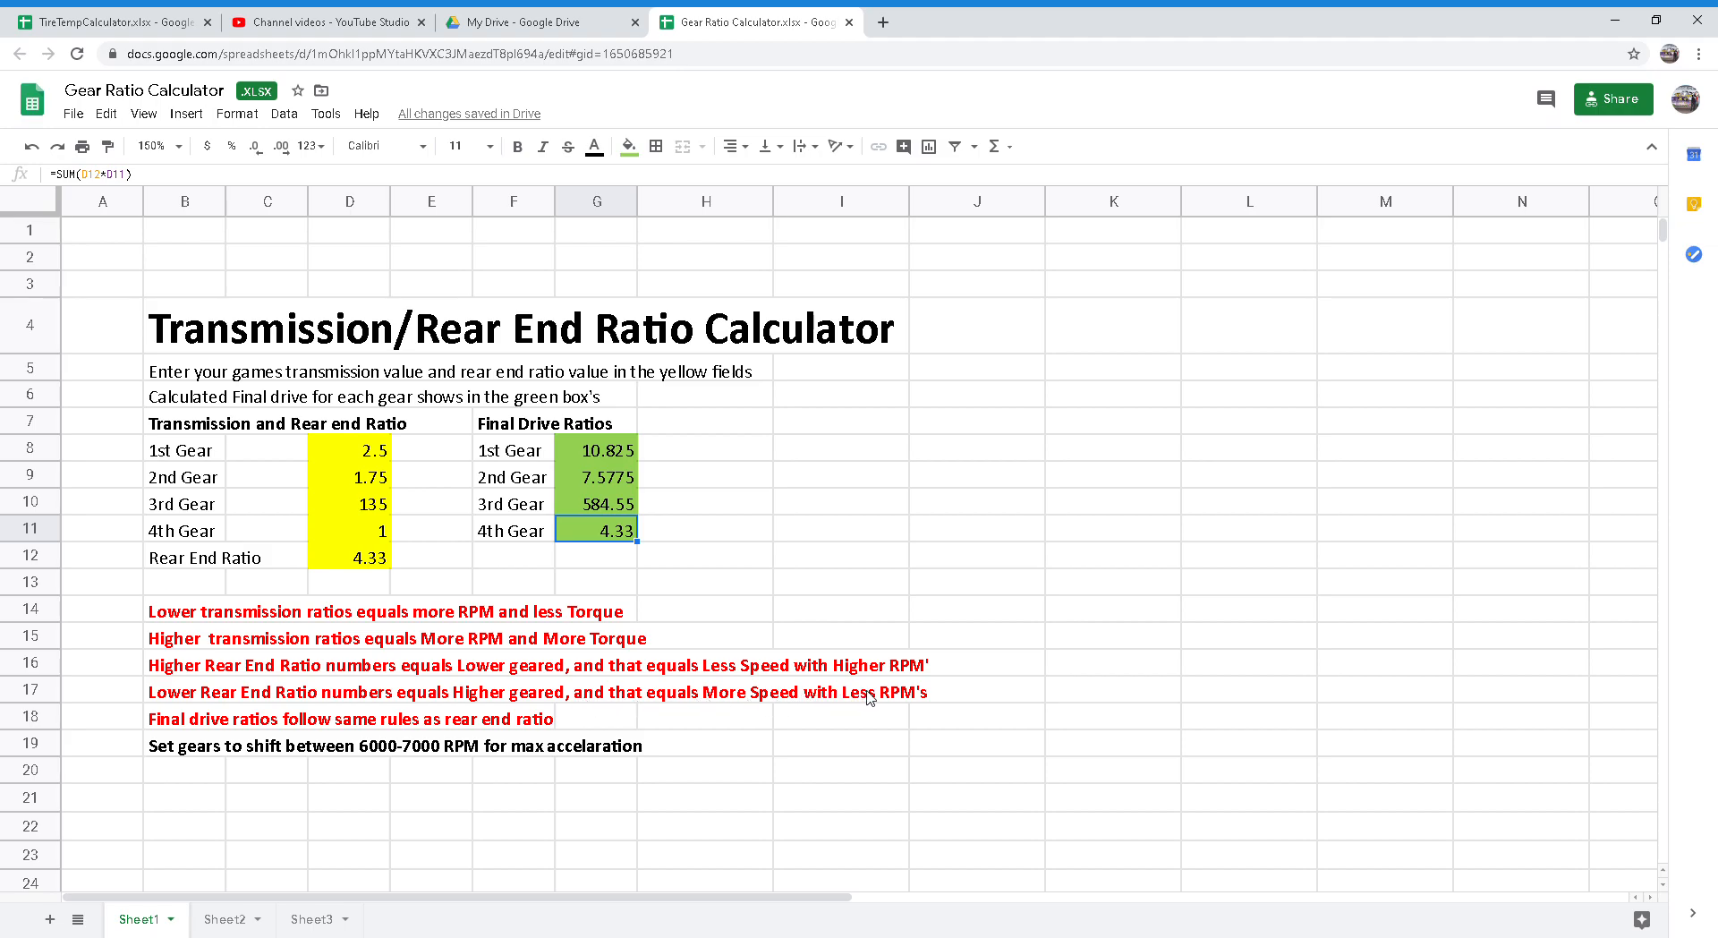
pyautogui.moveTo(163, 749)
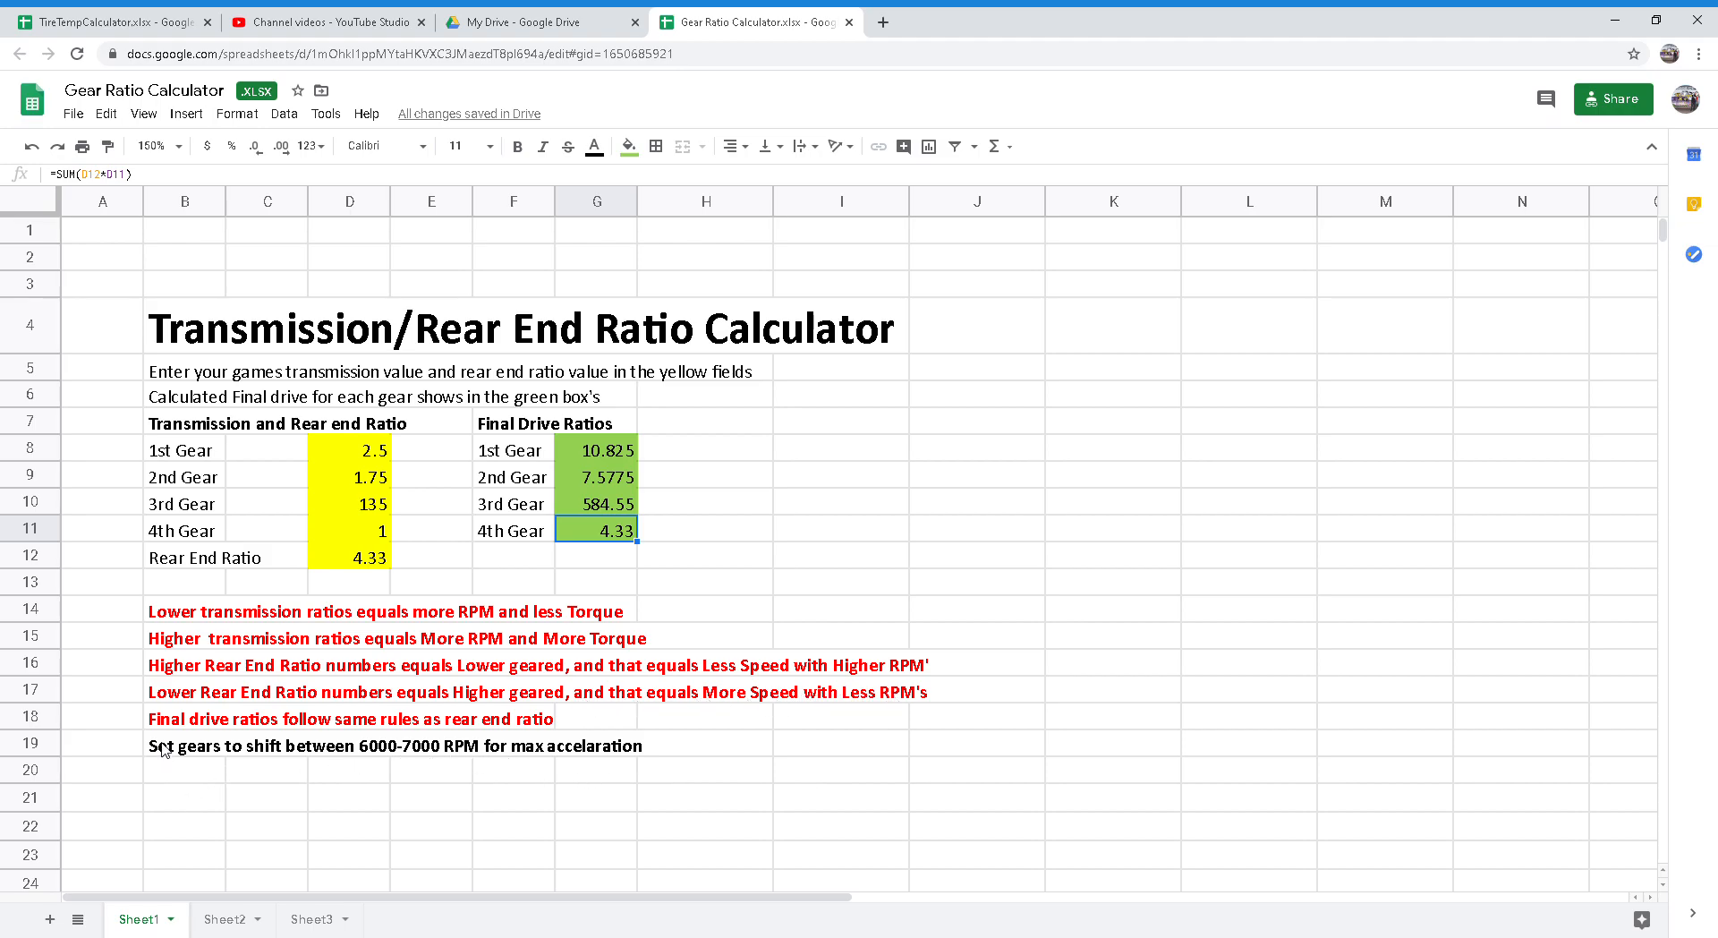
pyautogui.moveTo(195, 669)
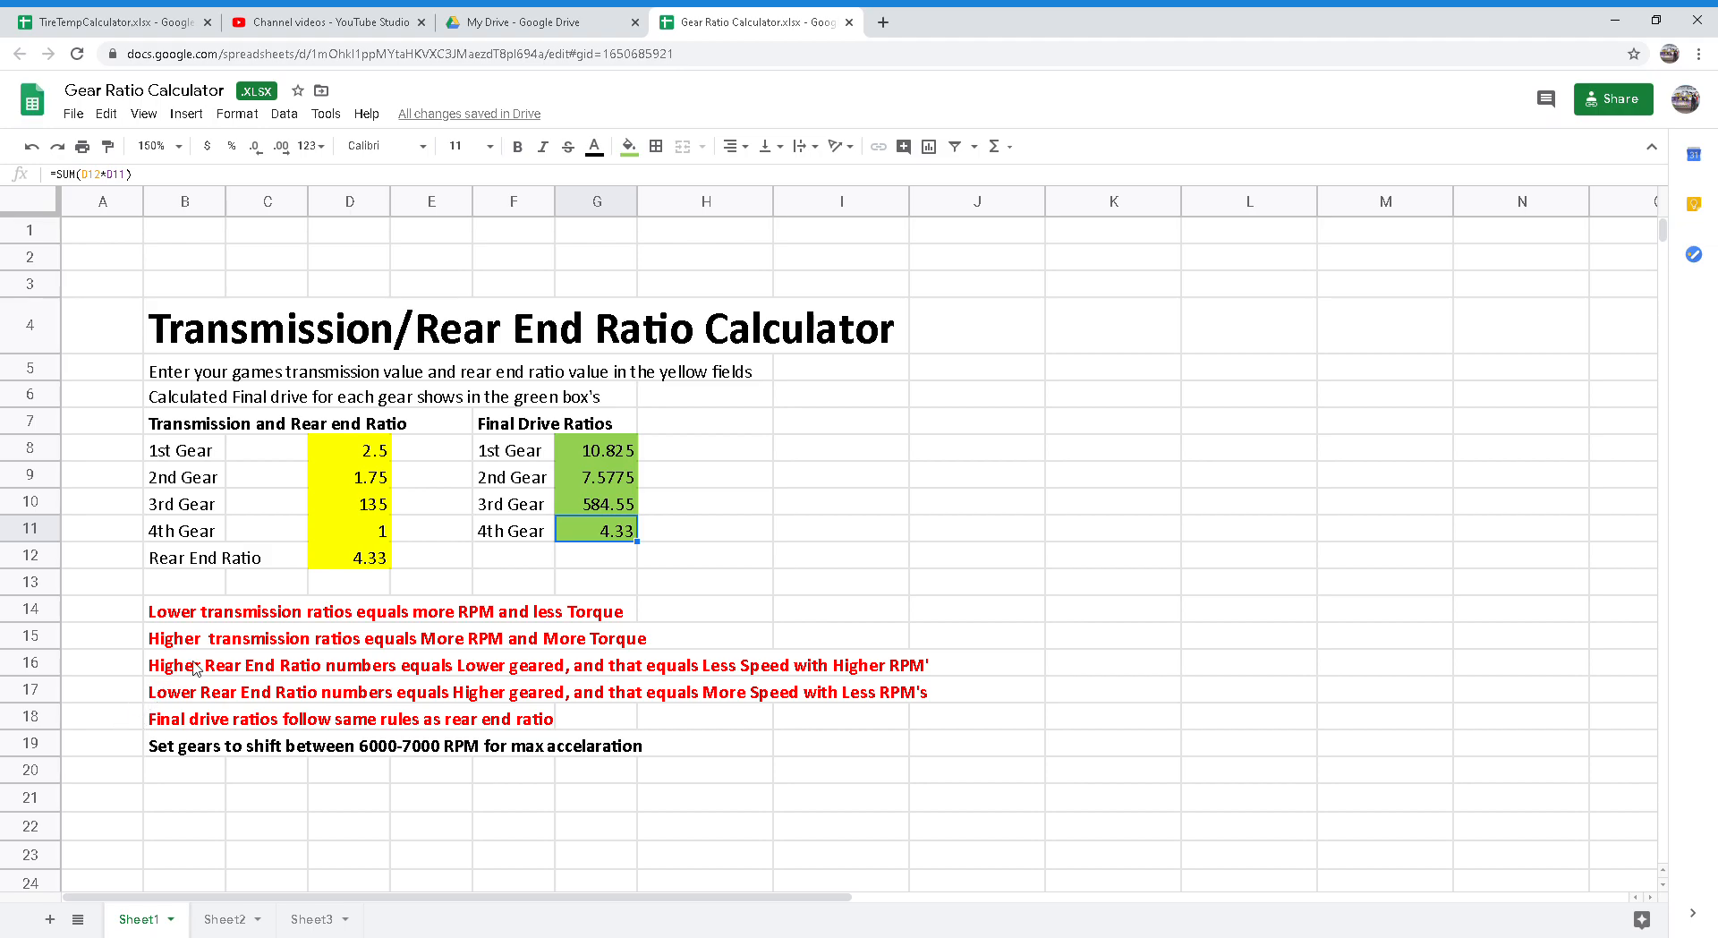
pyautogui.moveTo(730, 553)
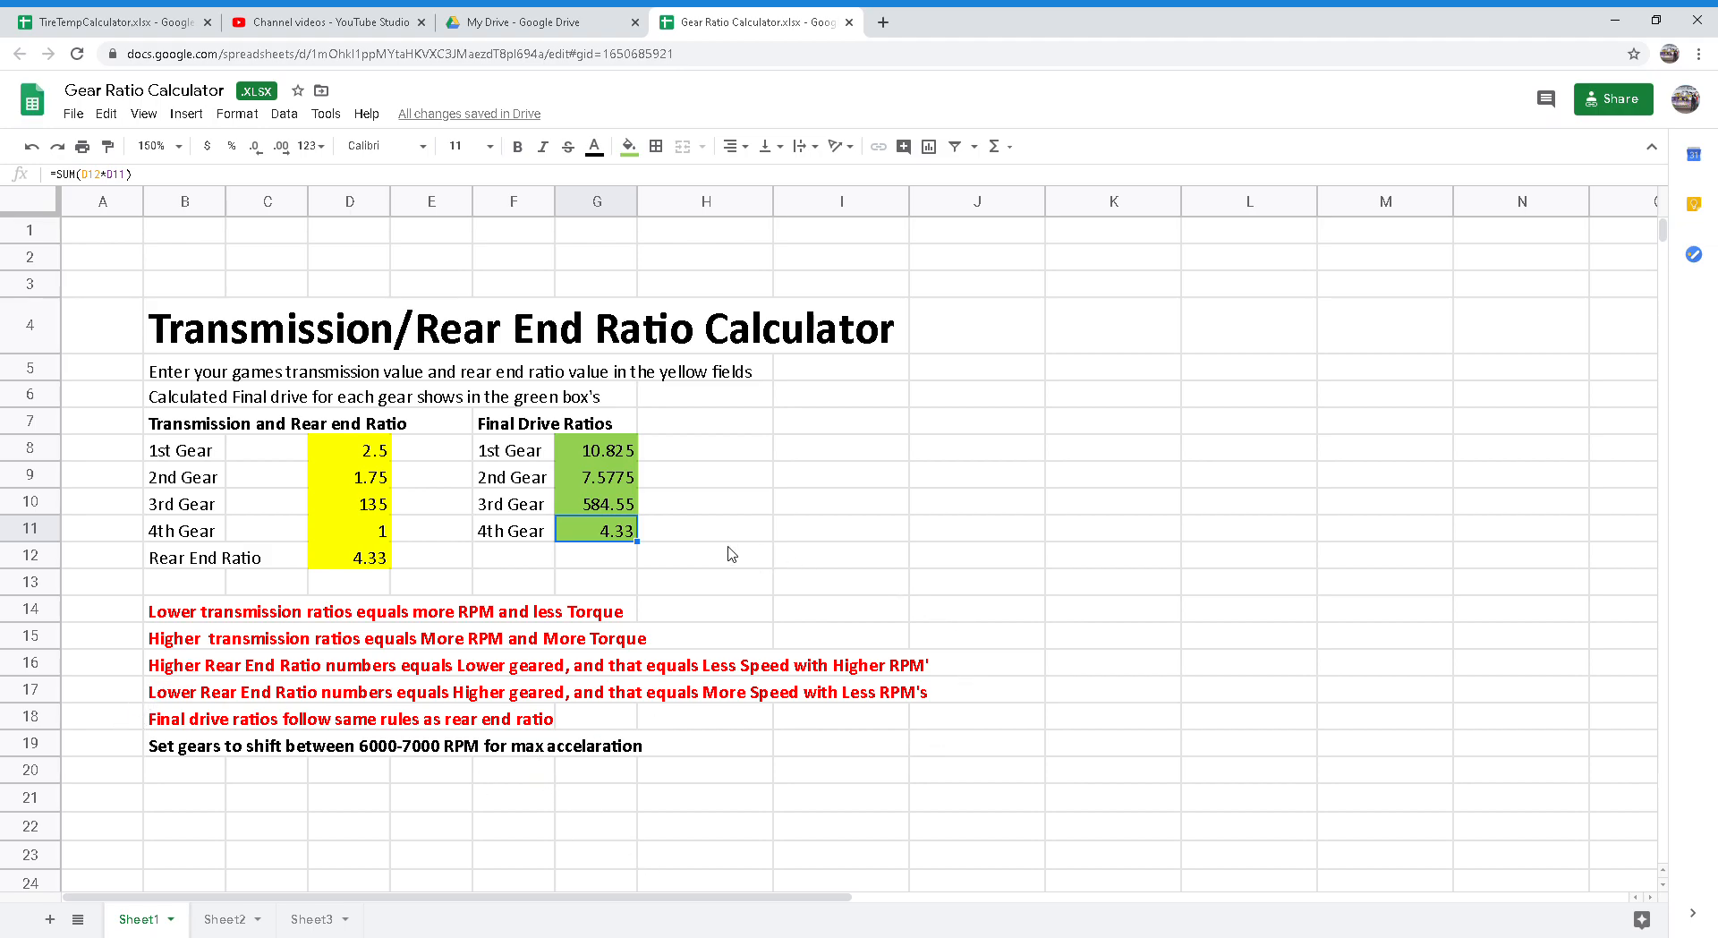
pyautogui.moveTo(806, 492)
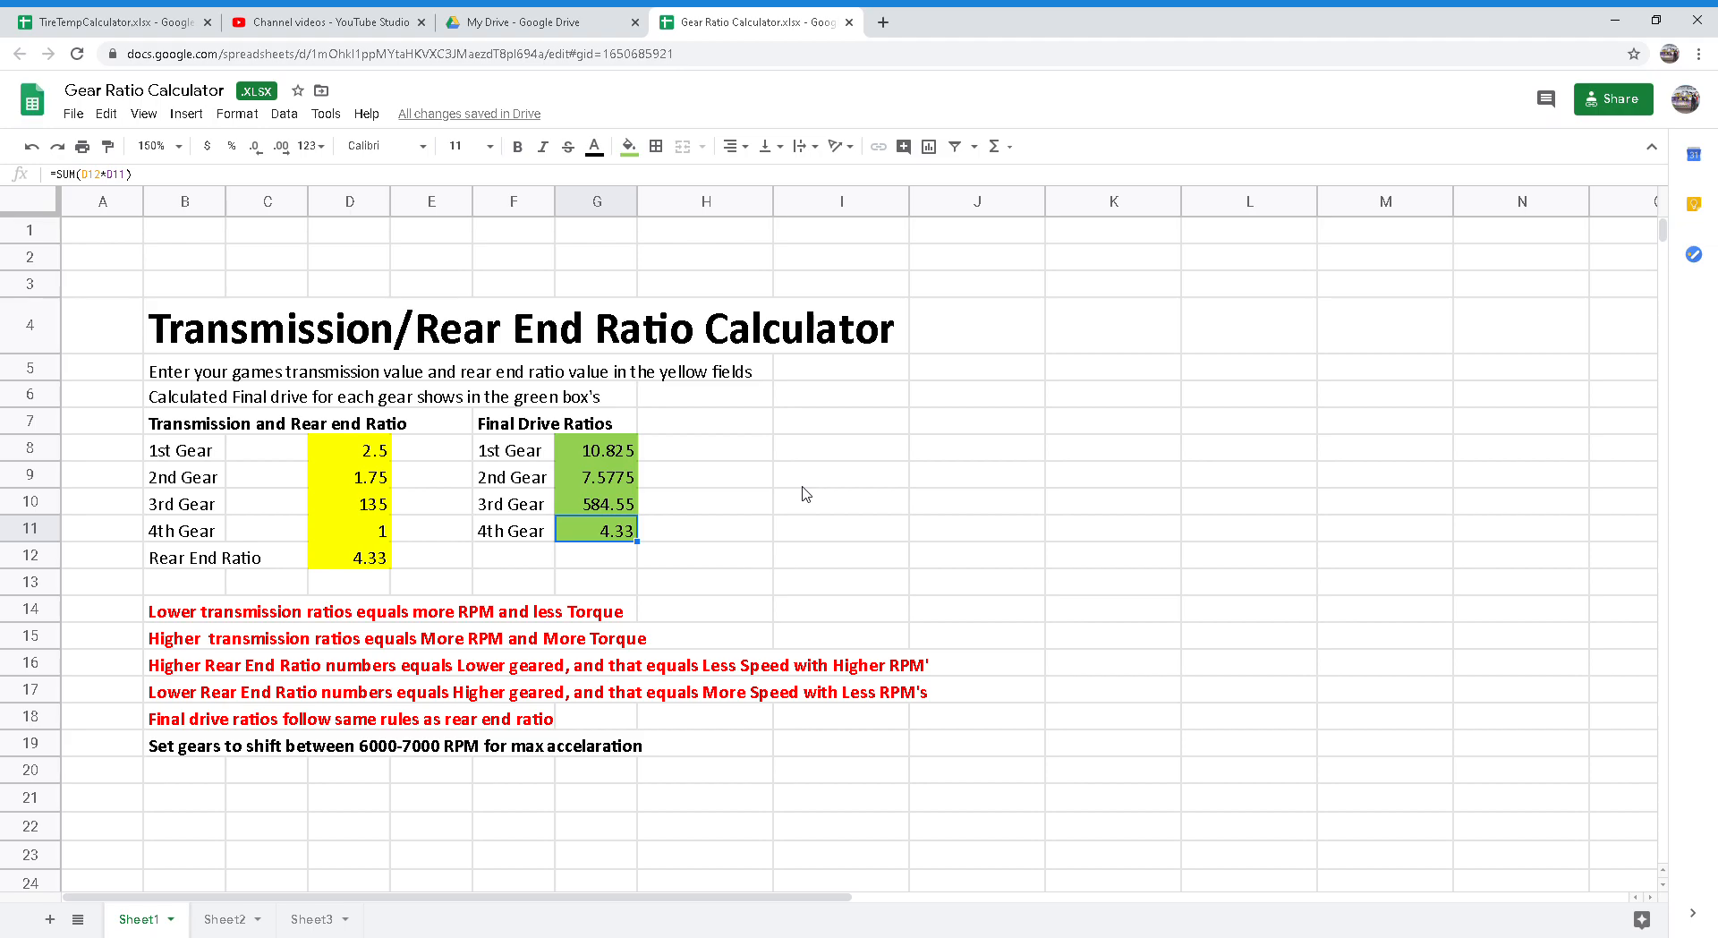
pyautogui.moveTo(745, 612)
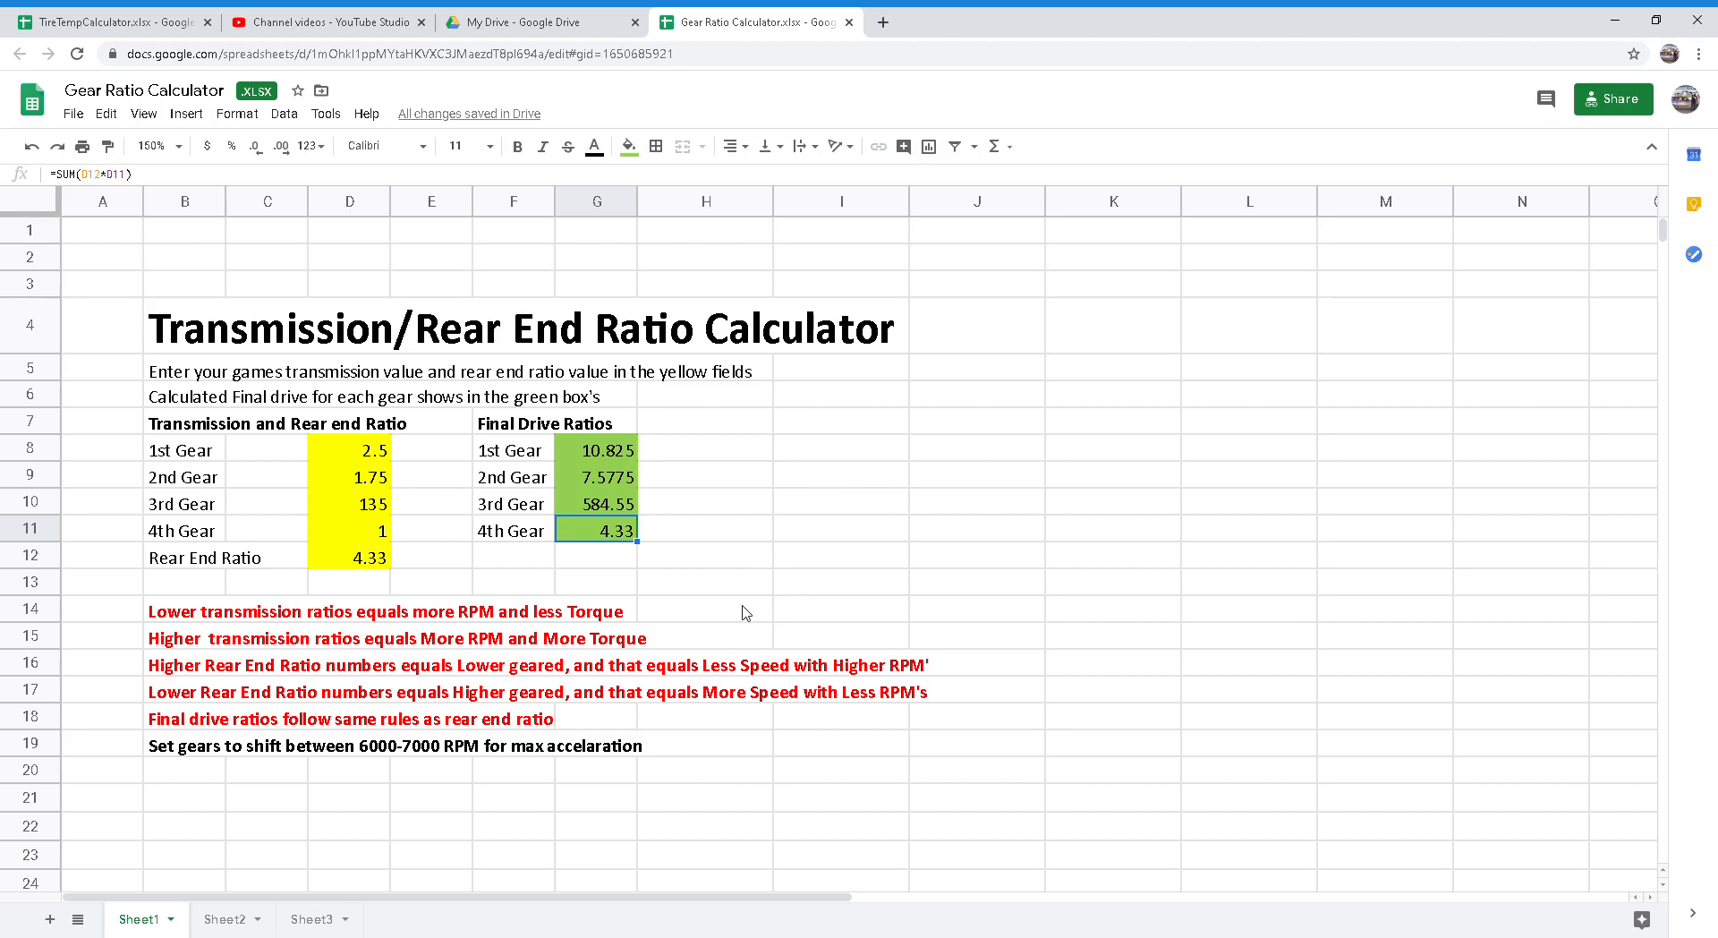
pyautogui.moveTo(933, 598)
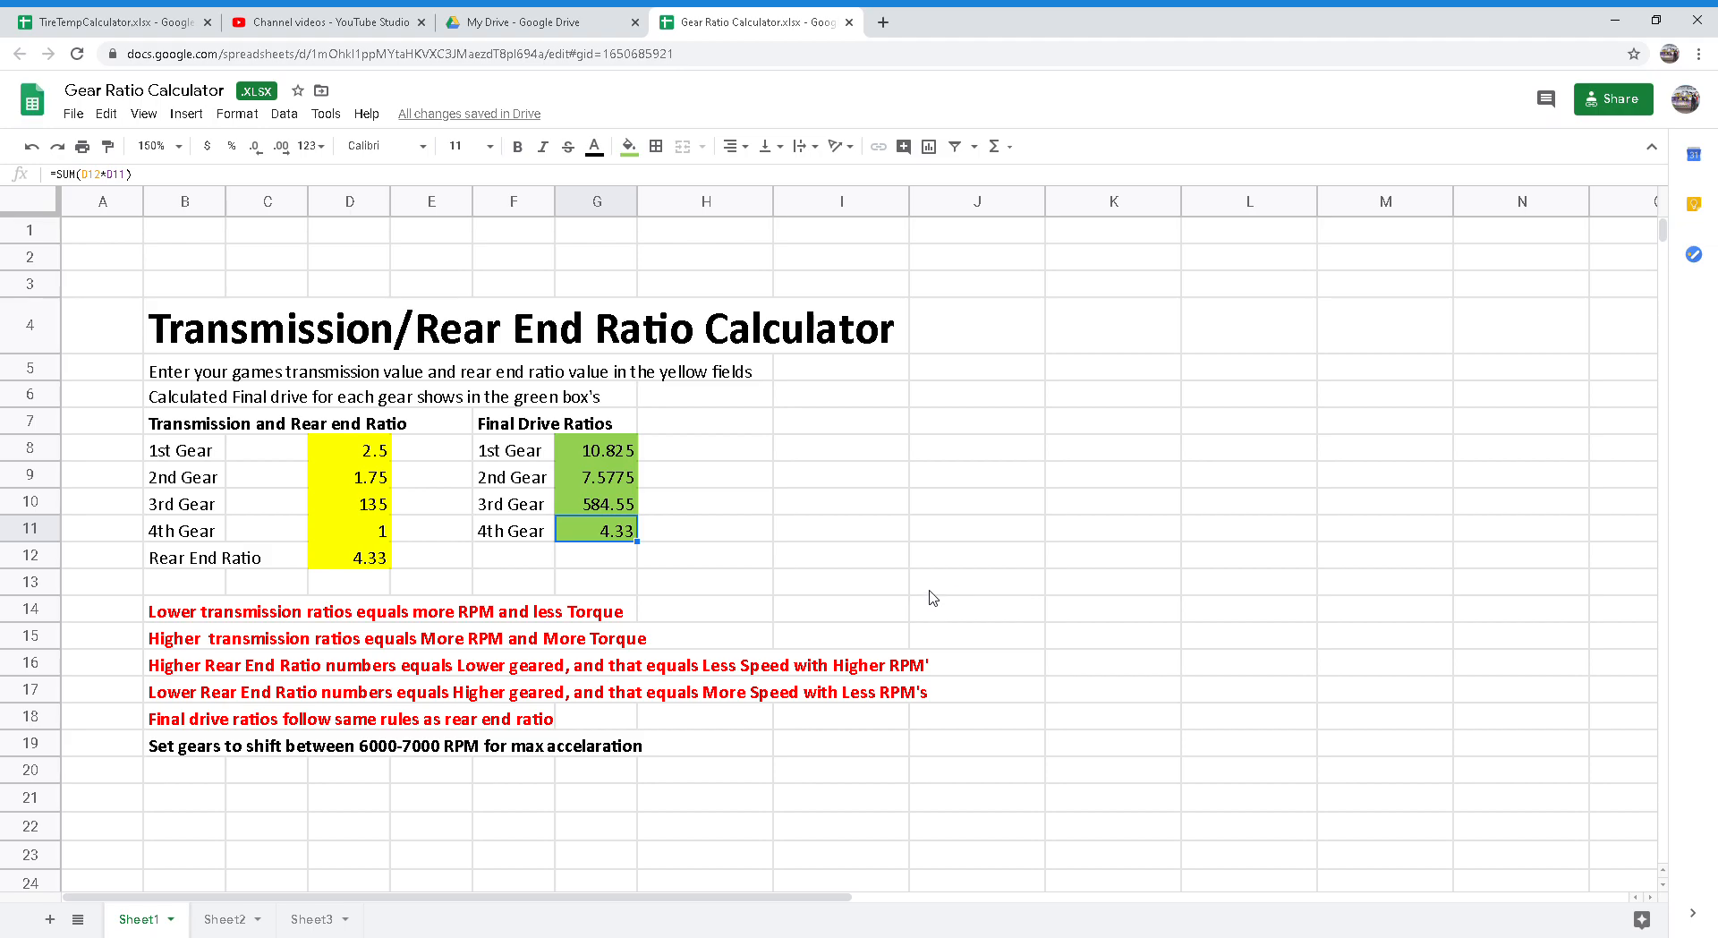
pyautogui.moveTo(814, 615)
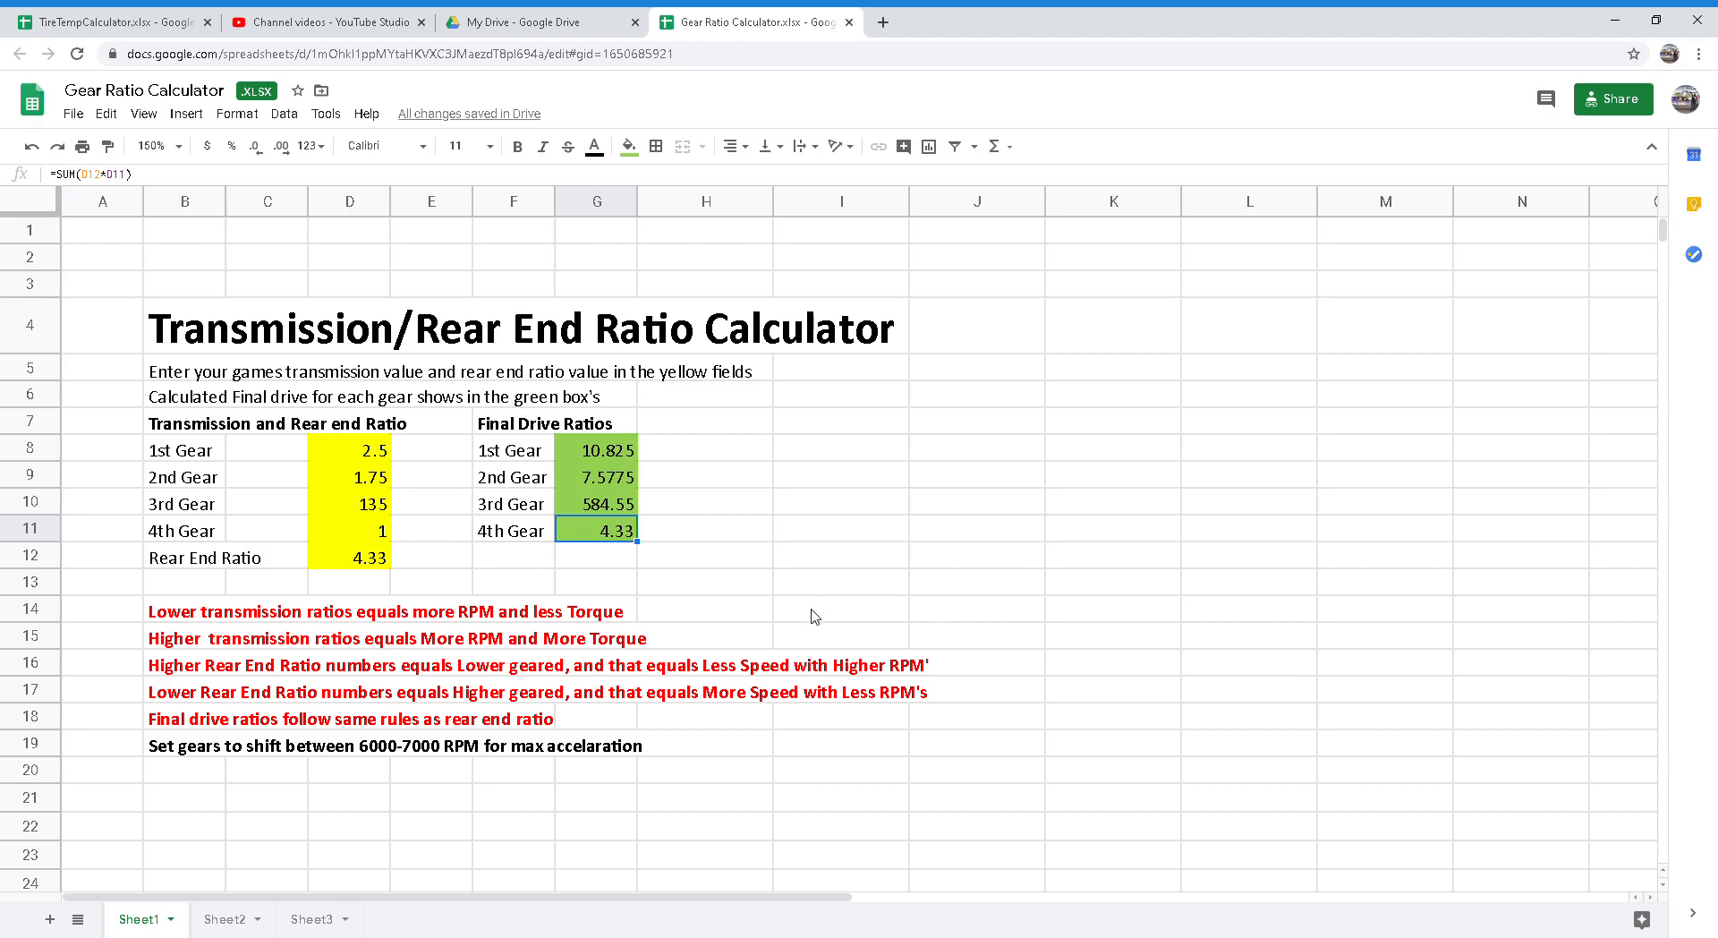